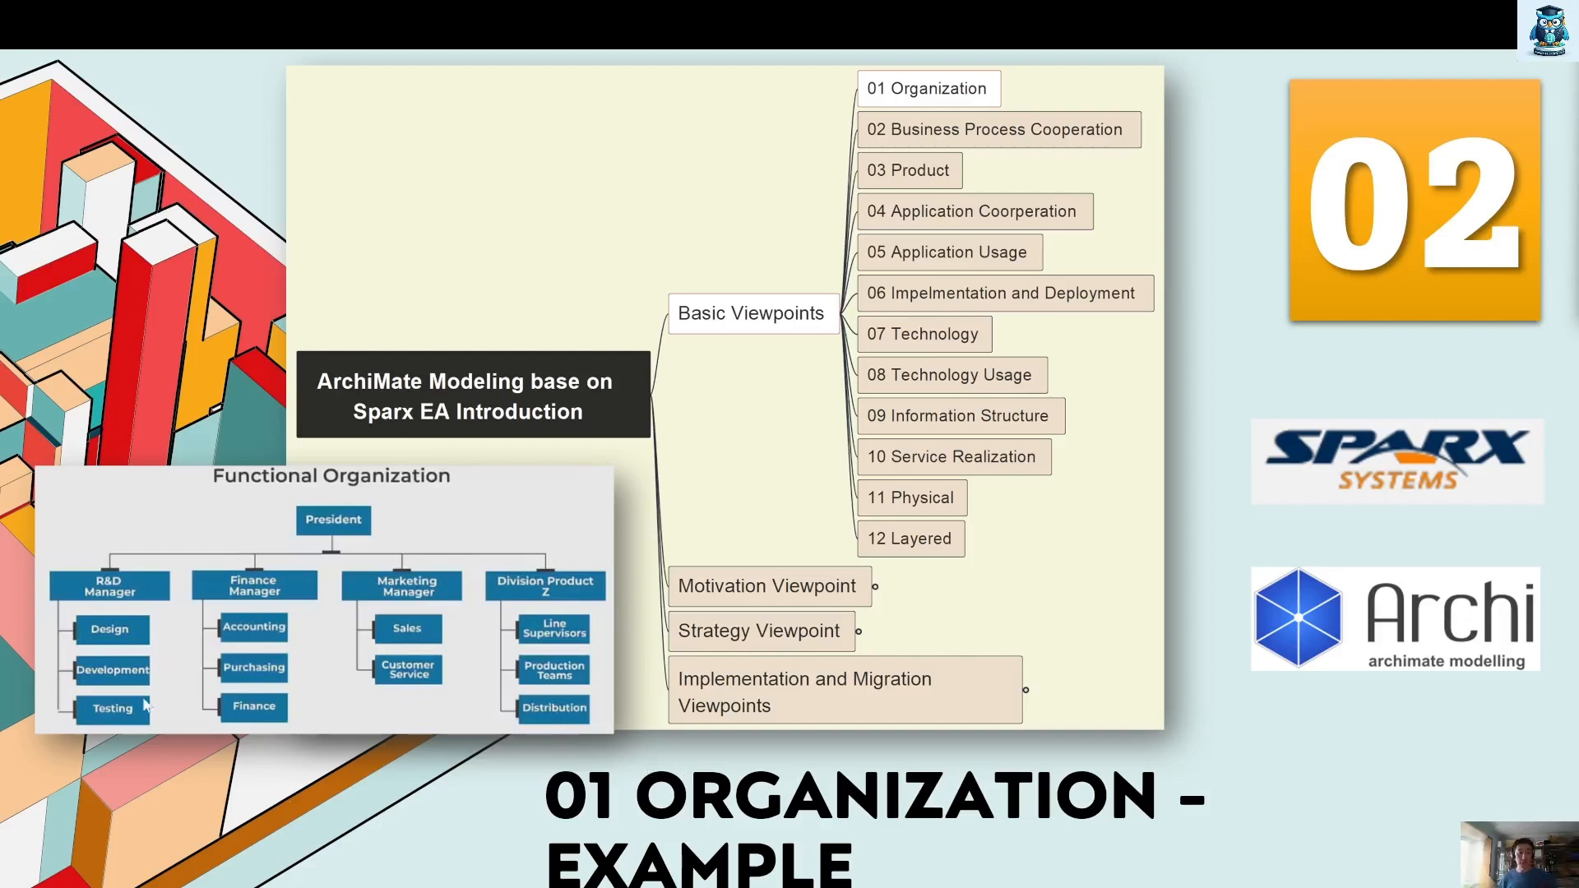
pyautogui.moveTo(156, 680)
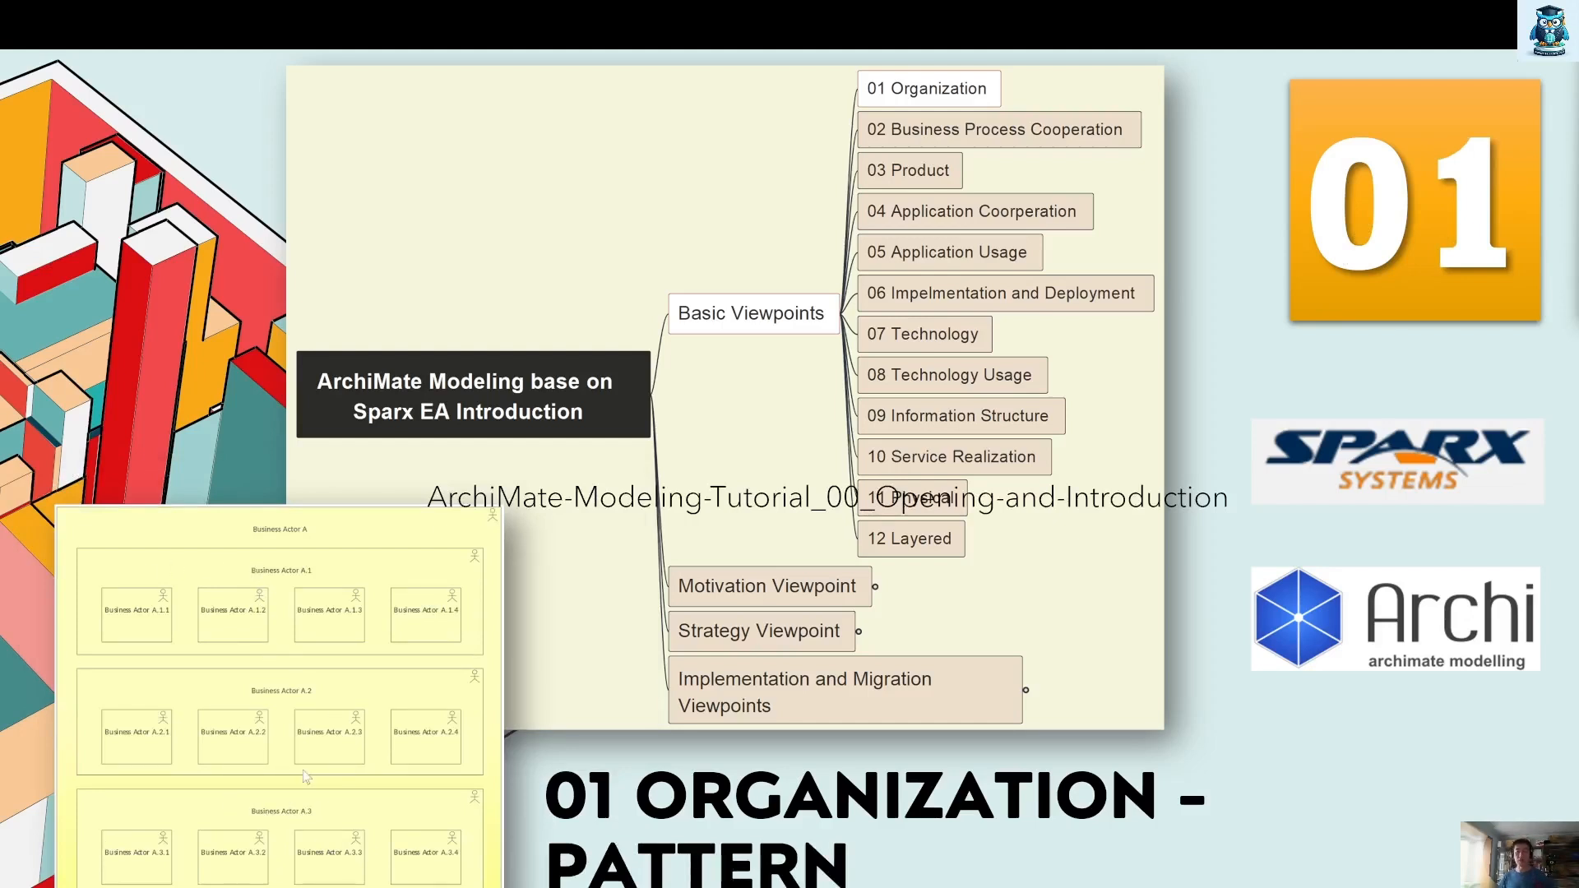
pyautogui.moveTo(1446, 518)
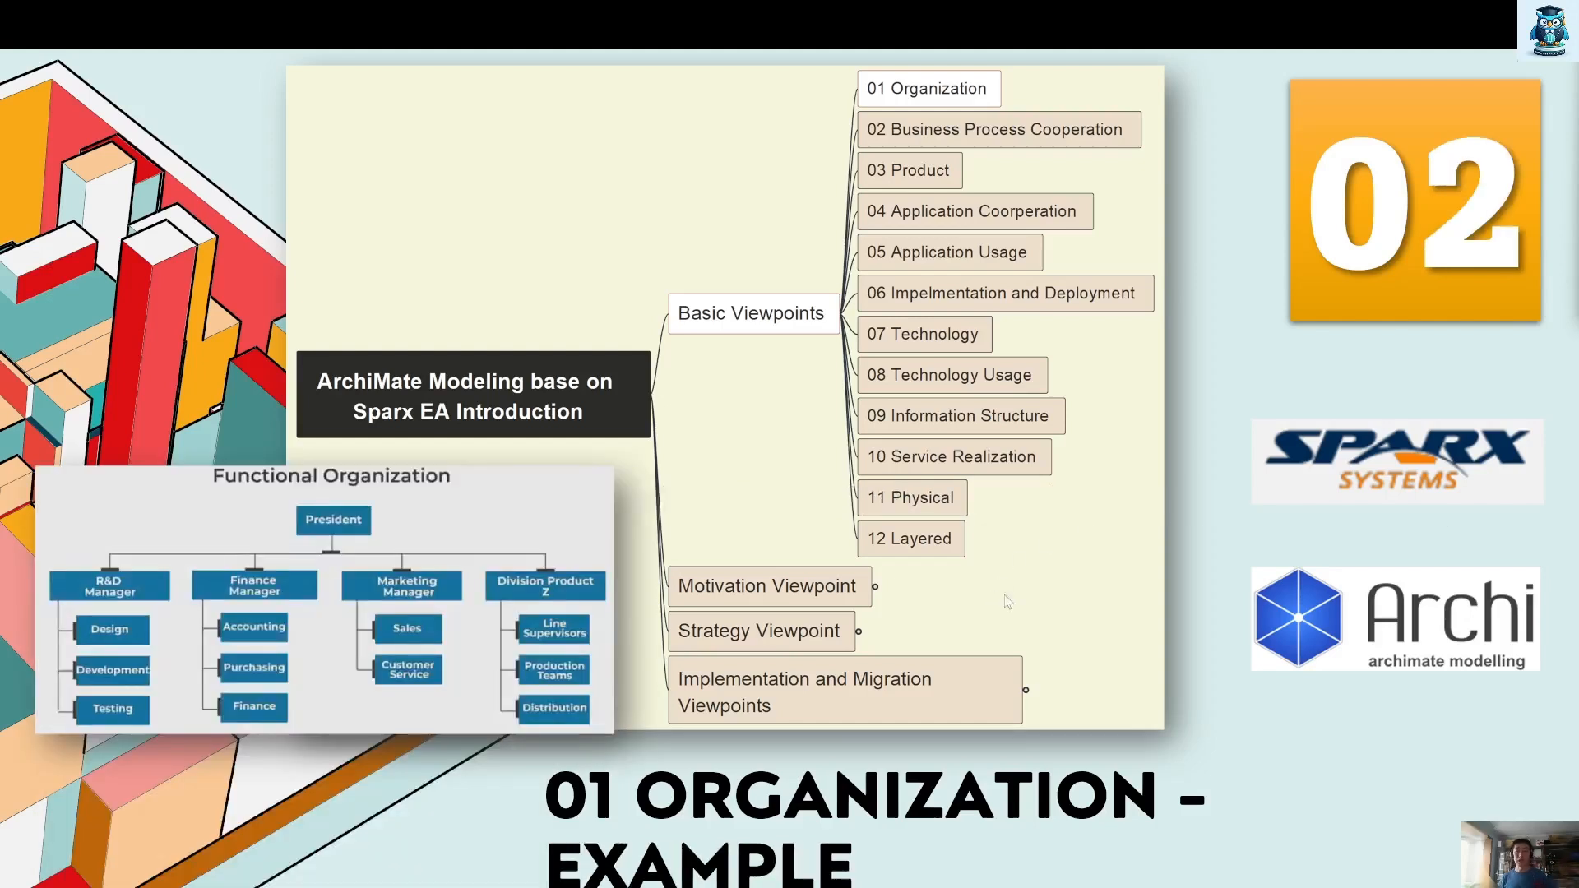
pyautogui.moveTo(1196, 616)
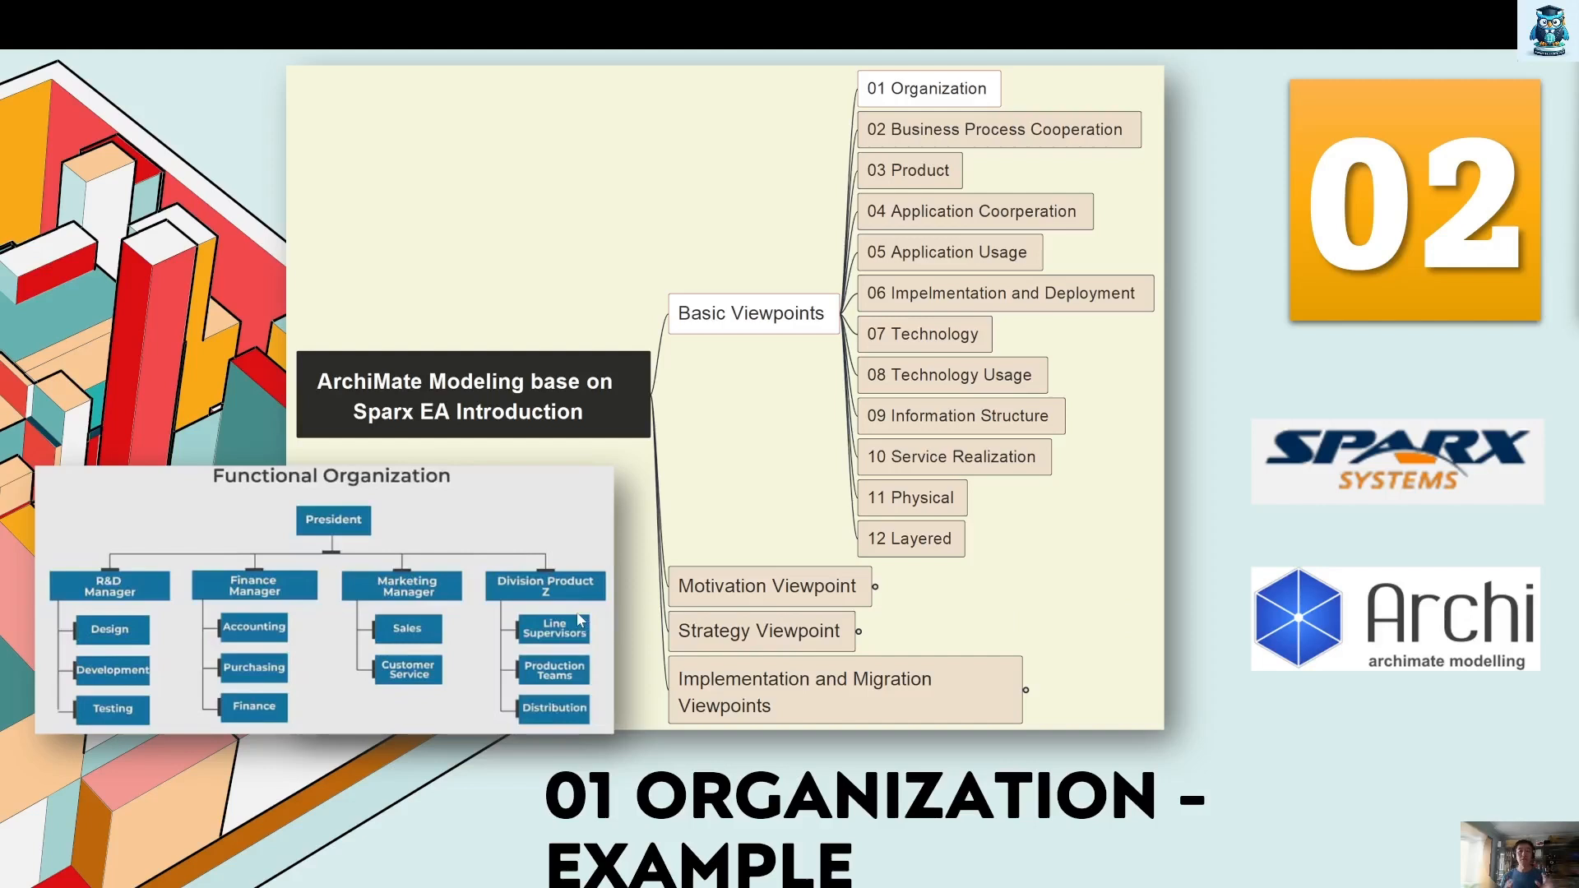
pyautogui.moveTo(578, 620)
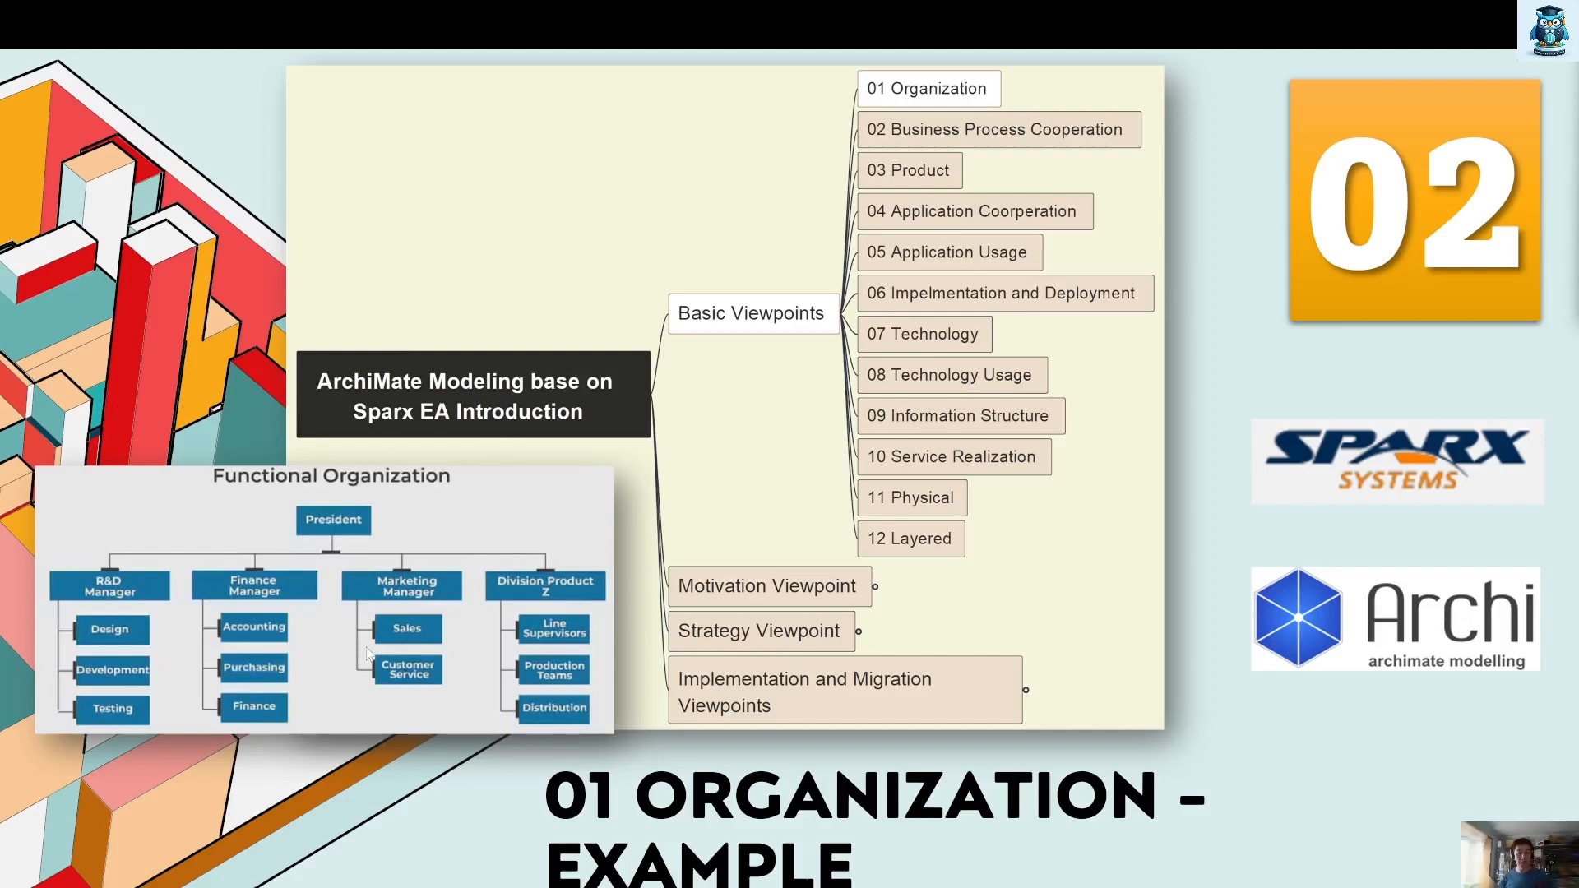
pyautogui.moveTo(302, 597)
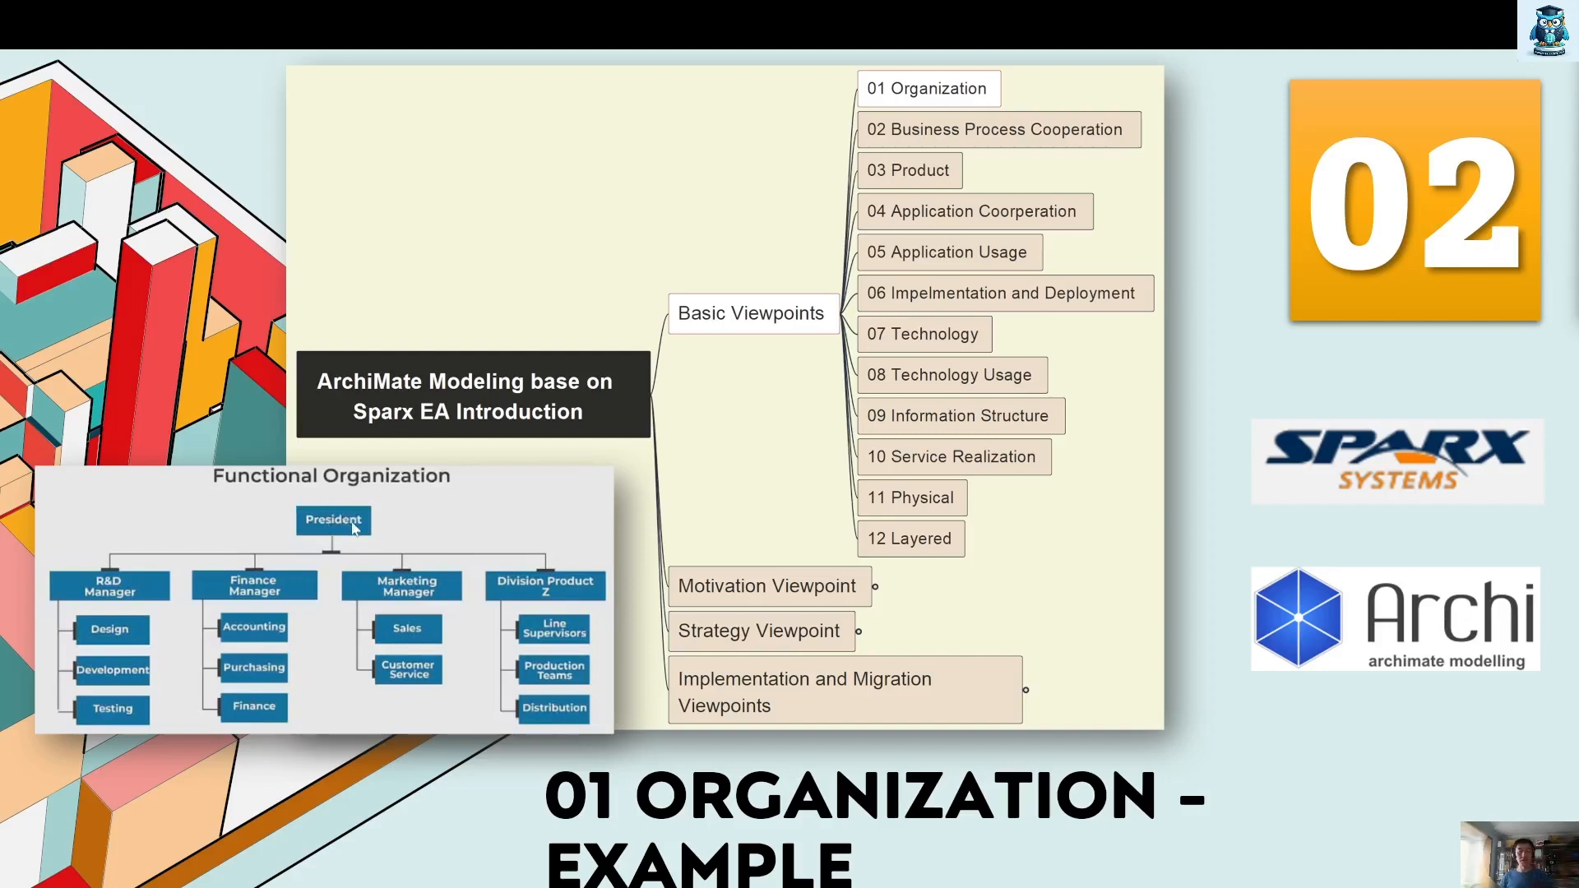
pyautogui.moveTo(105, 635)
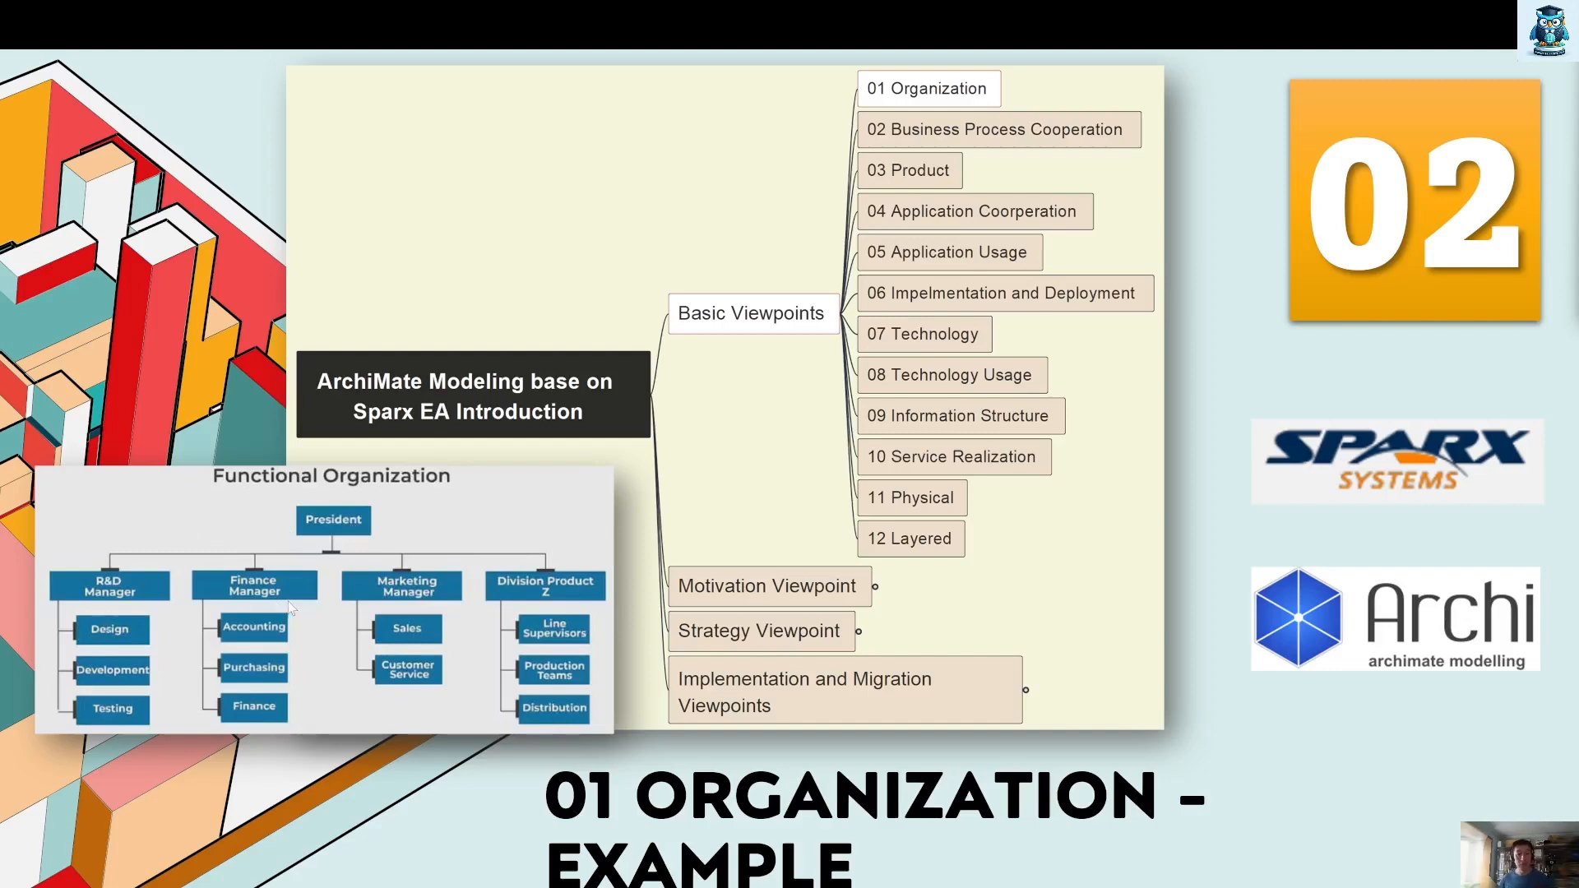
pyautogui.moveTo(531, 604)
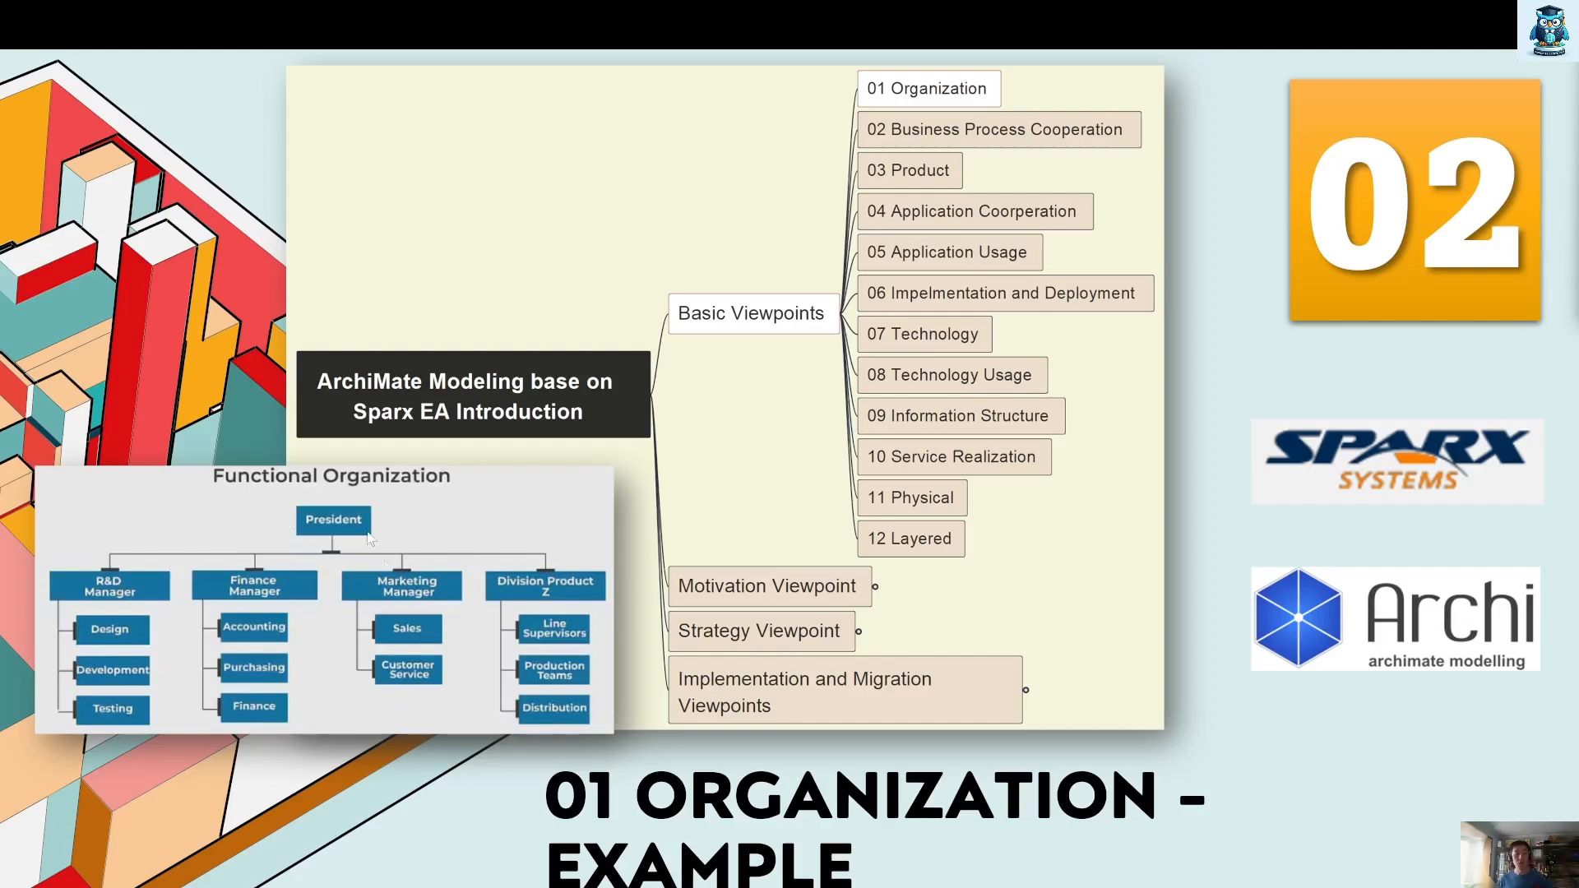
pyautogui.moveTo(132, 594)
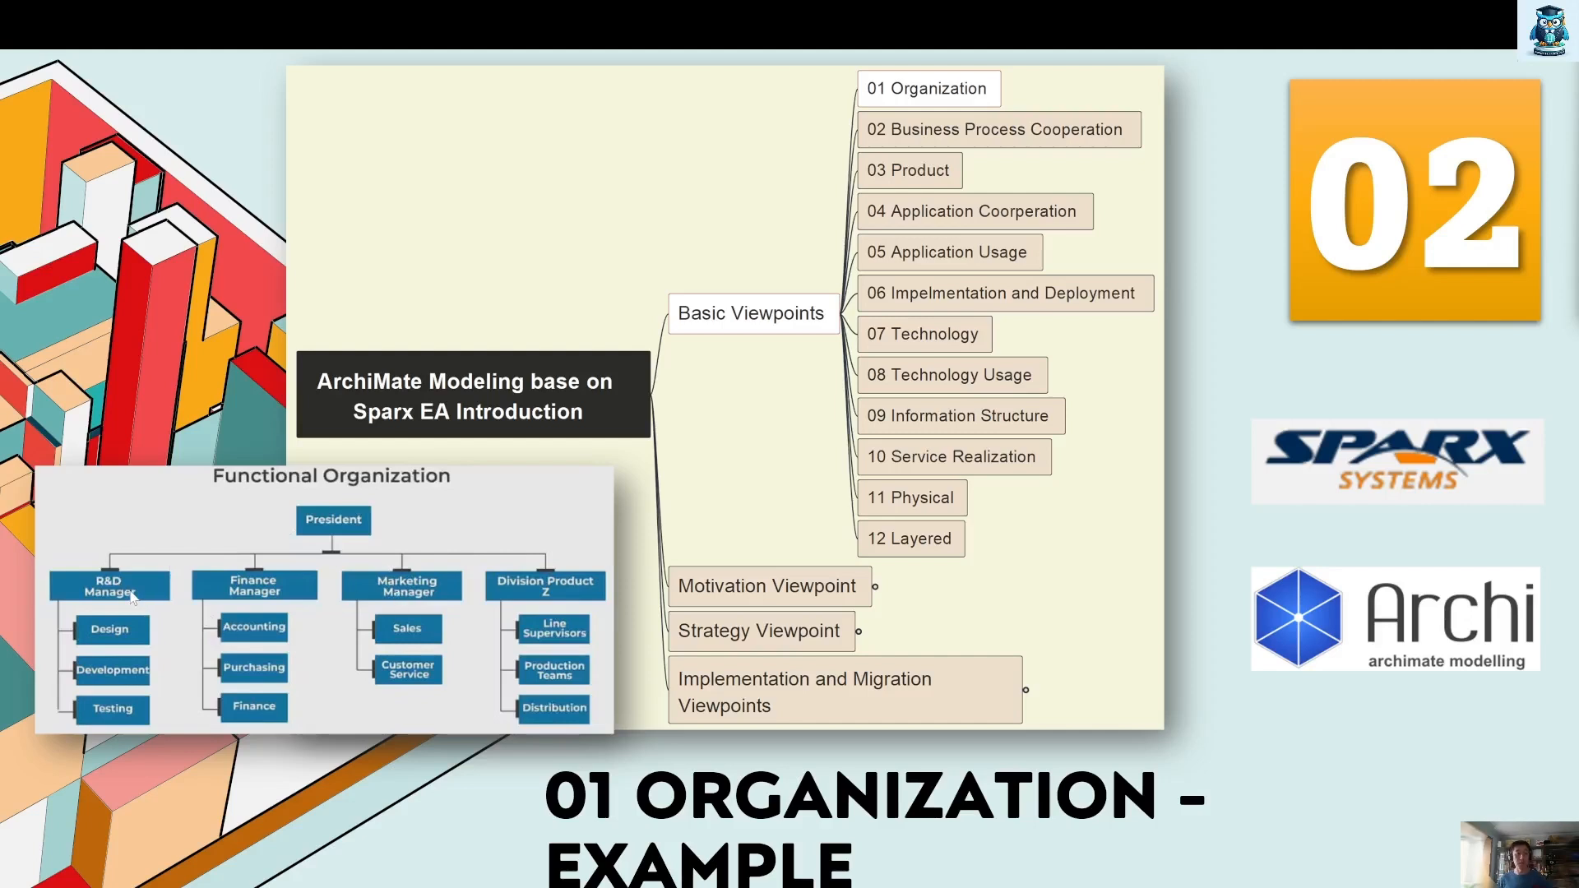
pyautogui.moveTo(357, 554)
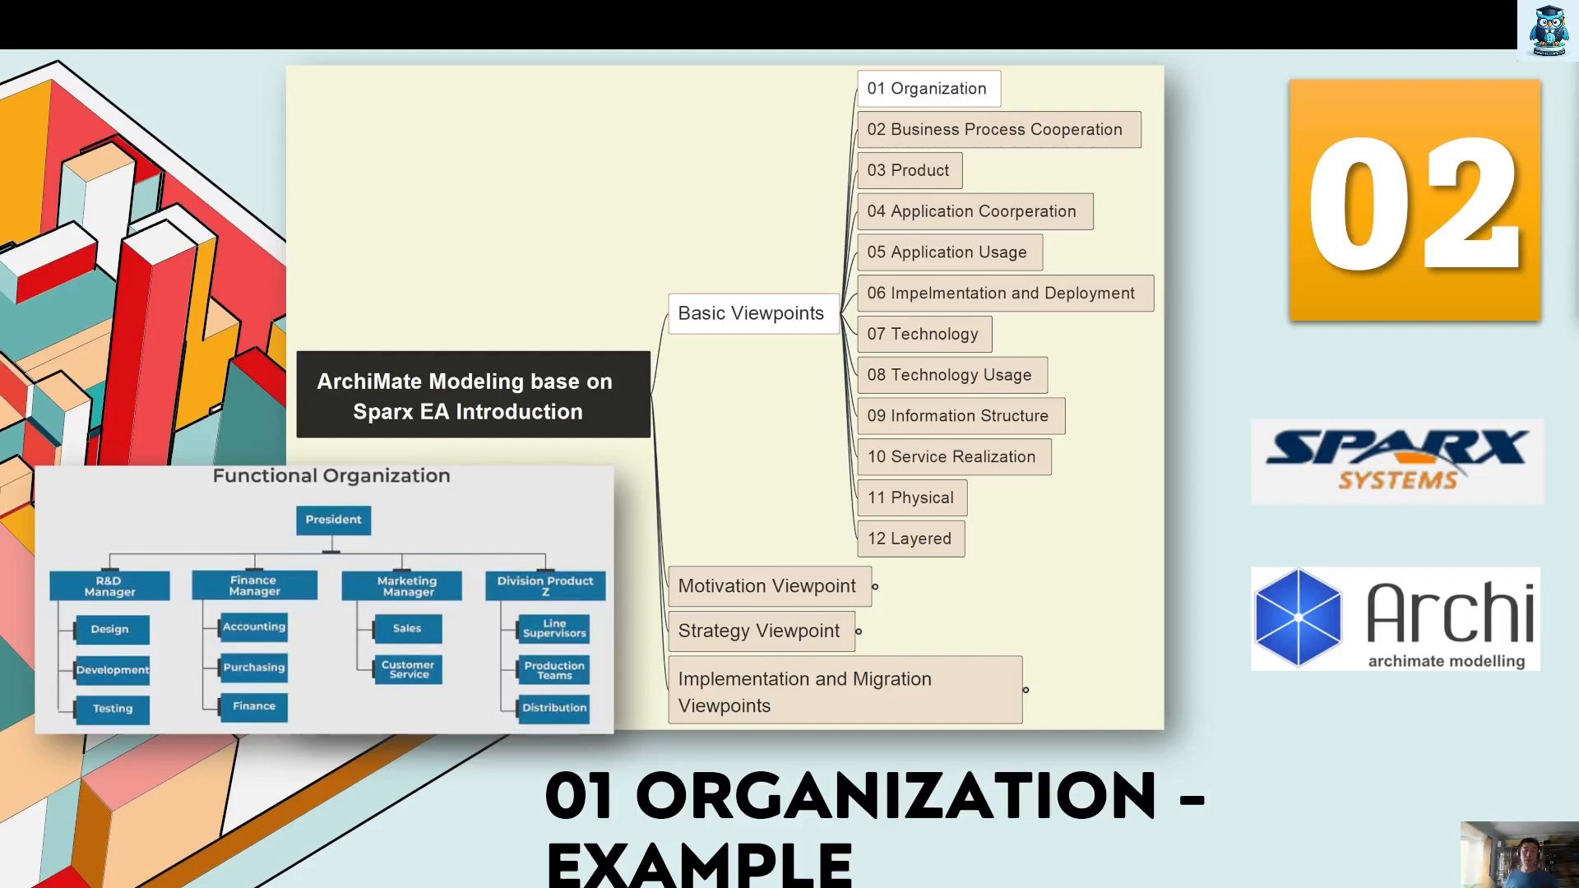
pyautogui.moveTo(334, 477)
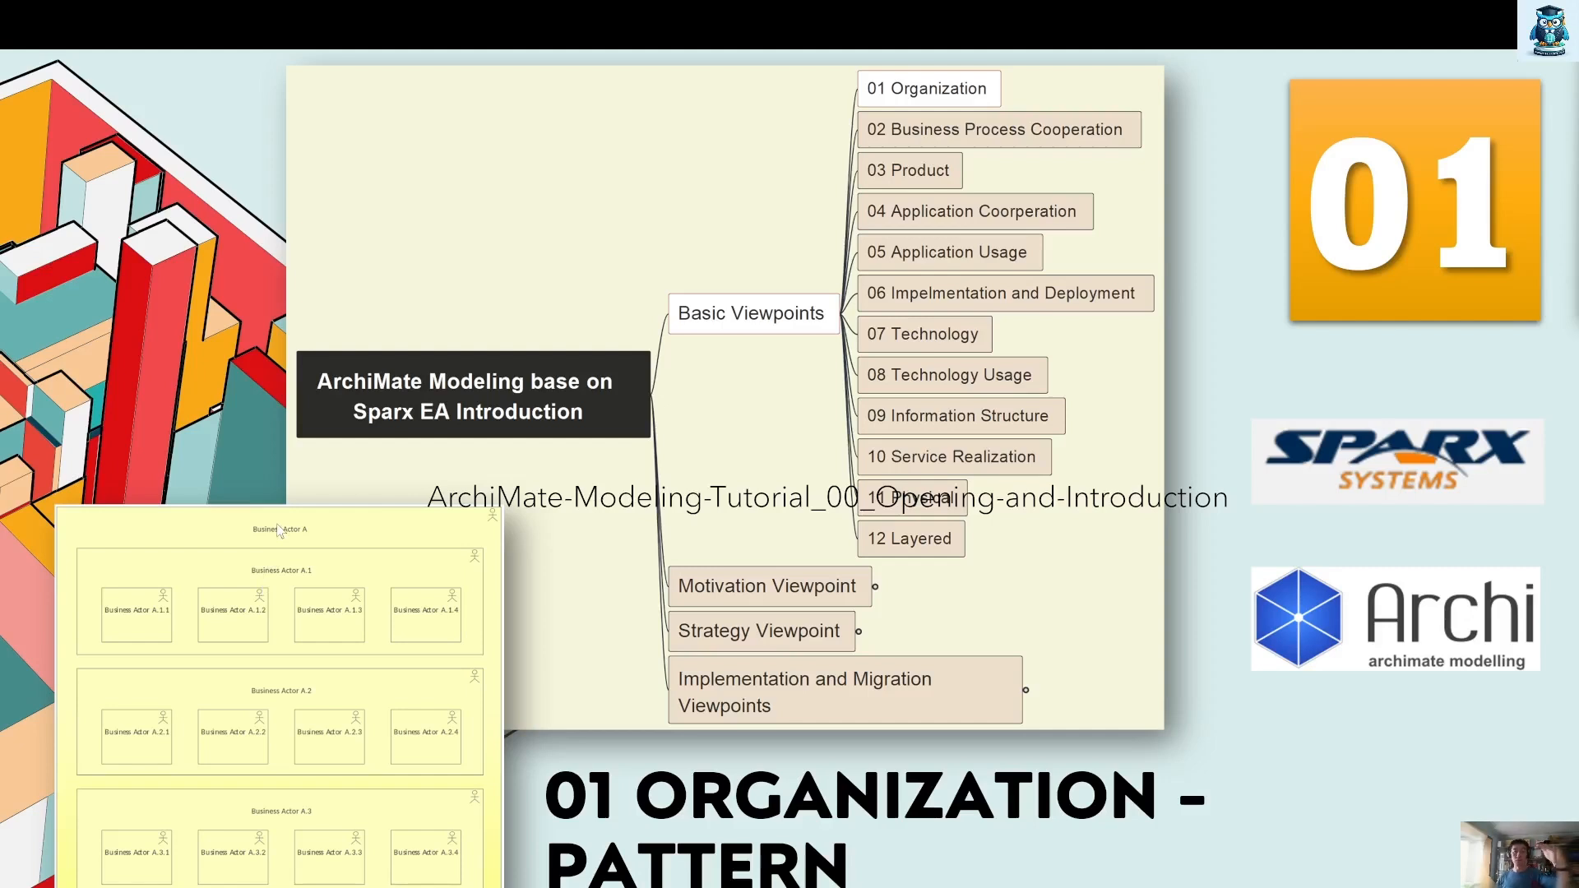
pyautogui.moveTo(290, 589)
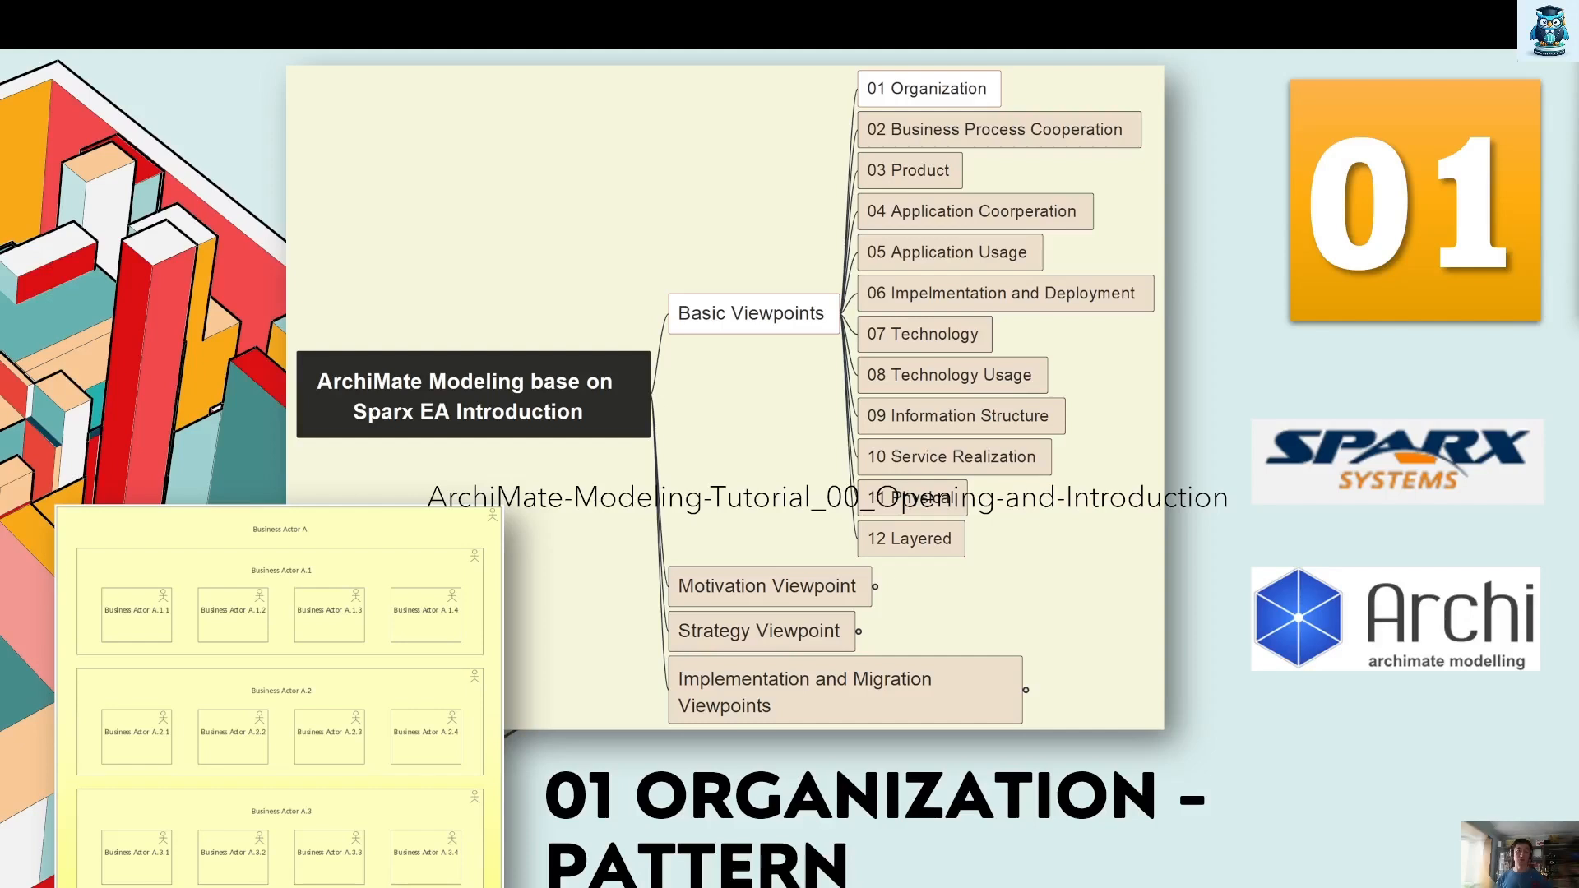
pyautogui.moveTo(1033, 564)
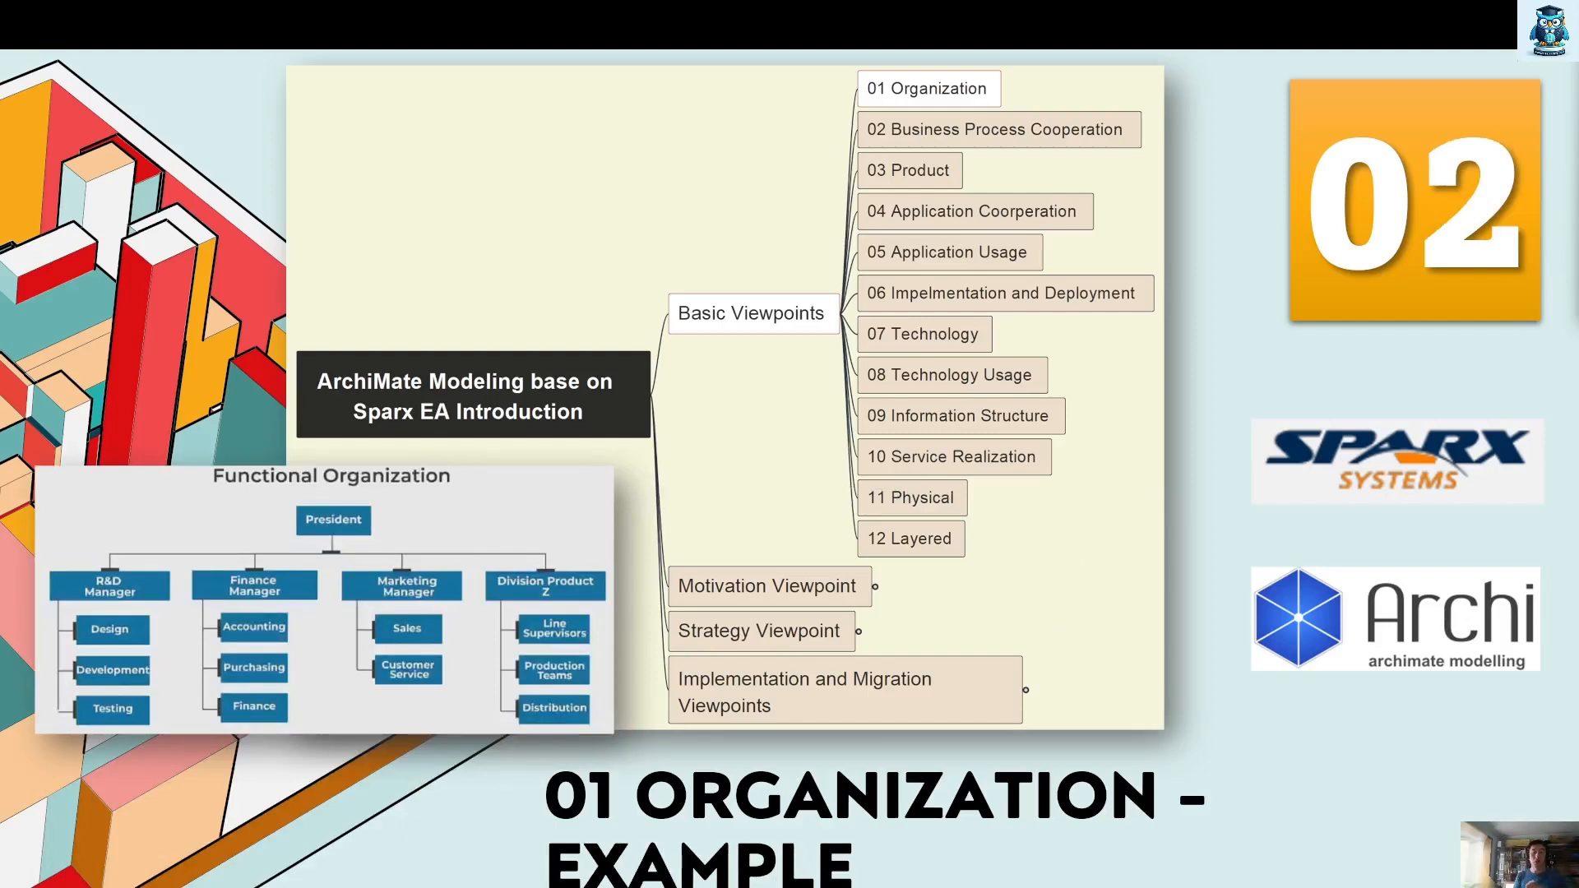
pyautogui.moveTo(1277, 280)
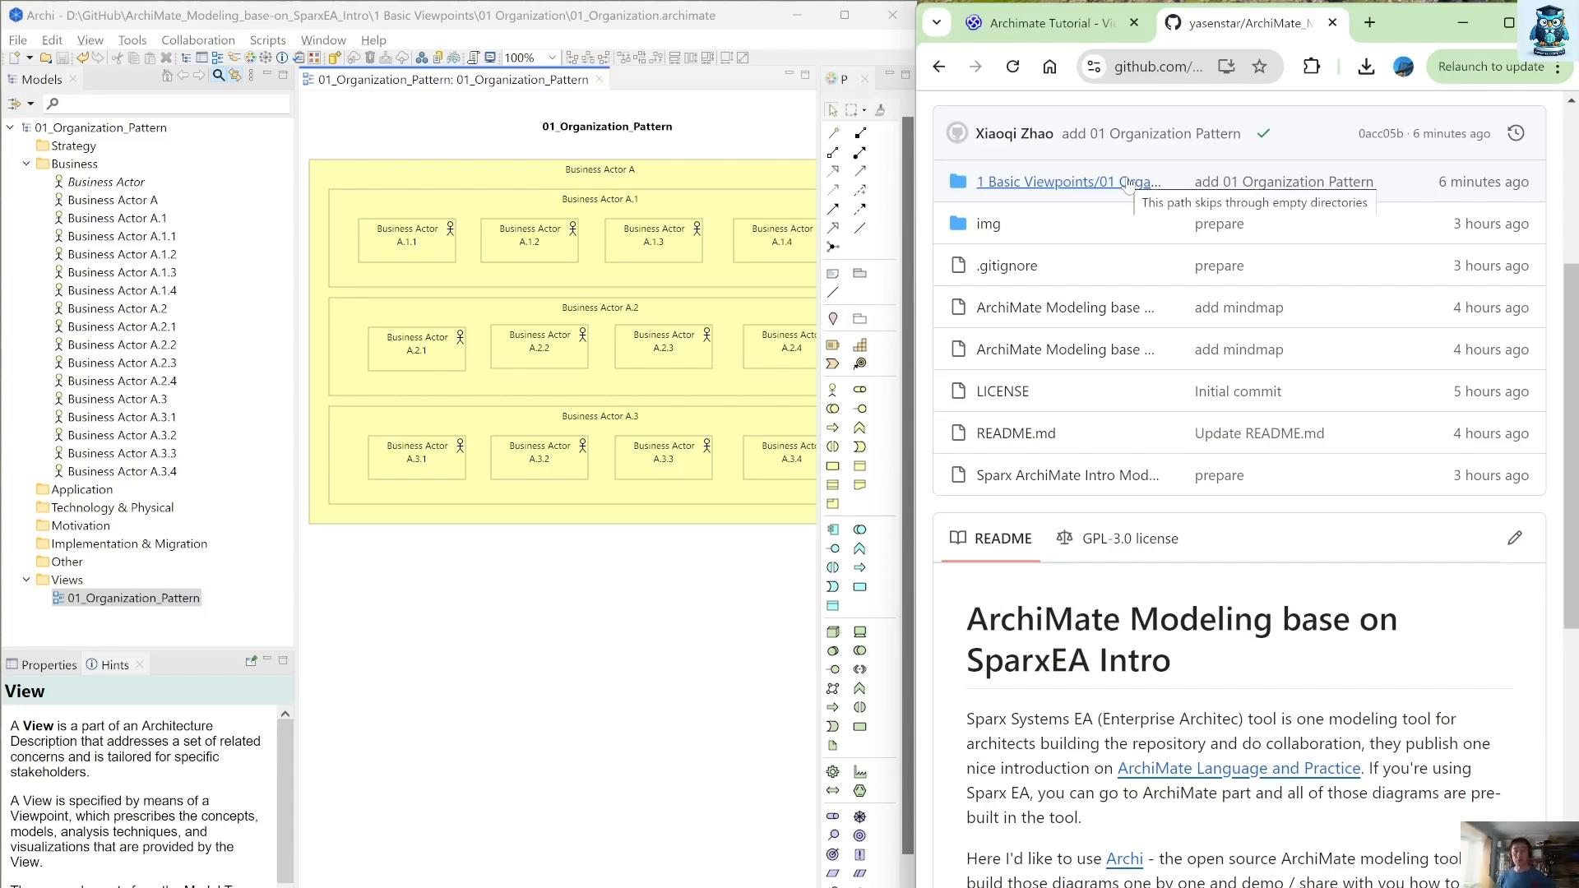
# Browse the 01 Organization folder and preview 01_Organization_Pattern.jpg, then return to the folder
pyautogui.click(1076, 181)
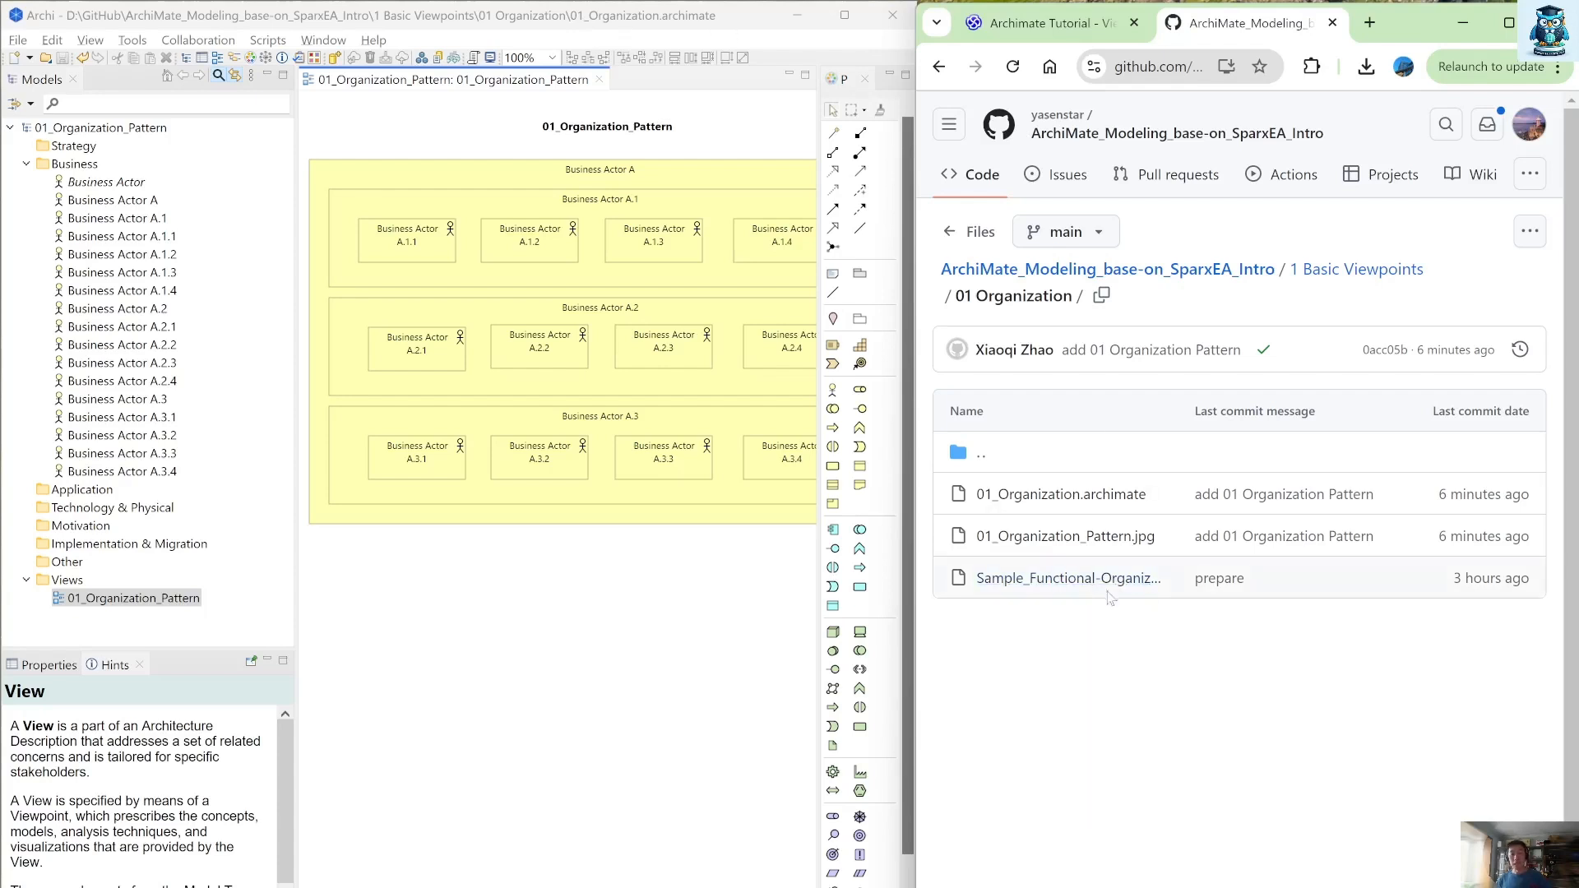
pyautogui.moveTo(1064, 535)
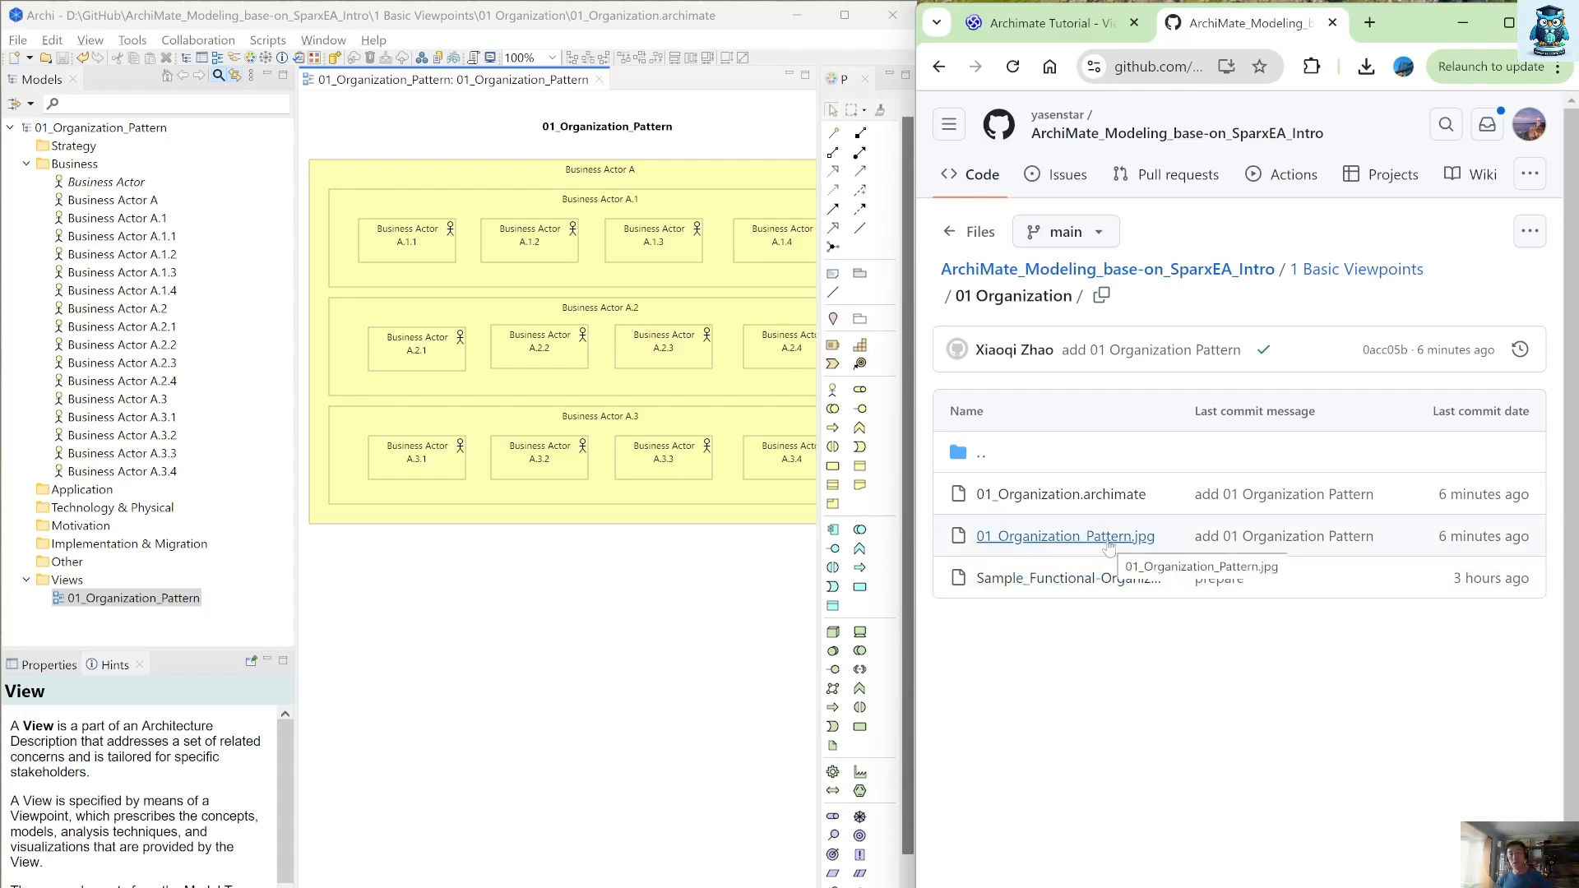
pyautogui.click(1065, 535)
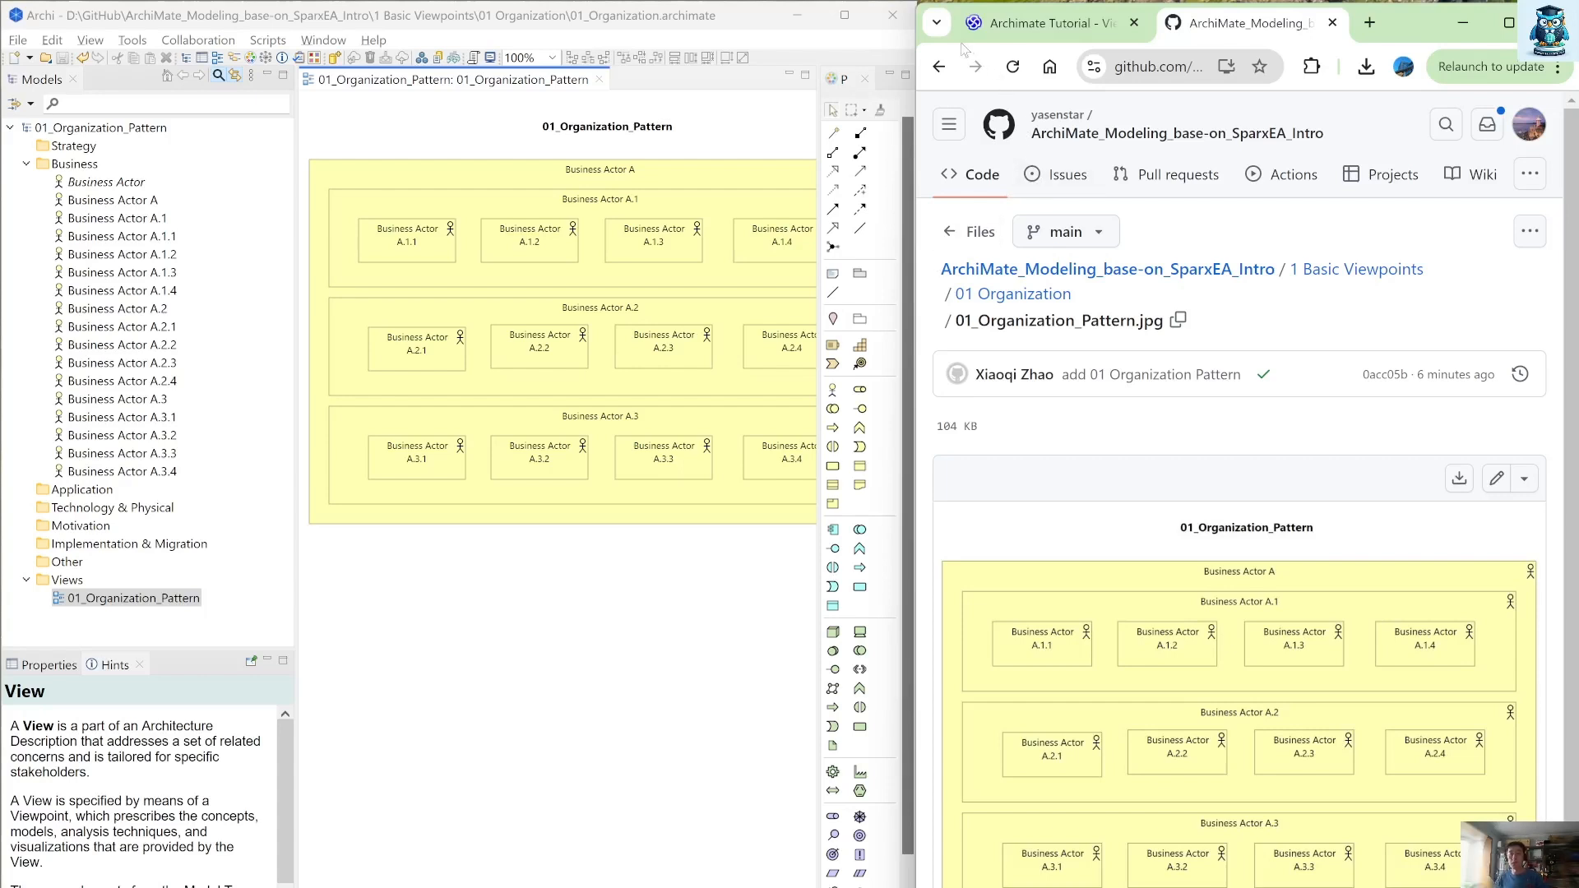
pyautogui.moveTo(1155, 294)
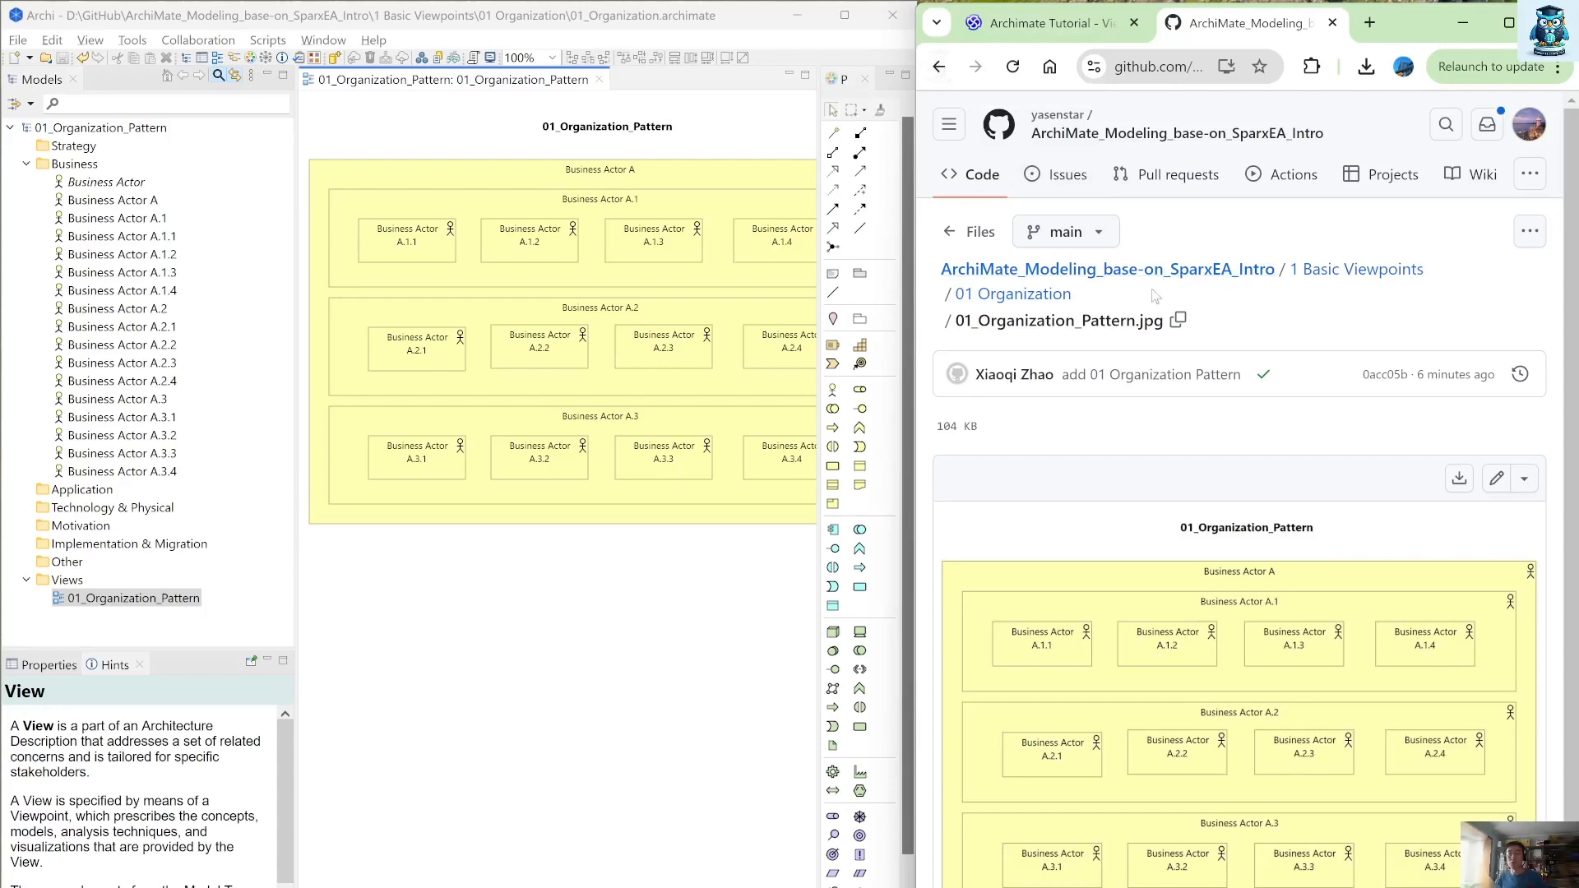
pyautogui.moveTo(1011, 293)
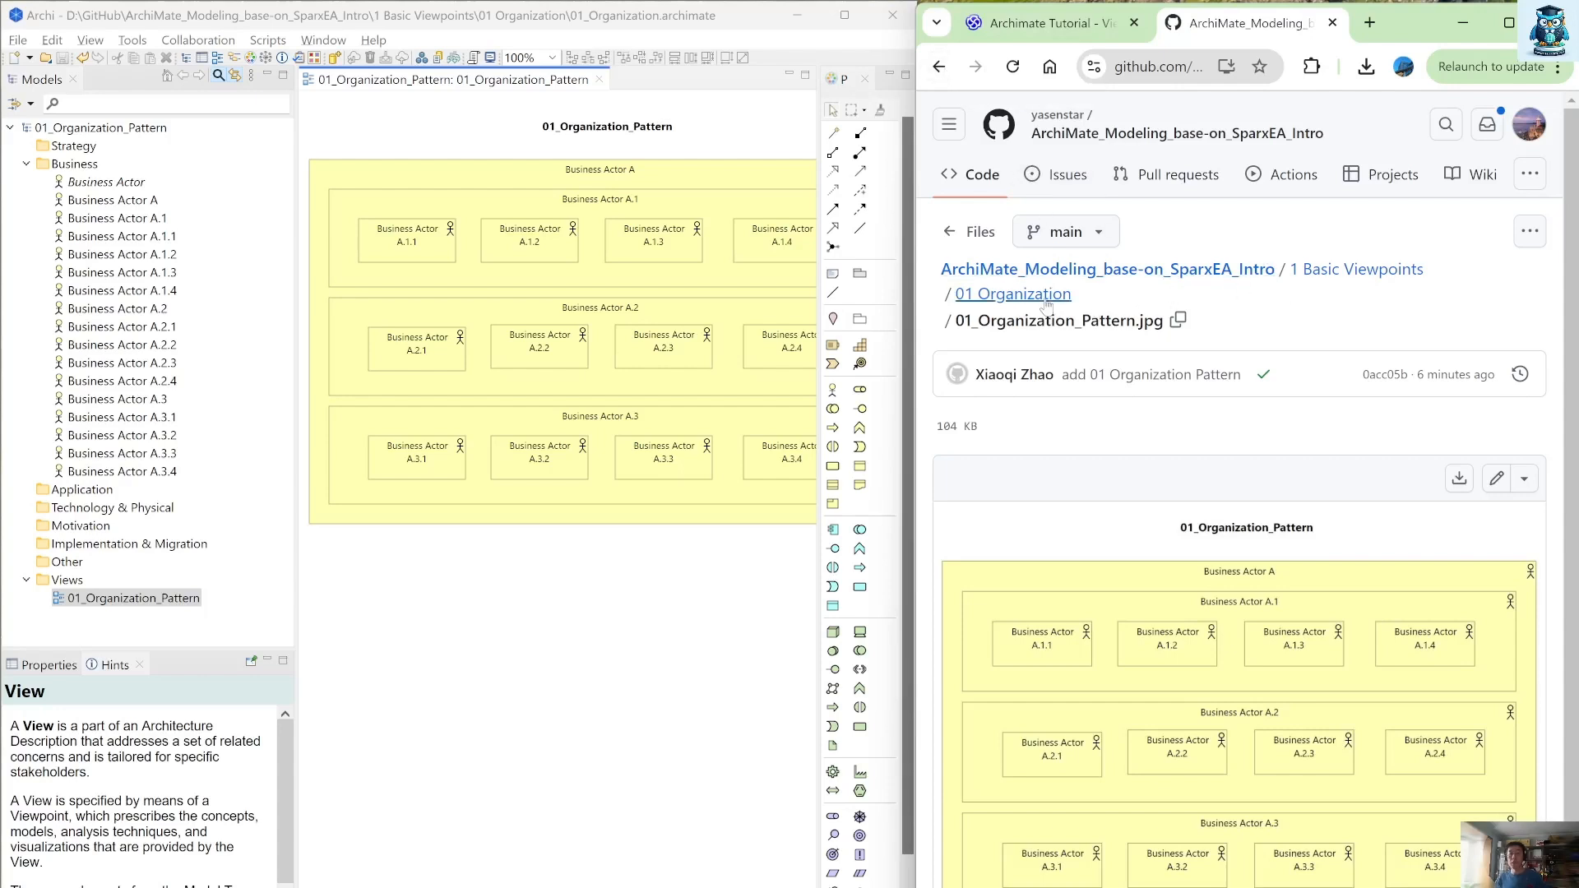
pyautogui.click(1012, 293)
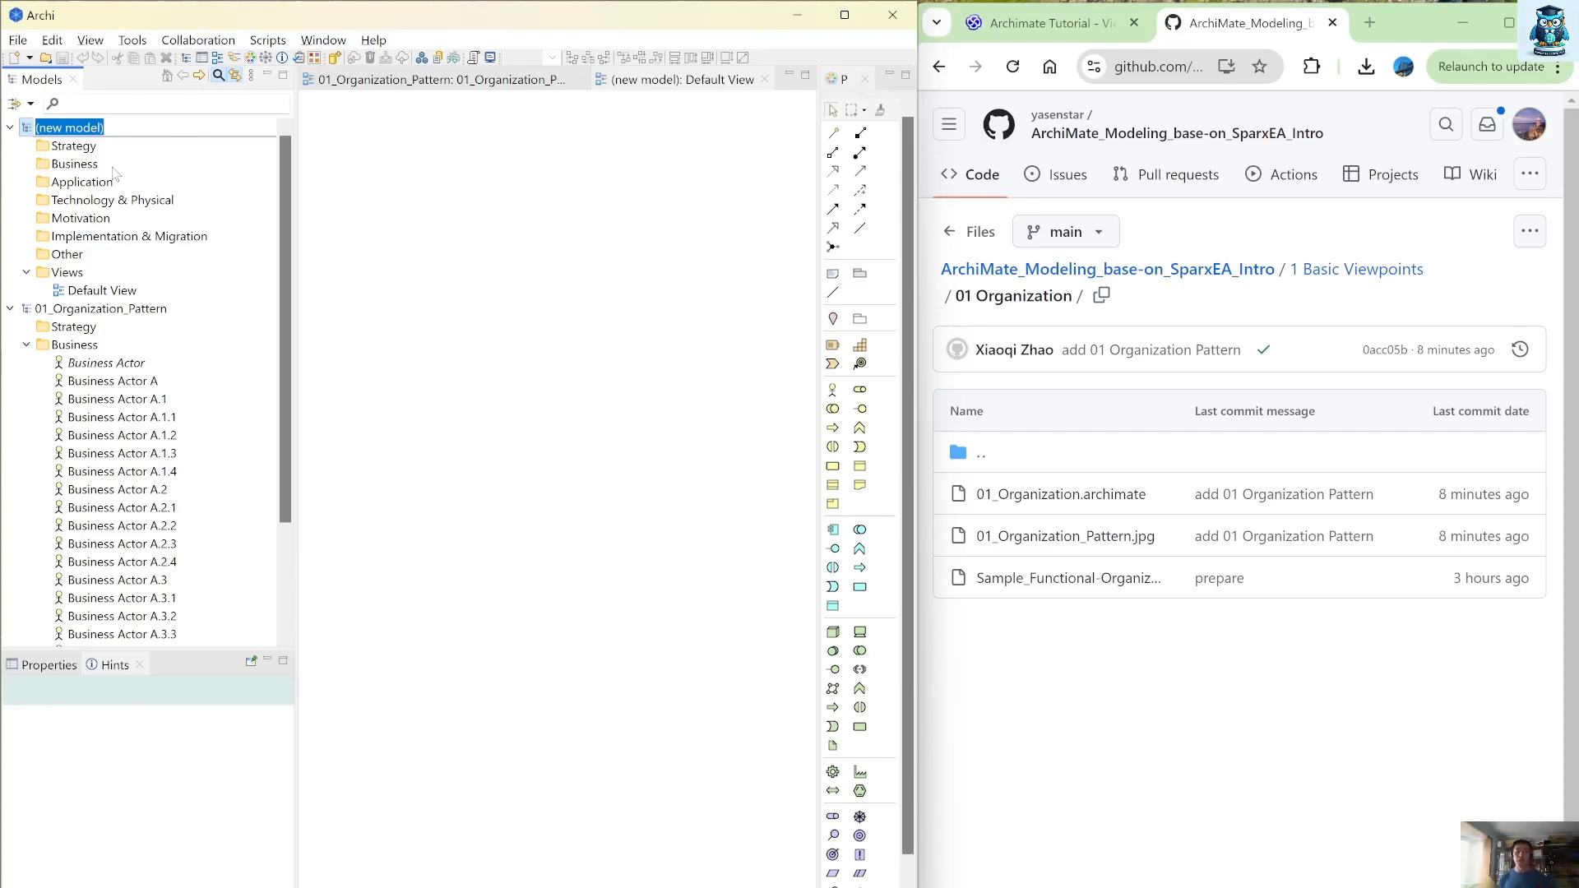
pyautogui.moveTo(257, 249)
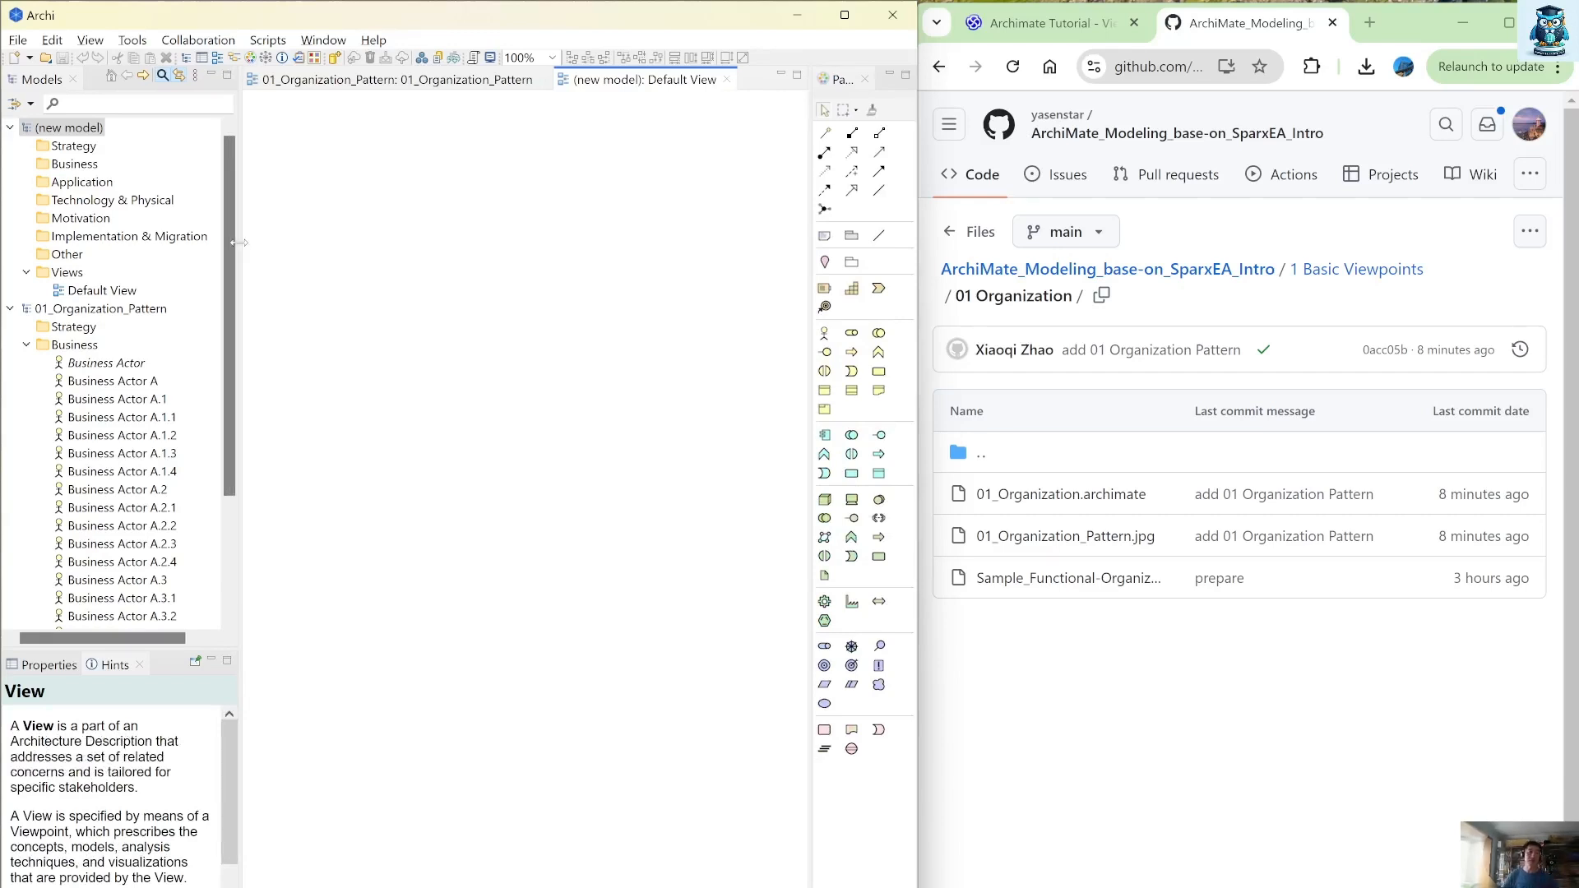
# Select the new empty model in the Models tree to rename it
pyautogui.click(67, 127)
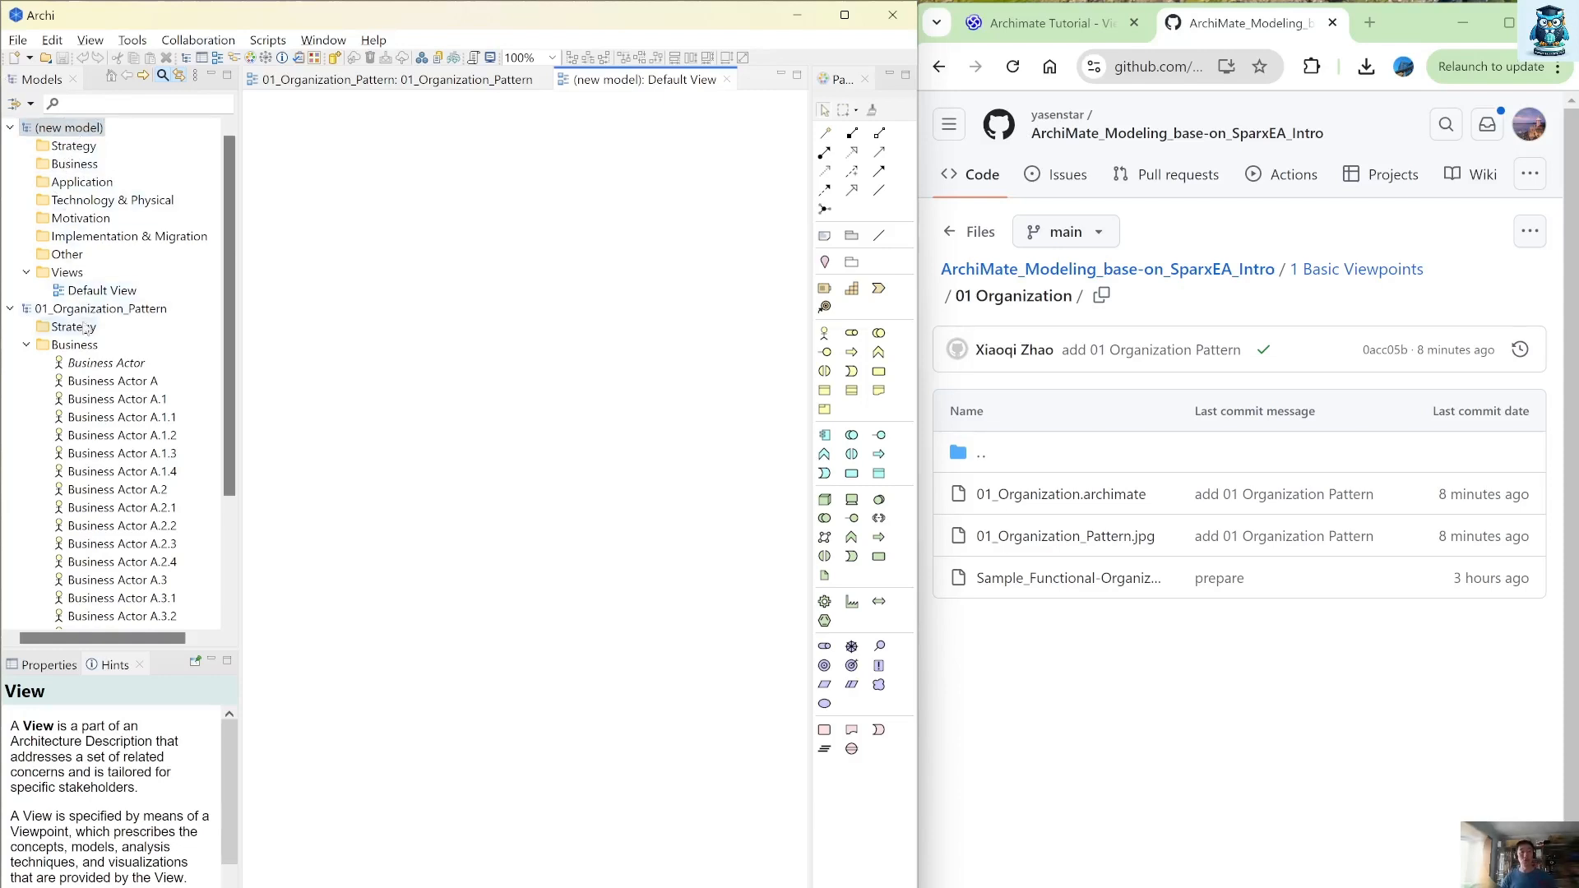
pyautogui.click(66, 126)
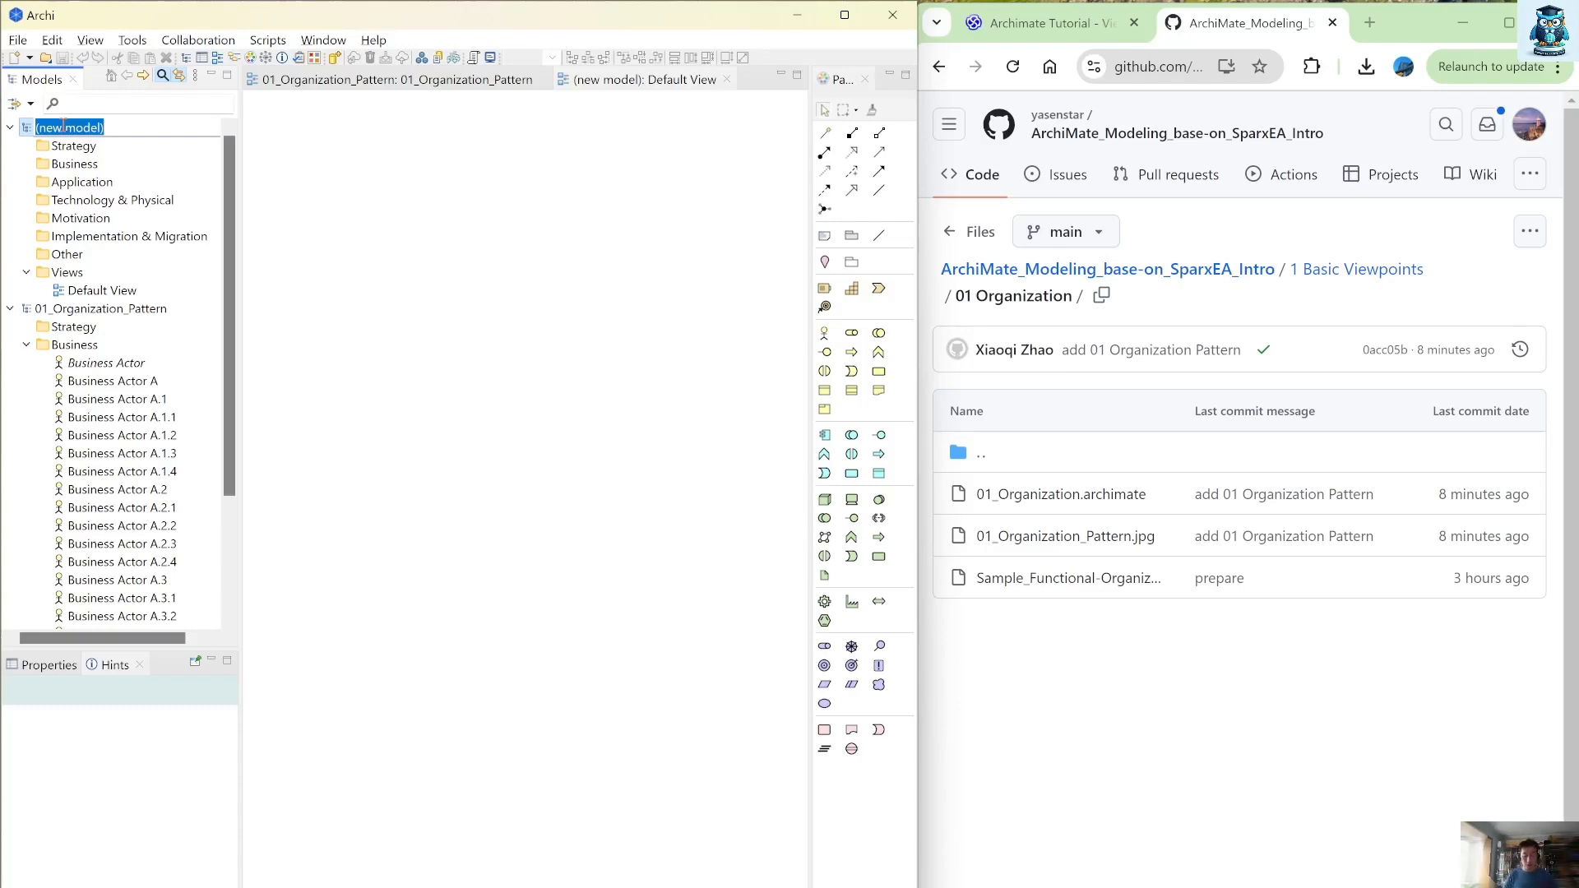
# Name the model 01_Organiation_Example and rename its Default View to match
pyautogui.write('01_Organiation')
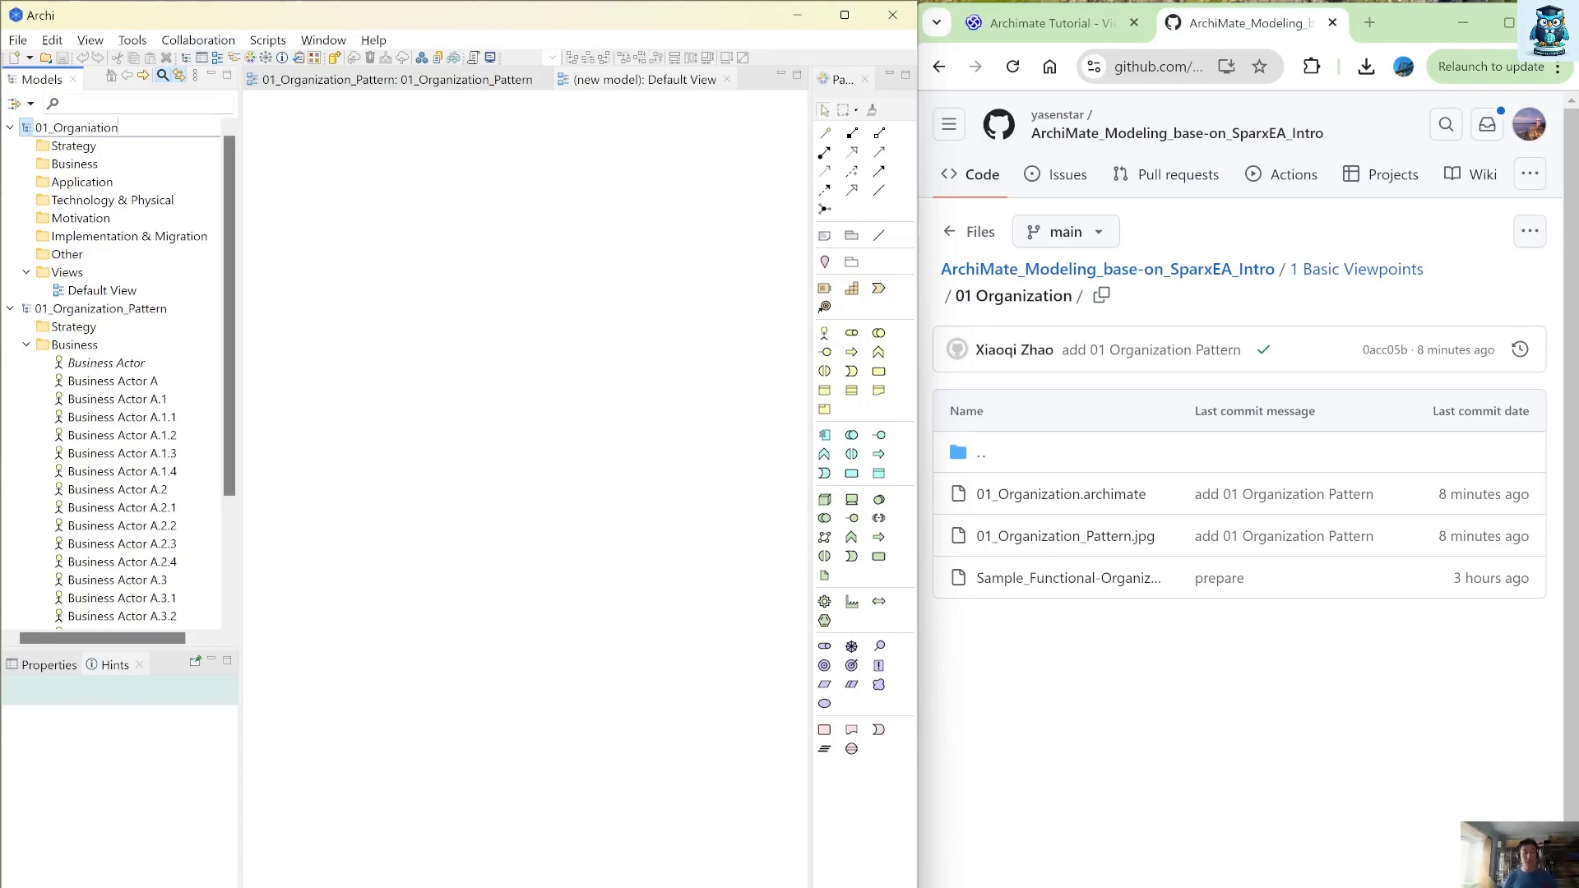
pyautogui.write('_Exampl')
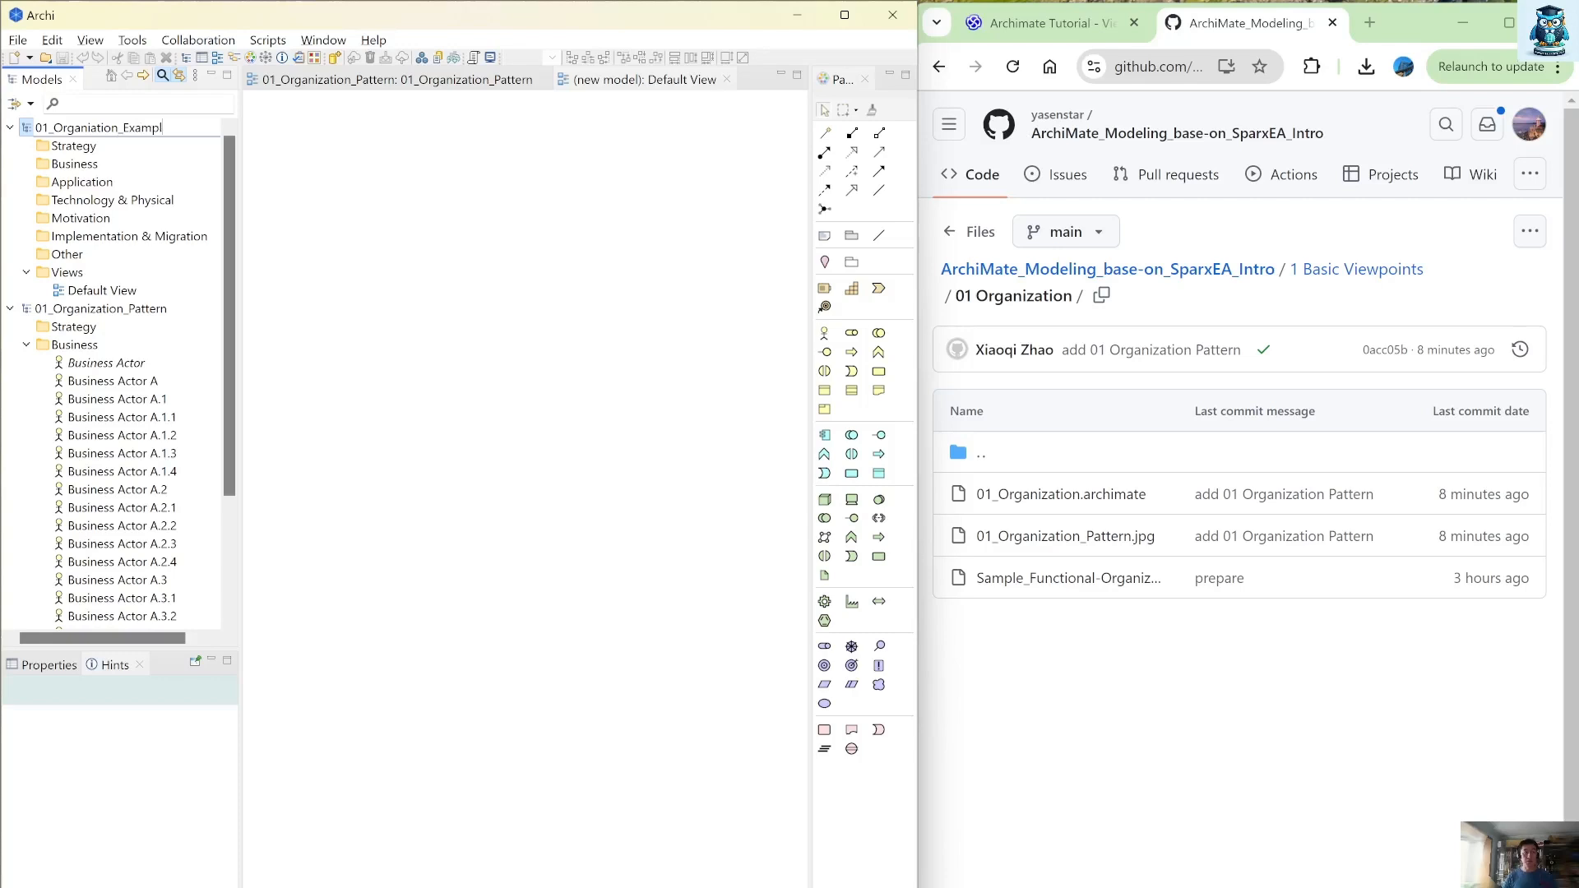
pyautogui.doubleClick(100, 289)
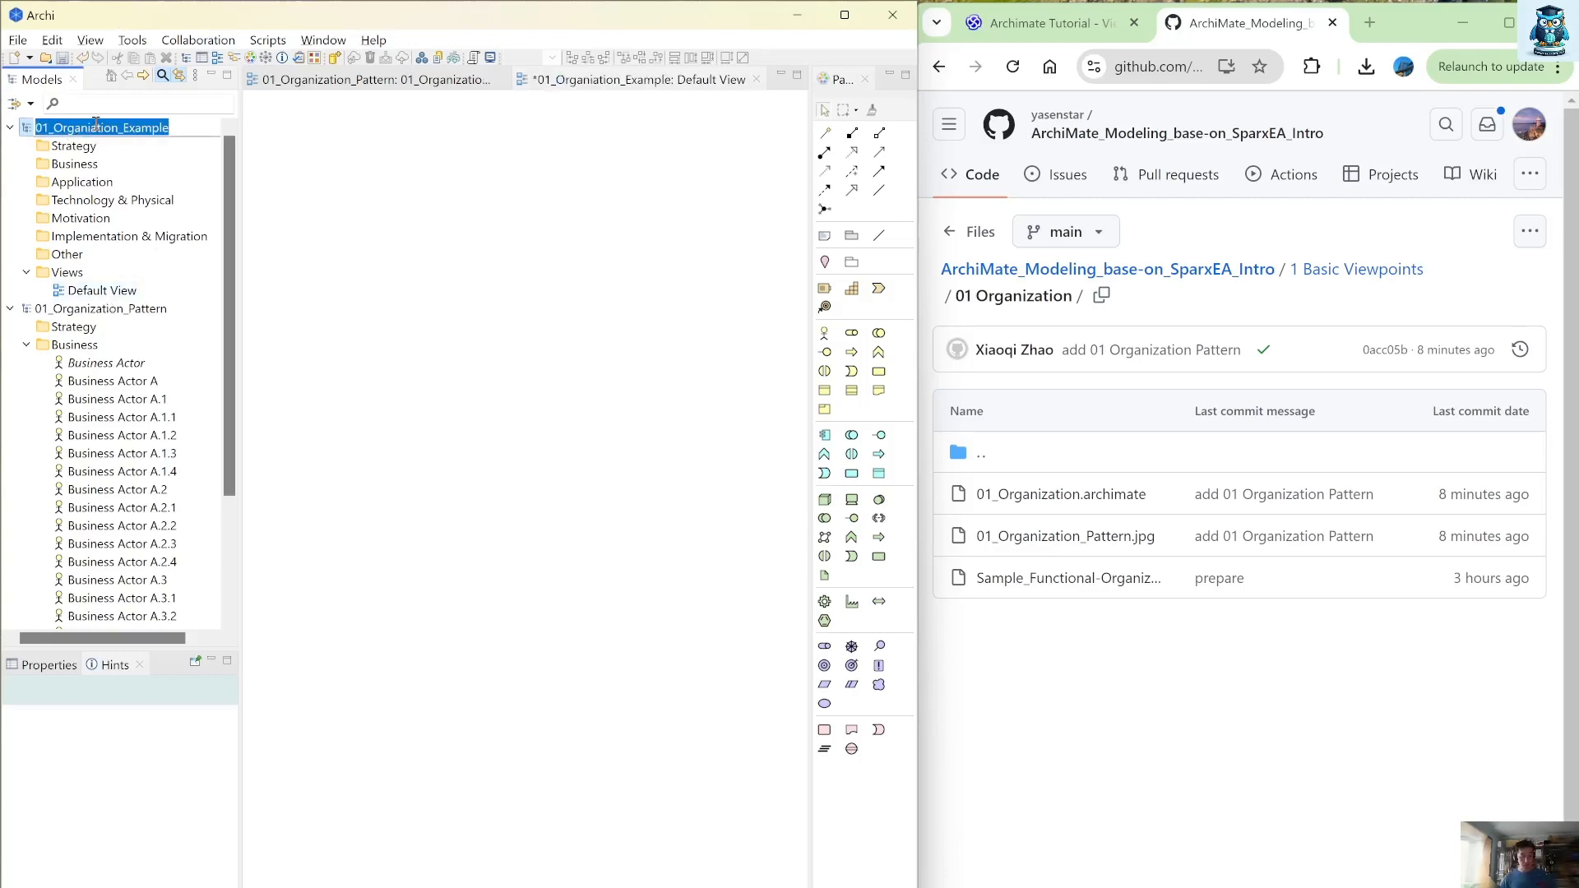
pyautogui.click(101, 290)
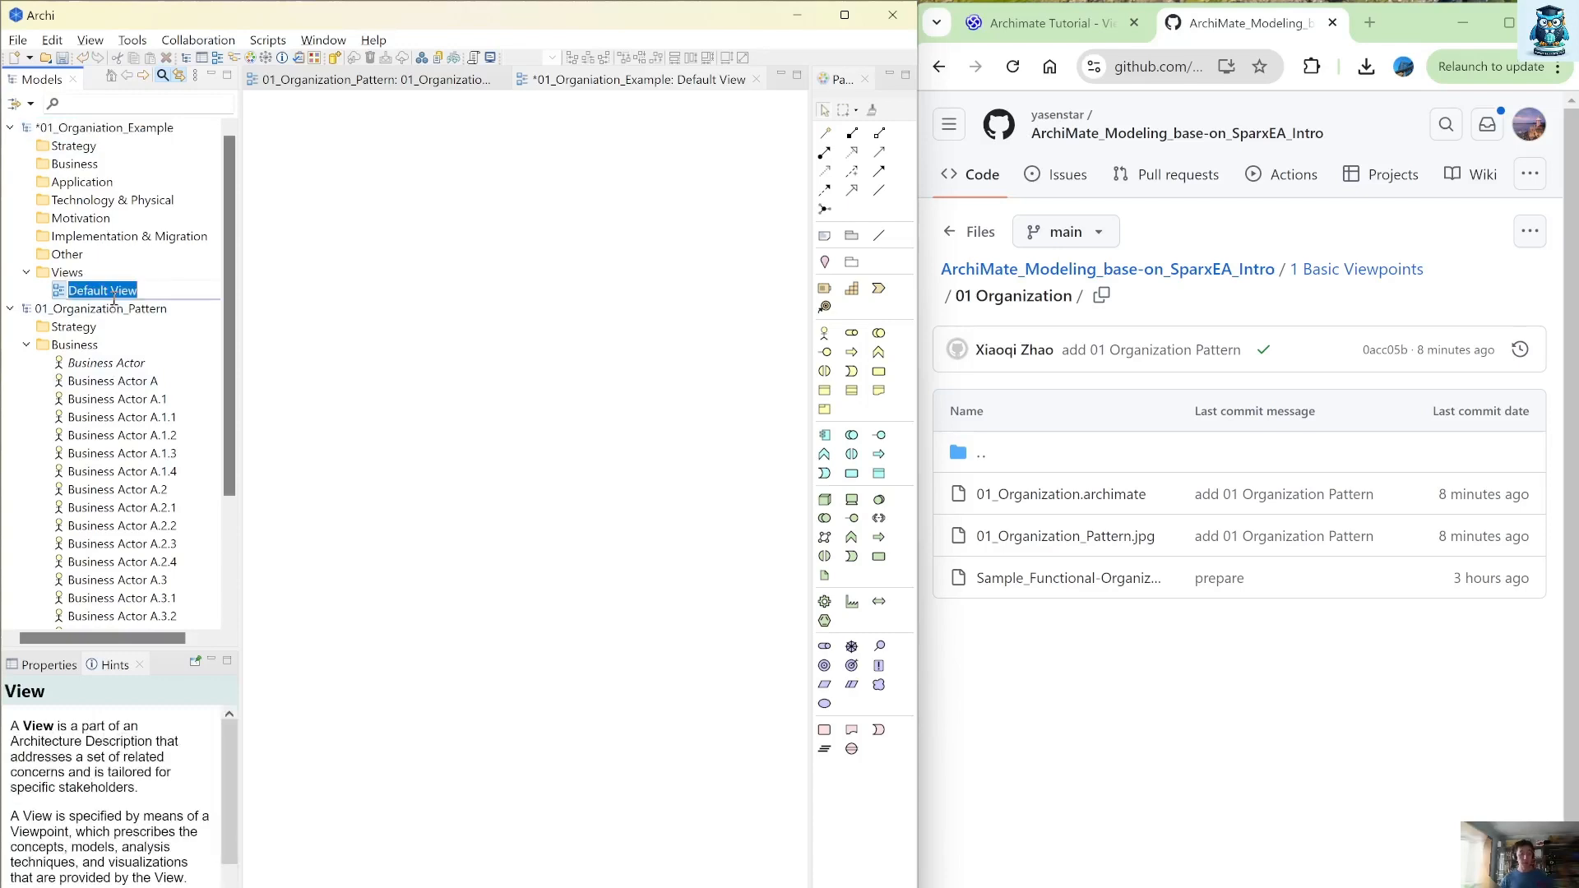
pyautogui.write('01_Organisation_Example')
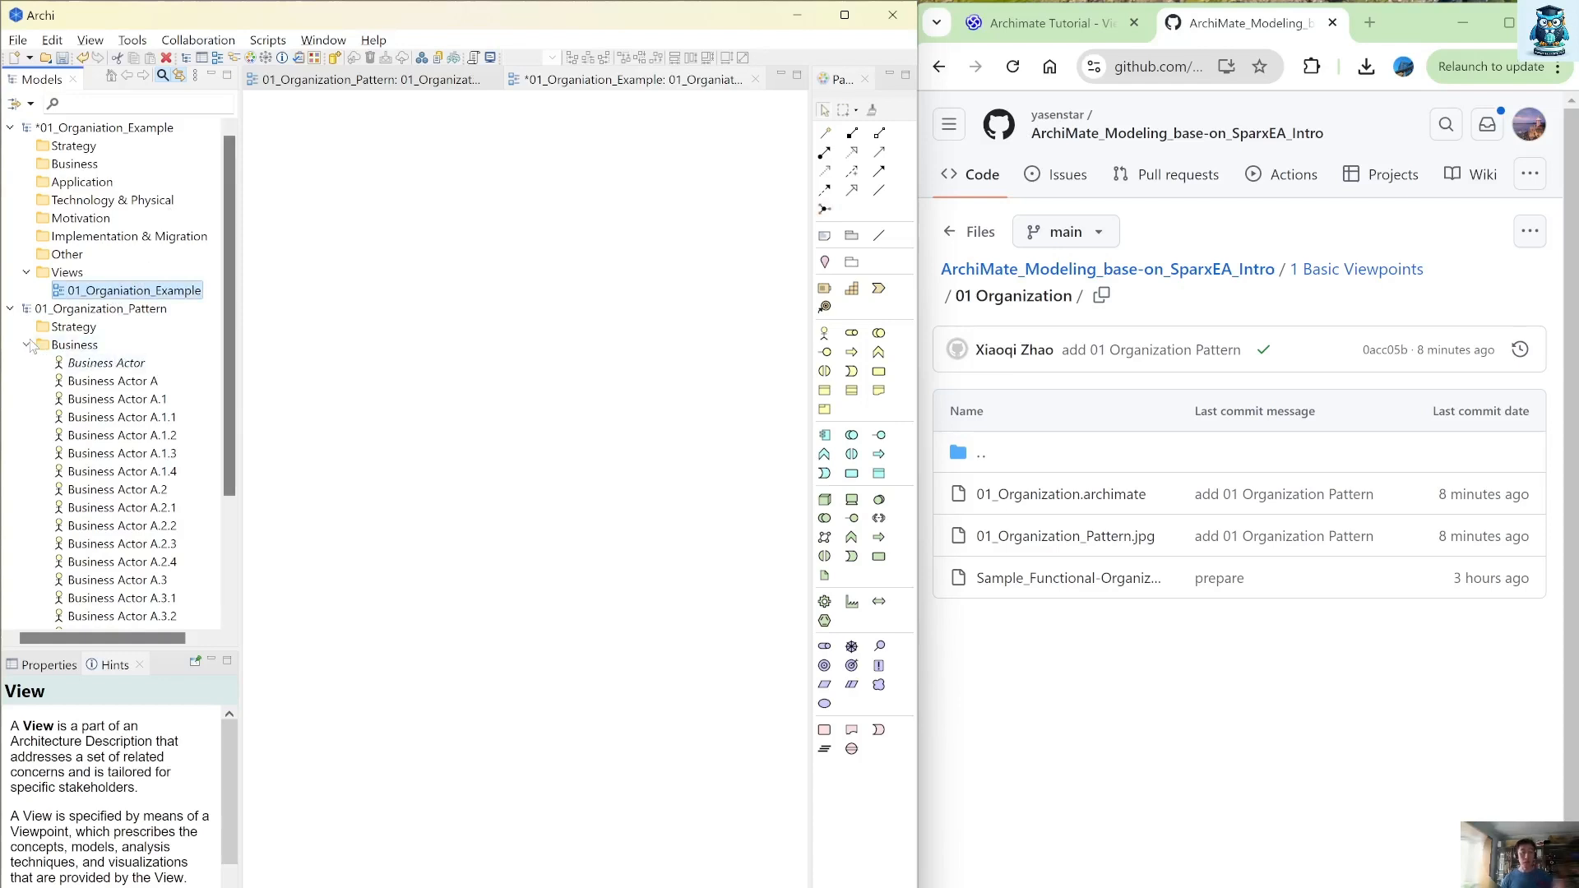
# Compare the 01_Organization_Pattern view with the empty example view side by side
pyautogui.click(30, 344)
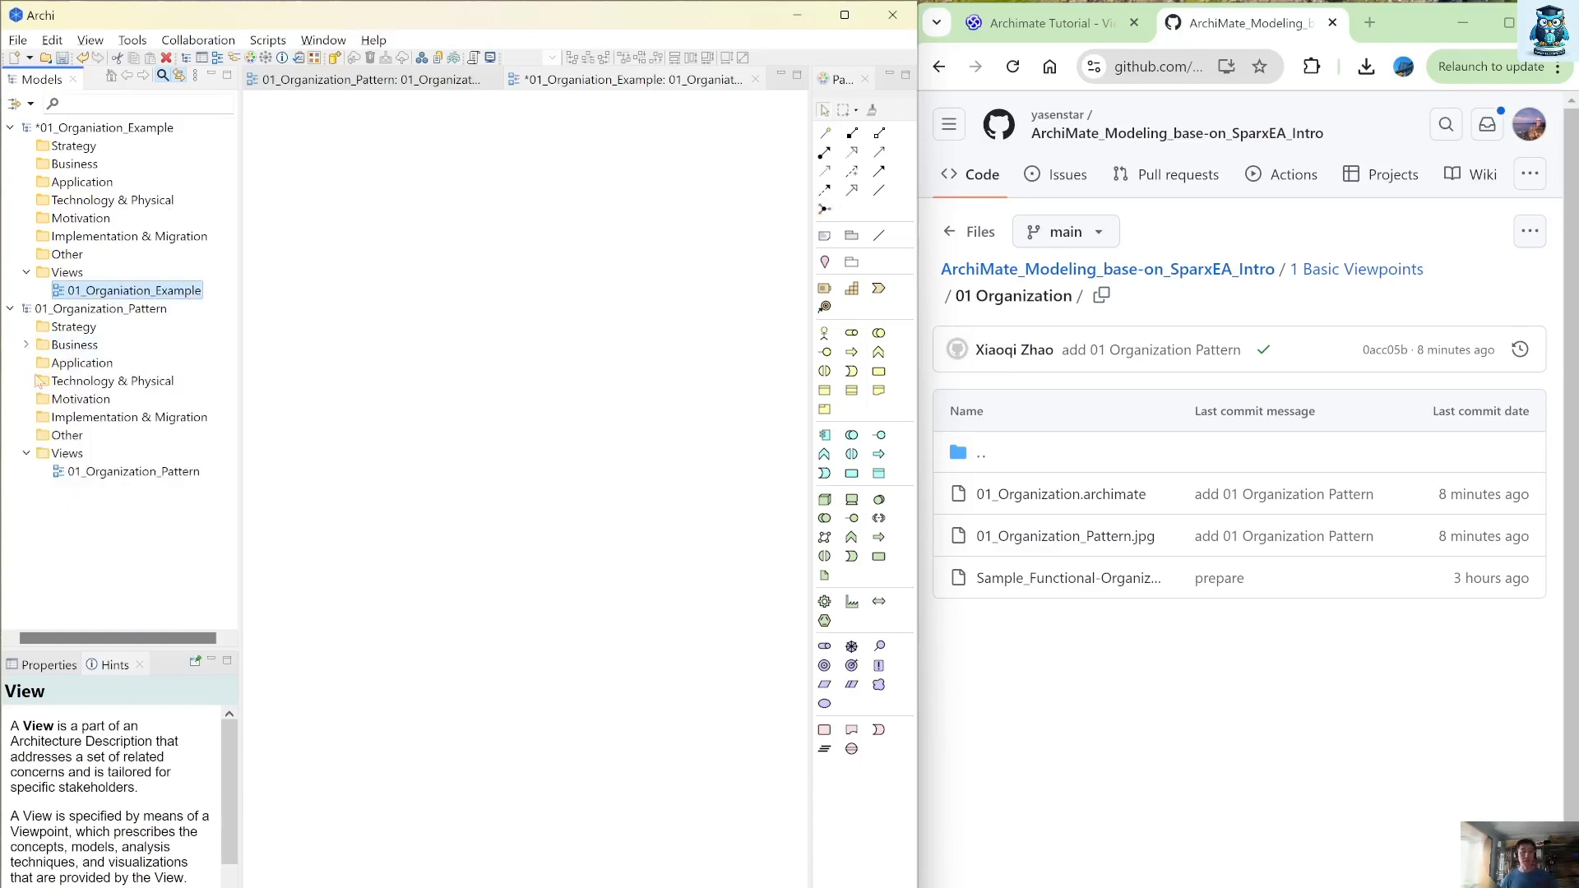
pyautogui.doubleClick(131, 470)
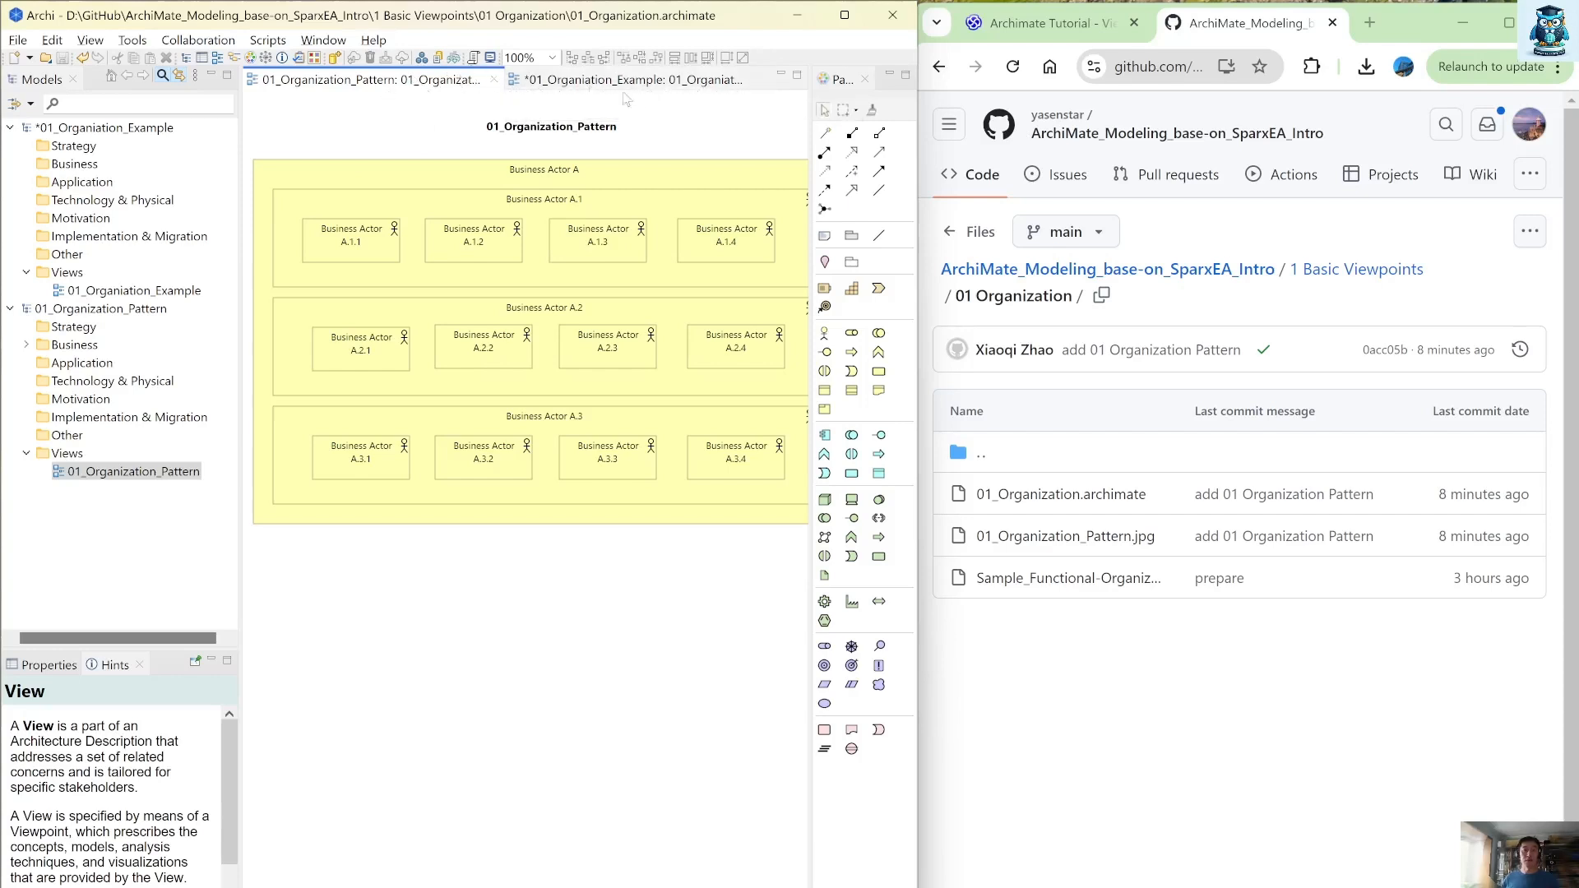
pyautogui.moveTo(630, 79)
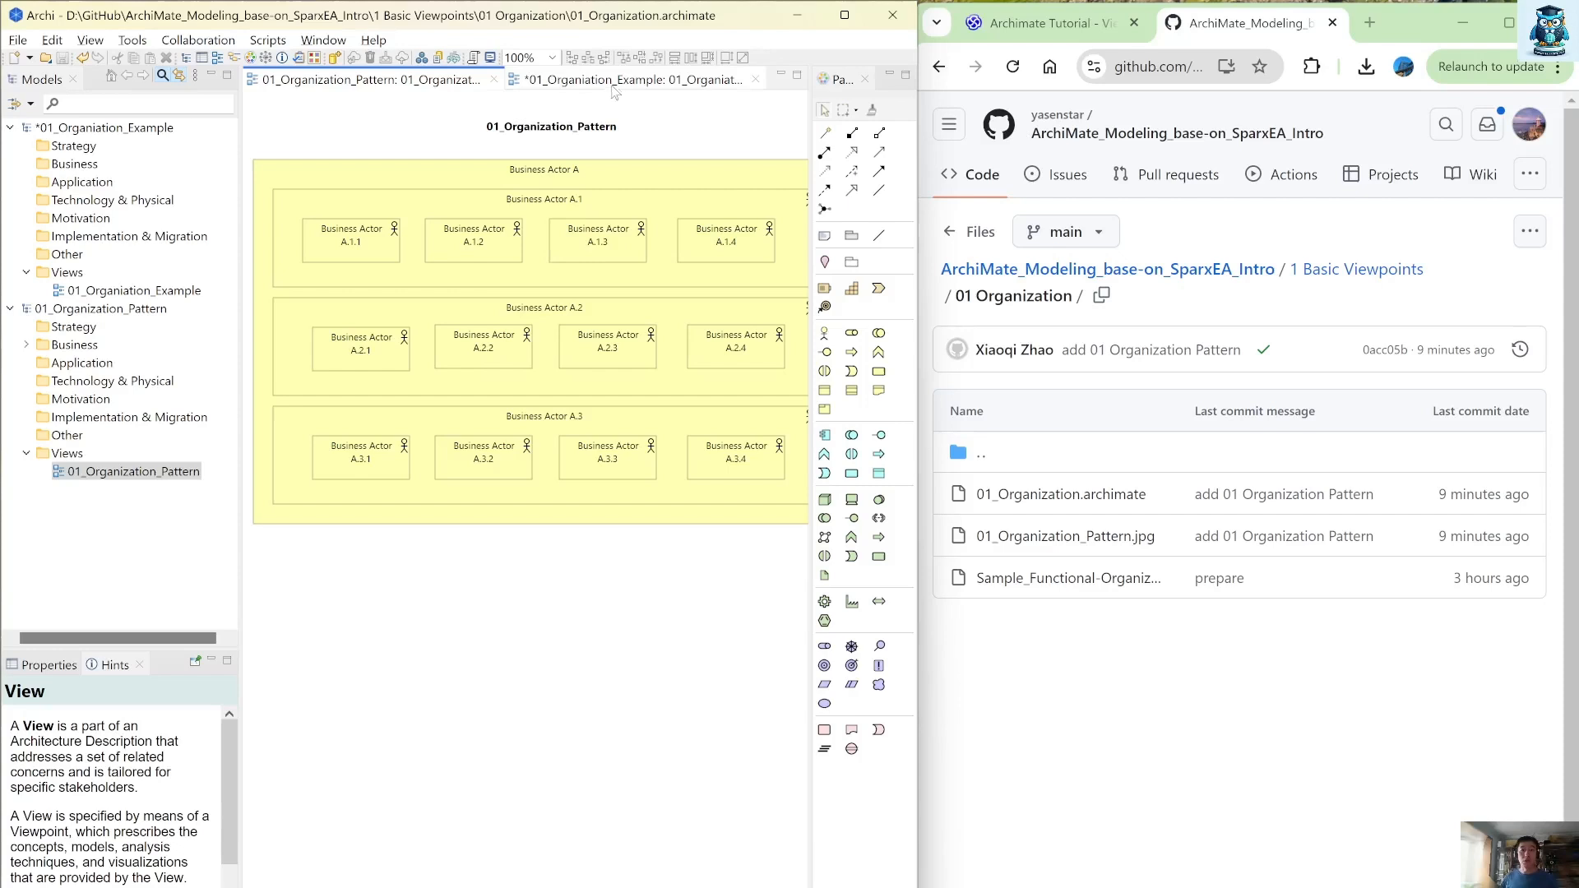
pyautogui.click(632, 79)
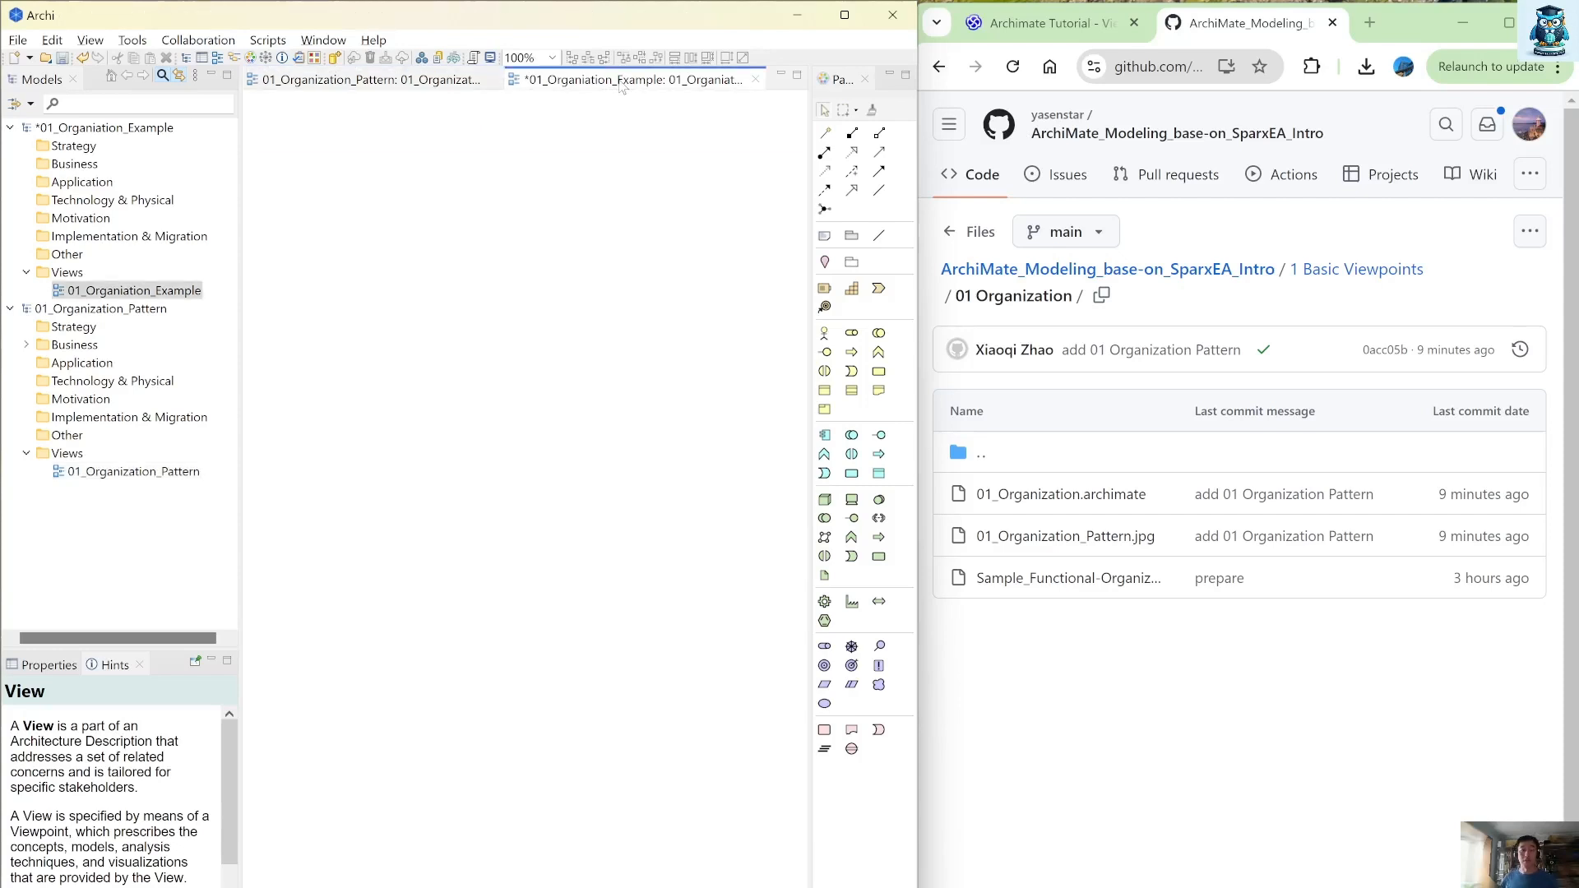
pyautogui.click(367, 79)
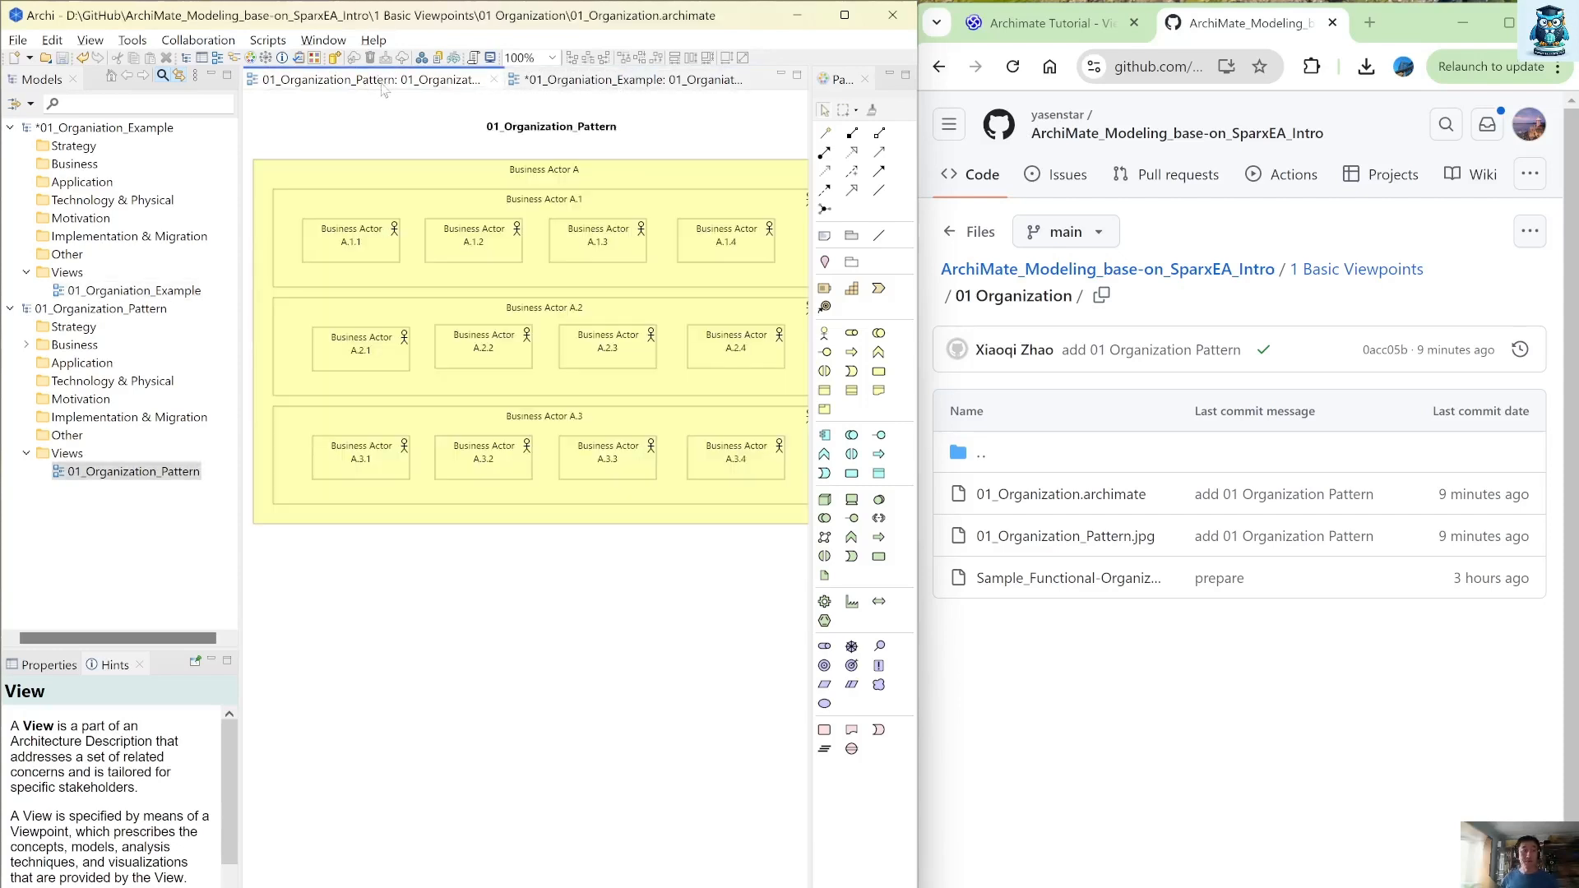
pyautogui.click(105, 307)
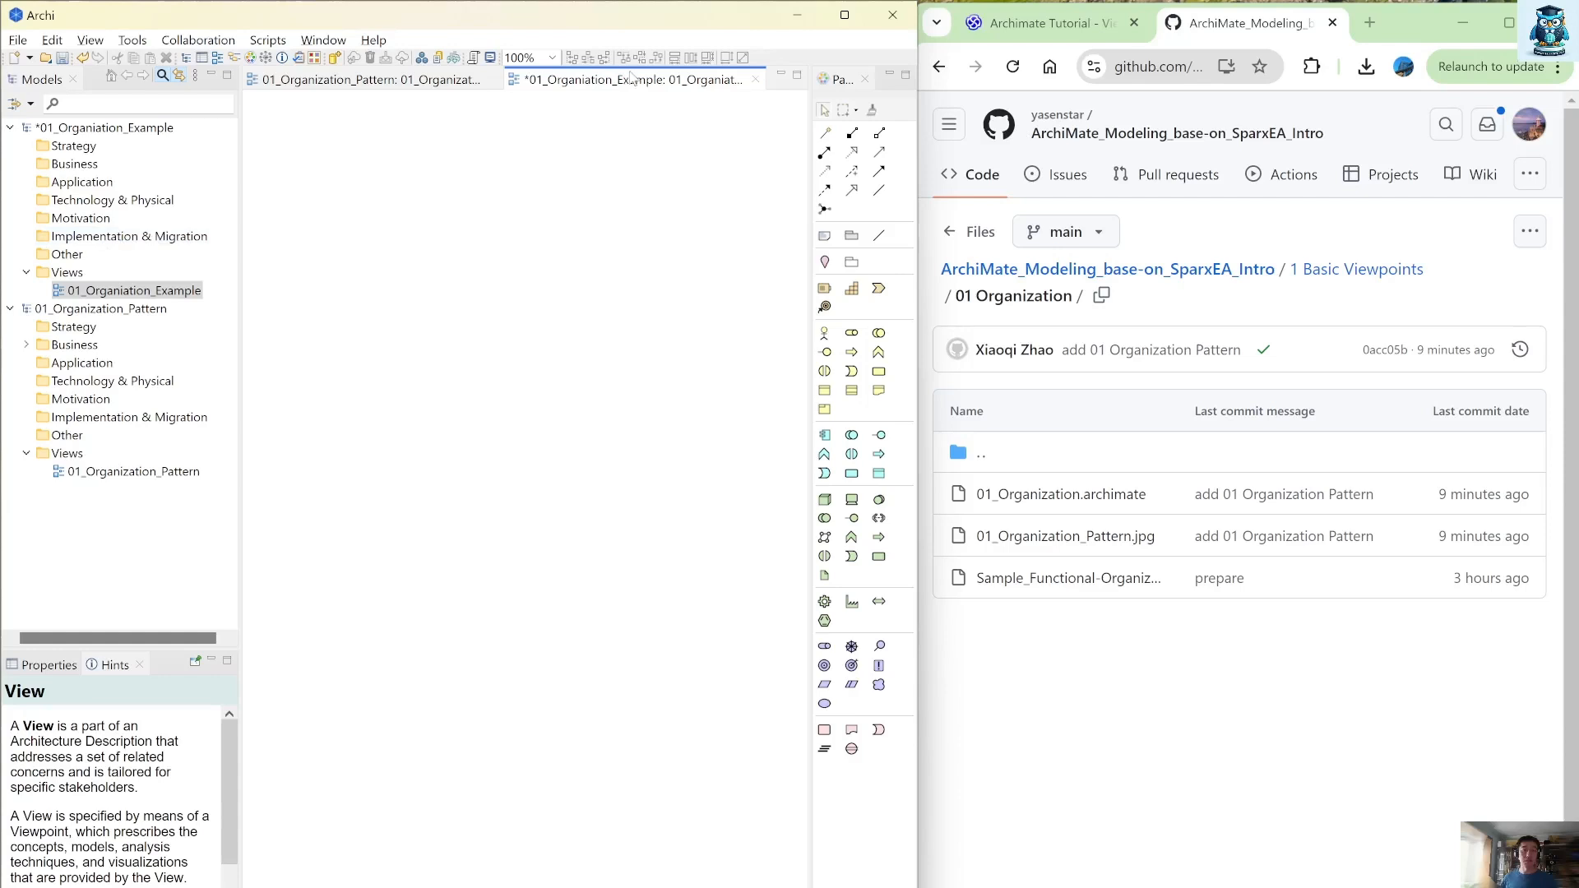
pyautogui.click(136, 290)
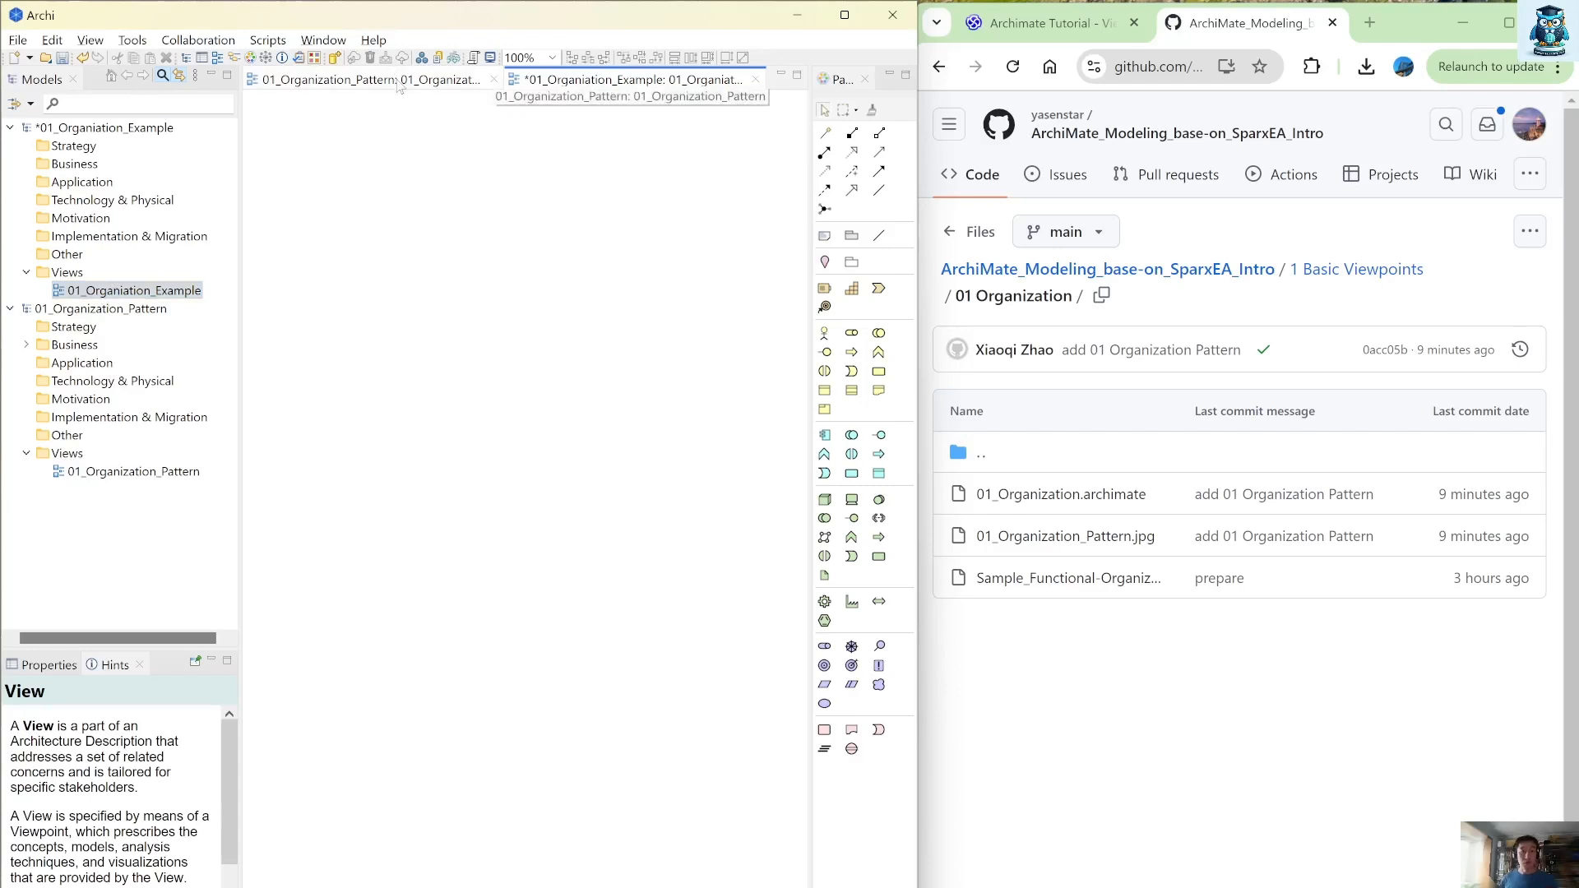
# Add a title note to the example view labelled with the $view{name} expression
pyautogui.click(367, 78)
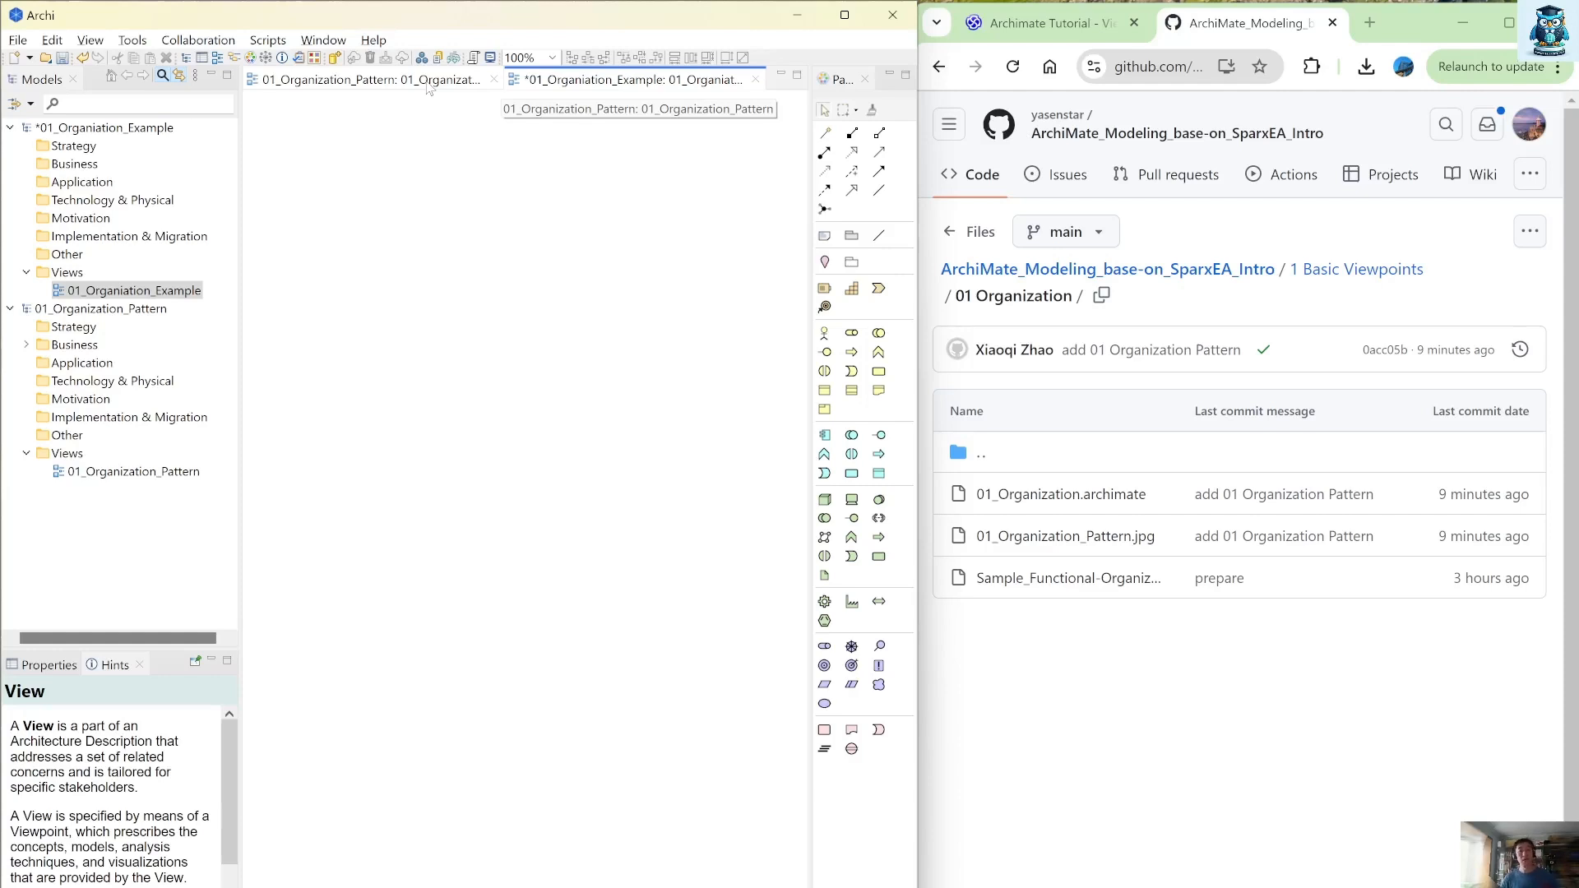
pyautogui.moveTo(391, 90)
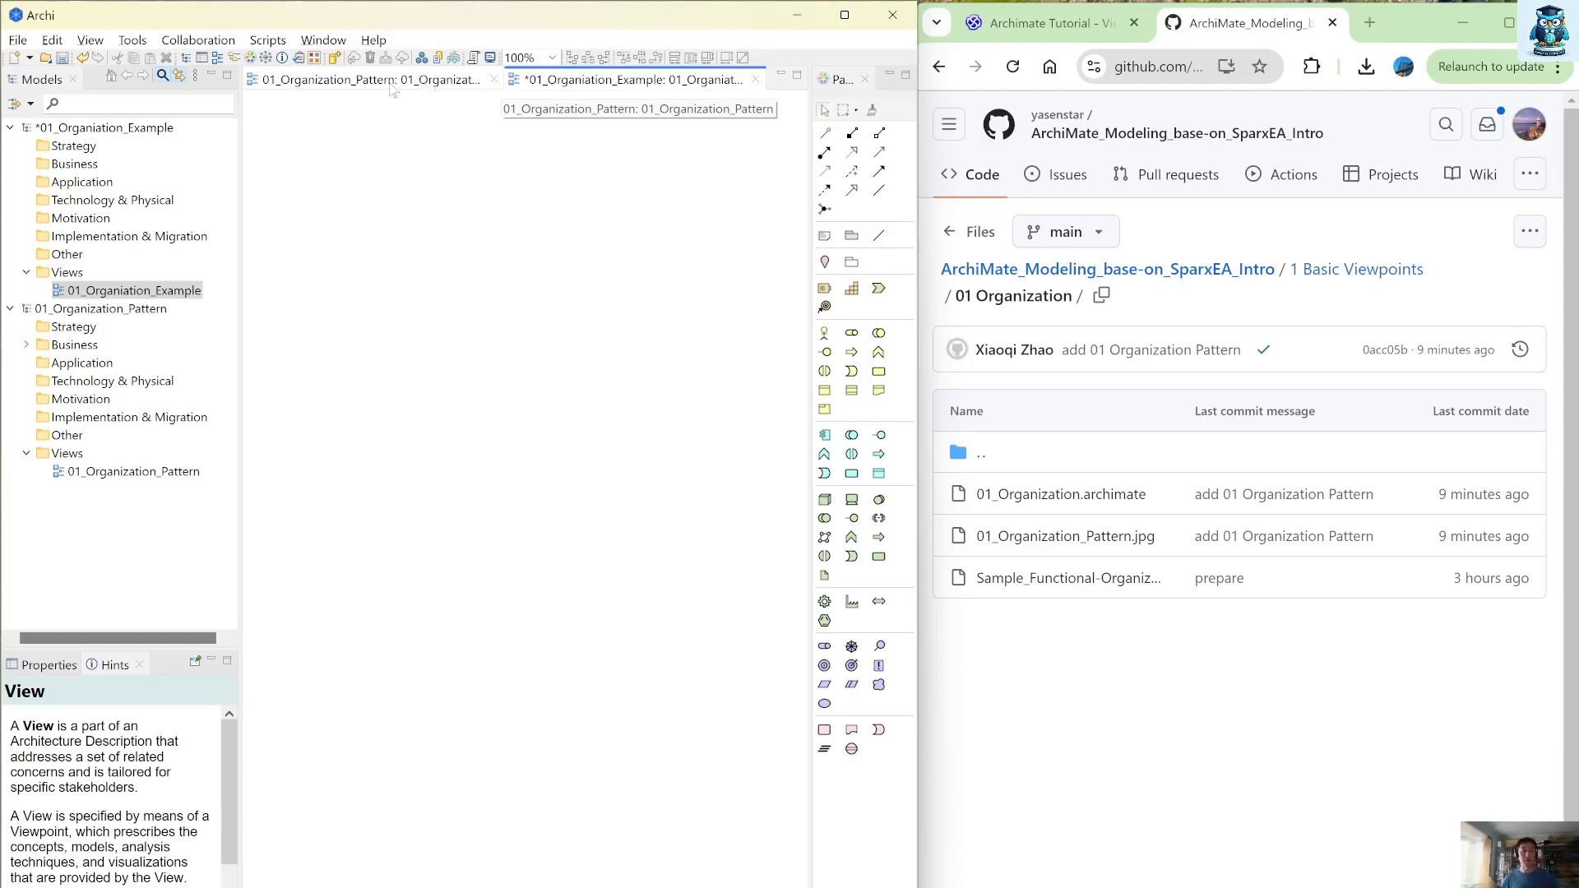
pyautogui.click(373, 79)
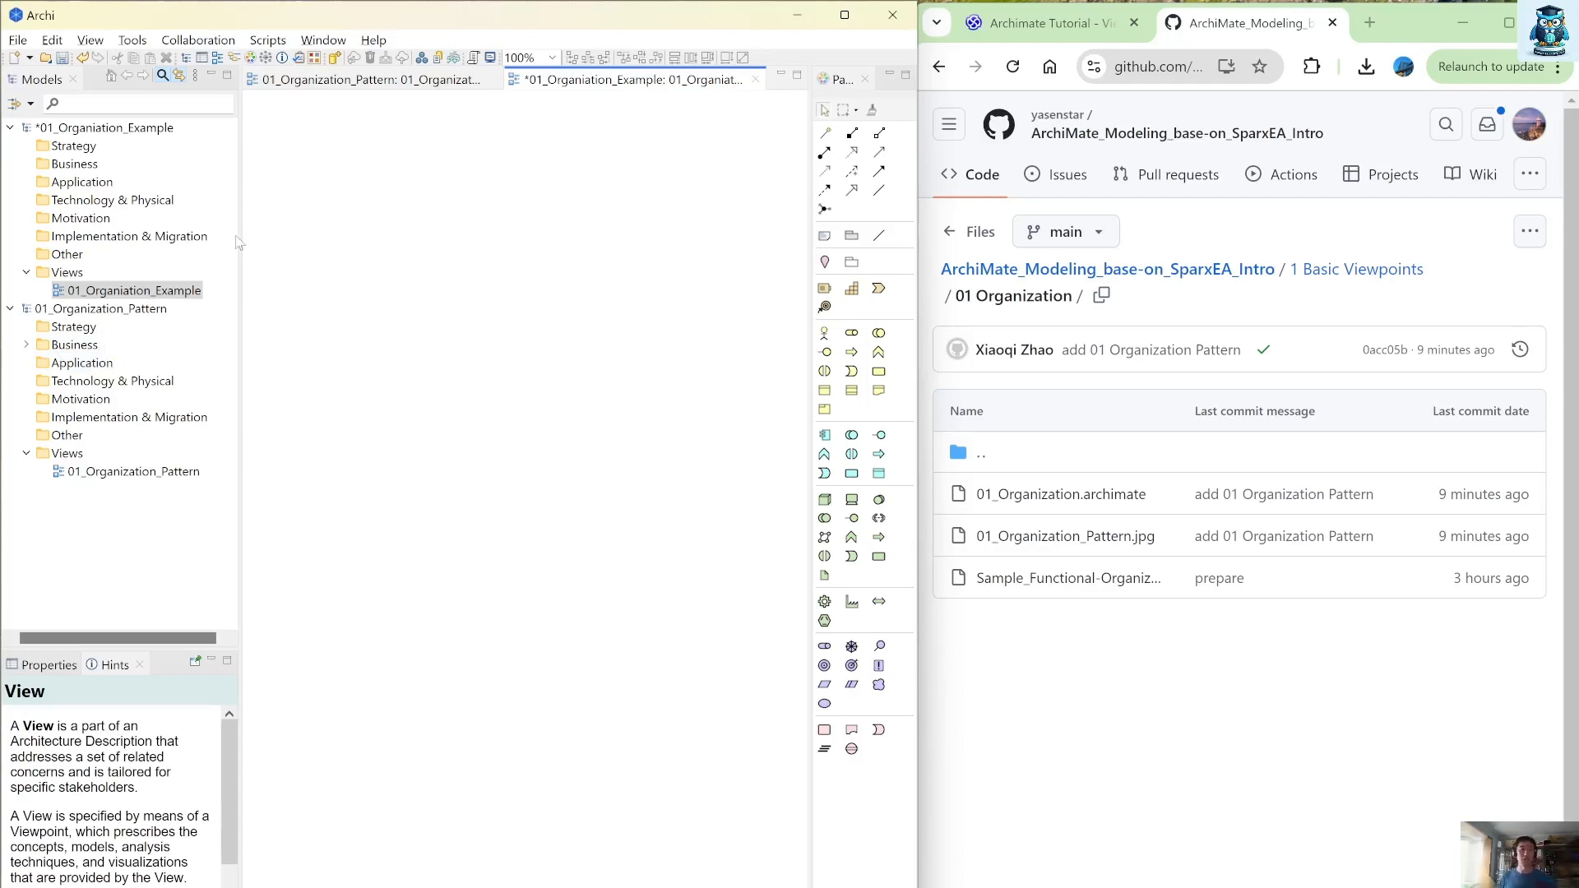
pyautogui.click(134, 472)
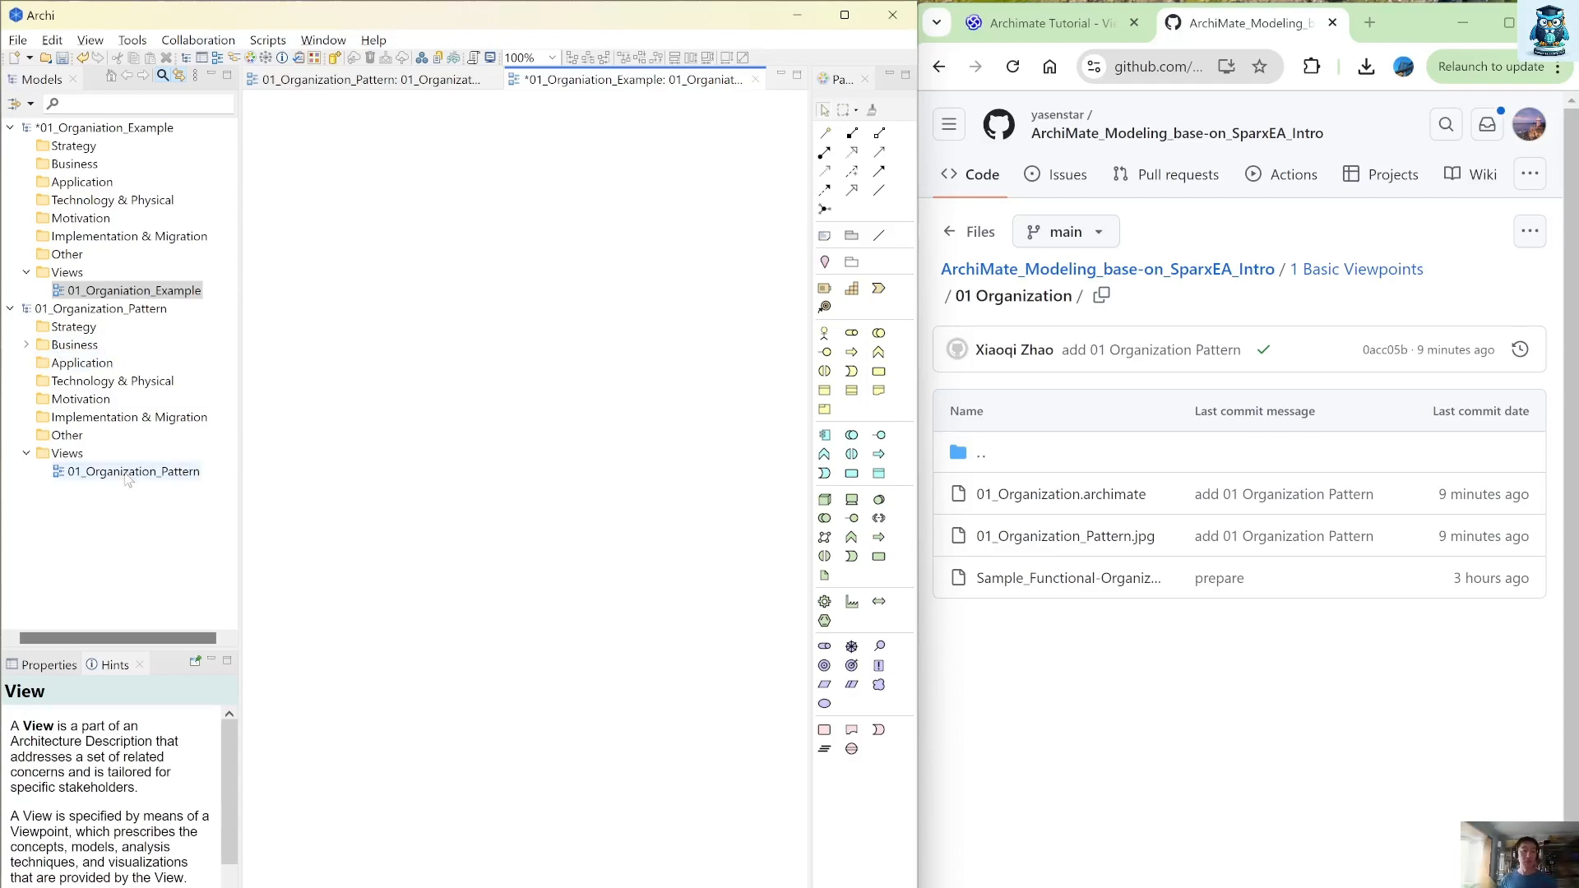
pyautogui.doubleClick(134, 472)
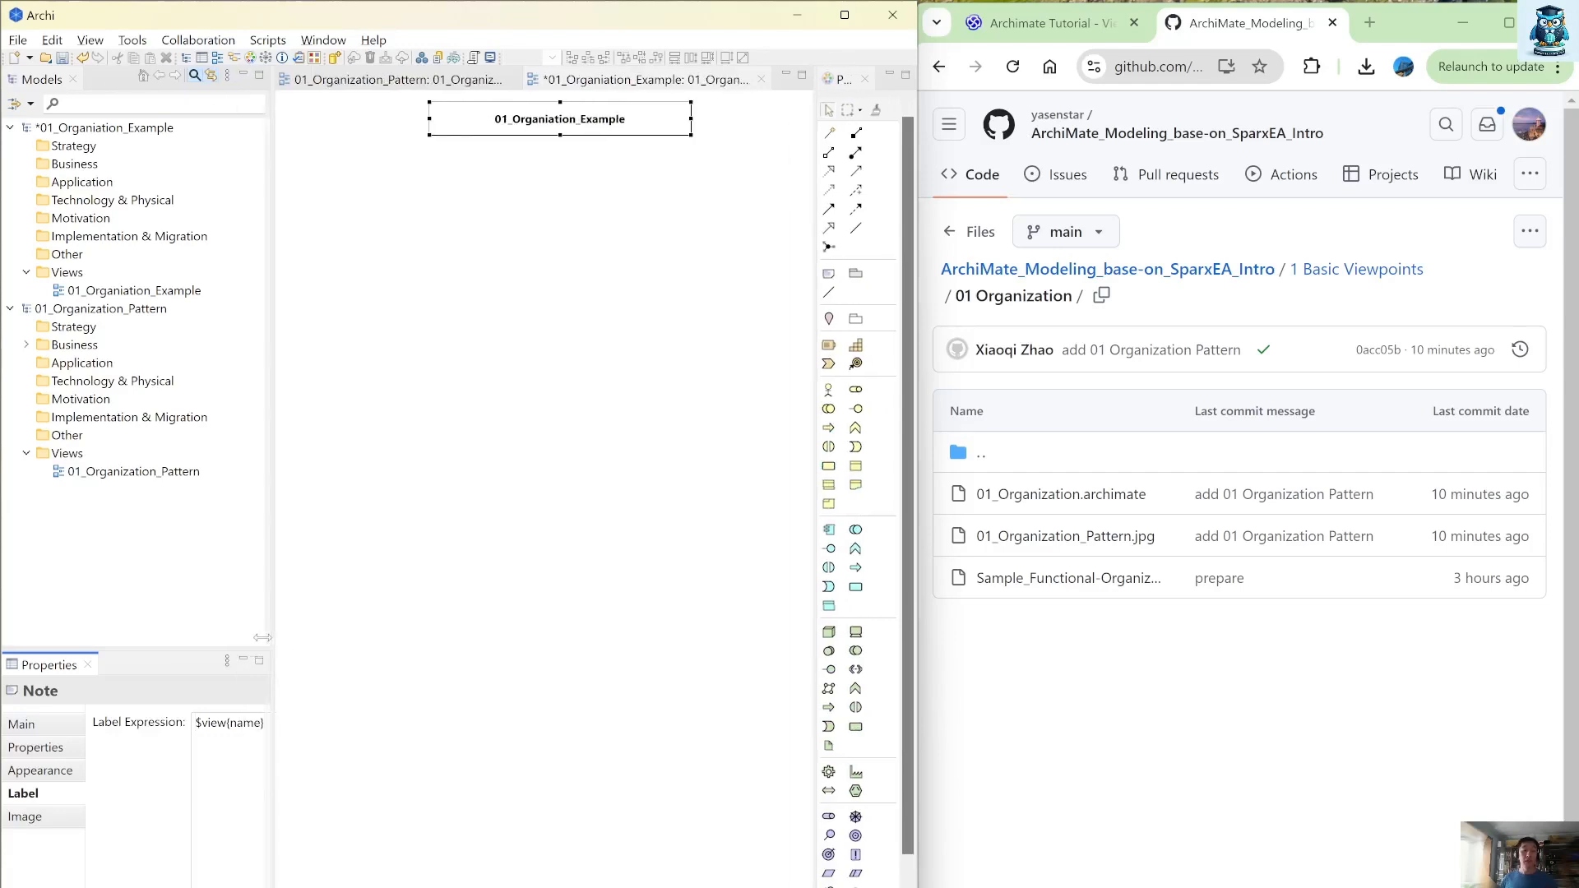
pyautogui.click(135, 289)
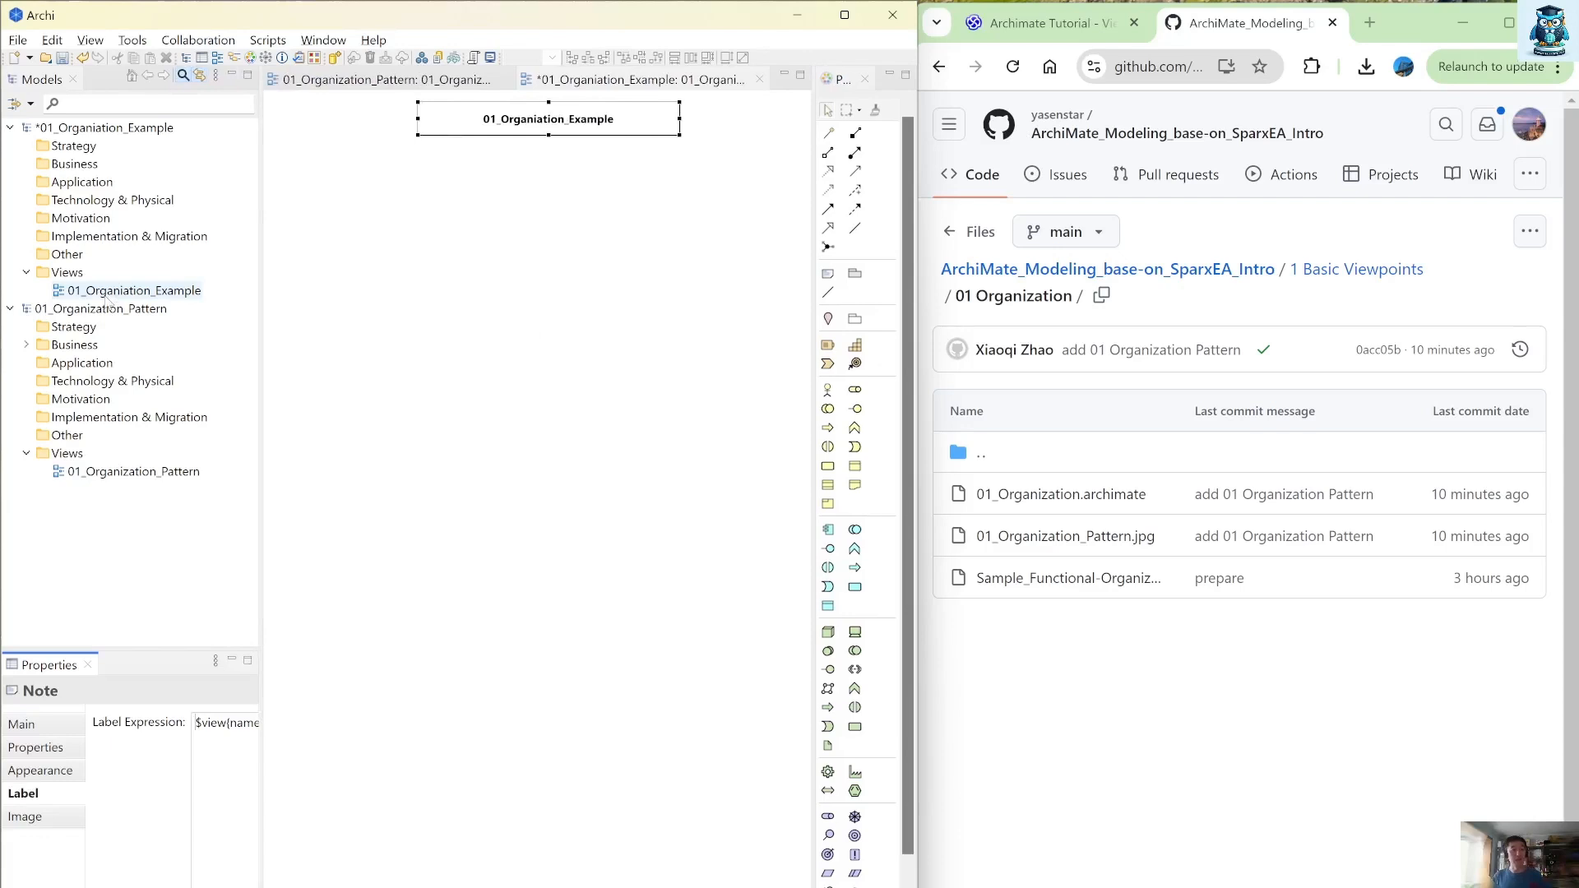
pyautogui.click(108, 307)
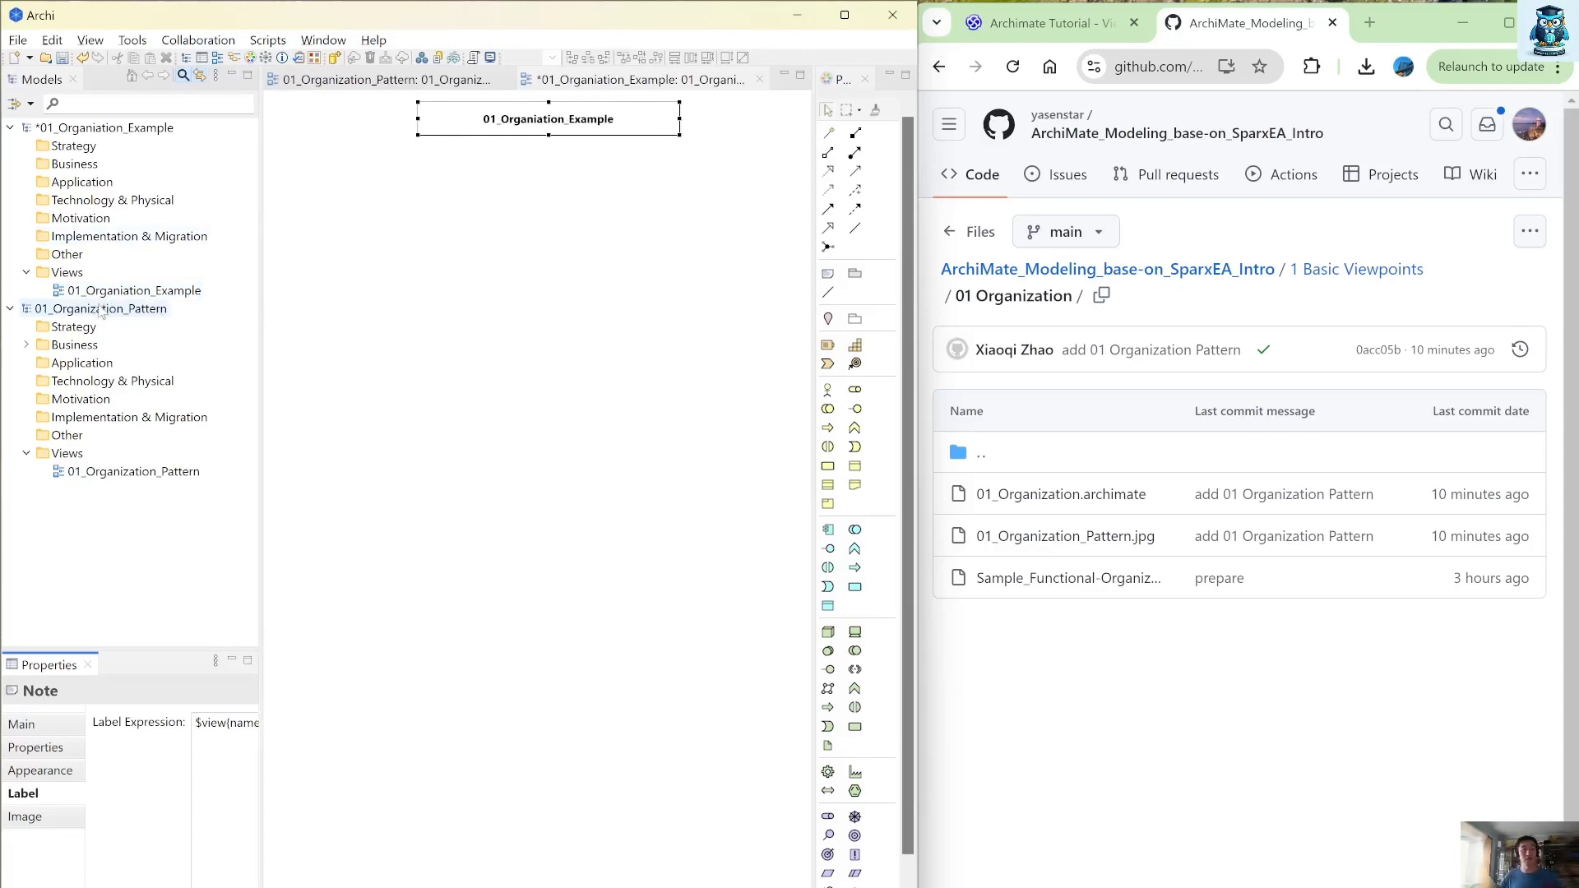
# Close the pattern model and save the example as 01_Organiation_Example.archimate in 01 Organization
pyautogui.rightClick(100, 308)
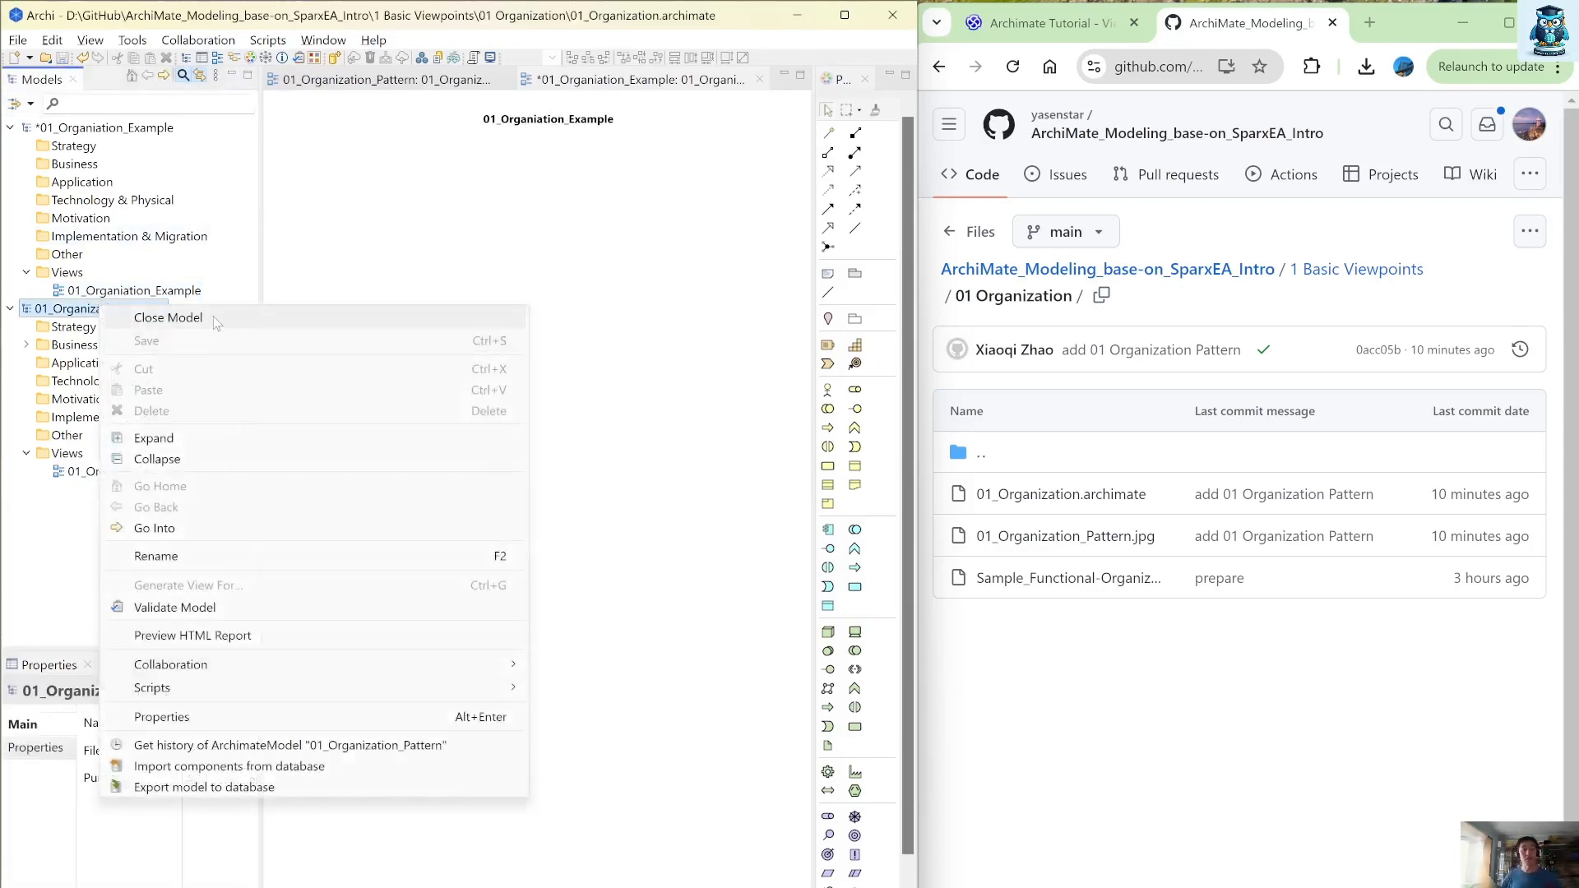
pyautogui.click(167, 318)
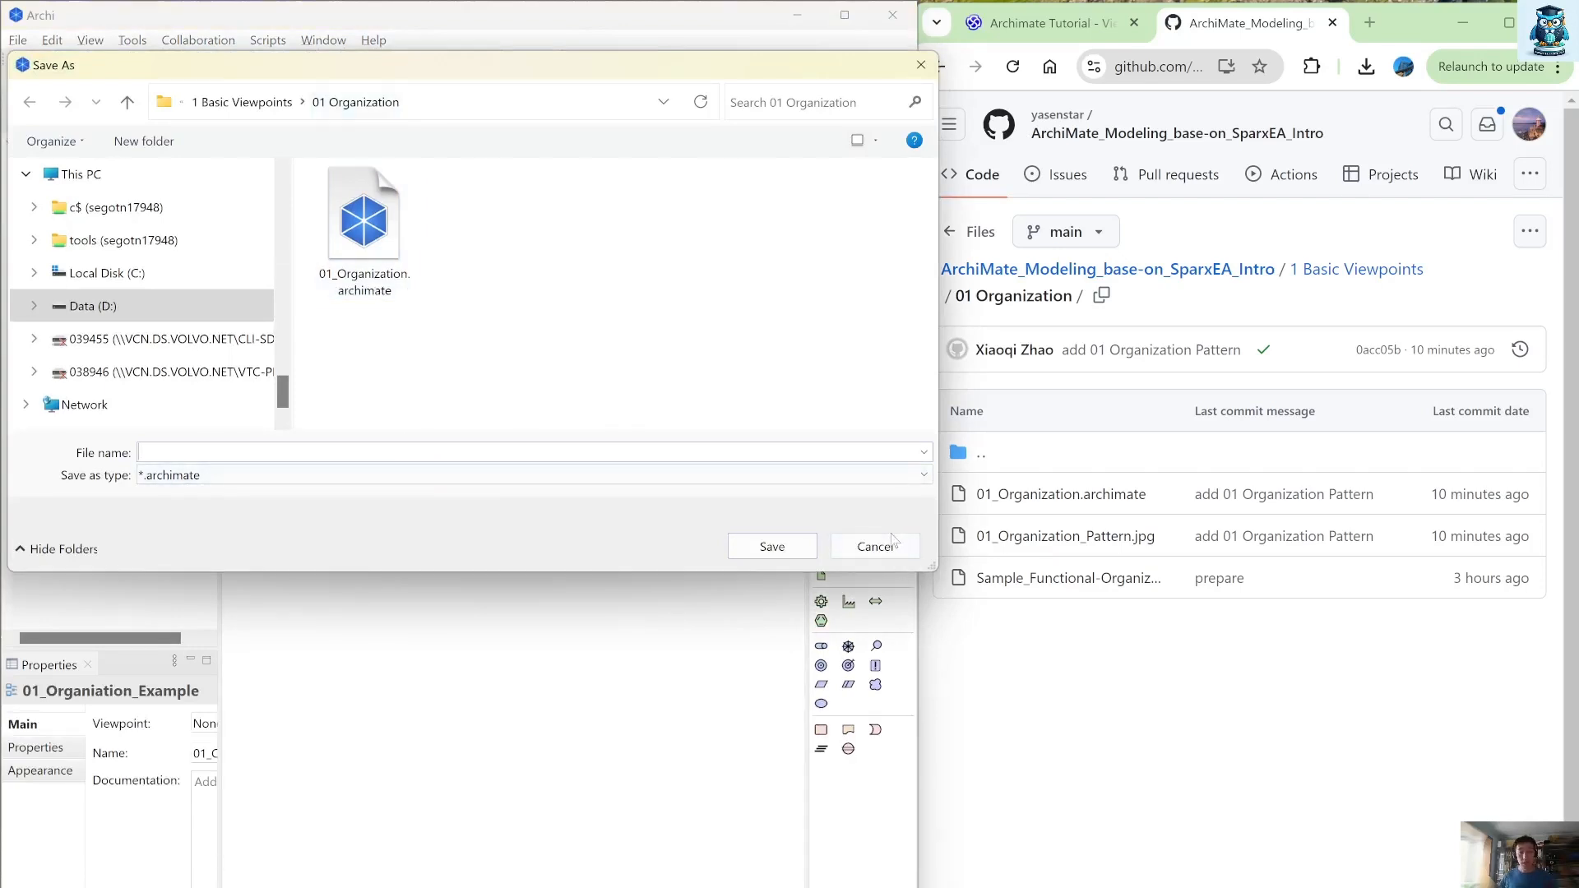
pyautogui.click(873, 546)
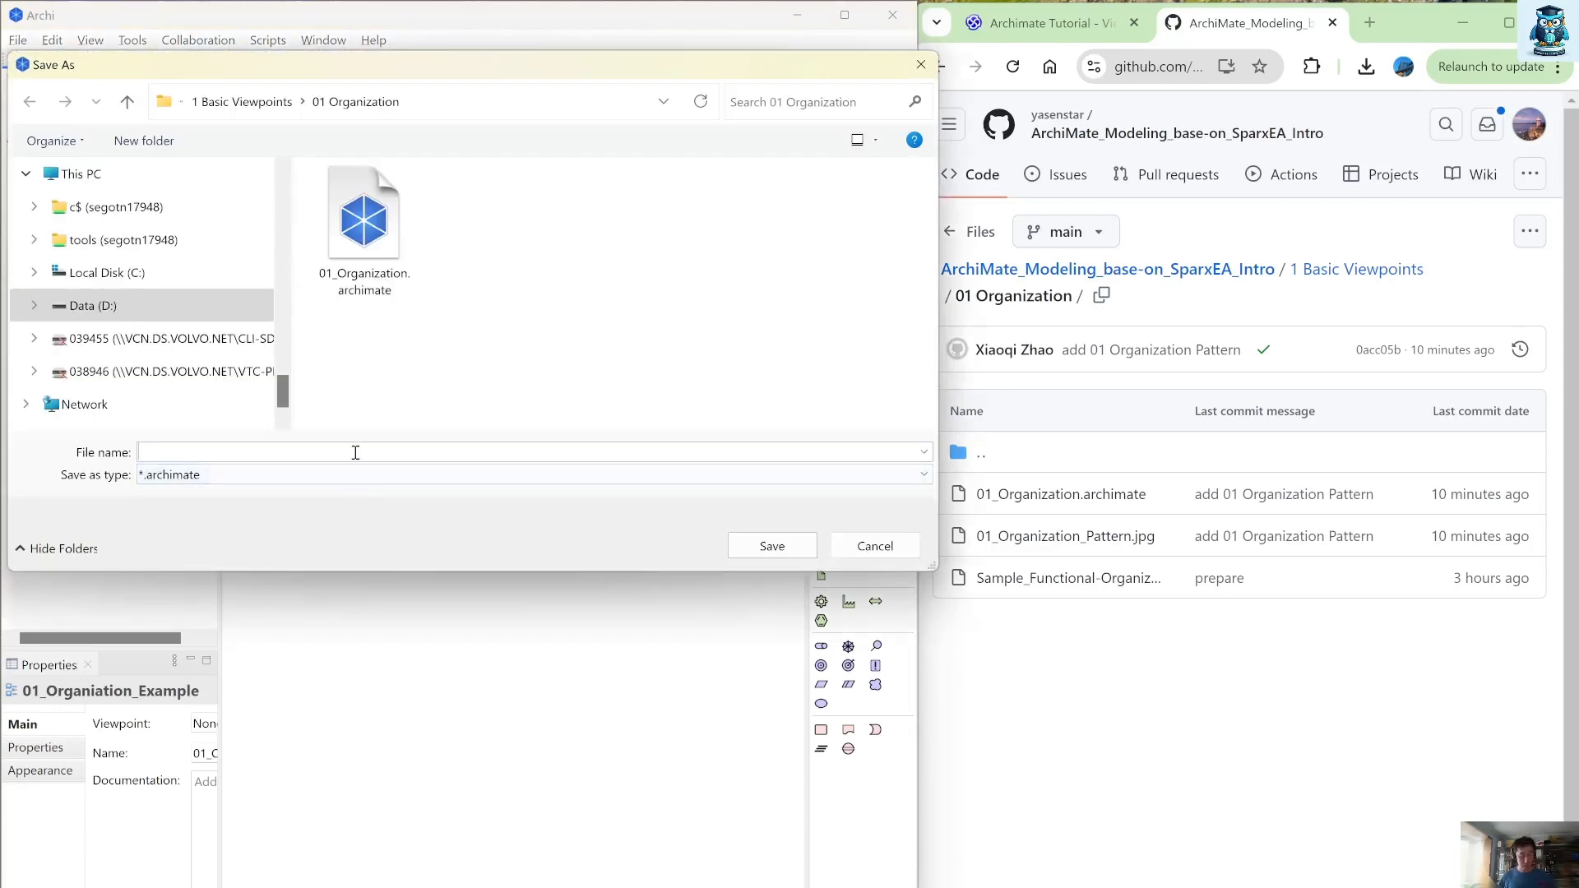
pyautogui.write('01_Organiation_Example')
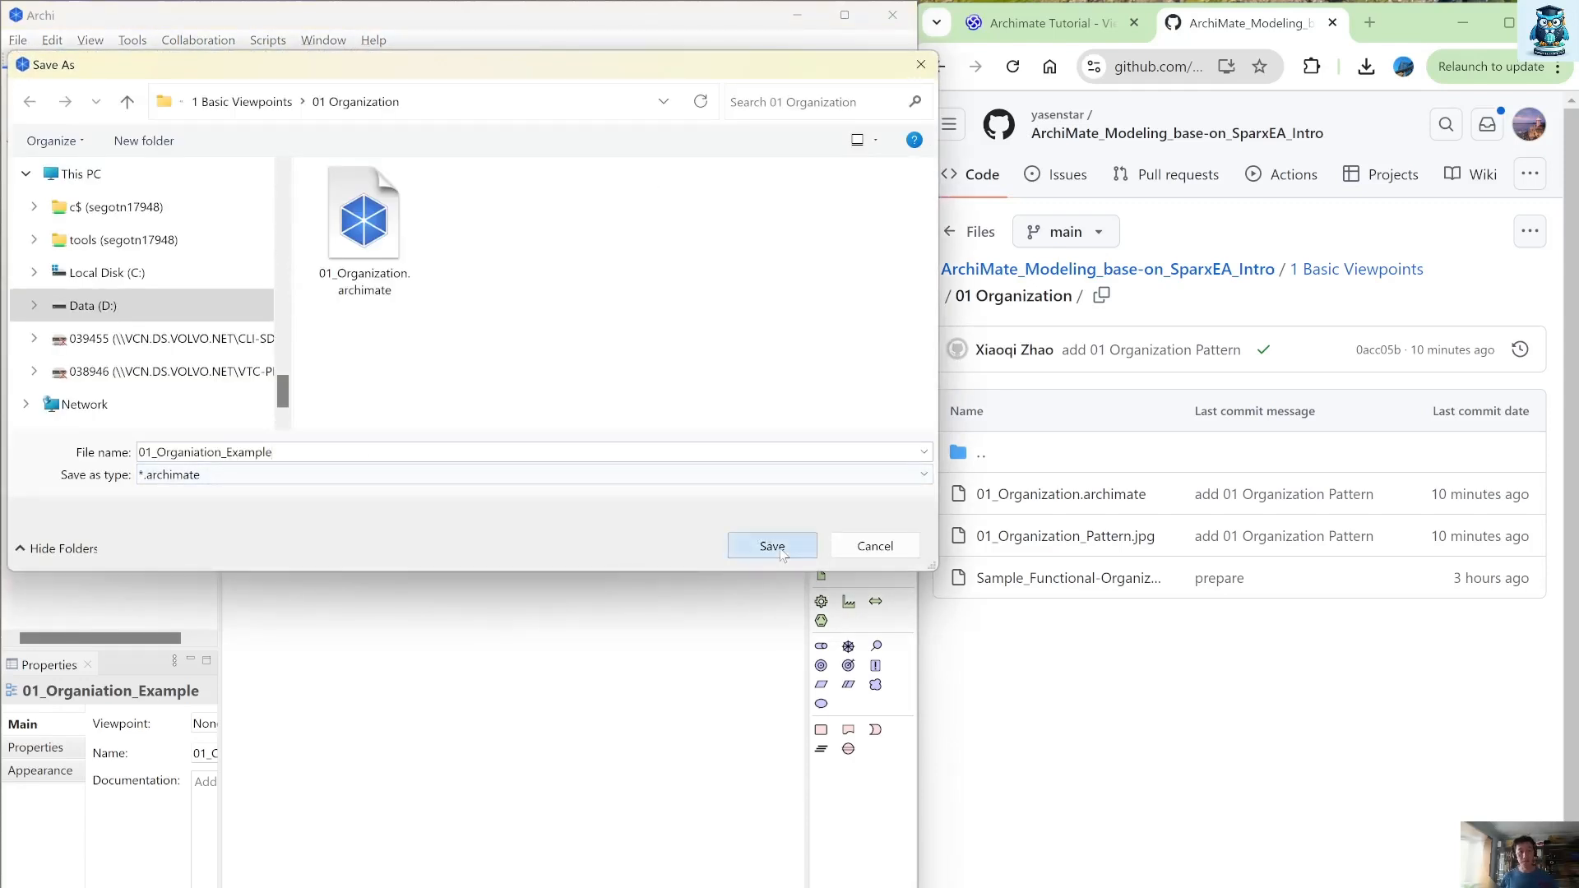
pyautogui.click(772, 544)
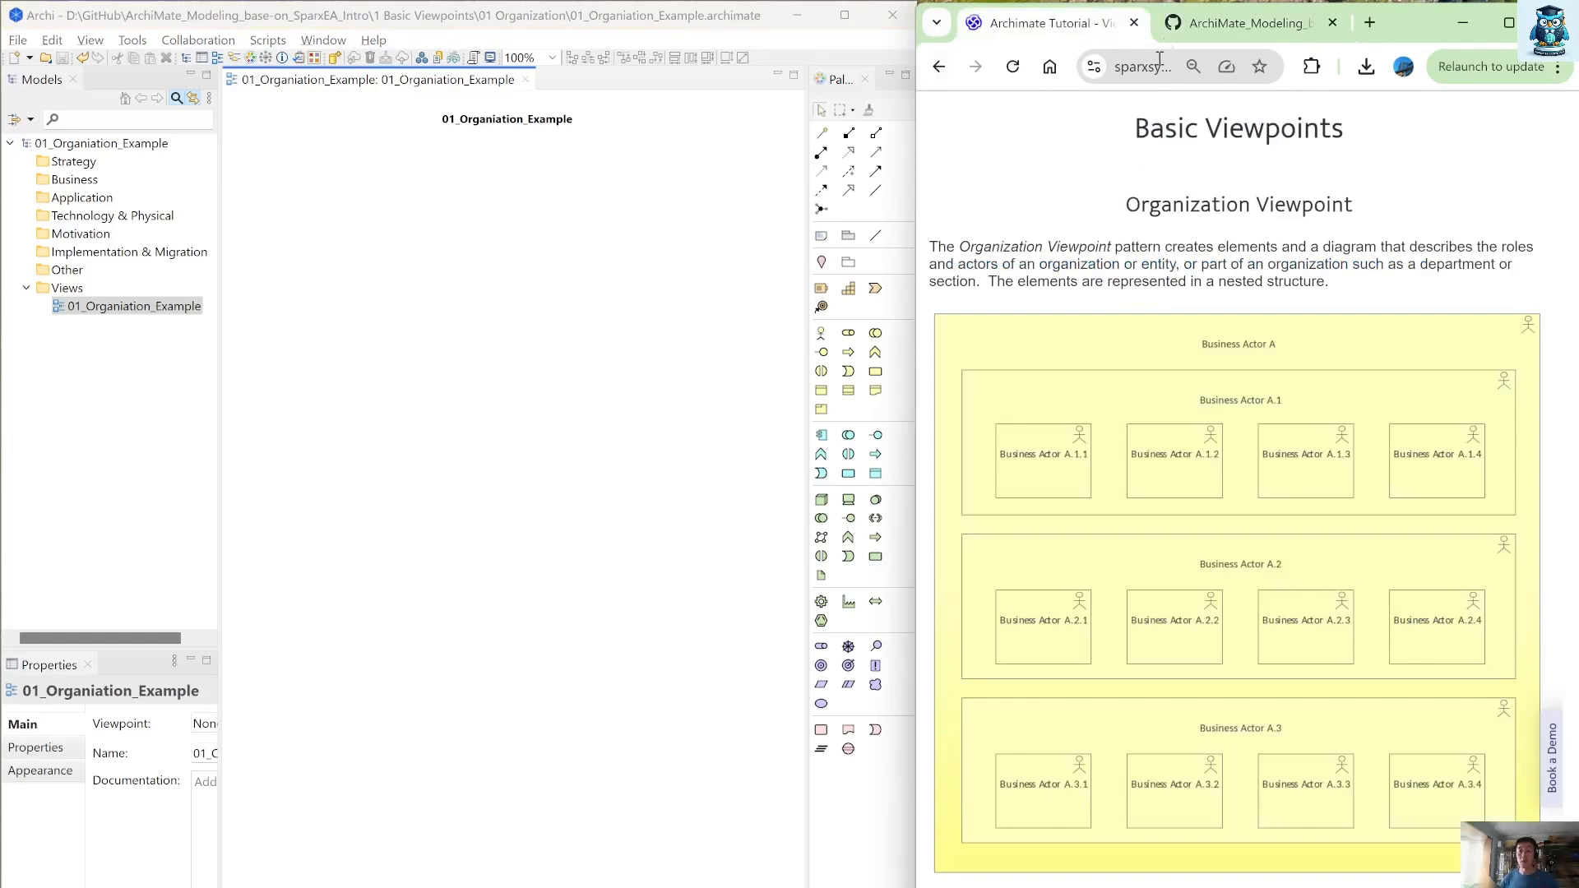
# View Sample_Functional-Organization.png in GitHub and rename the view 01_Organiation_Example_Functional-Organization
pyautogui.click(1239, 23)
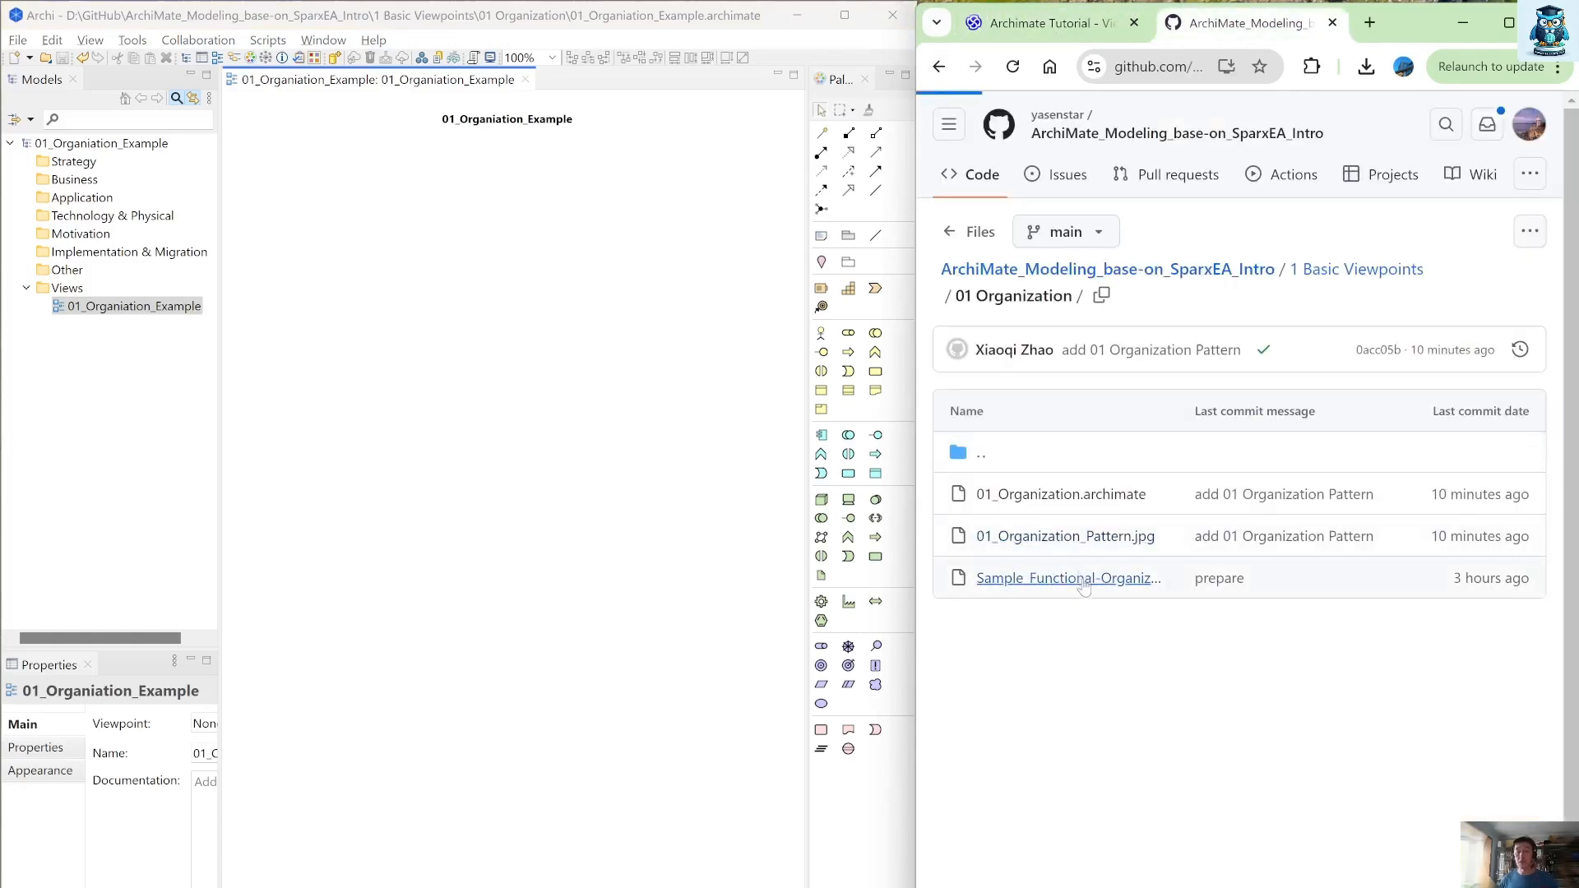
pyautogui.click(1068, 577)
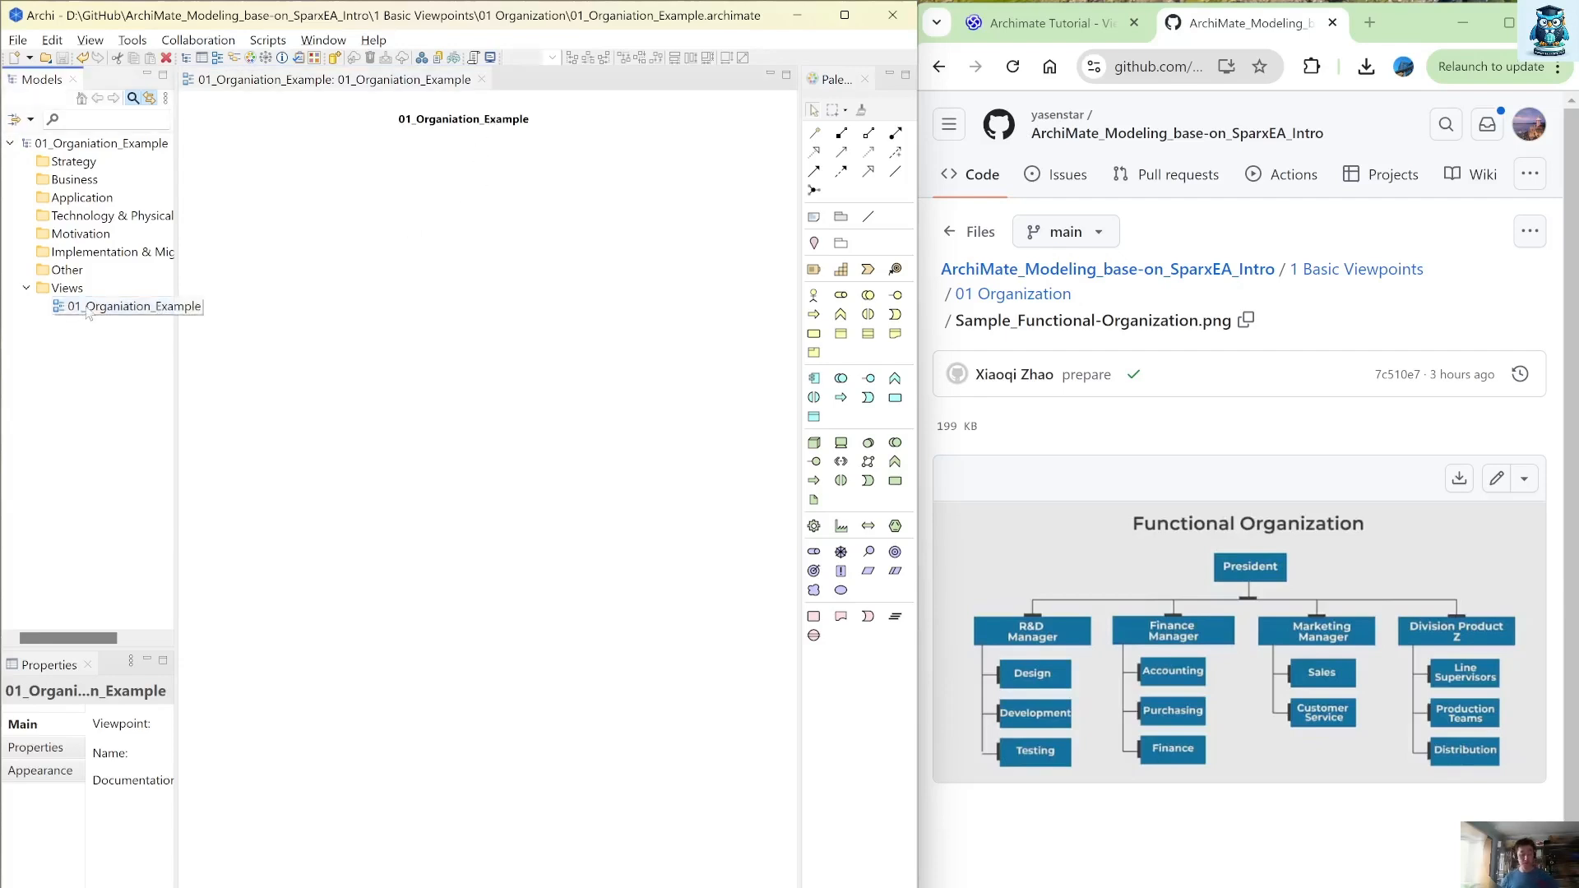
pyautogui.doubleClick(127, 306)
pyautogui.write('_Functional Organization')
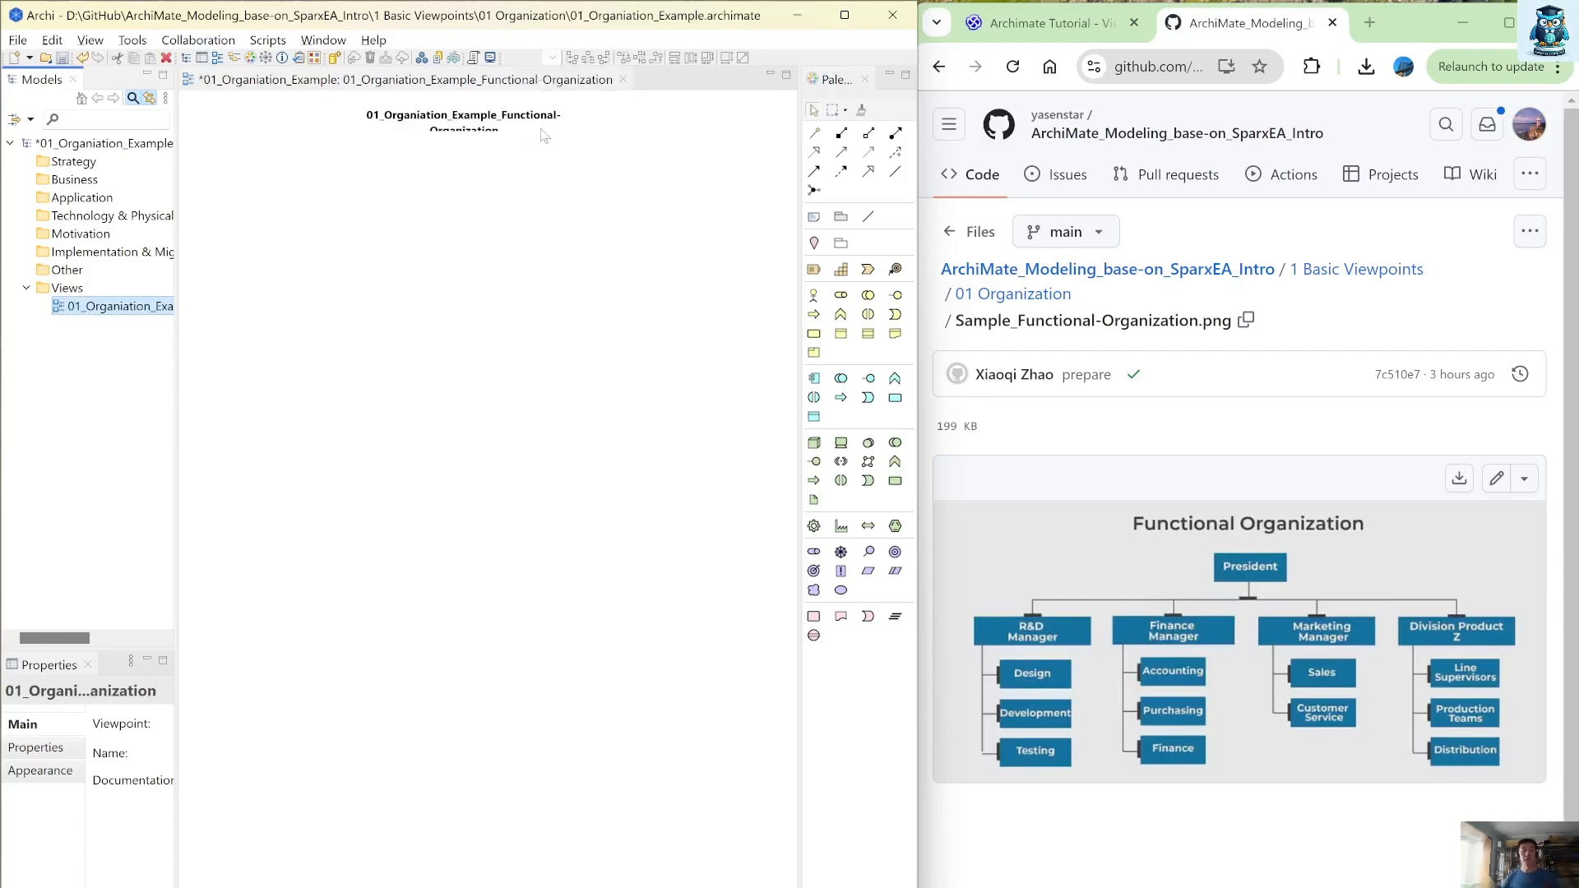
pyautogui.click(464, 120)
pyautogui.write('President')
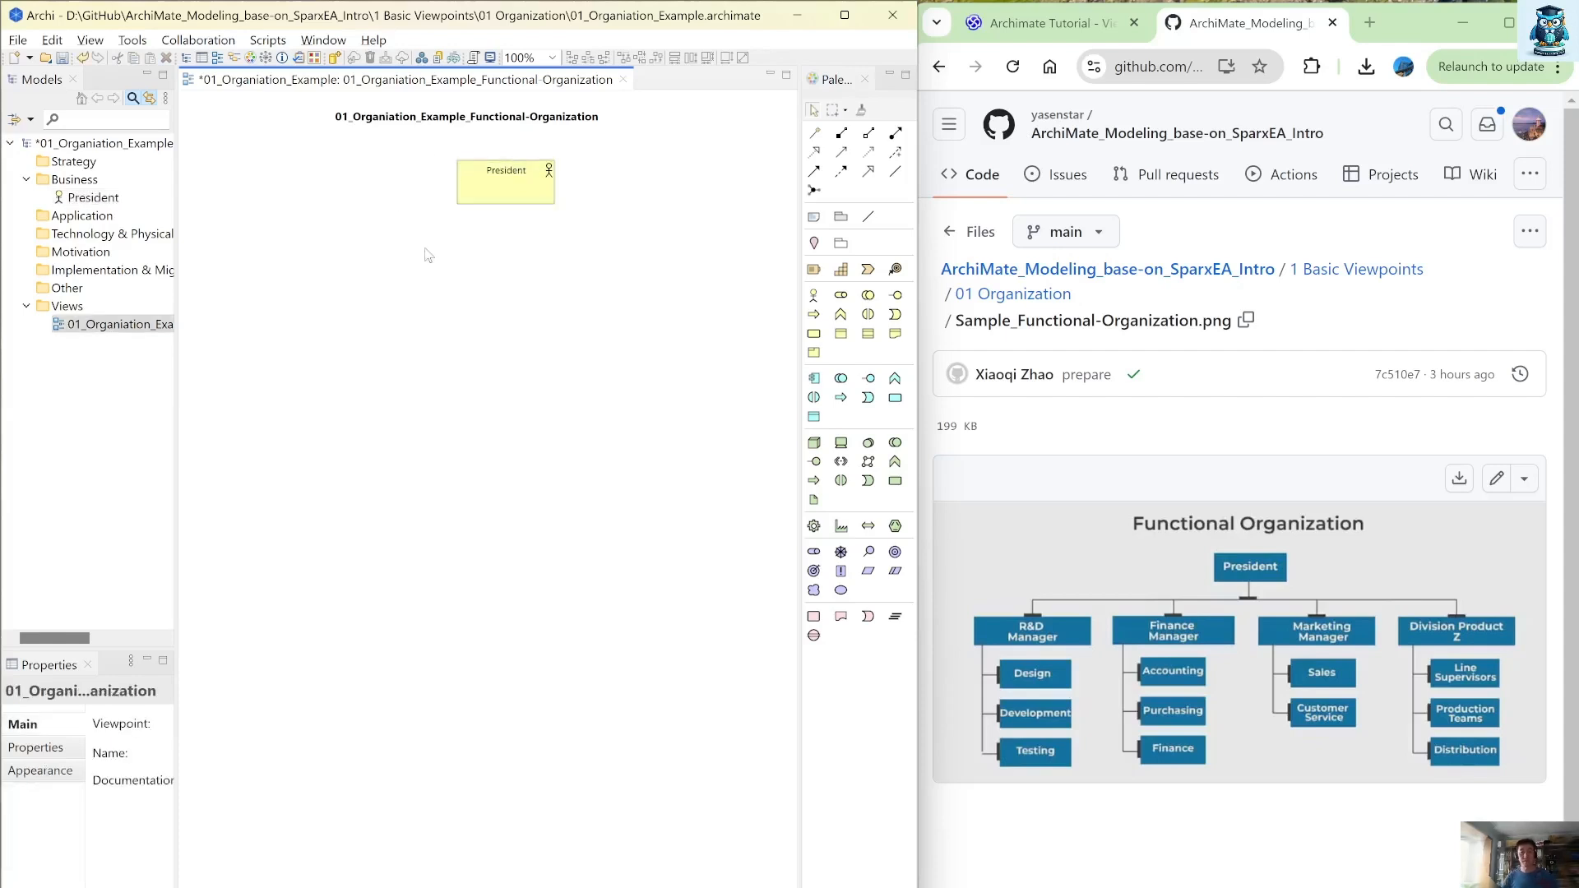
# Name the boxes under President R&D Manager, Finance Manager, Marketing Manager and Division Product Z
pyautogui.click(505, 182)
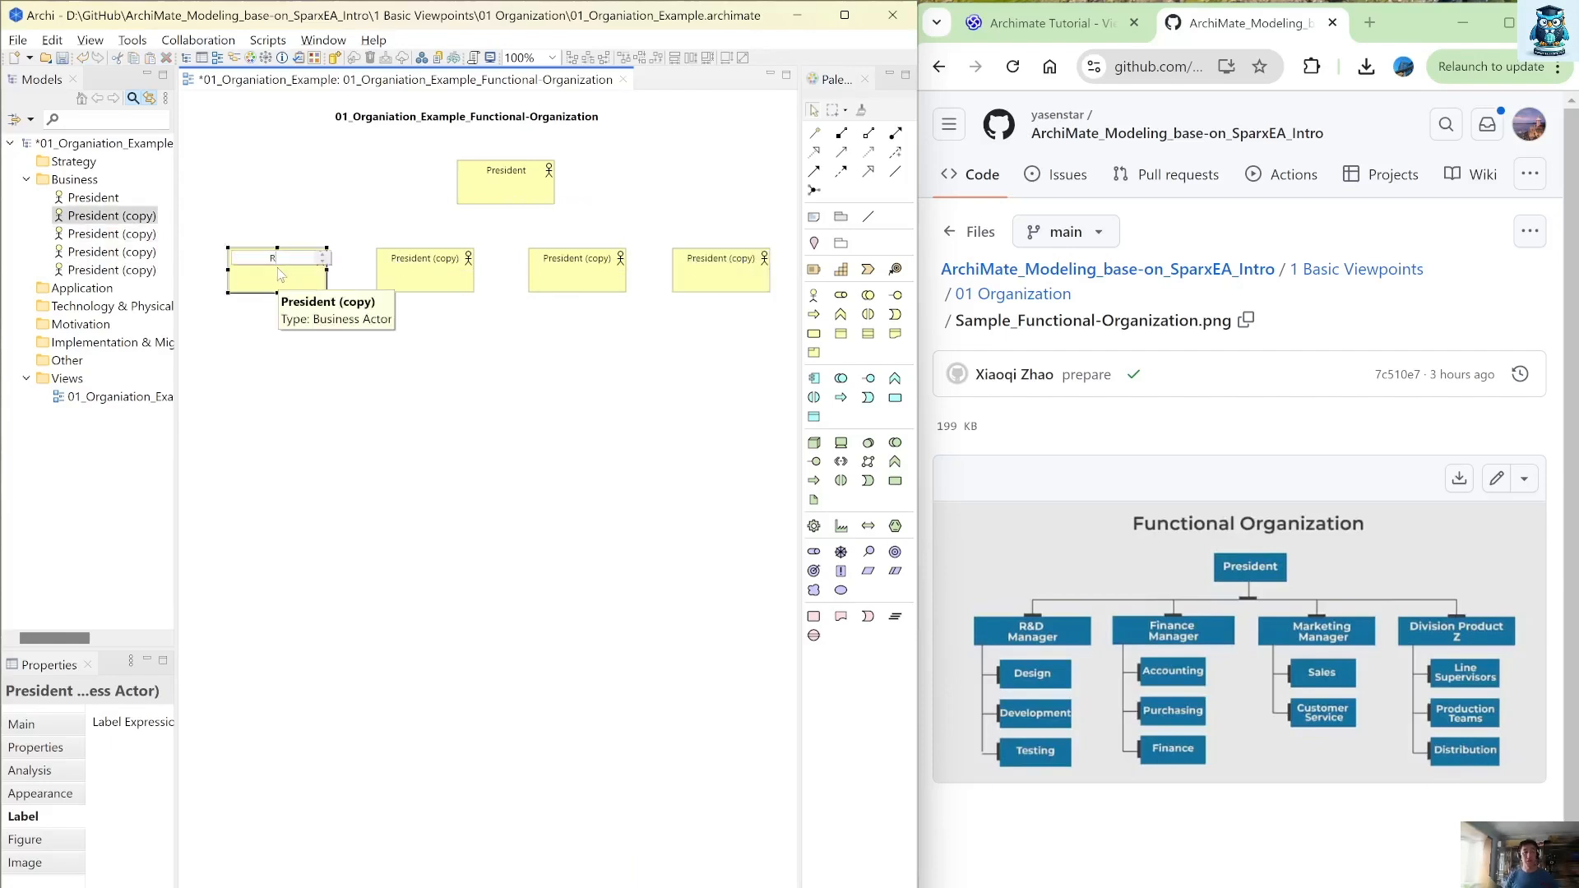
pyautogui.write('R&D Manager')
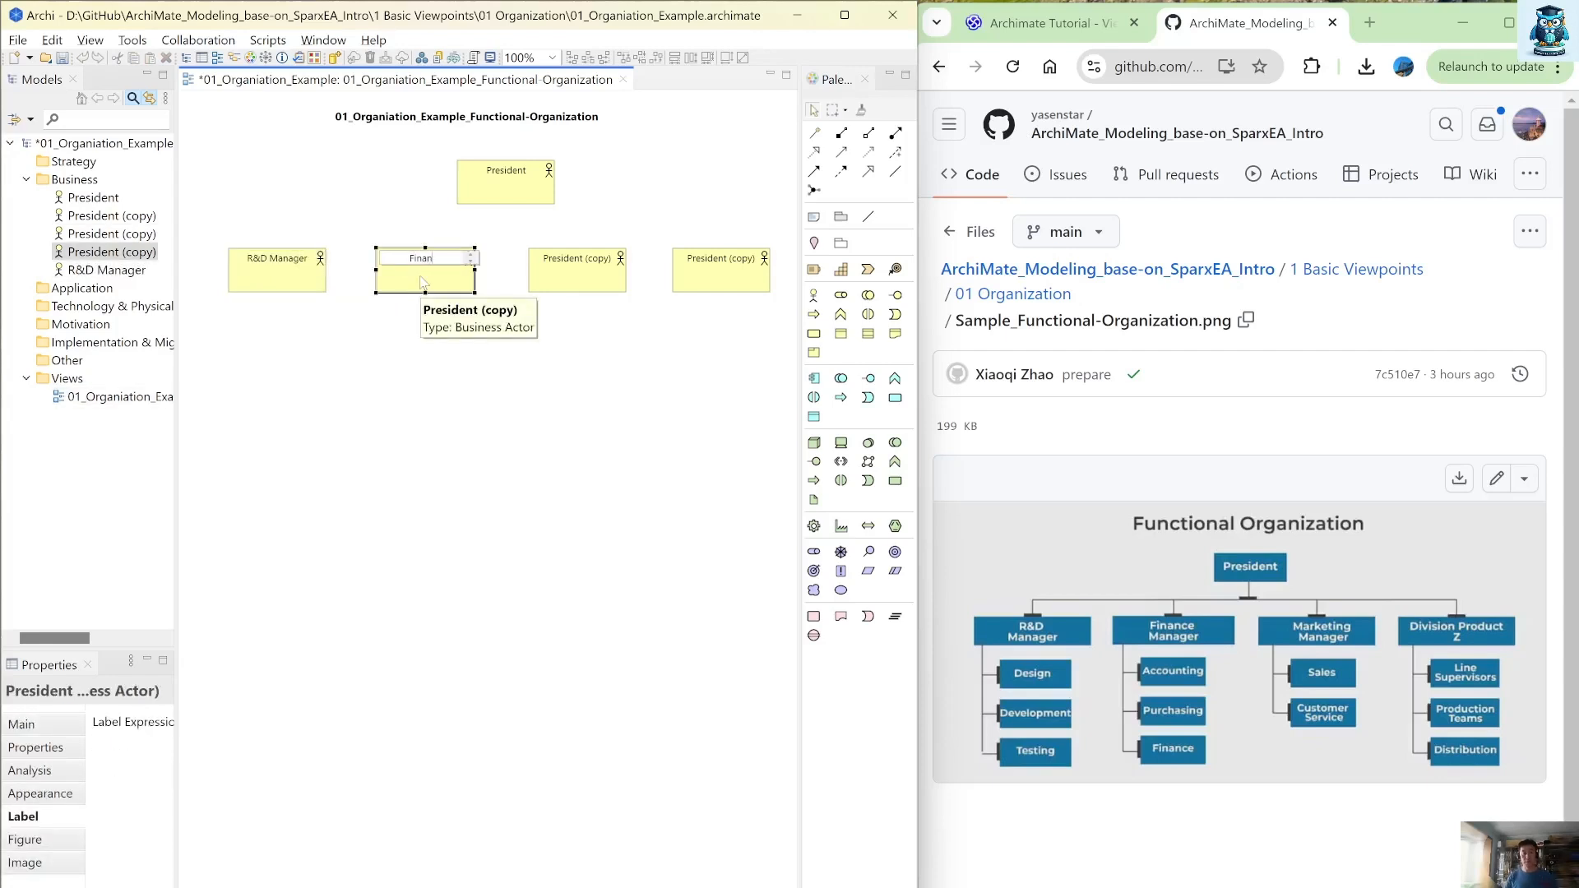
pyautogui.write('Finance Manager')
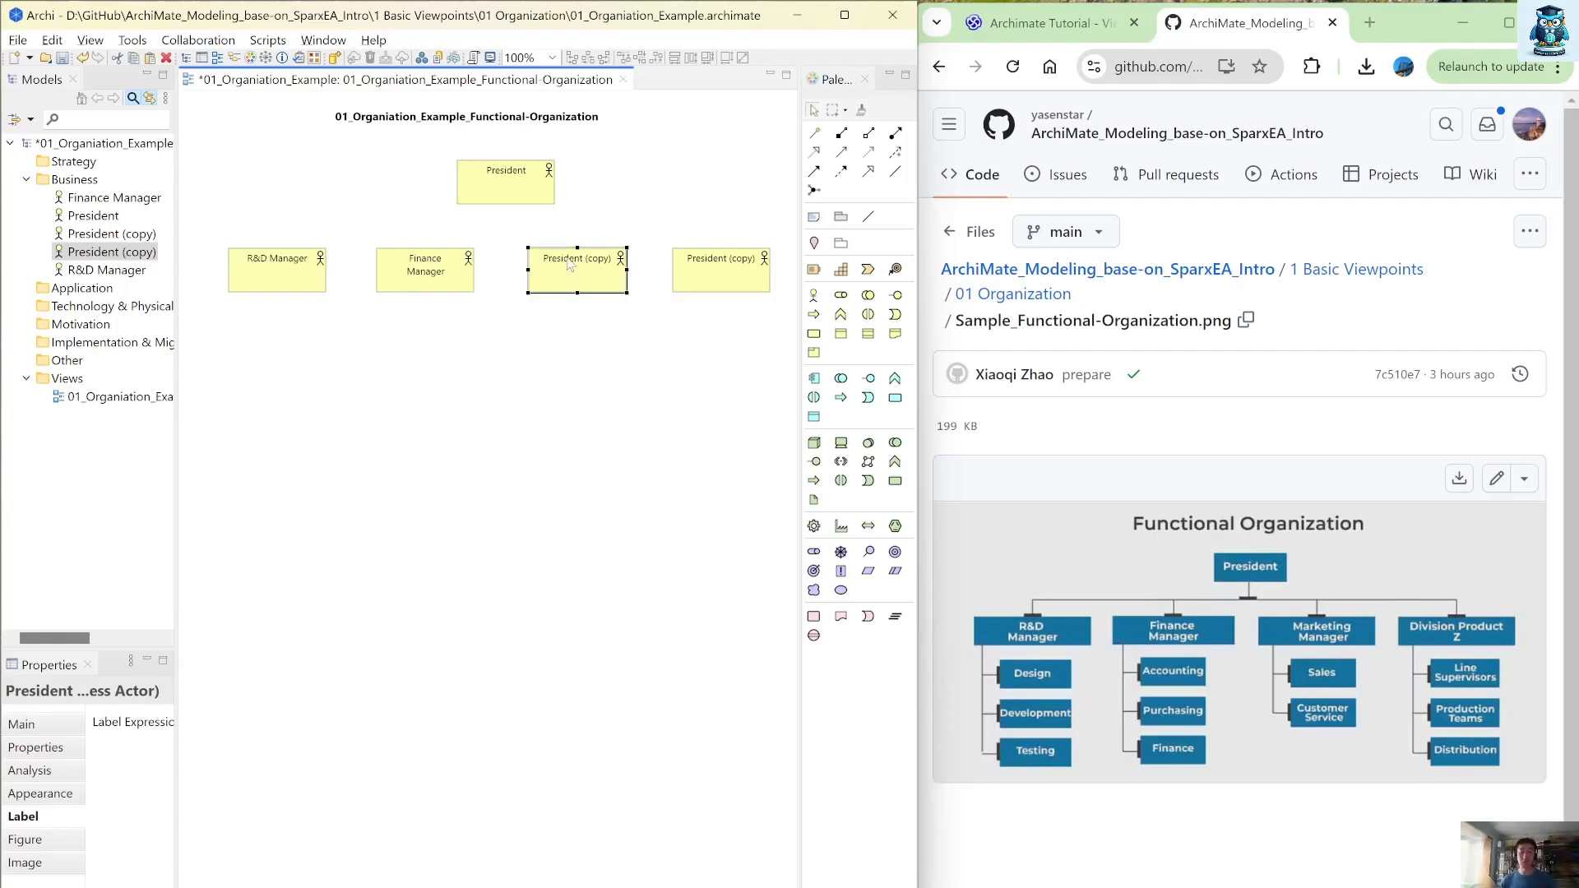
pyautogui.doubleClick(575, 258)
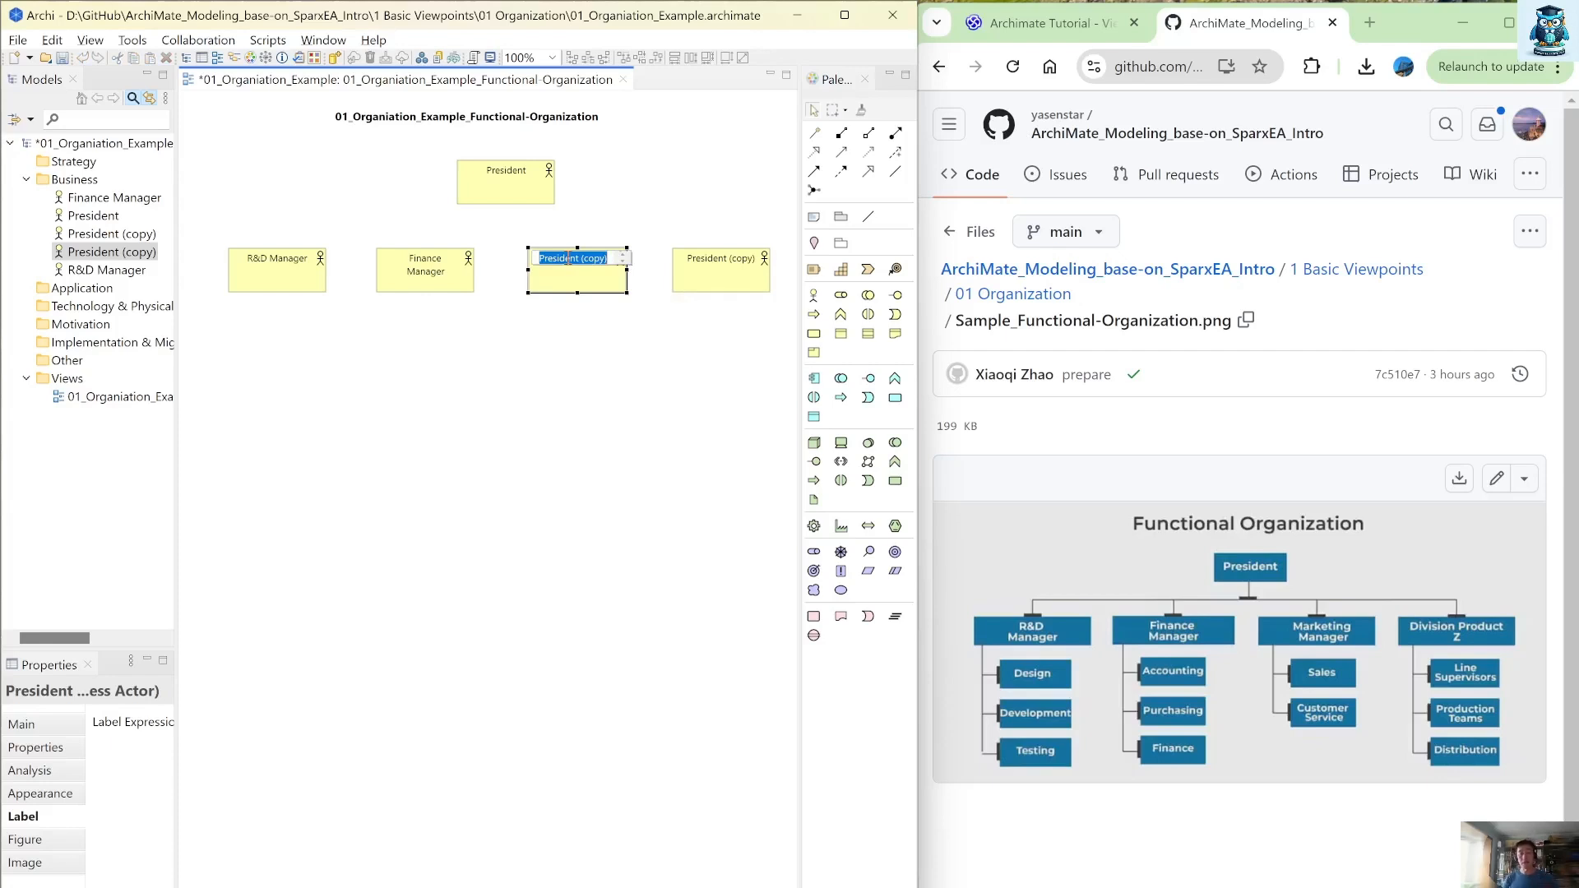
pyautogui.write('Mar')
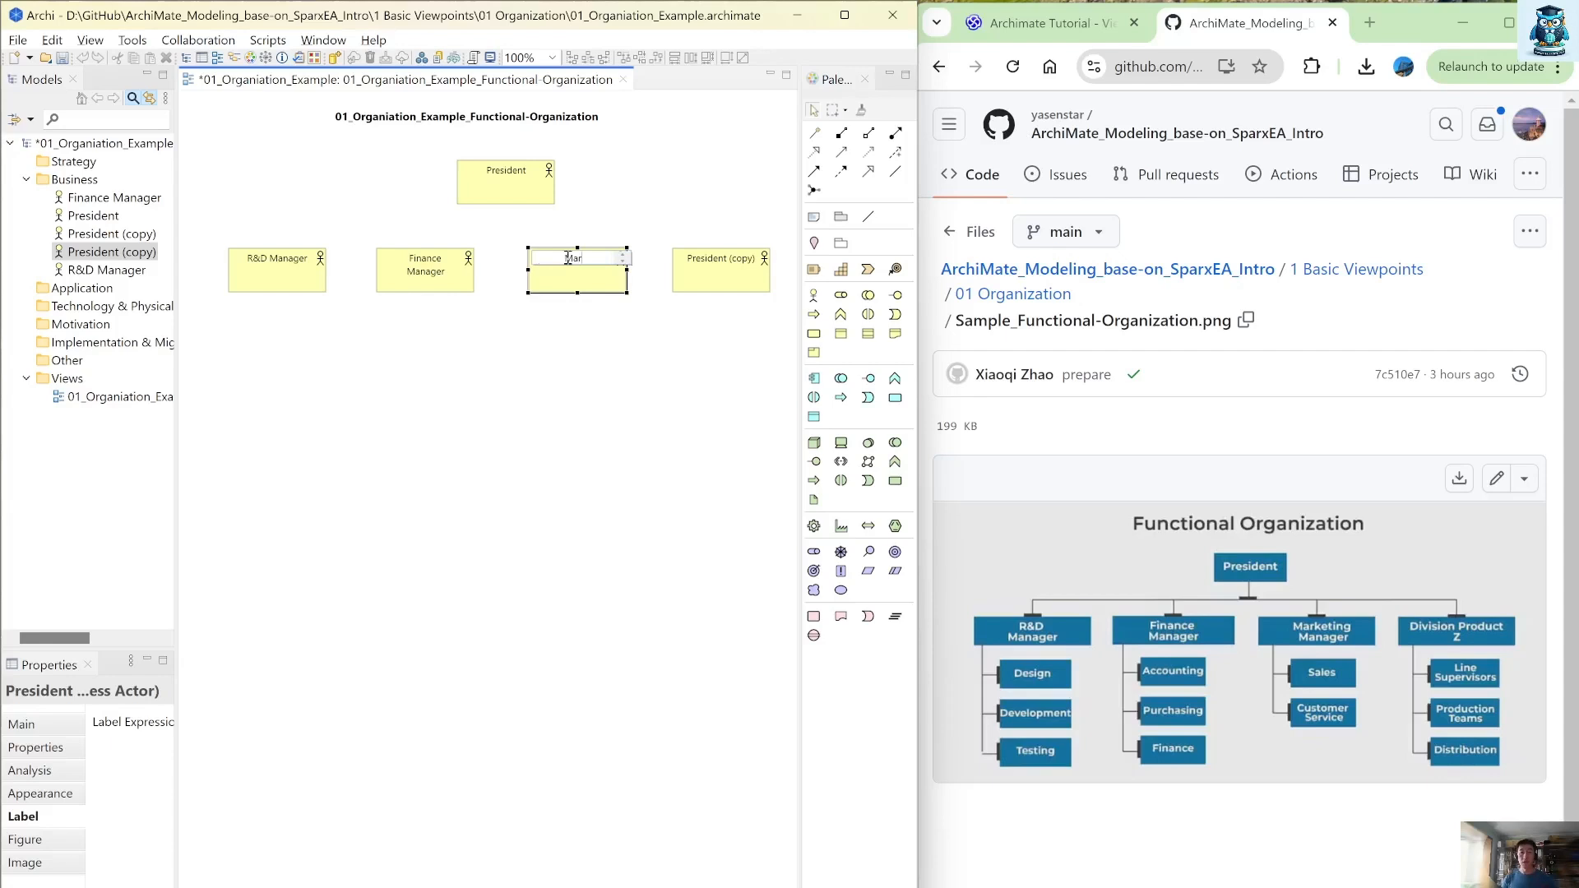
pyautogui.write('Marketing Manager')
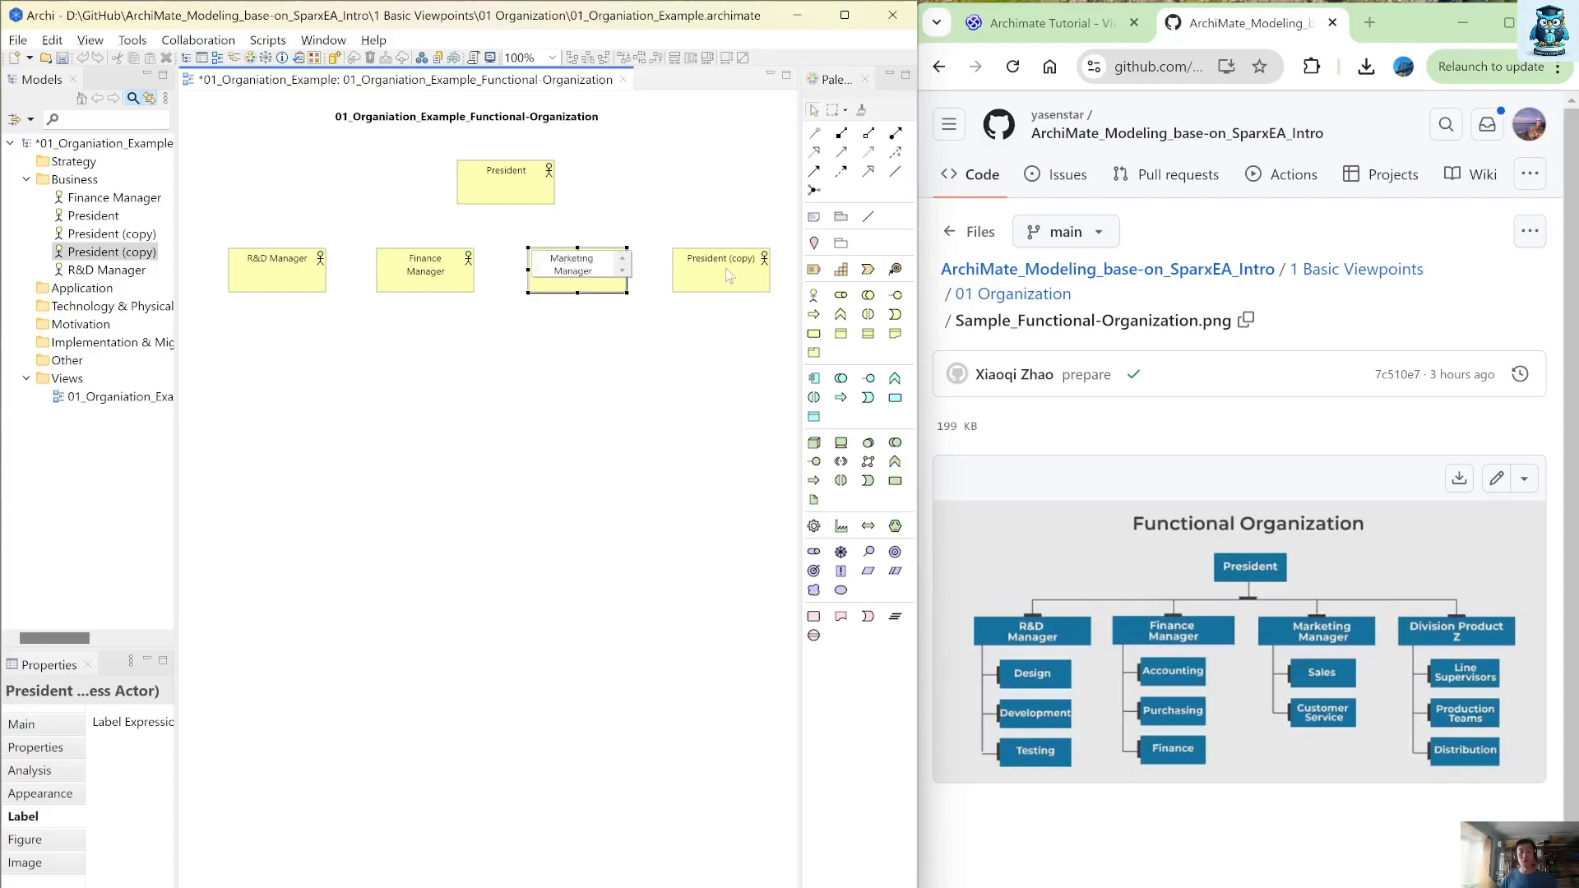
pyautogui.click(720, 262)
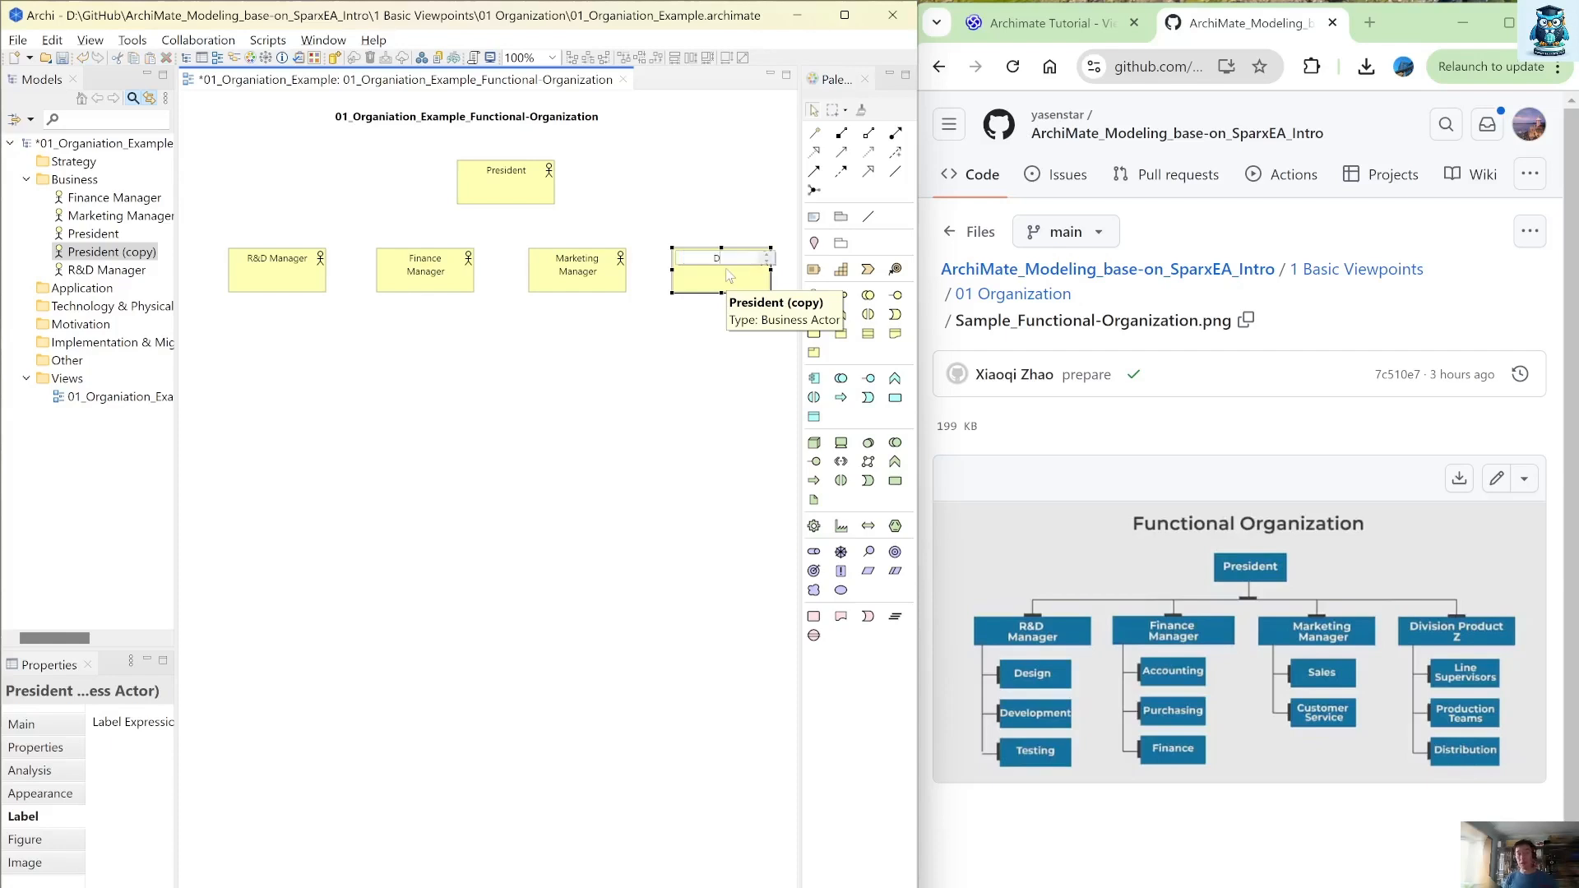
pyautogui.write('Division Product Z')
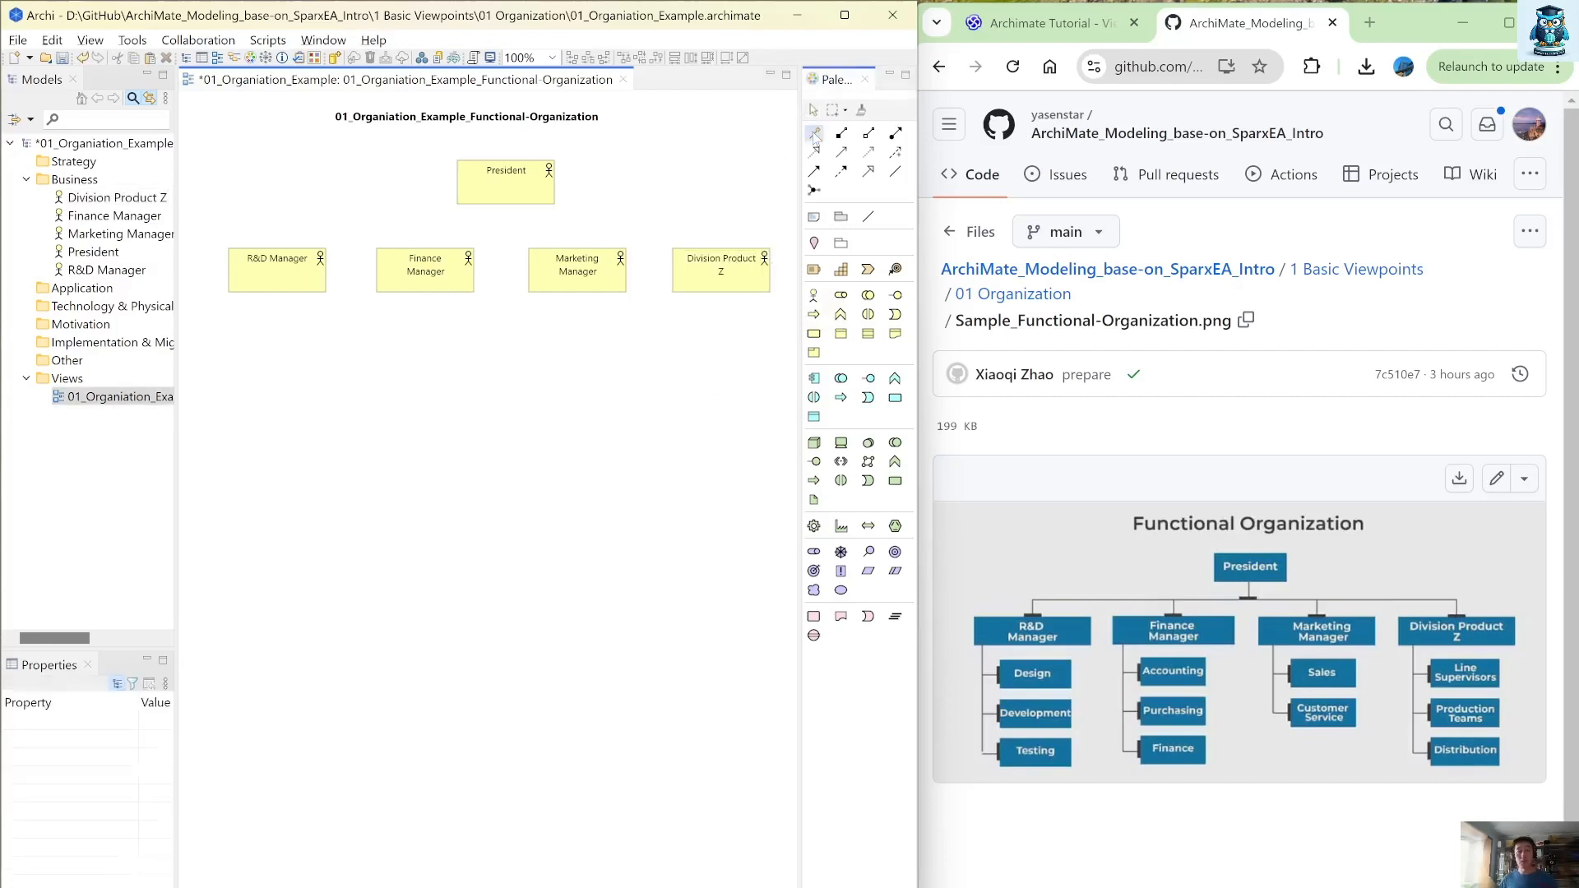
# Draw a Serves relationship from R&D Manager up to President
pyautogui.moveTo(276, 270); pyautogui.dragTo(505, 183)
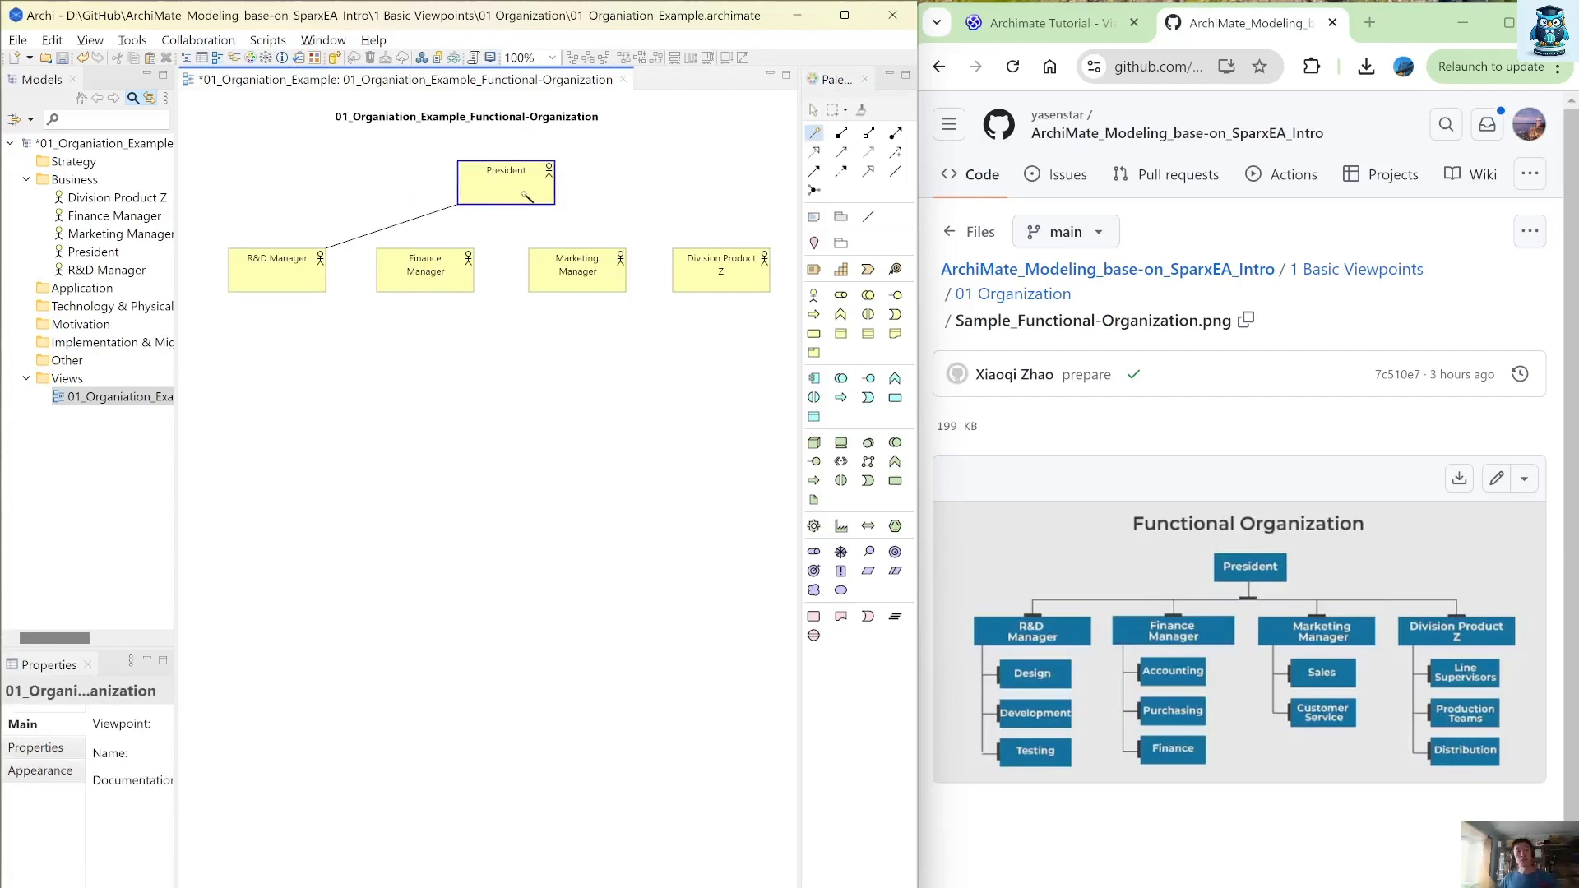
pyautogui.moveTo(523, 196)
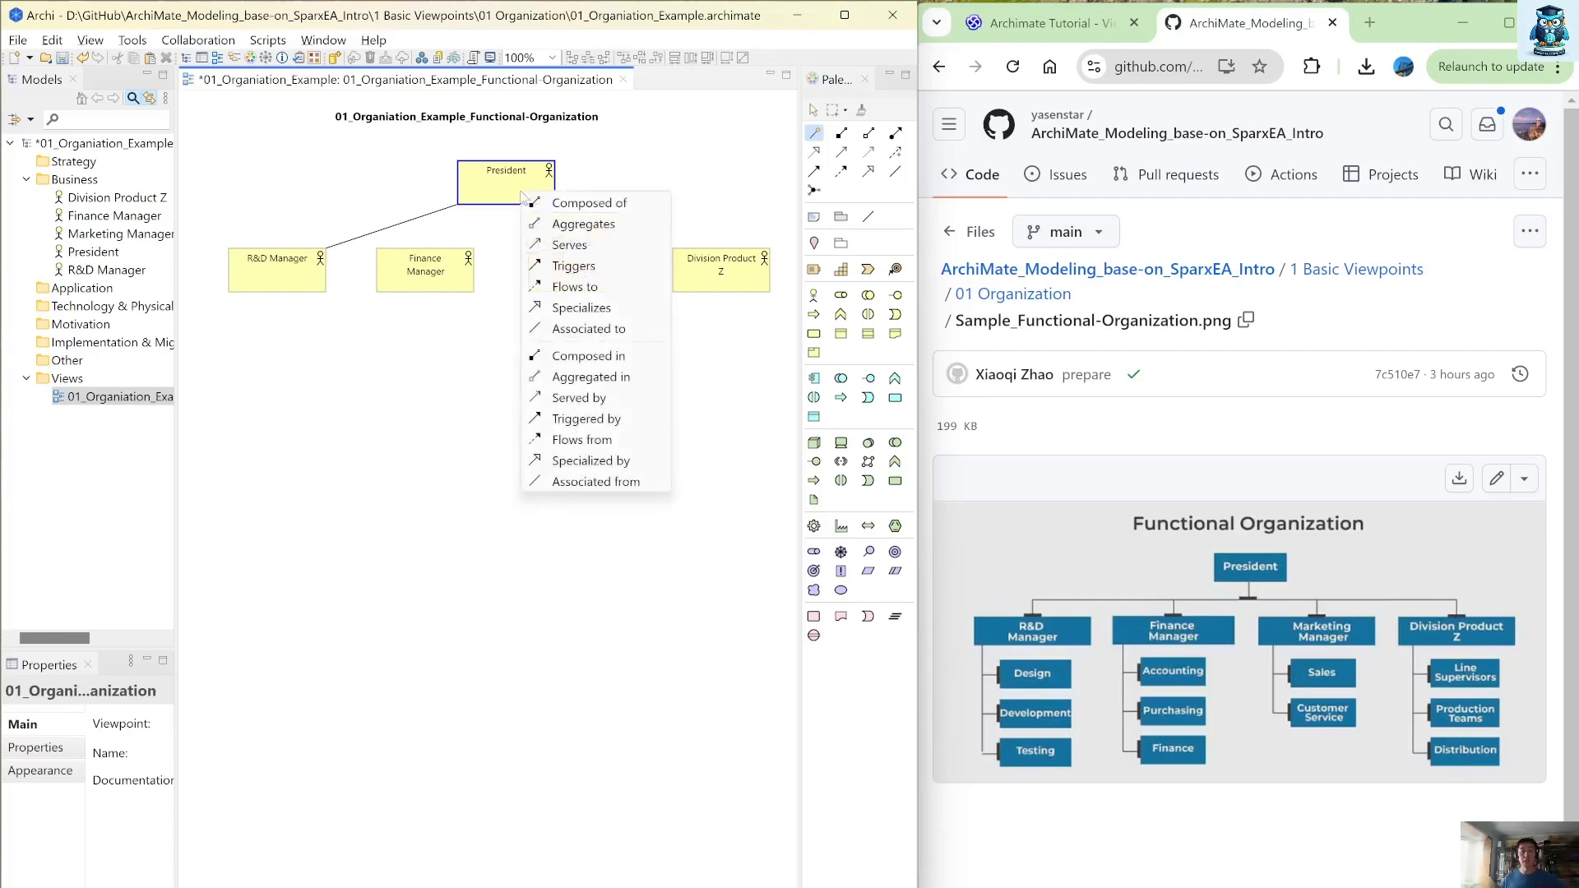
pyautogui.moveTo(602, 265)
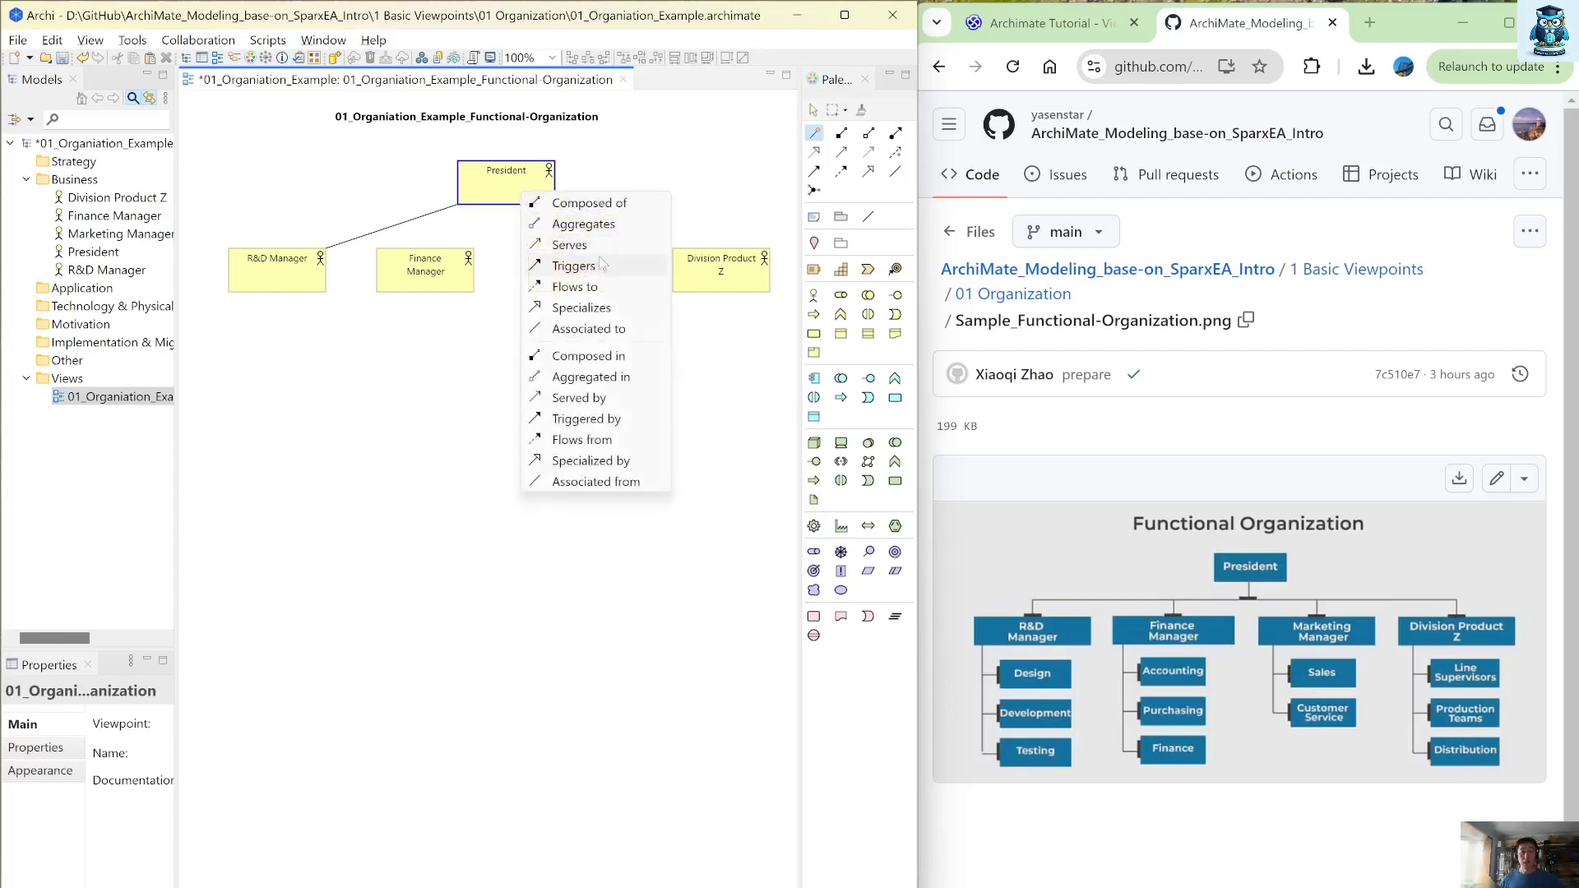
pyautogui.moveTo(622, 190)
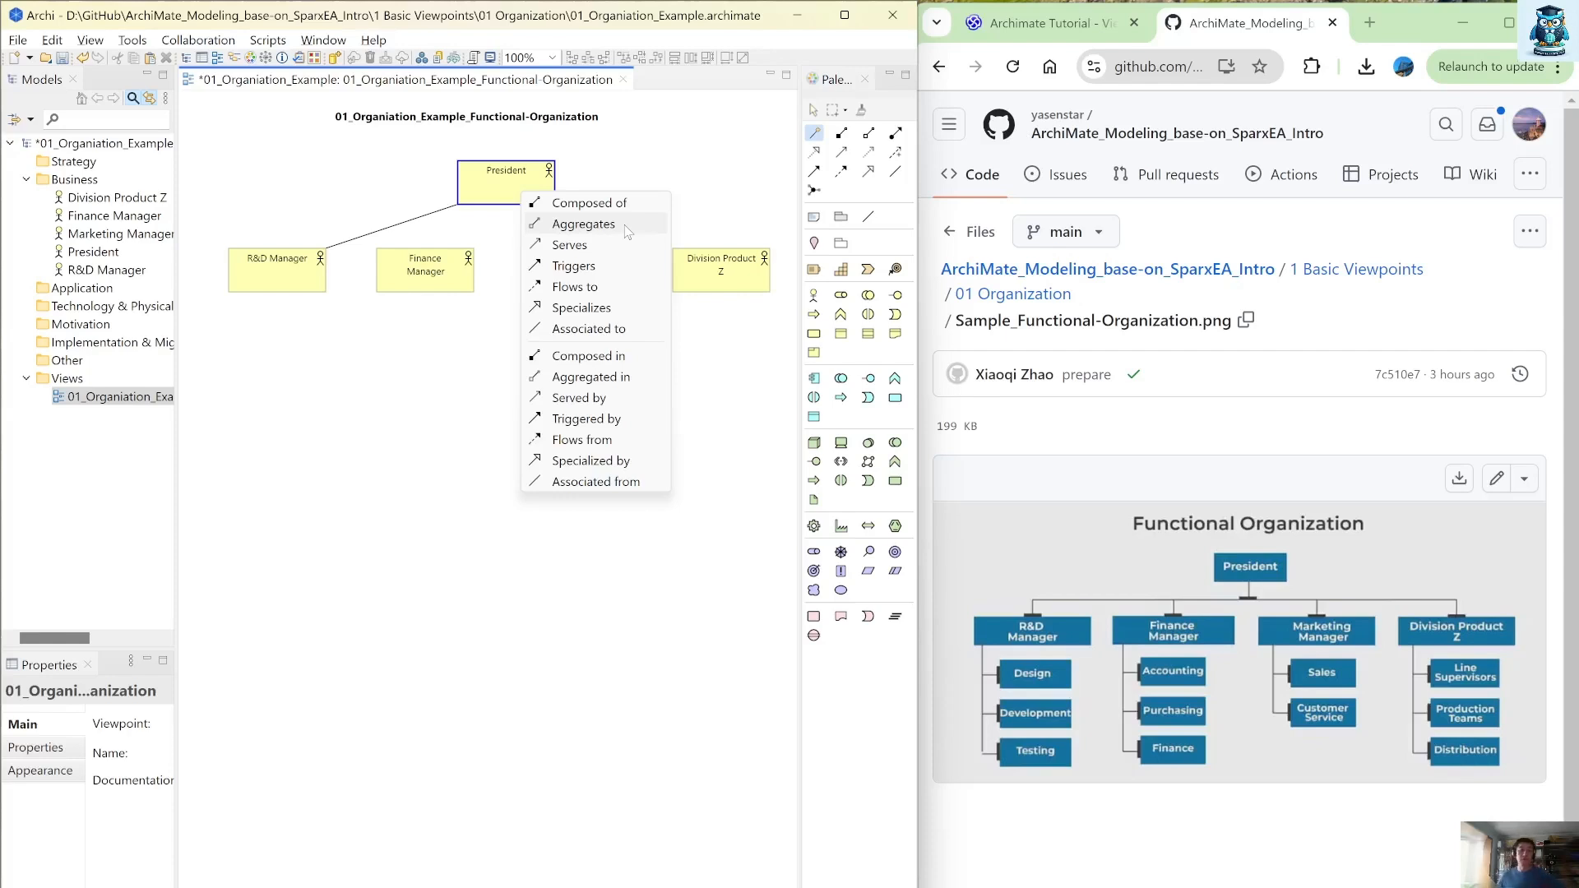
pyautogui.moveTo(587, 329)
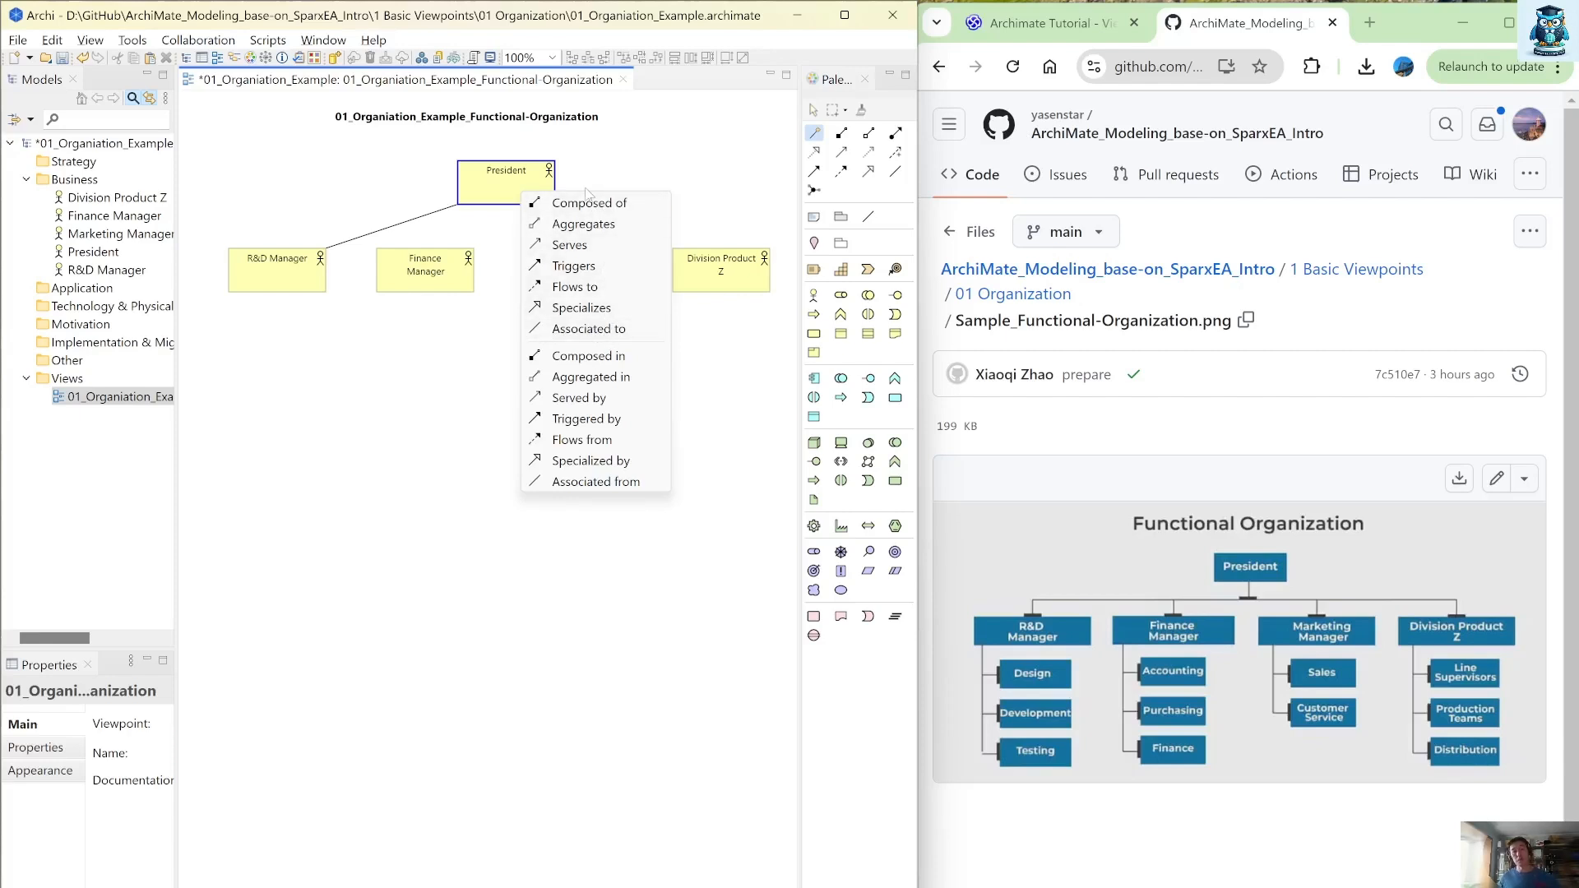
pyautogui.moveTo(589, 207)
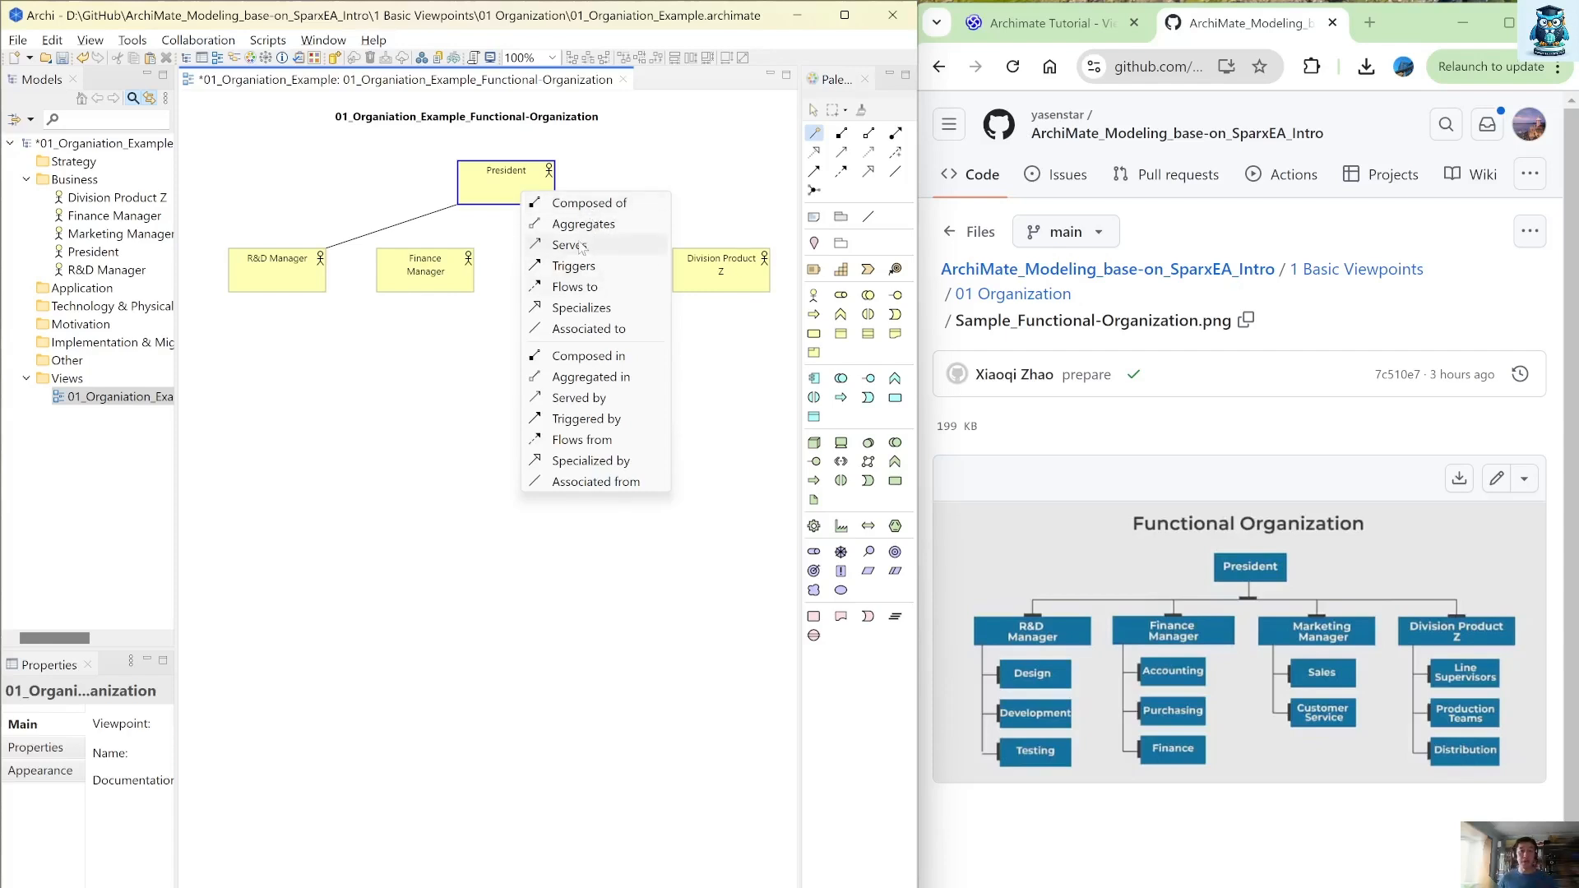
pyautogui.click(569, 246)
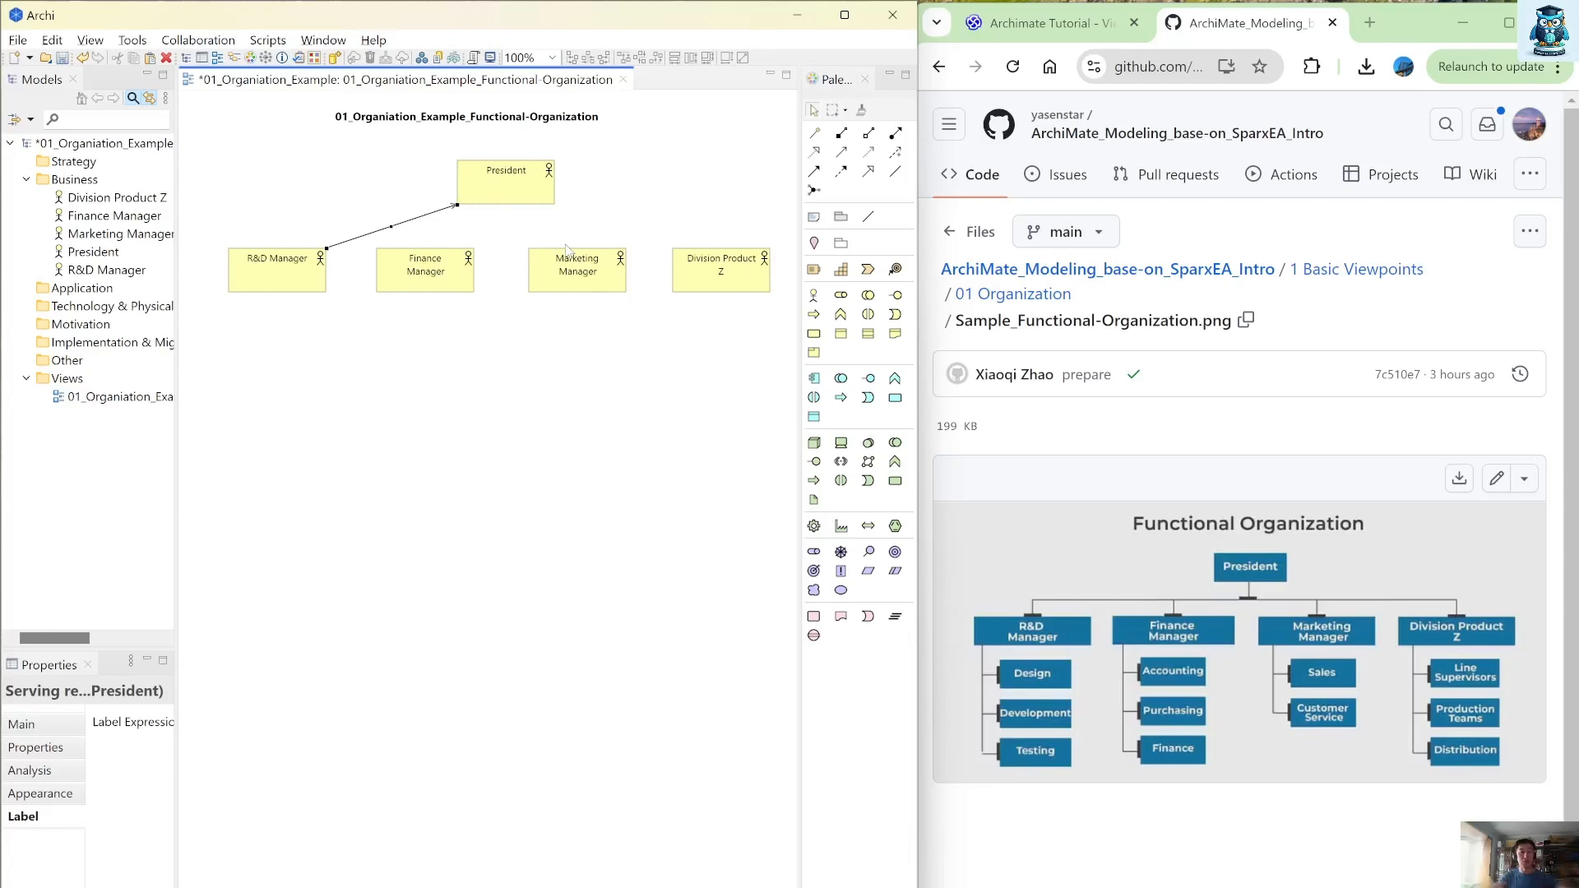
pyautogui.moveTo(568, 250)
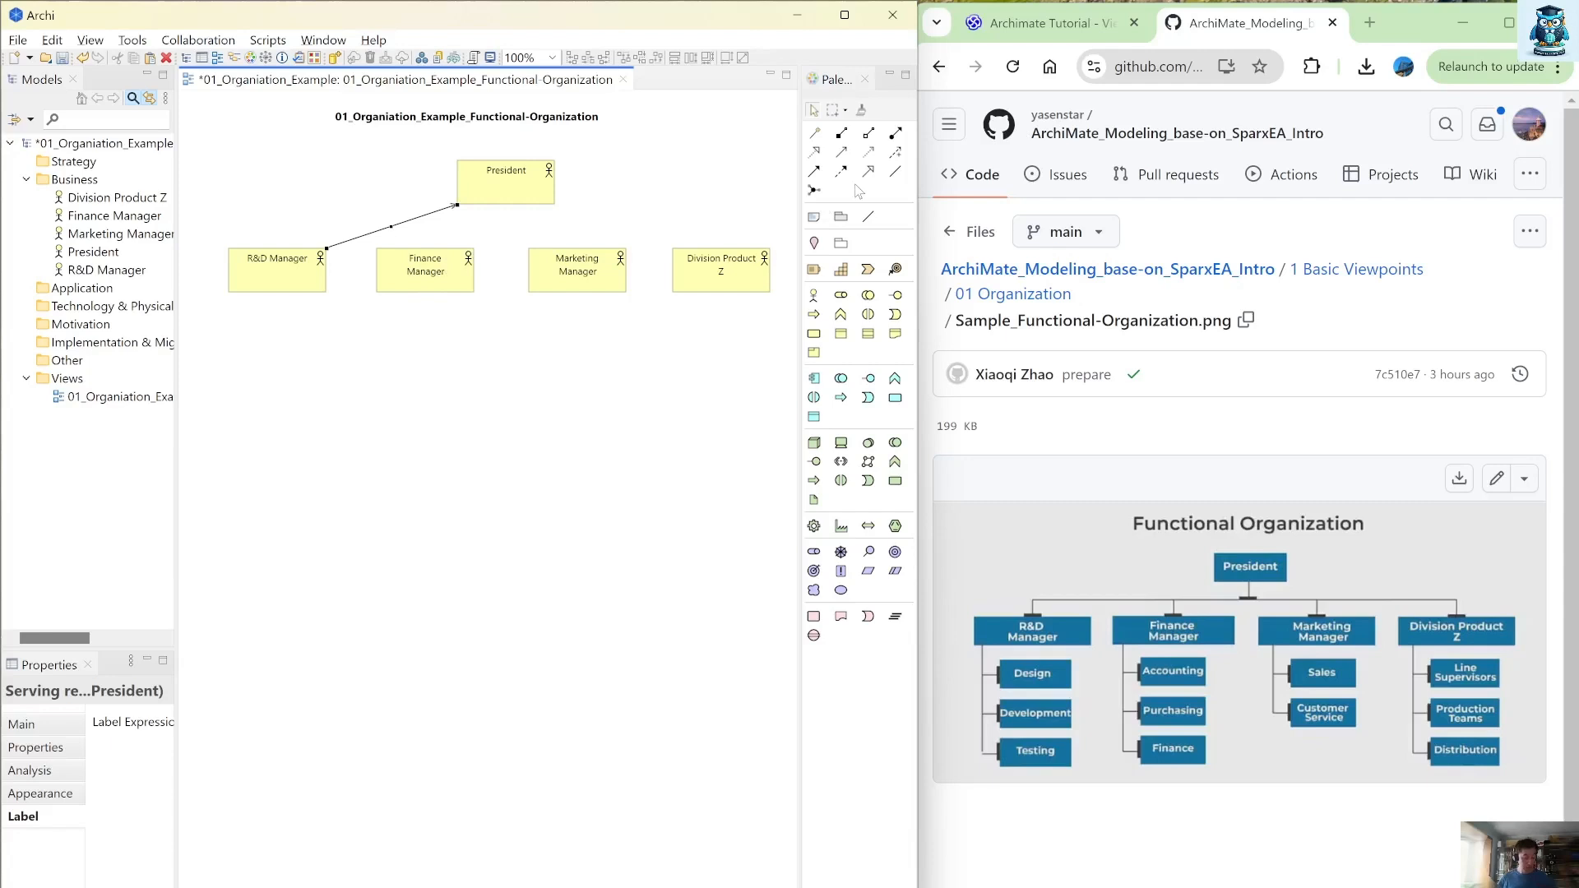
pyautogui.moveTo(740, 280)
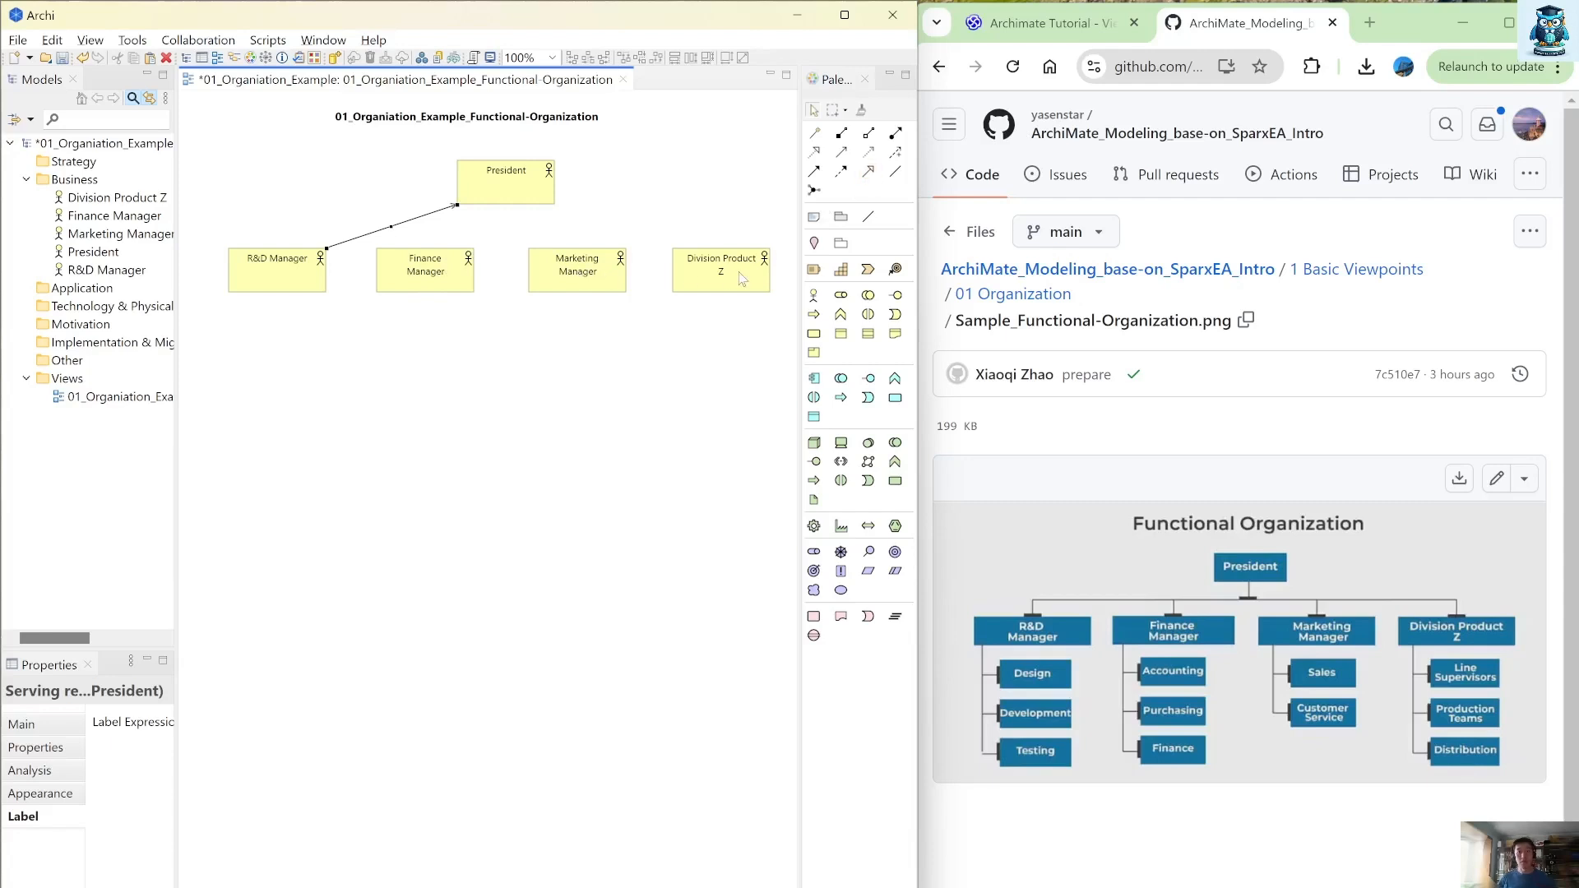
pyautogui.moveTo(895, 171)
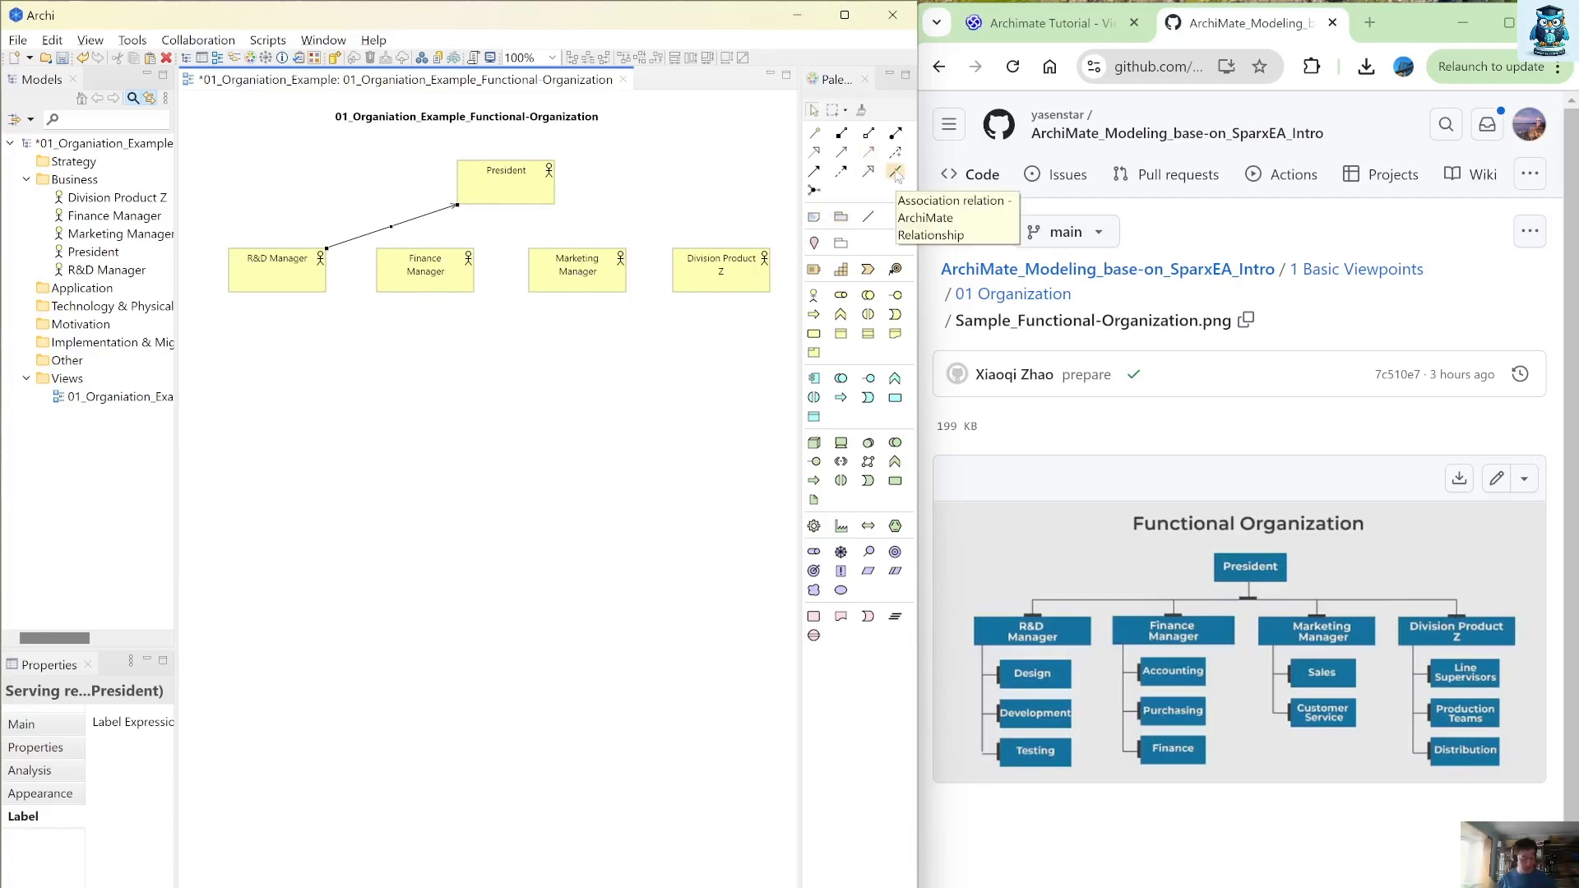
pyautogui.moveTo(840, 151)
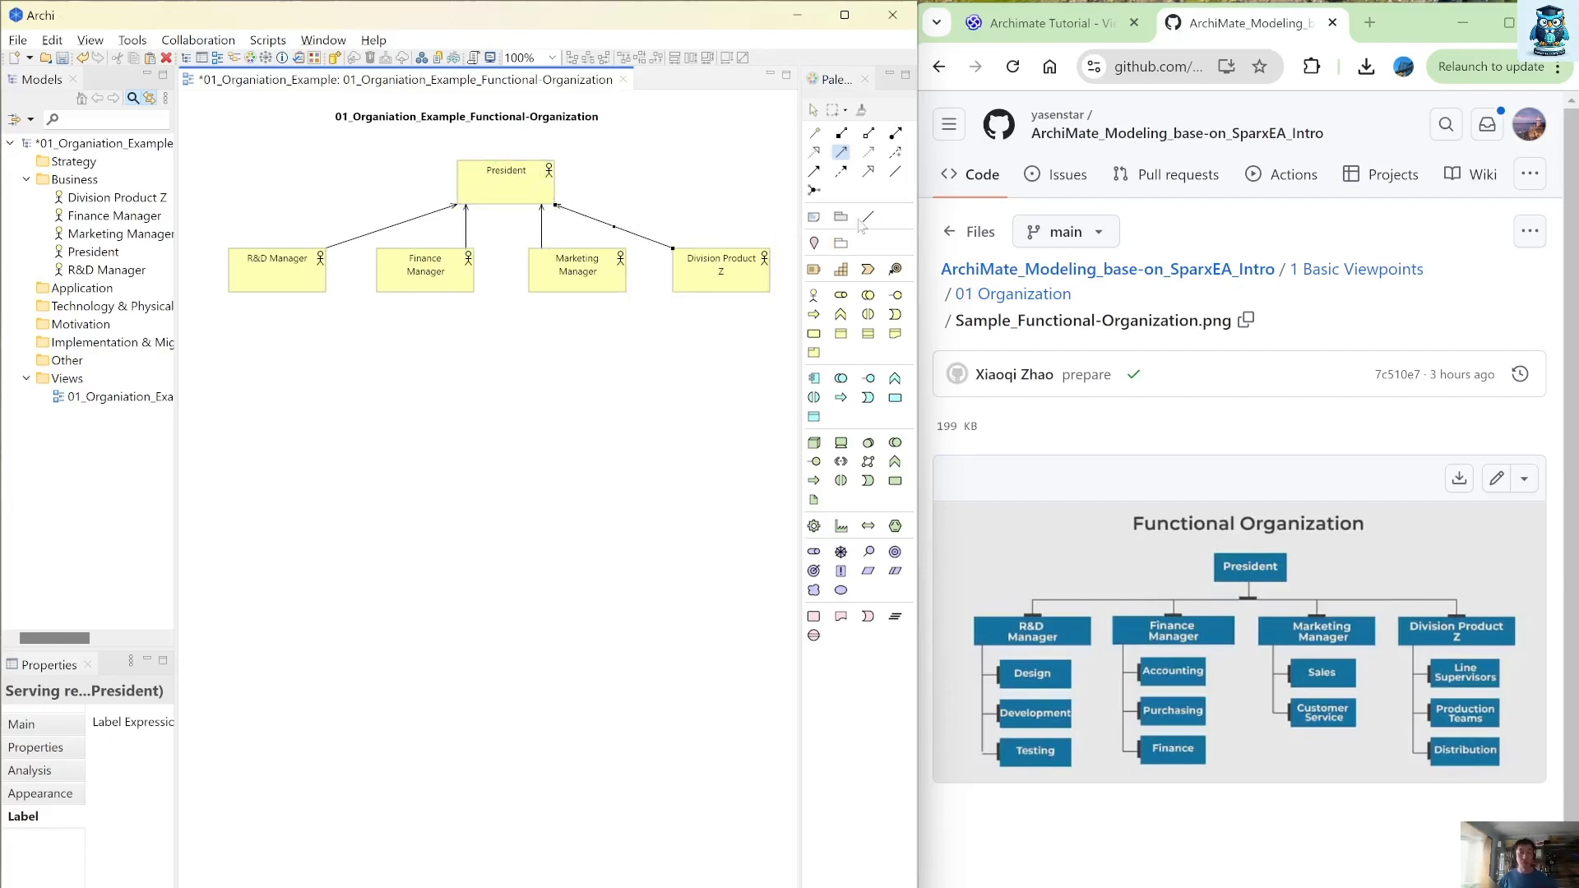
# Select the R&D Manager box to duplicate it
pyautogui.click(120, 397)
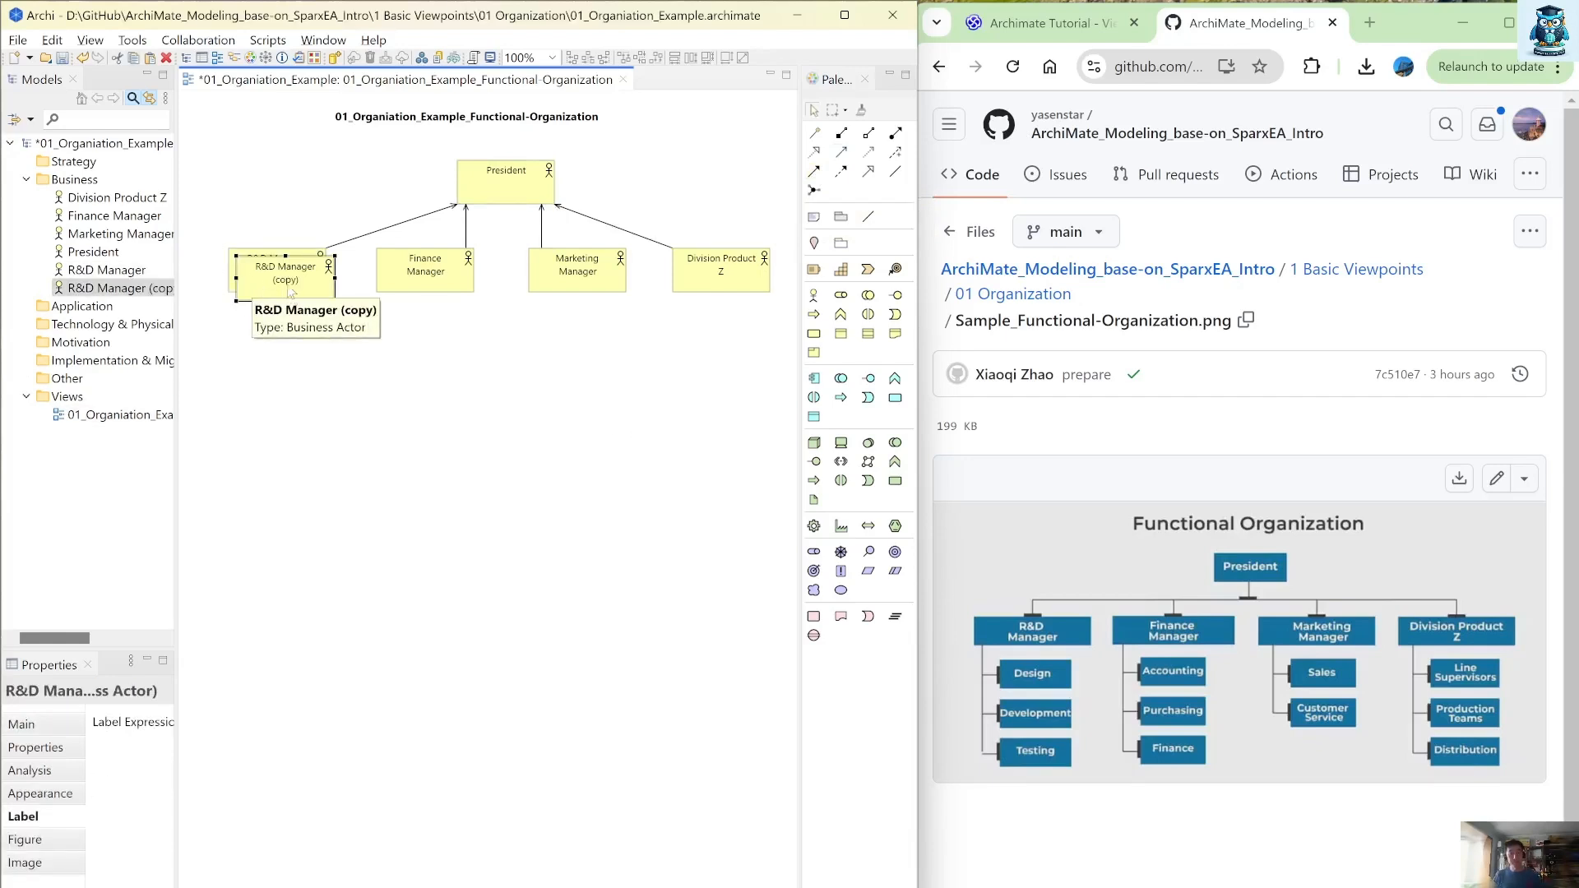
# Place copies below R&D Manager named Design, Development and Testing
pyautogui.moveTo(284, 271); pyautogui.dragTo(316, 349)
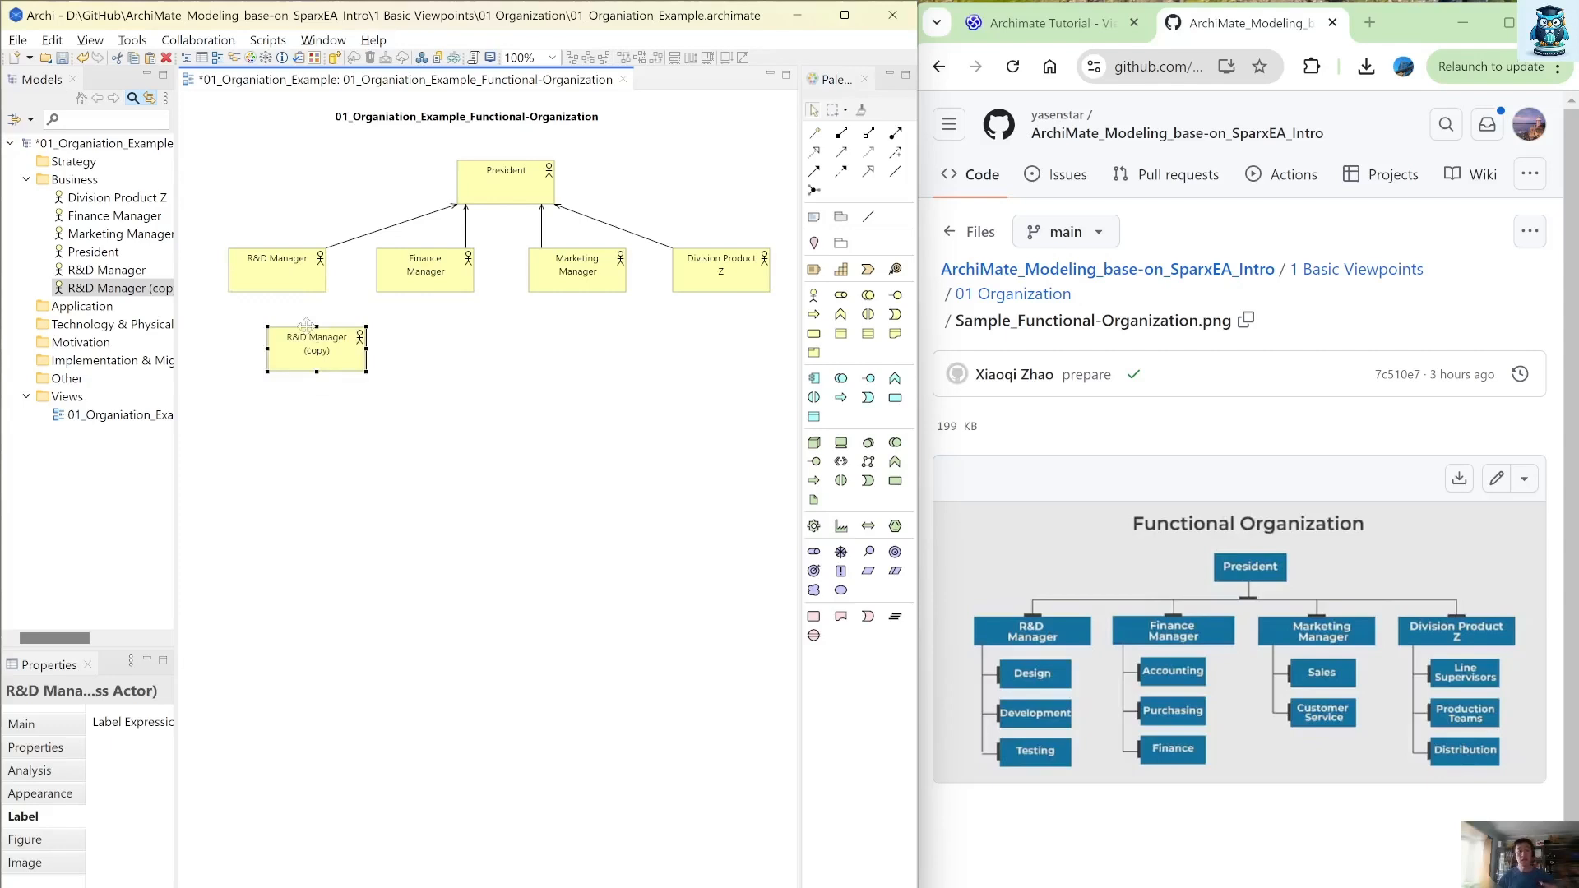
pyautogui.doubleClick(313, 337)
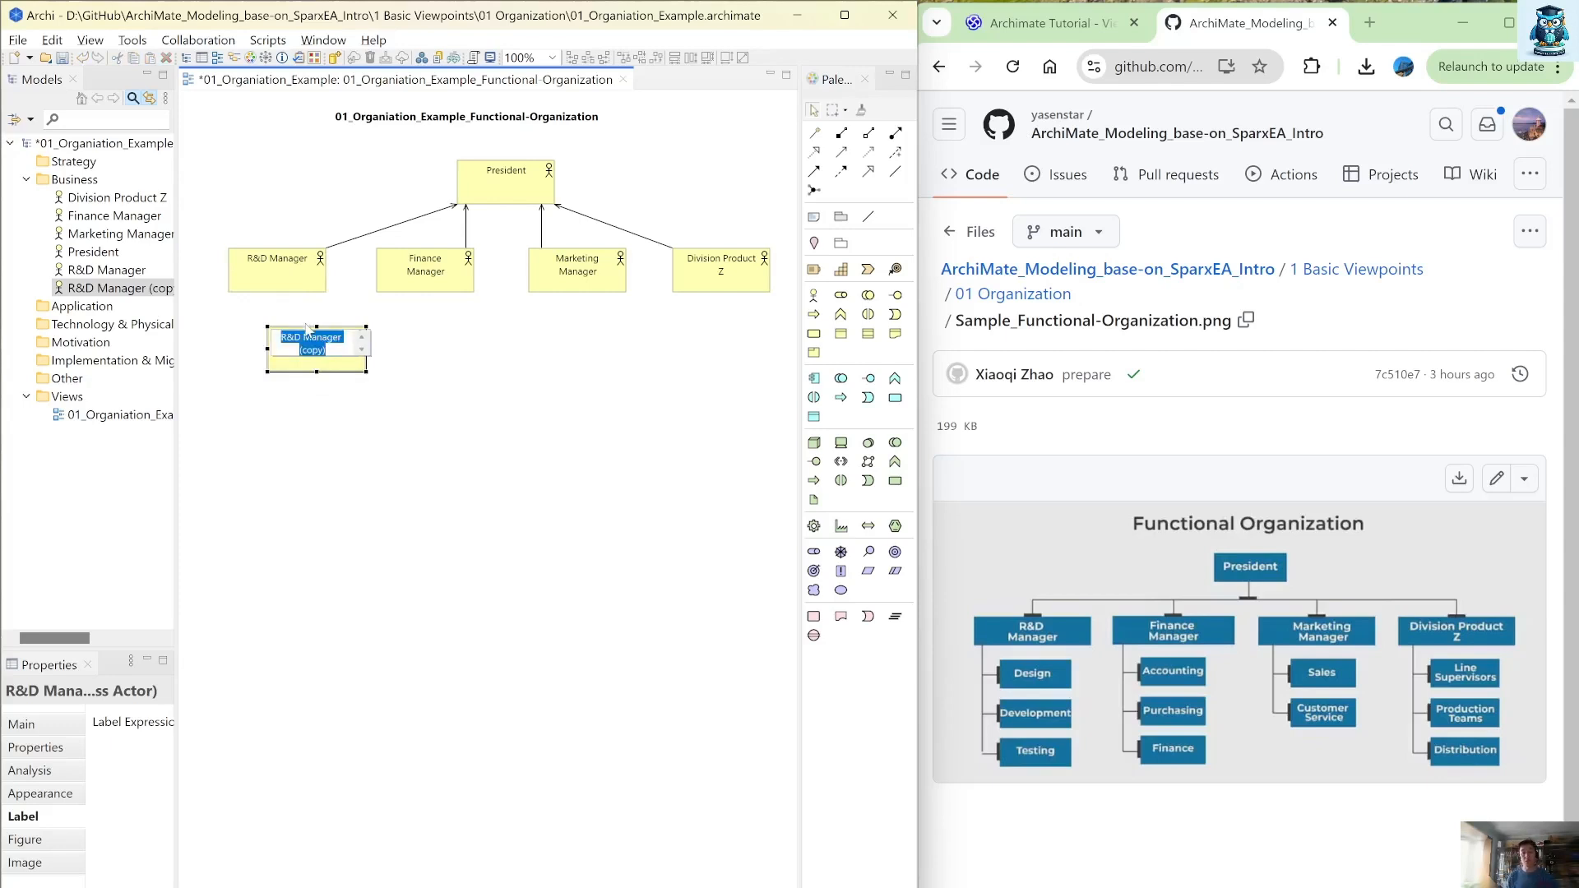
pyautogui.write('Design')
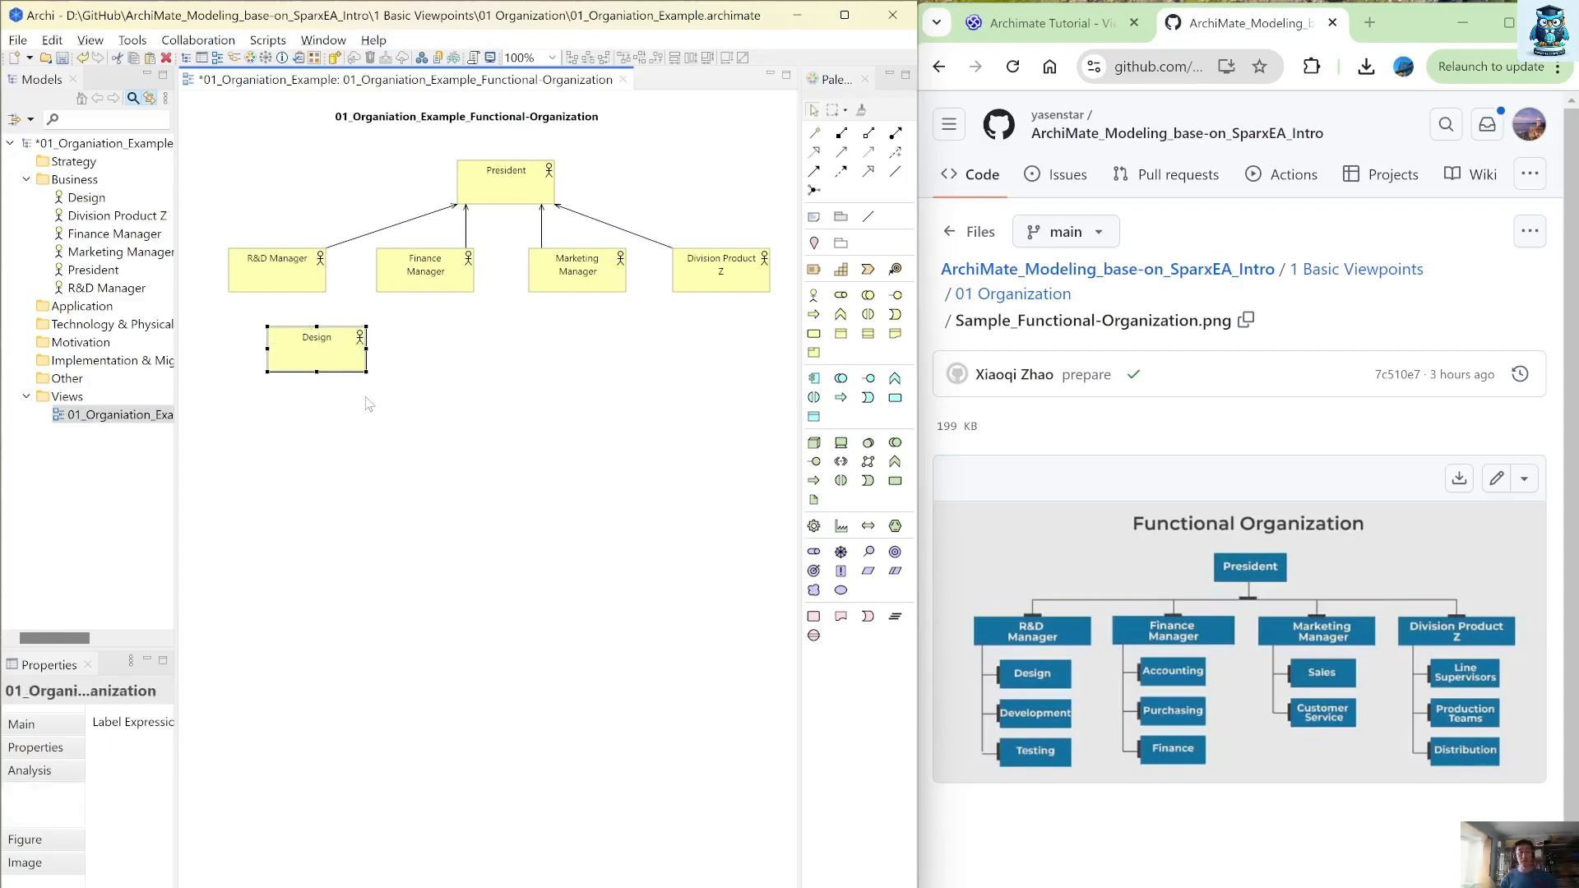
pyautogui.click(316, 349)
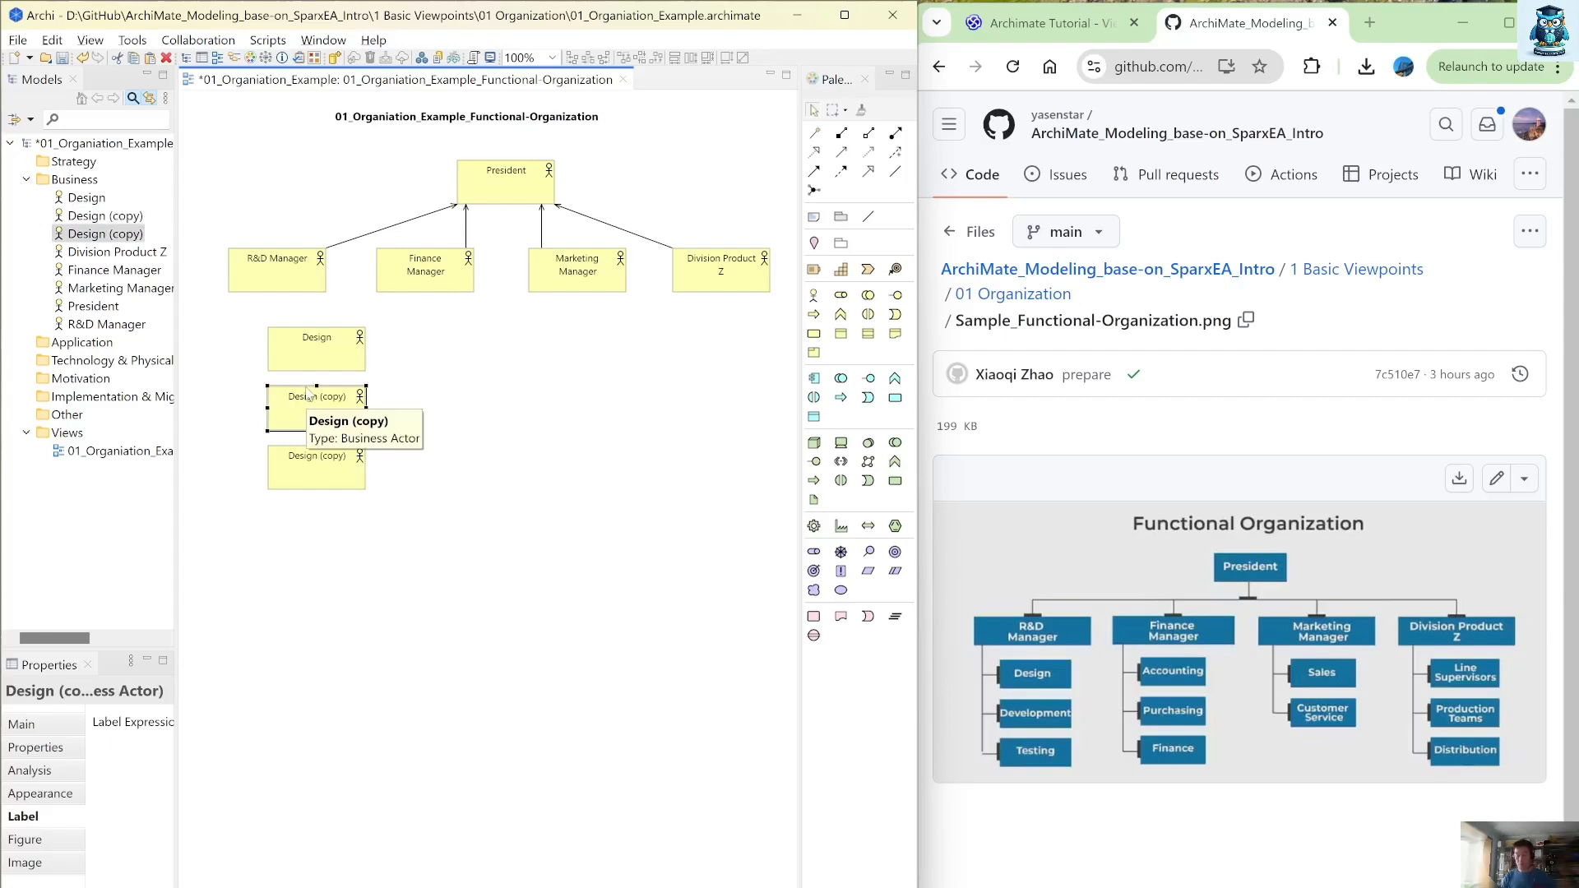
pyautogui.doubleClick(316, 397)
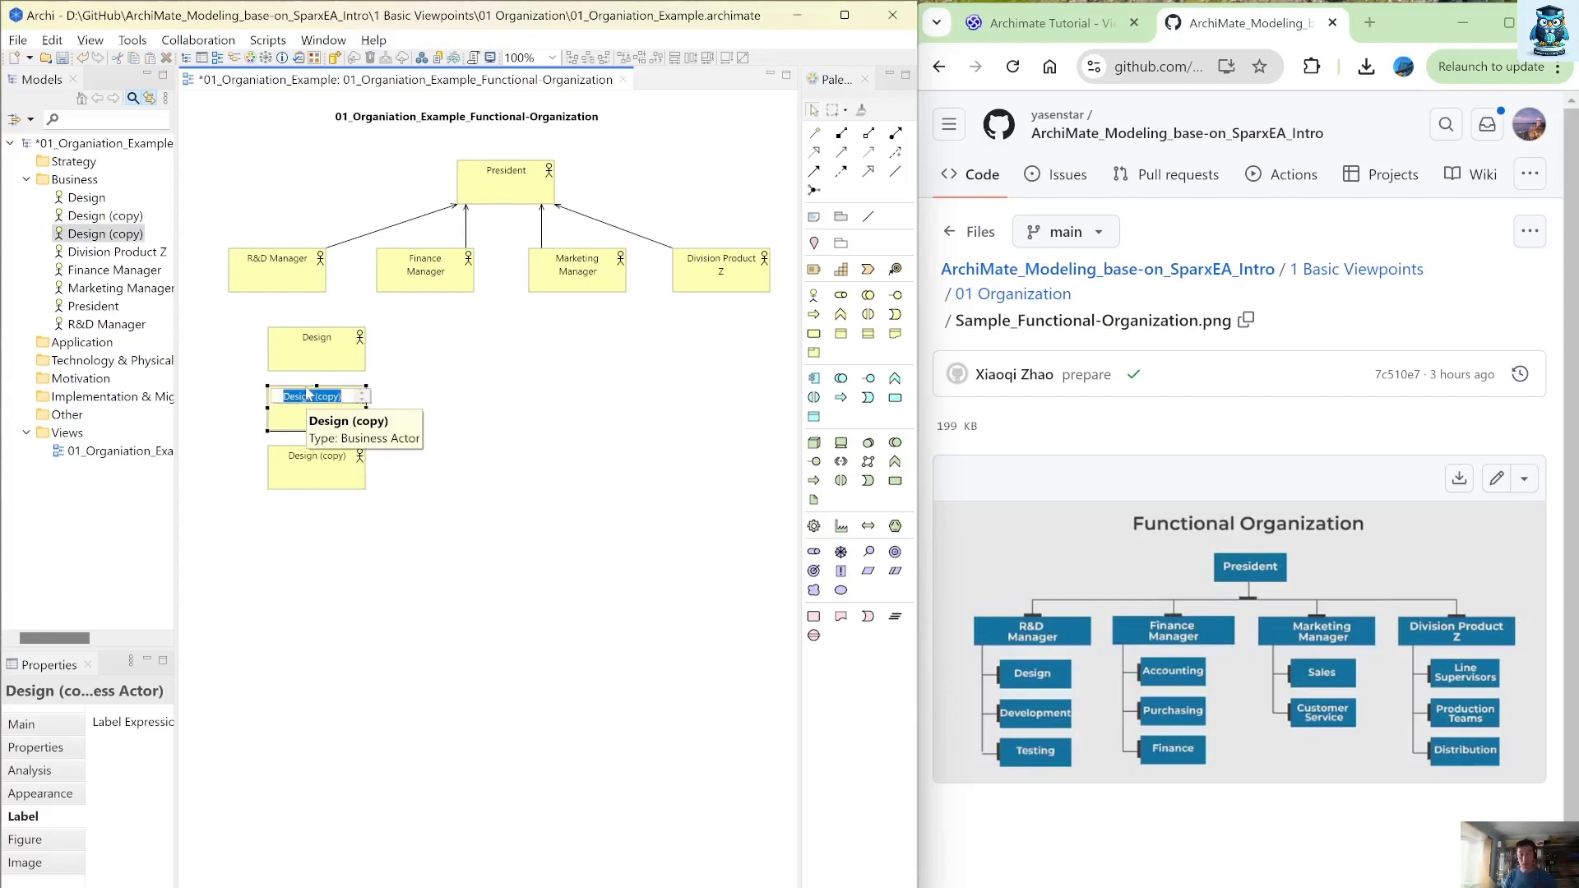
pyautogui.write('Development')
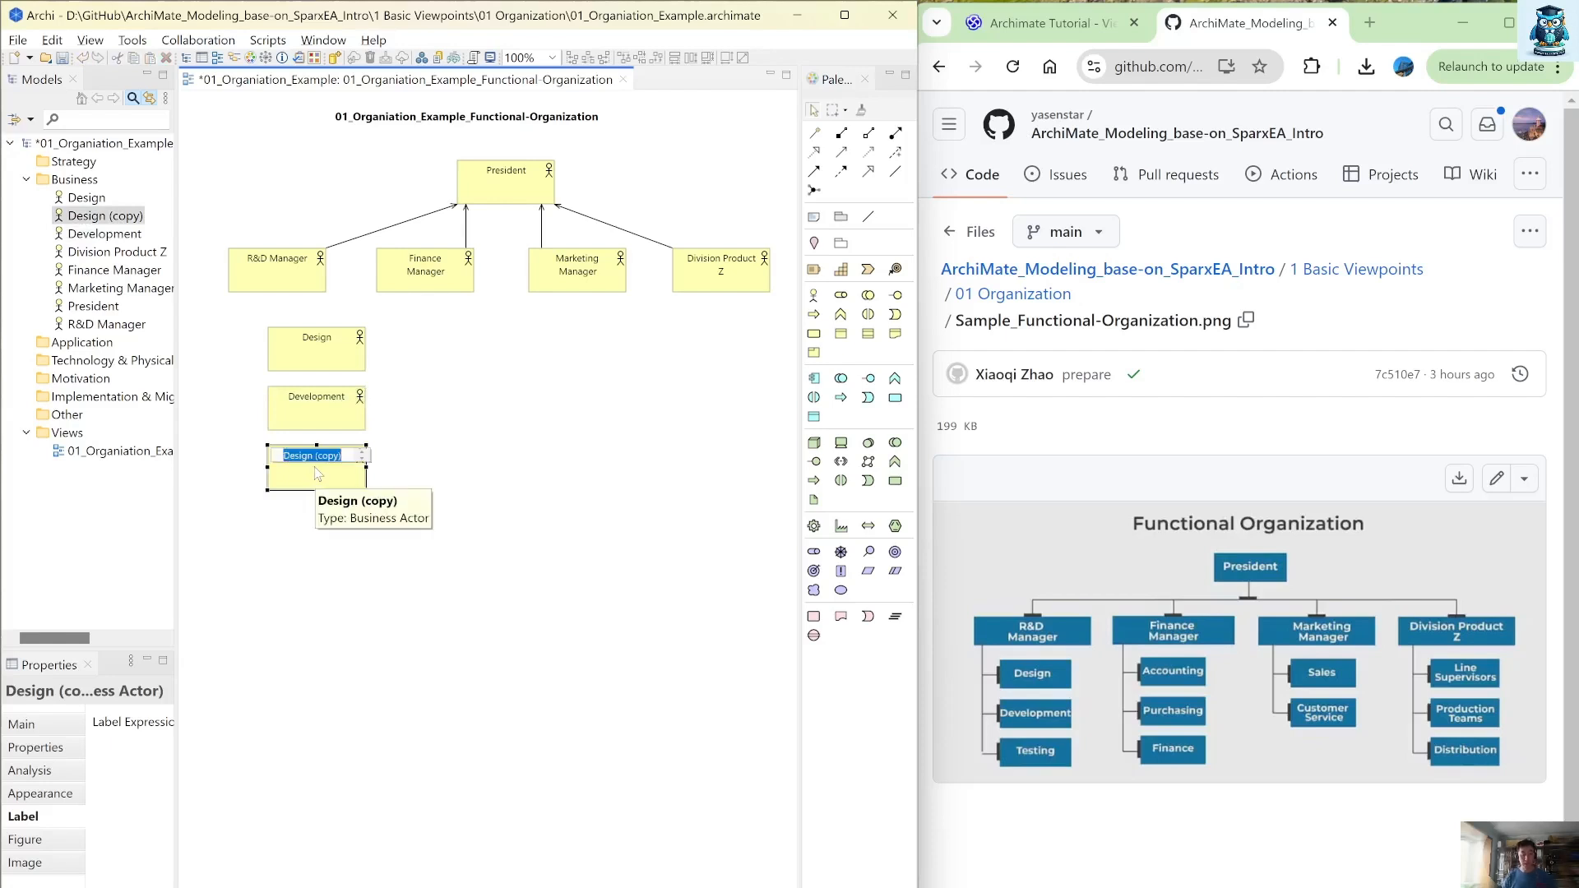
pyautogui.write('Testing')
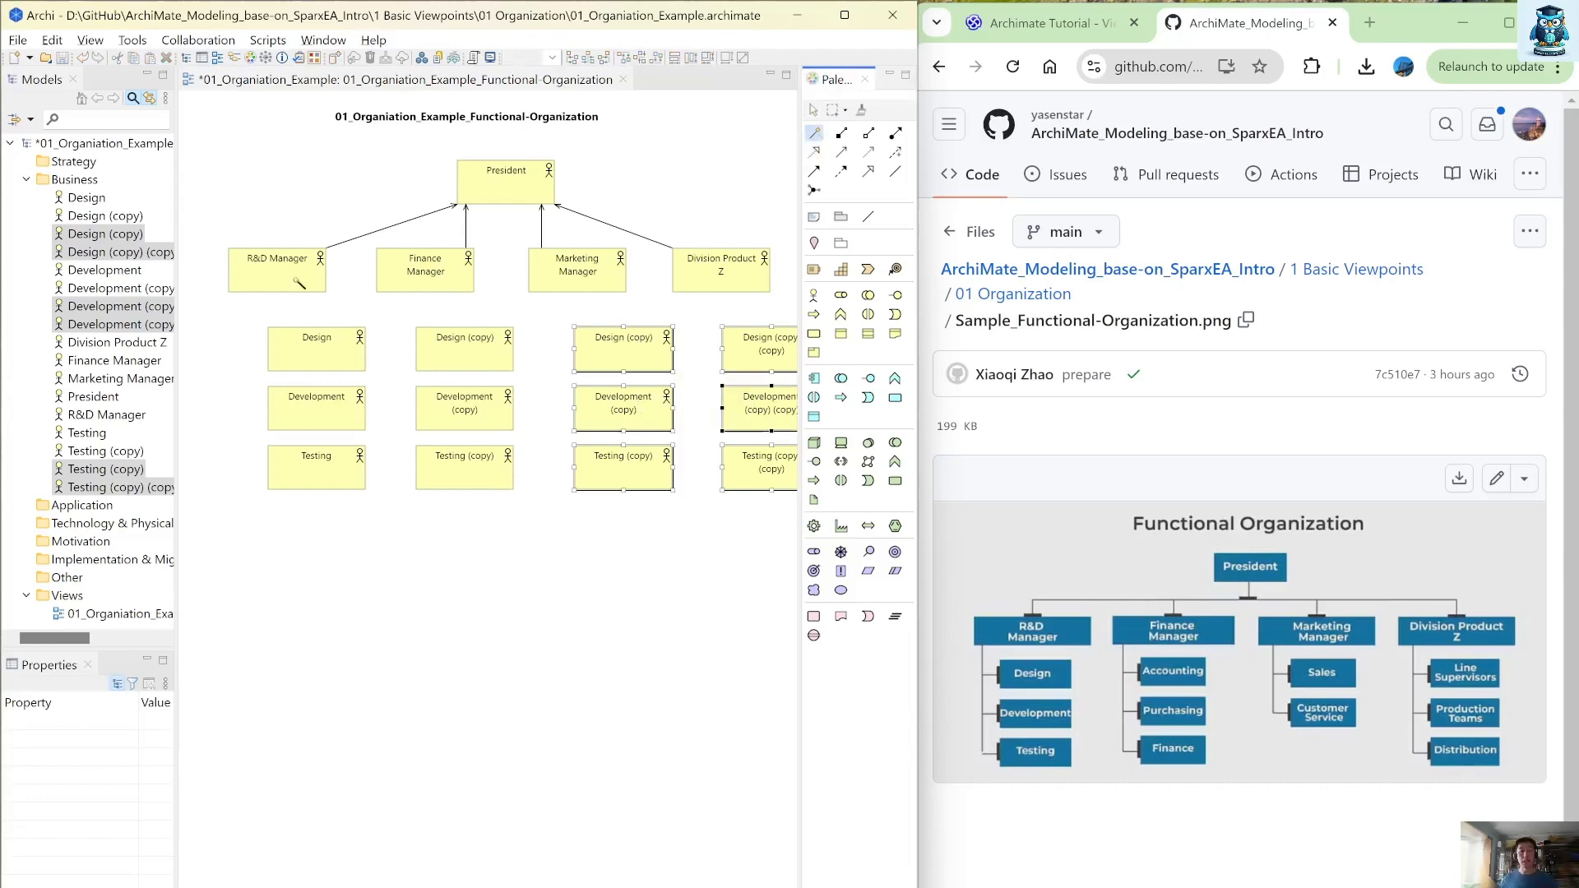
# Start drawing a relationship from R&D Manager toward the copied department boxes
pyautogui.click(277, 270)
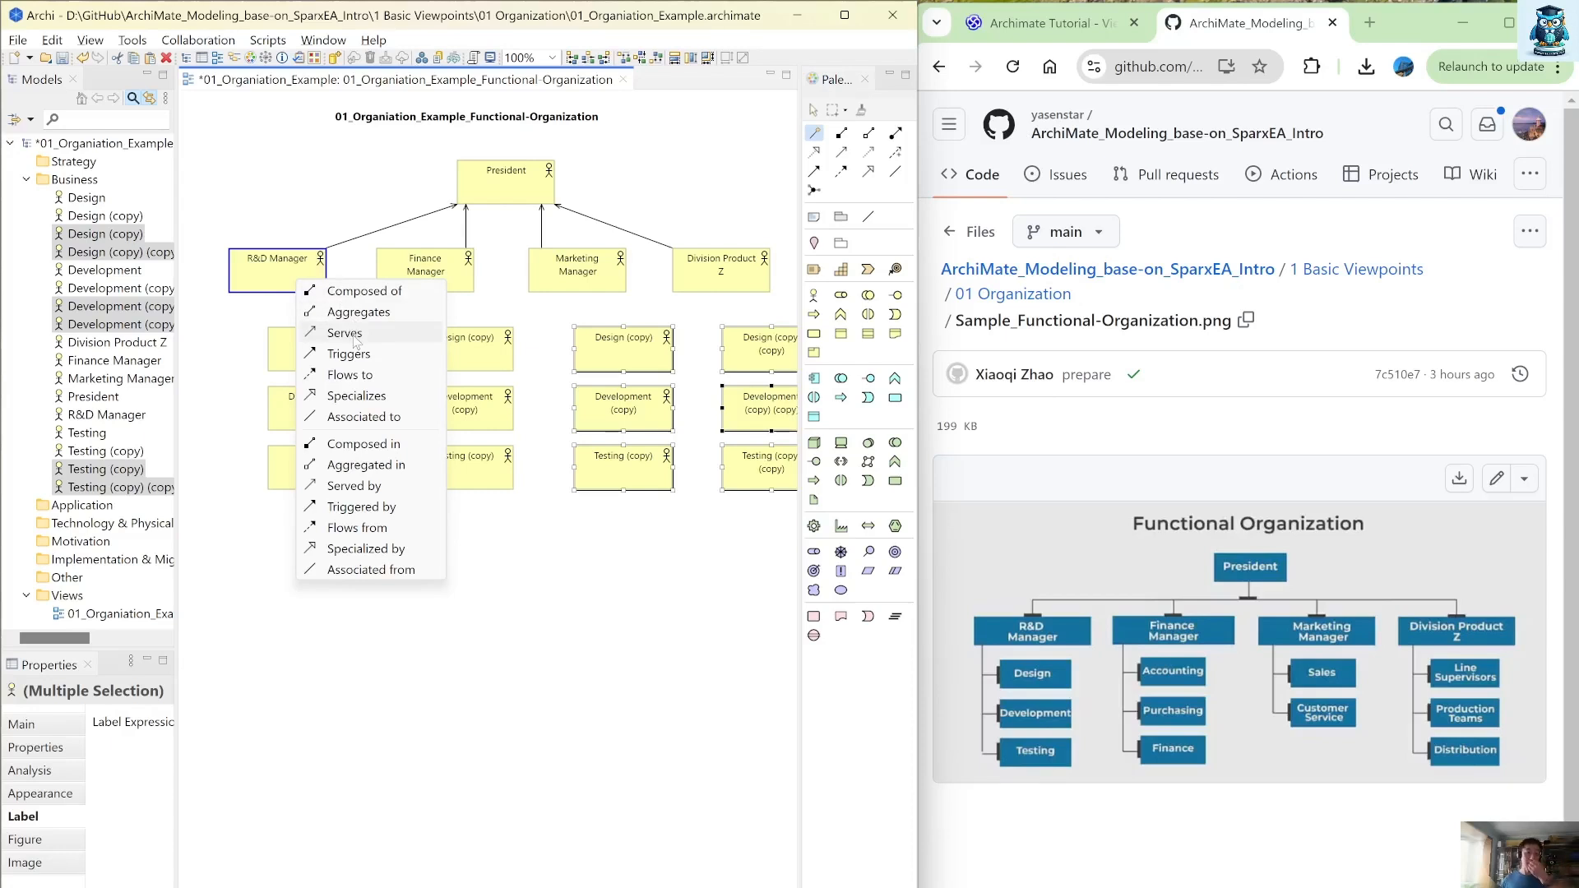
pyautogui.moveTo(349, 375)
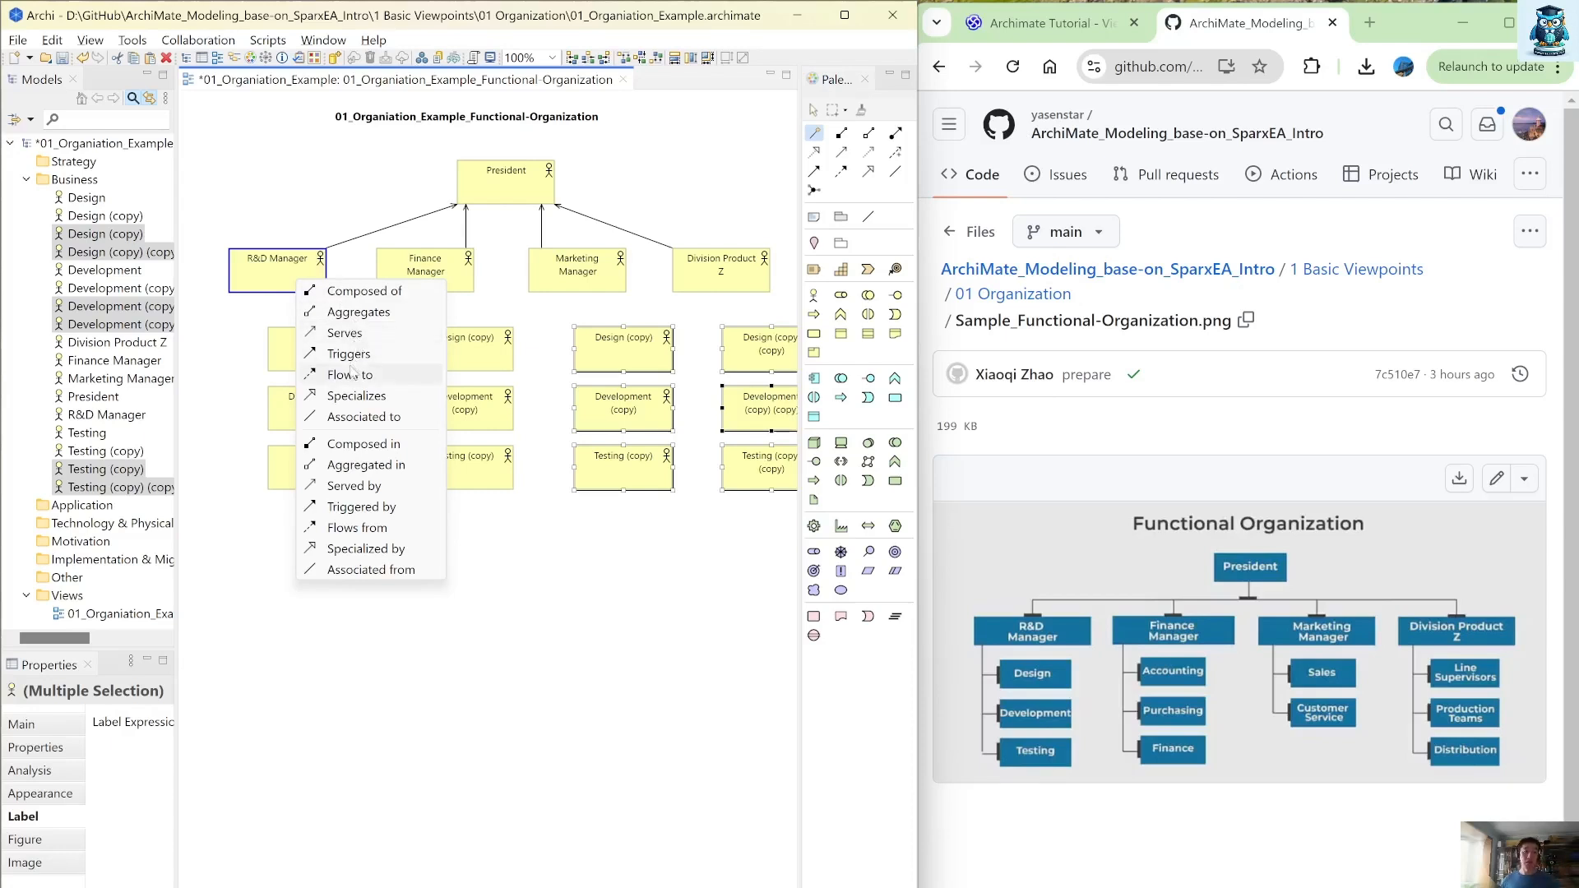
pyautogui.moveTo(347, 332)
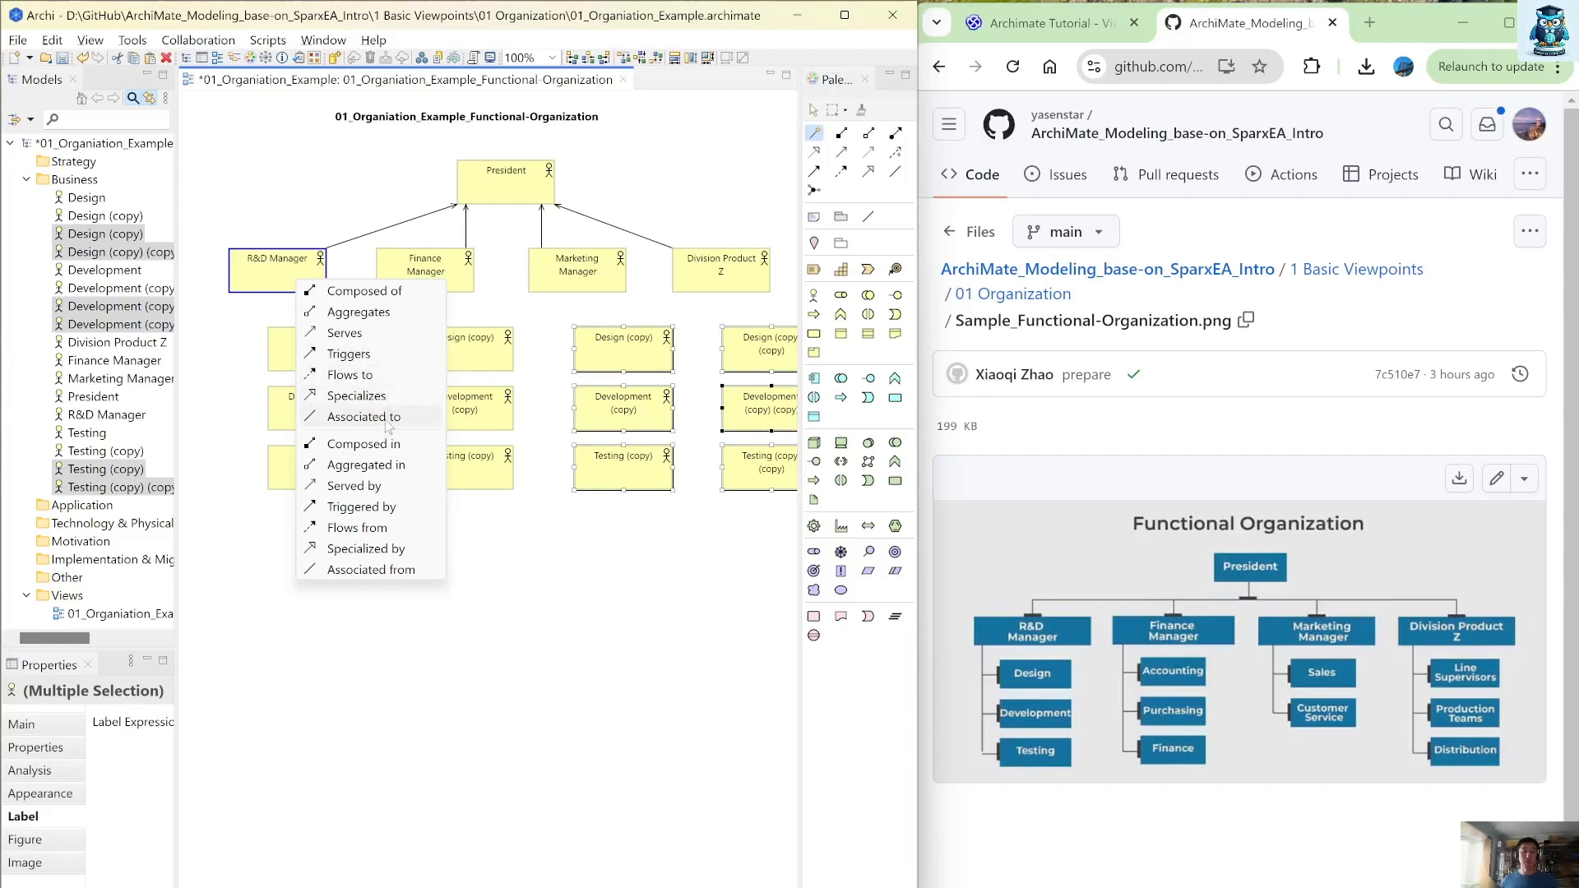
# Make the R&D Manager-to-Design connection an association relationship
pyautogui.click(362, 417)
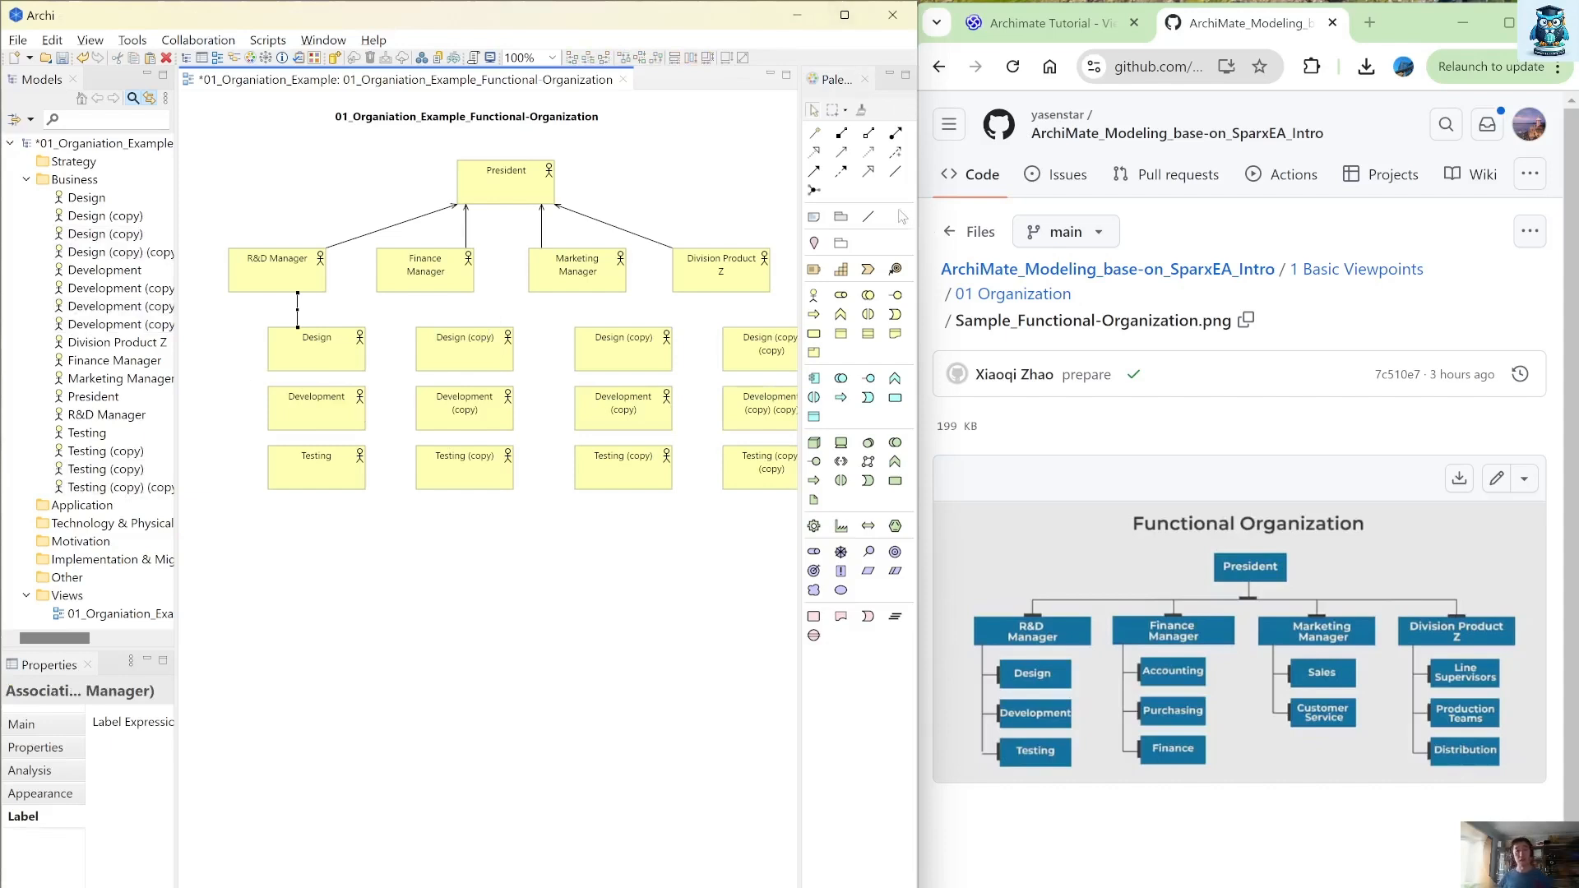
# Draw association lines from Finance Manager and Division Product Z down through their copied Design, Development and Testing boxes
pyautogui.click(316, 408)
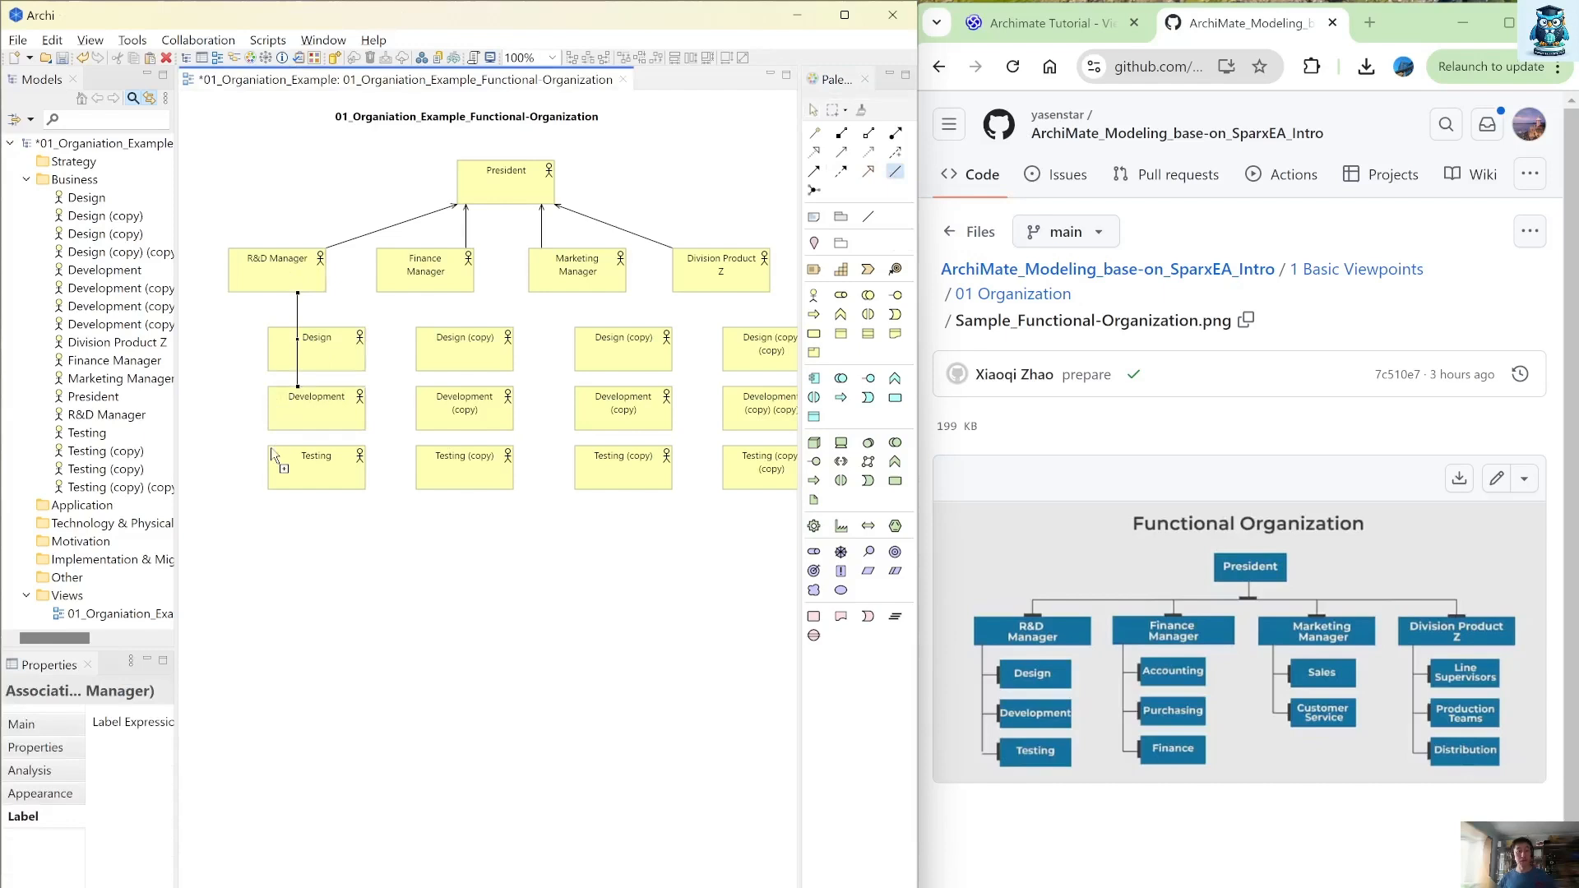
pyautogui.click(464, 349)
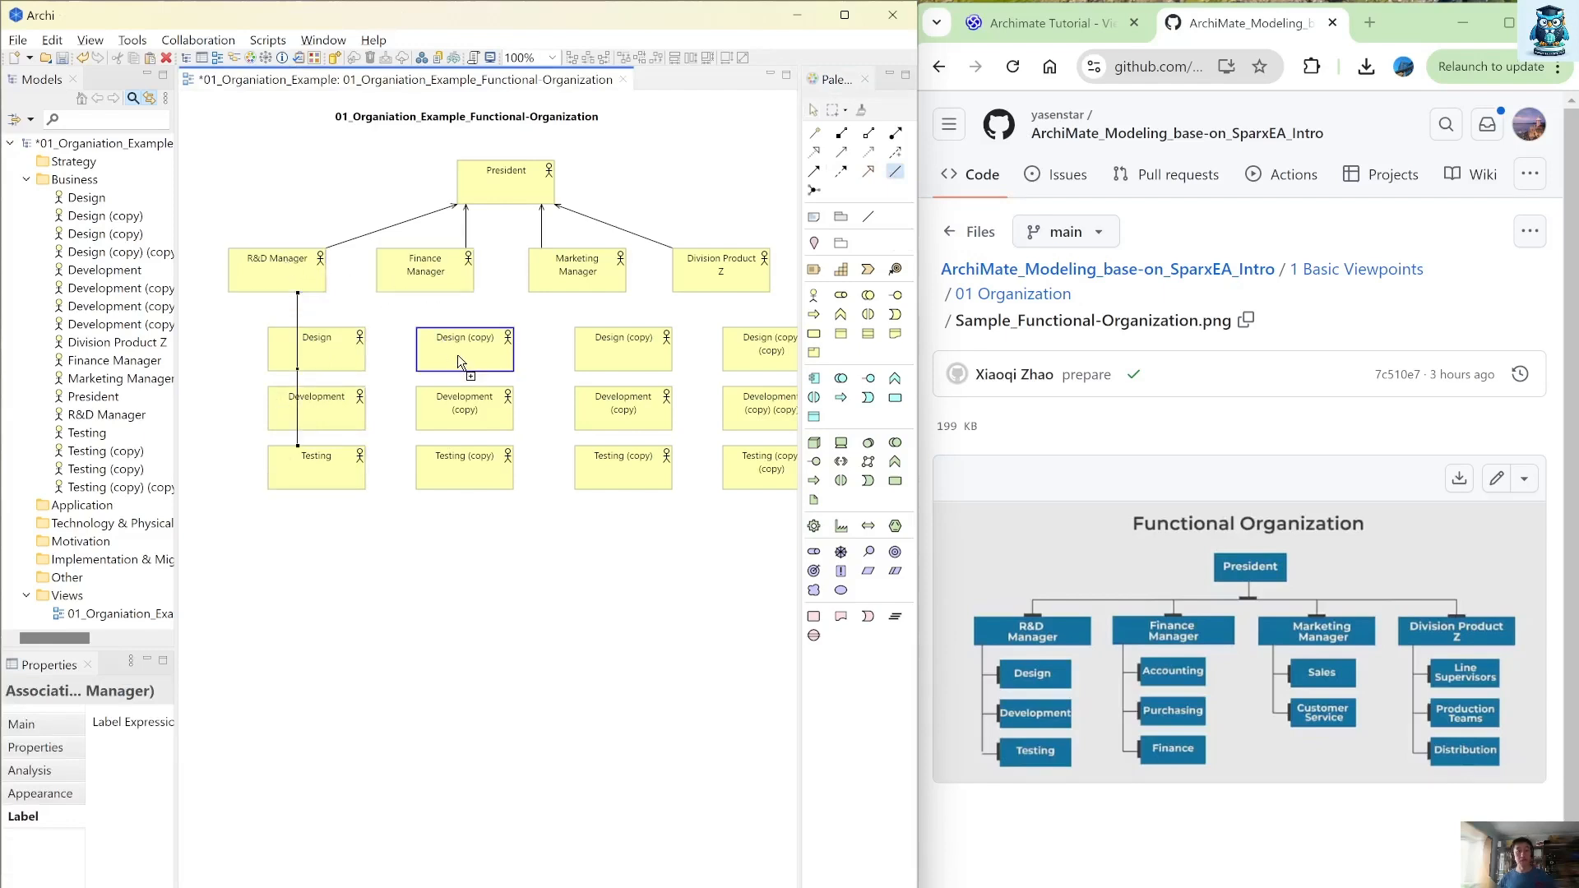
pyautogui.click(425, 268)
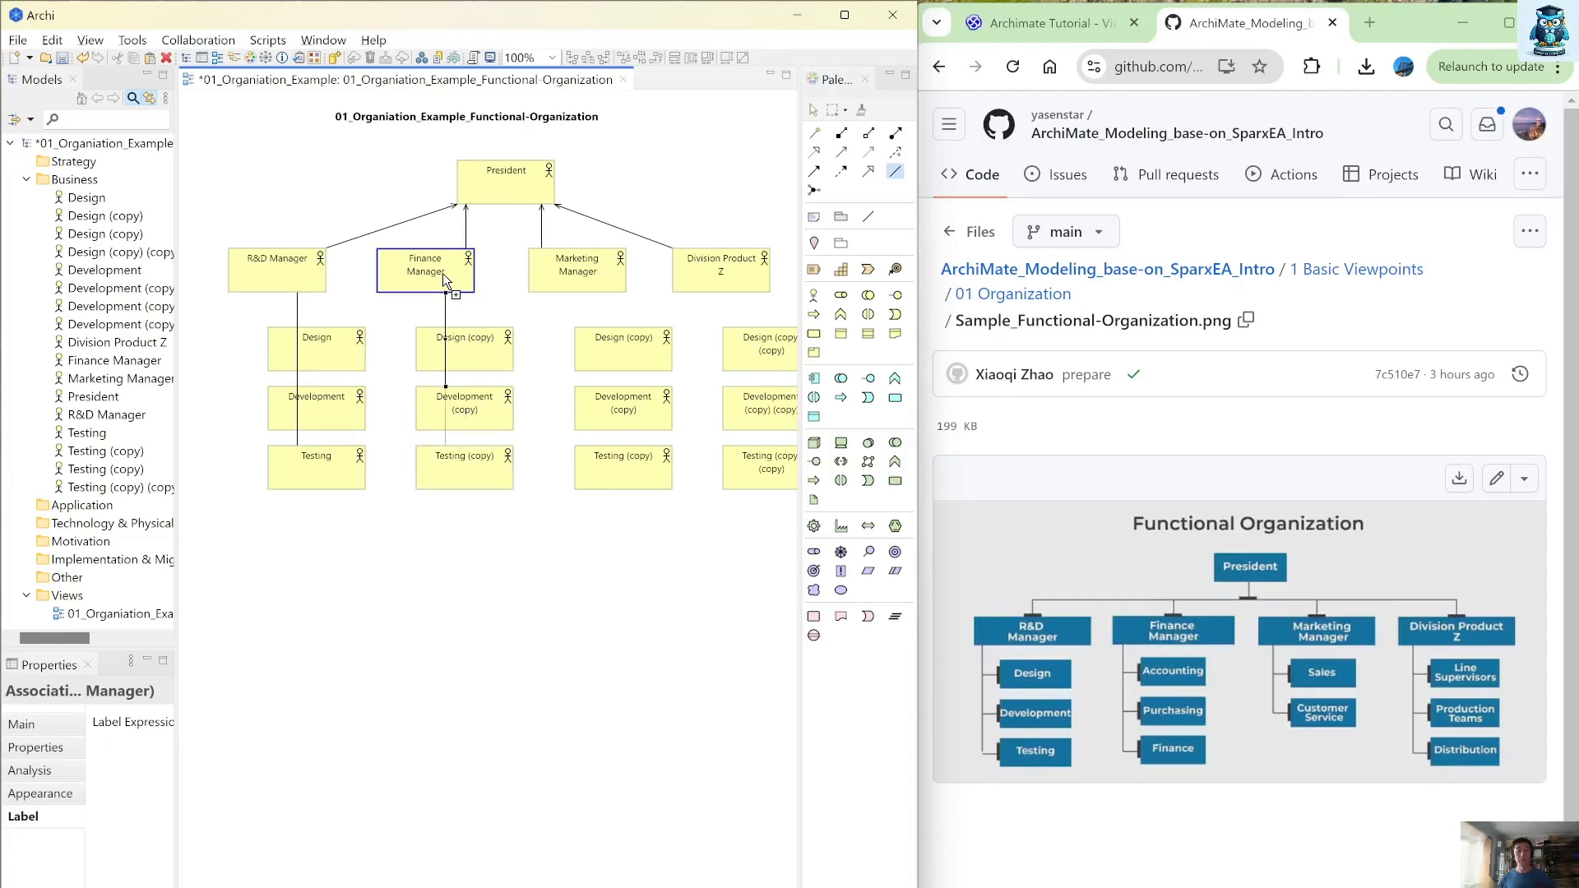
pyautogui.click(578, 268)
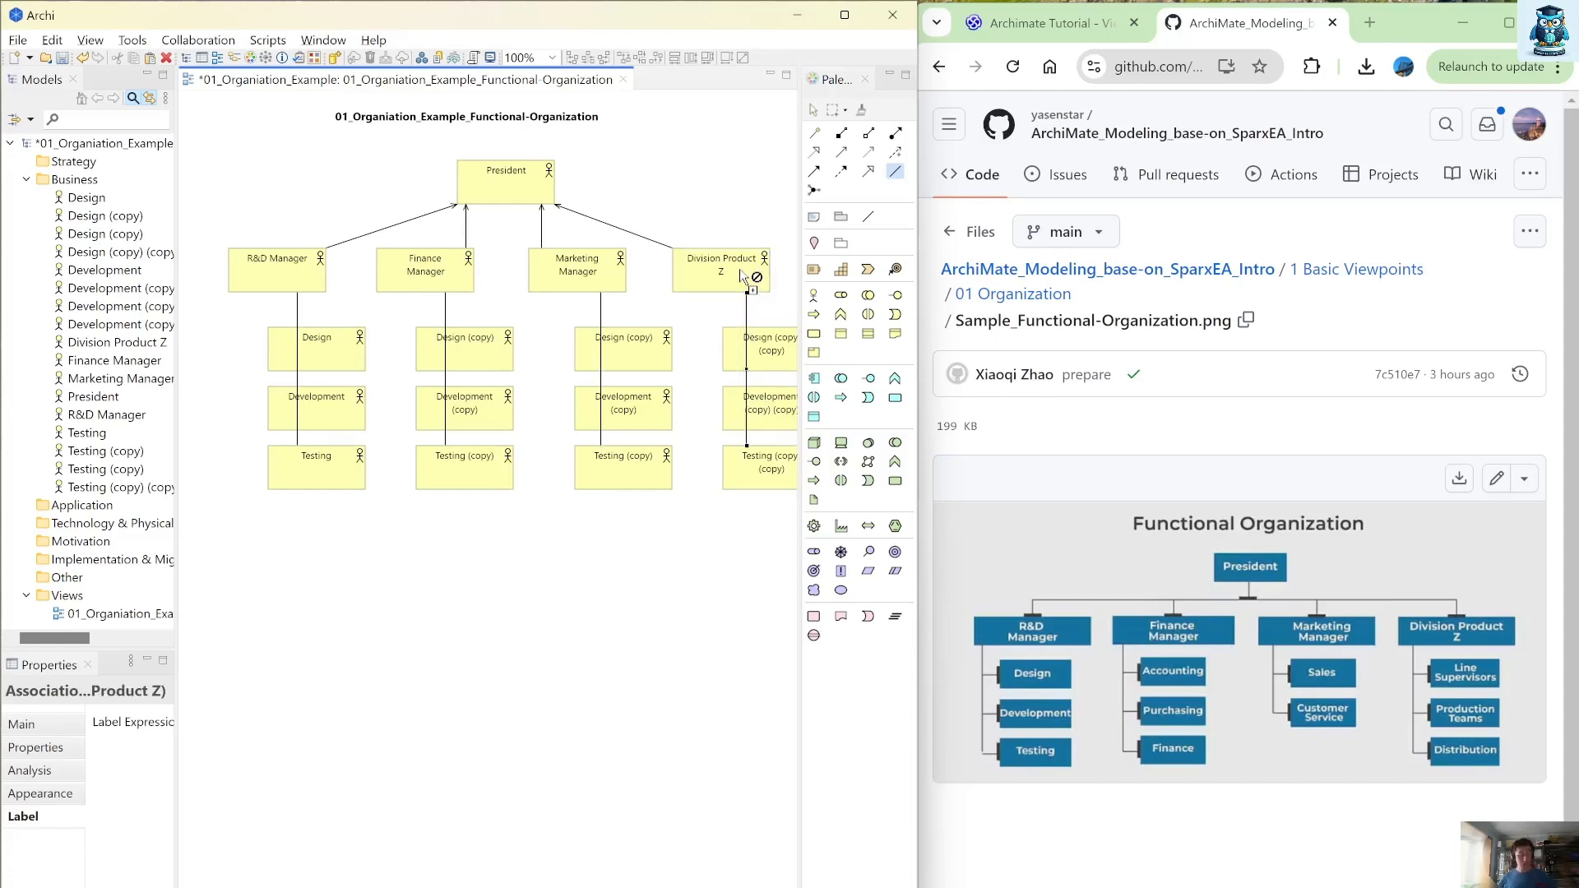
pyautogui.moveTo(307, 375)
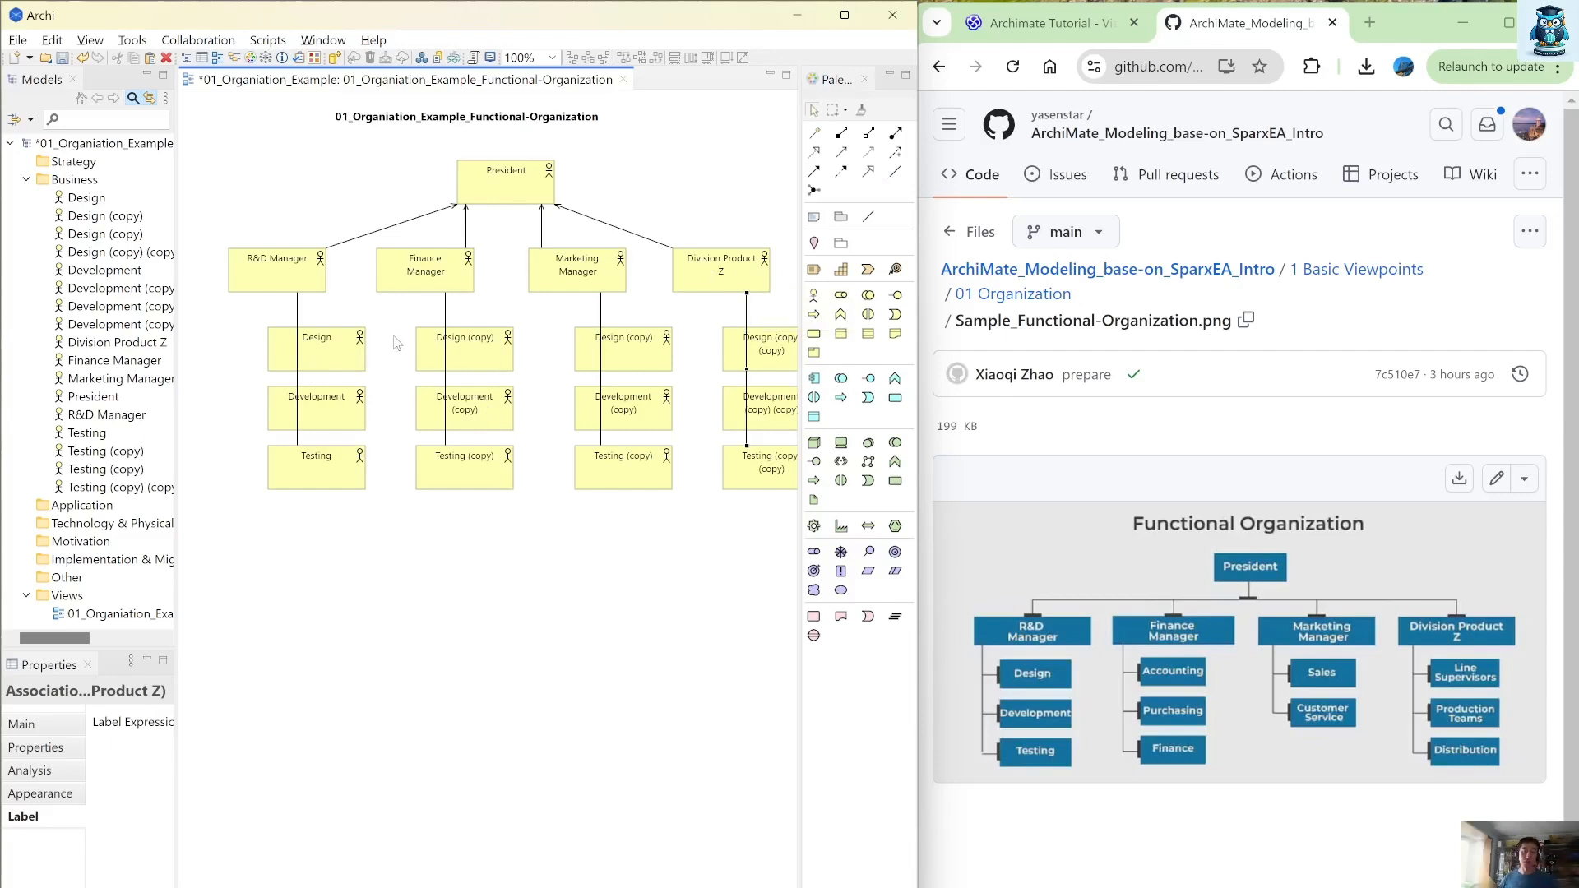
pyautogui.moveTo(487, 367)
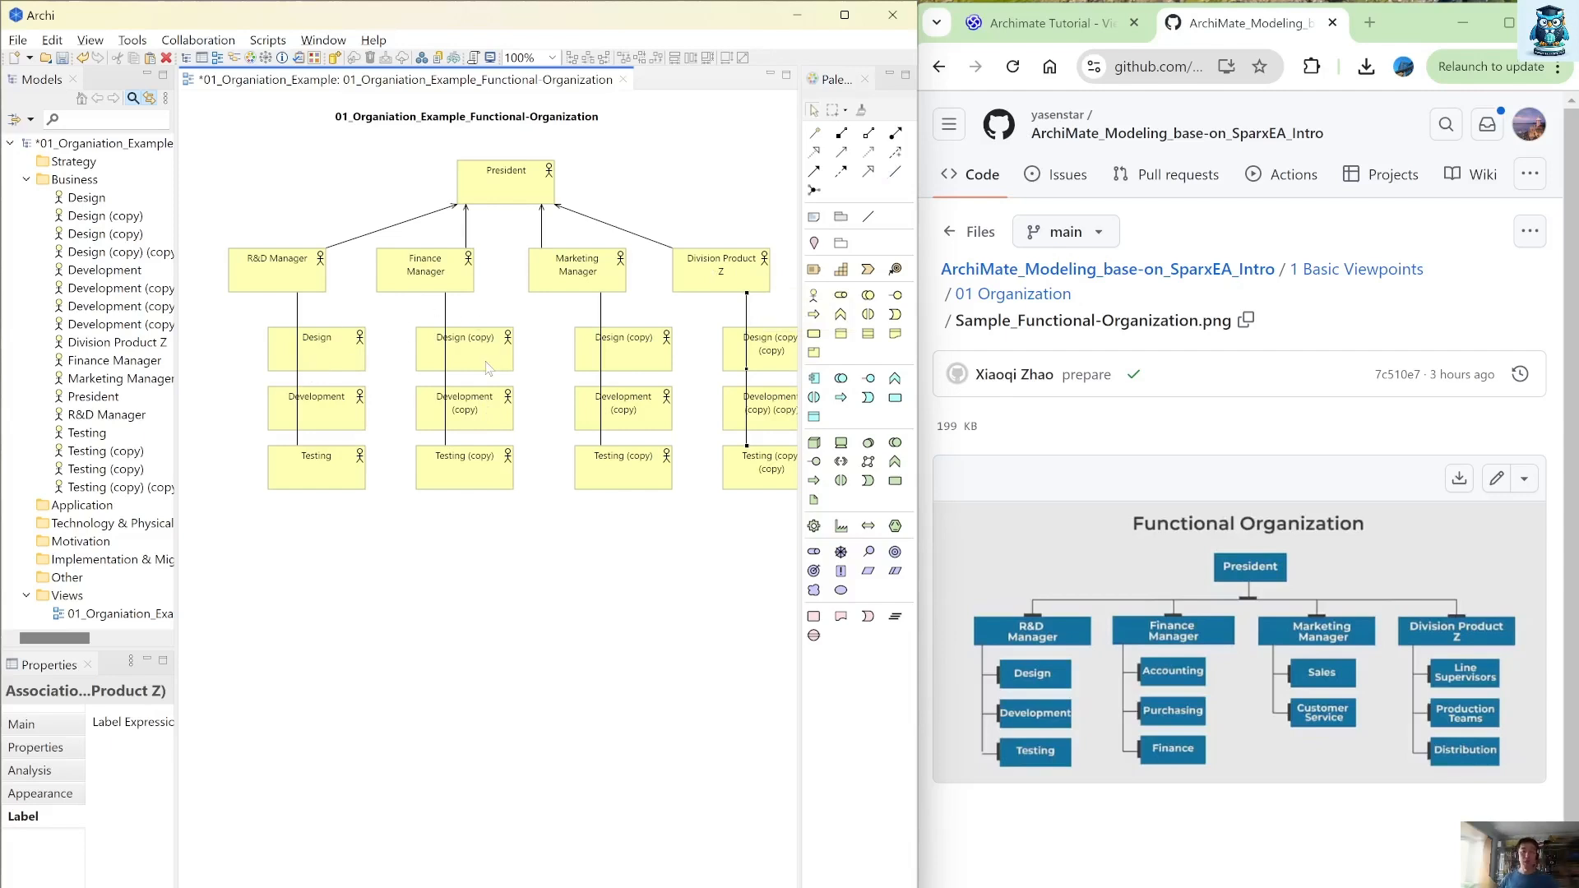
pyautogui.moveTo(941, 585)
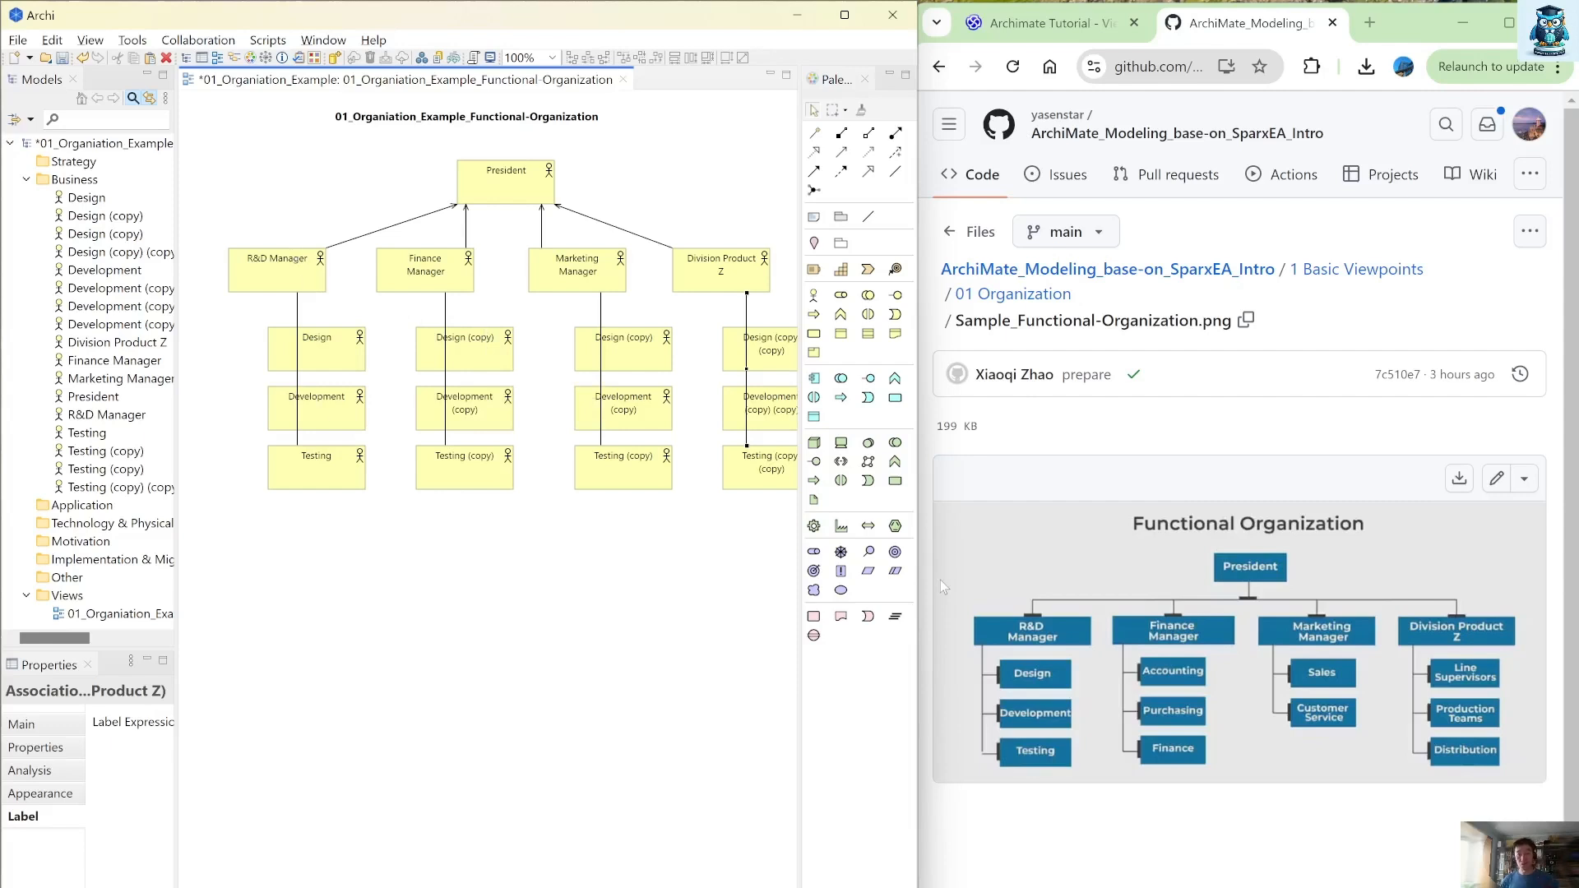
pyautogui.moveTo(495, 244)
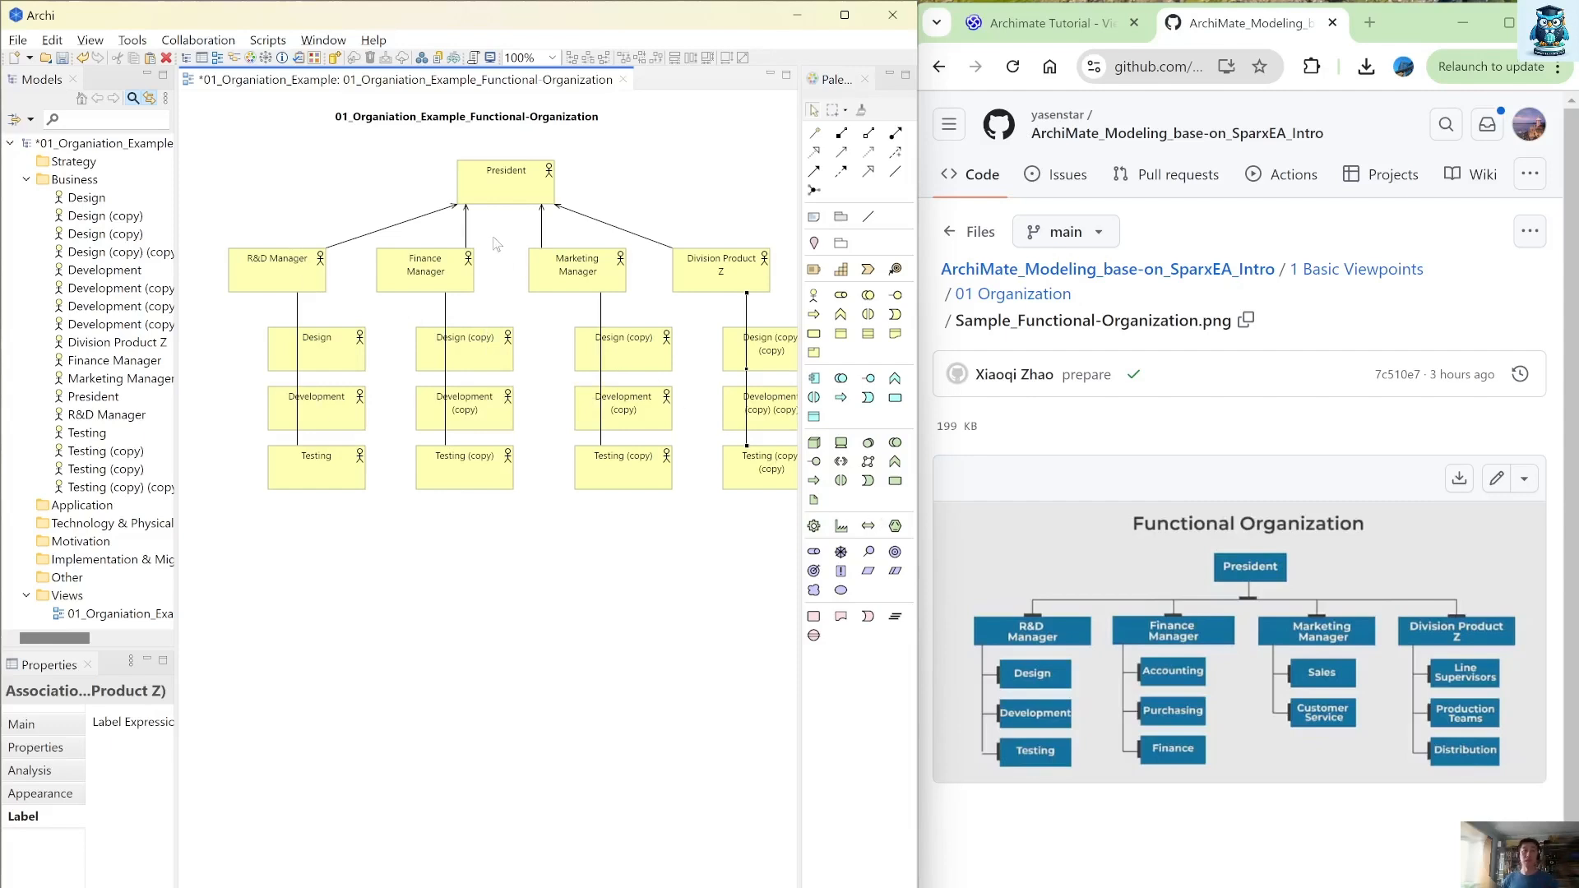
pyautogui.moveTo(507, 248)
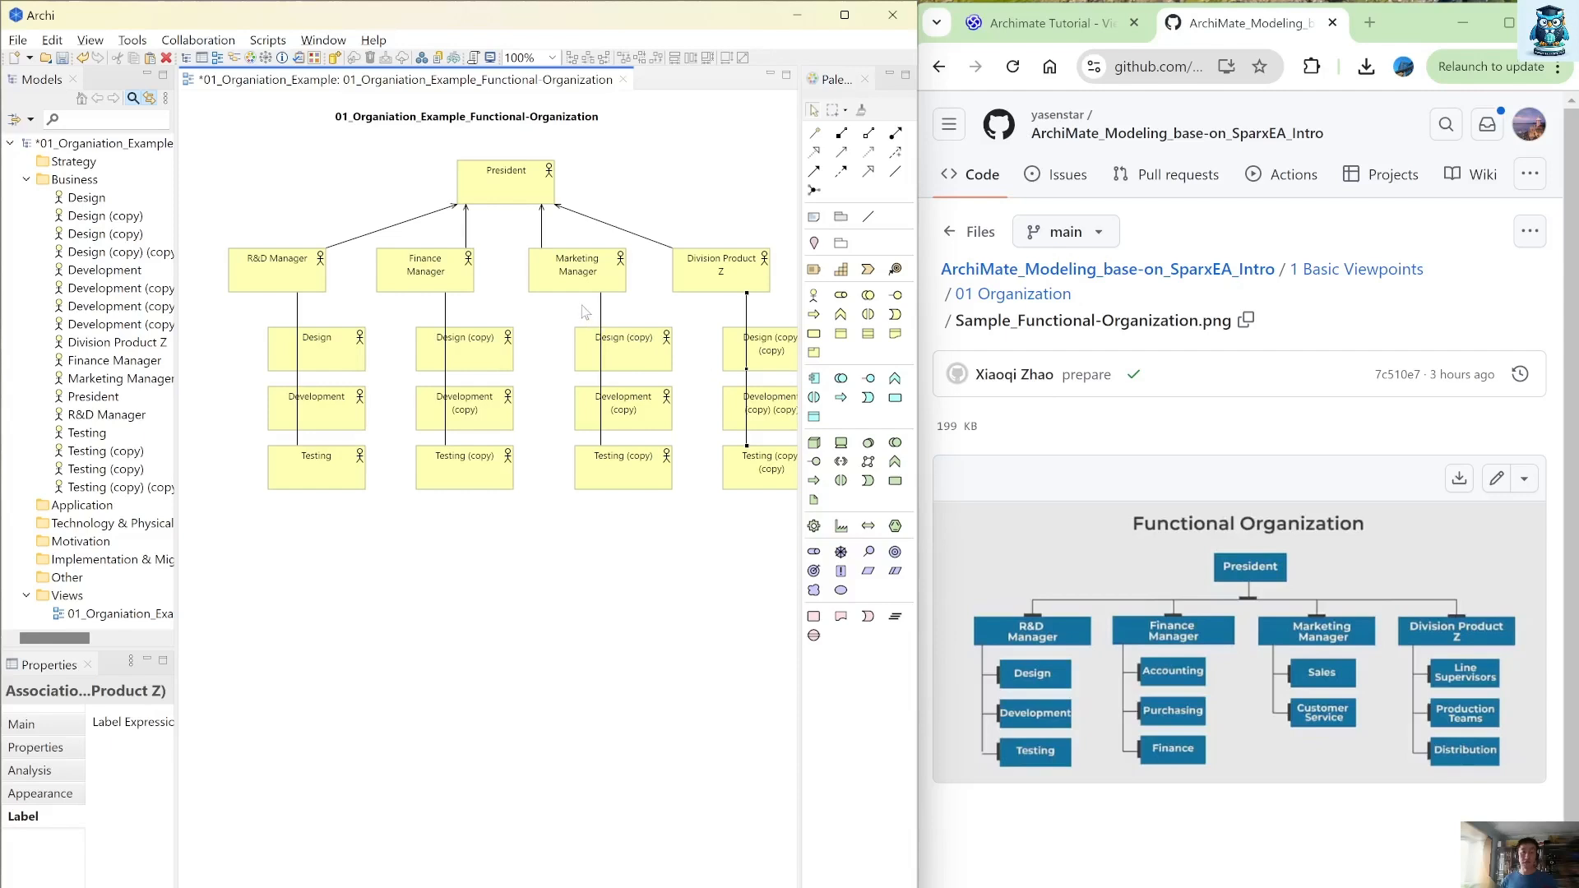
pyautogui.moveTo(464, 352)
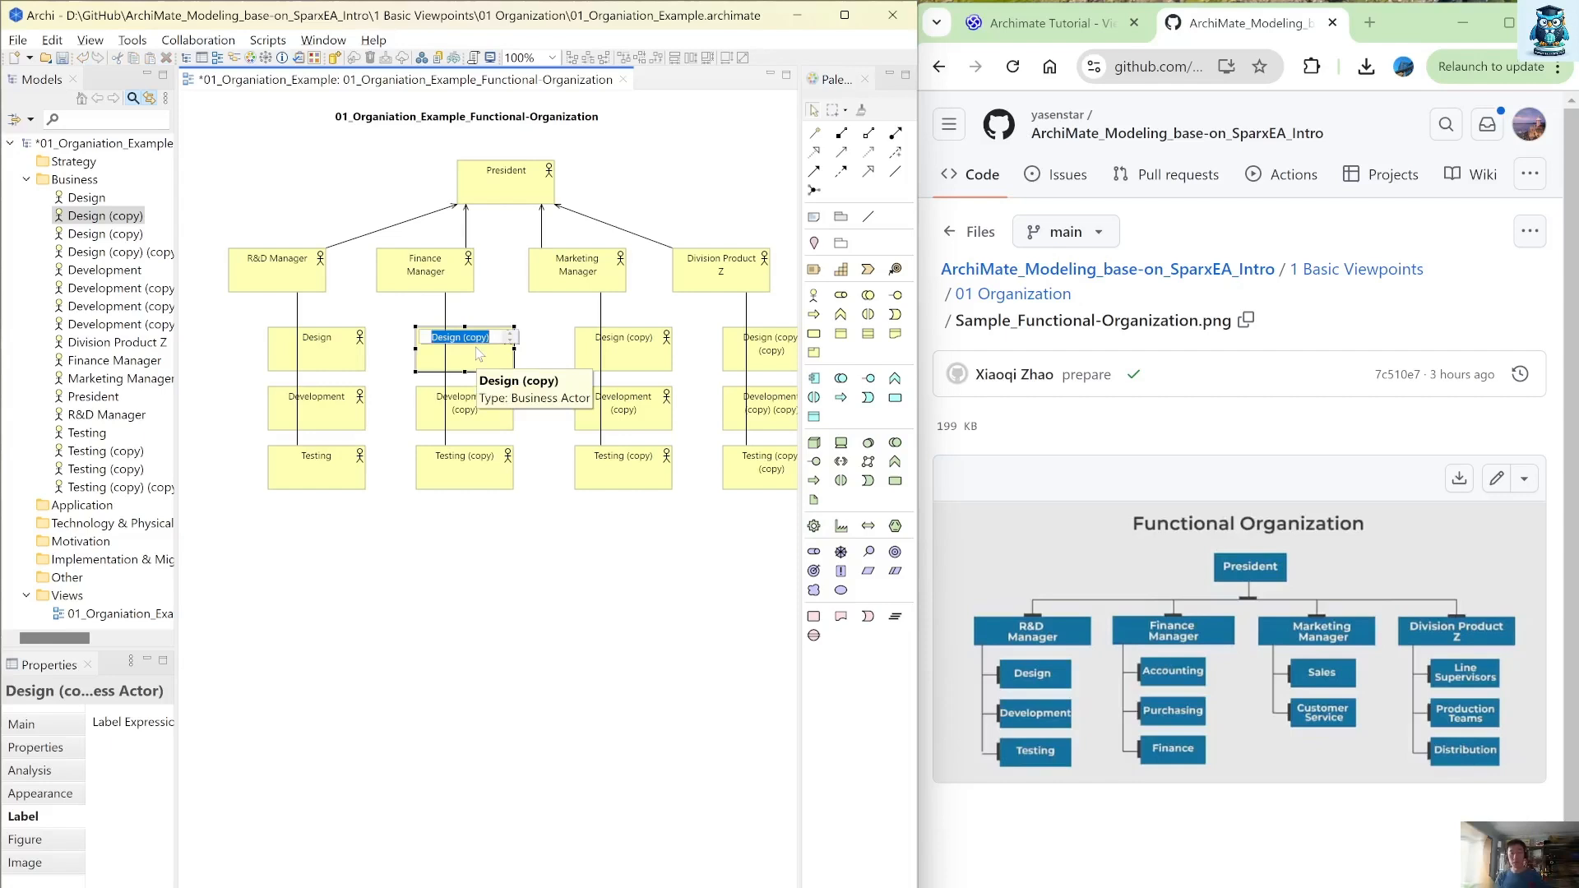
pyautogui.moveTo(957, 664)
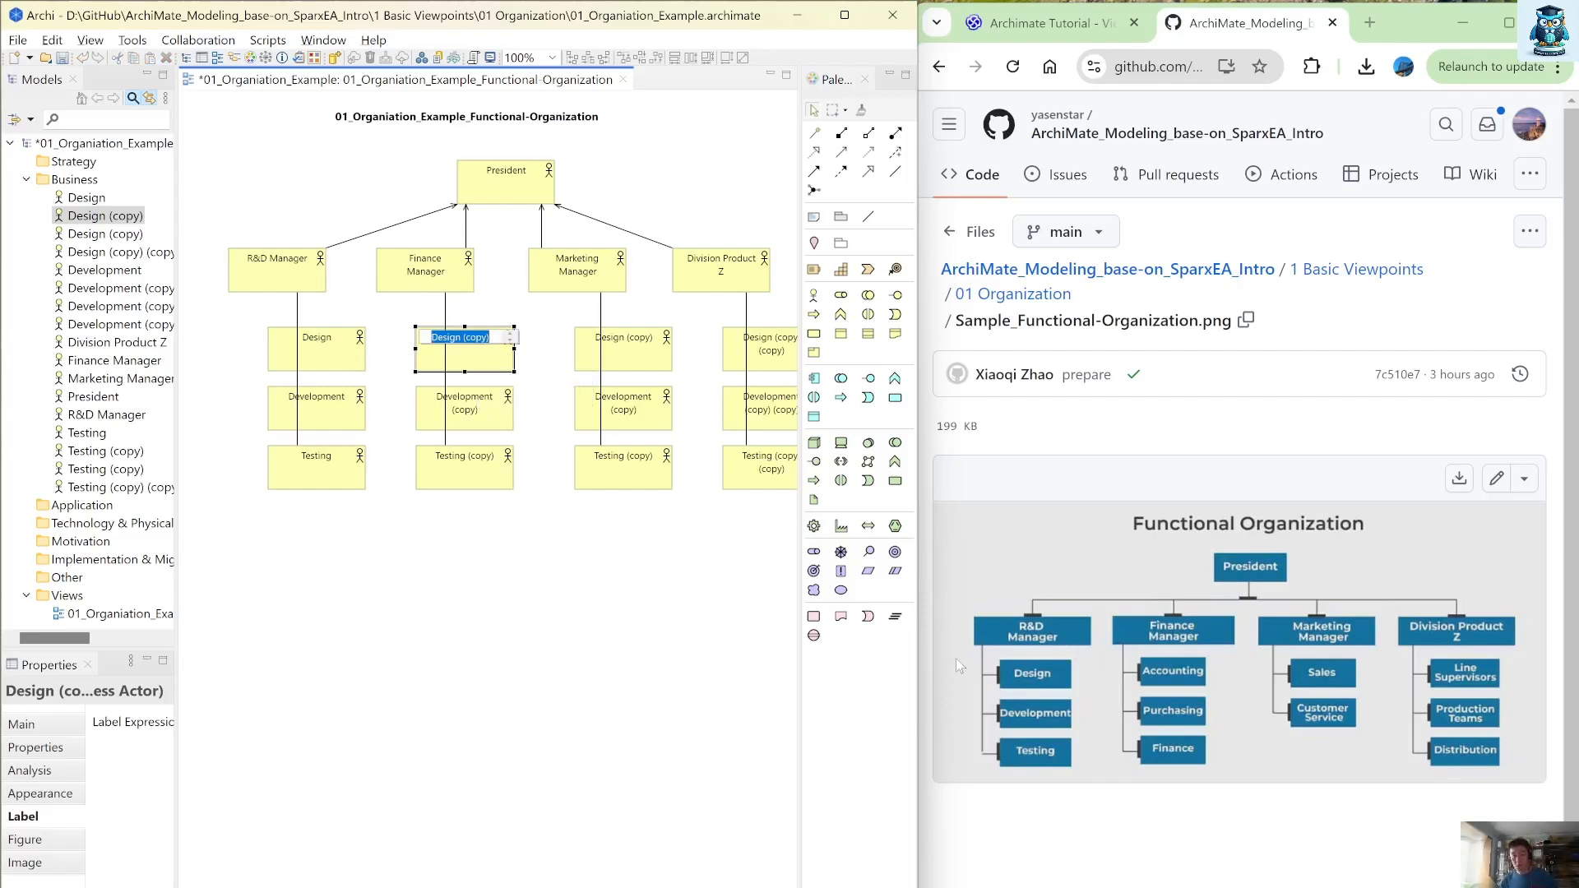
# Rename the Finance Manager column's copies to Accounting, Purchasing and Finance
pyautogui.write('Accounting')
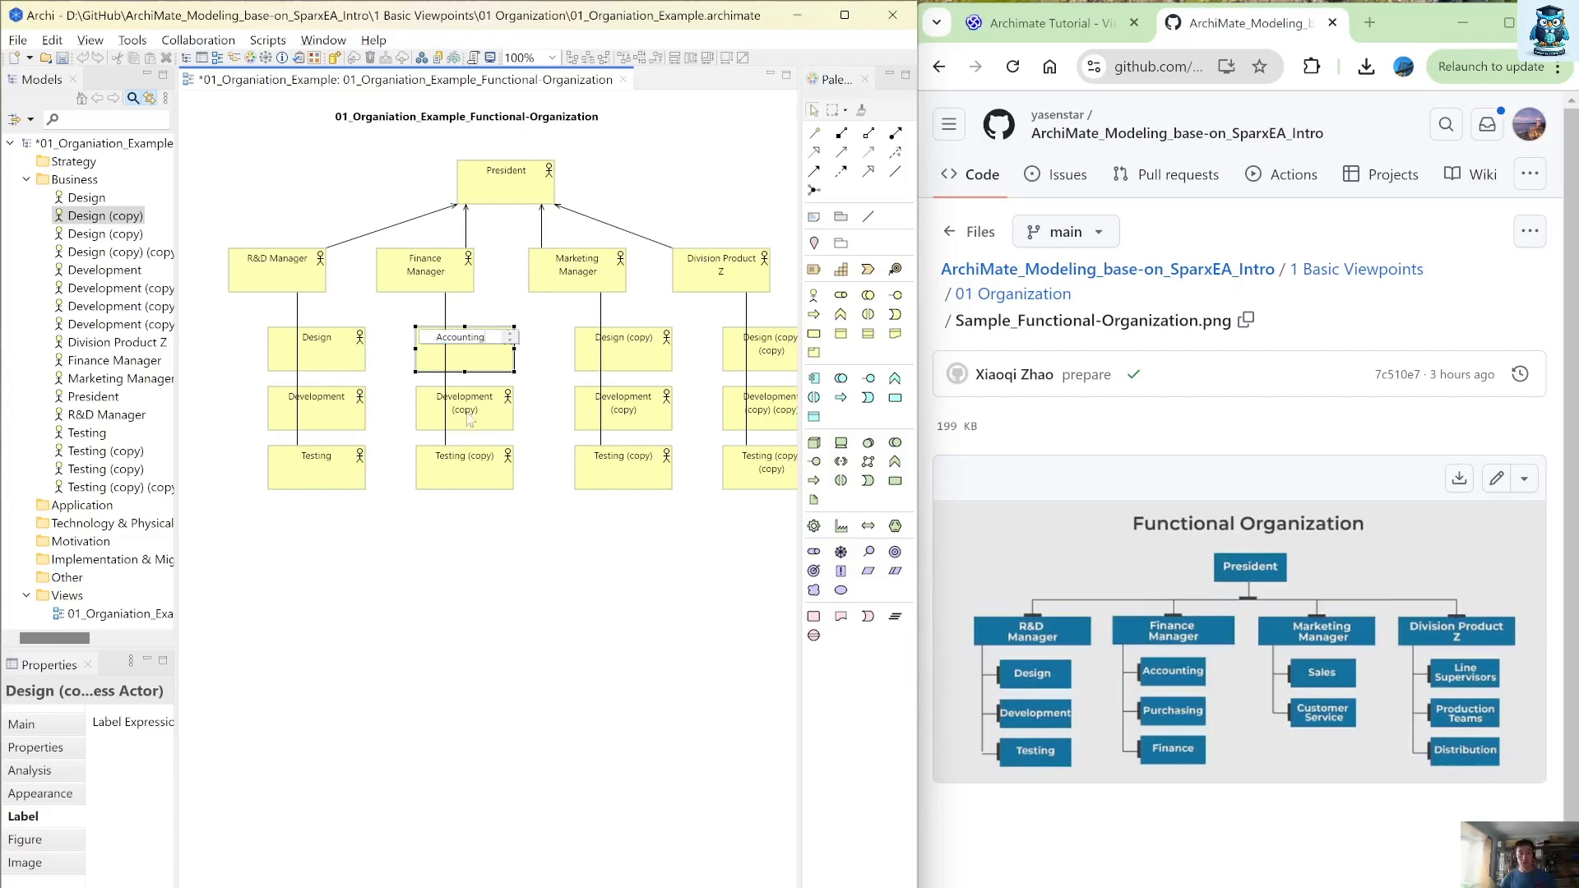
pyautogui.click(461, 403)
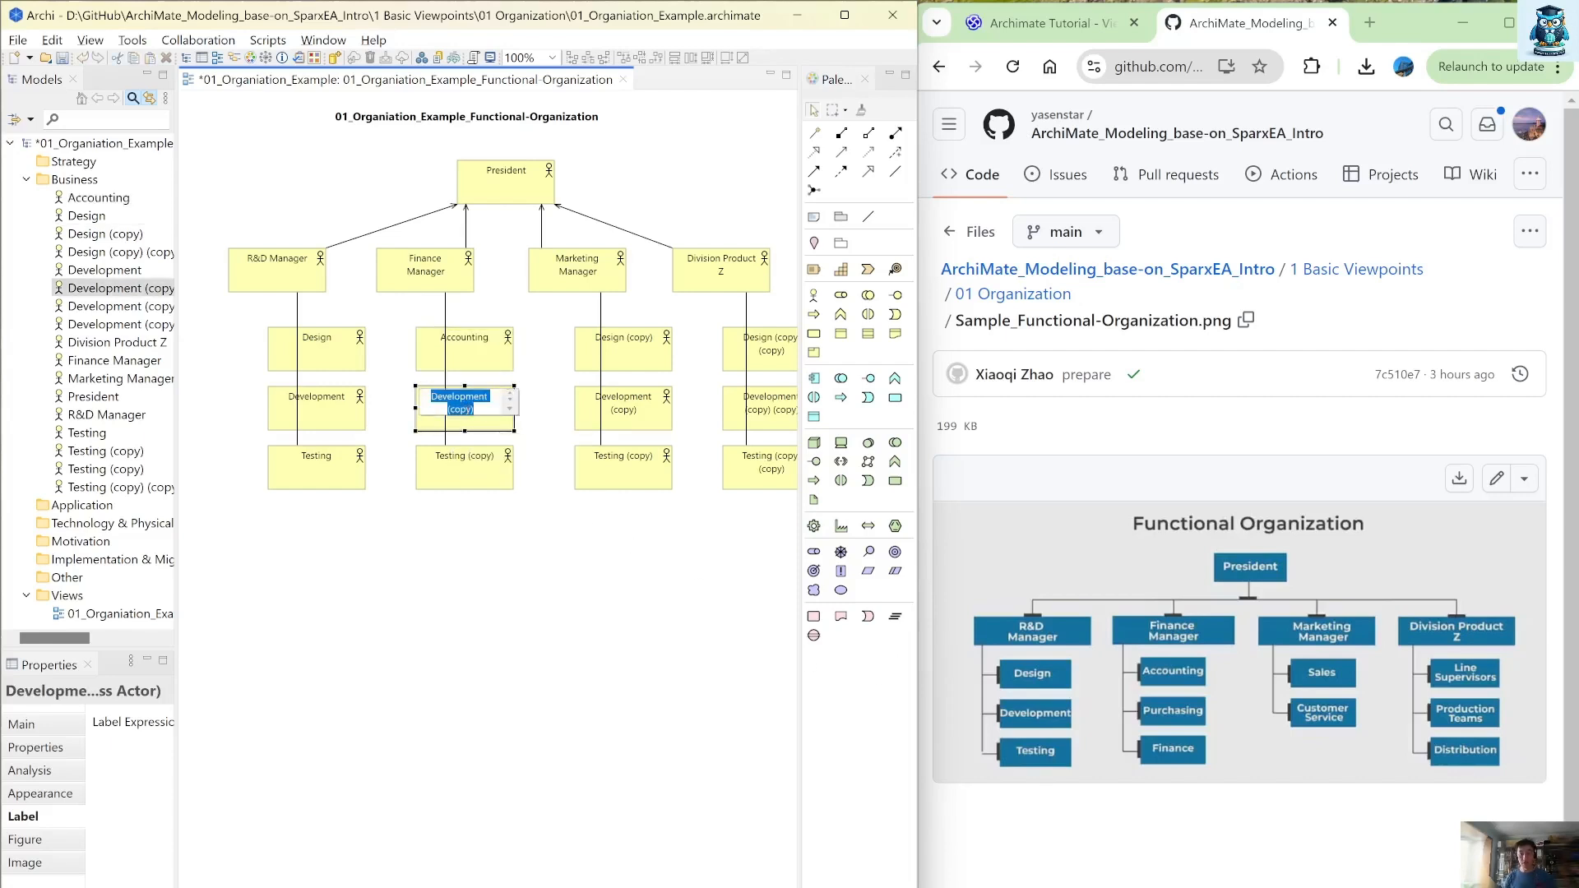
pyautogui.write('Purchasing')
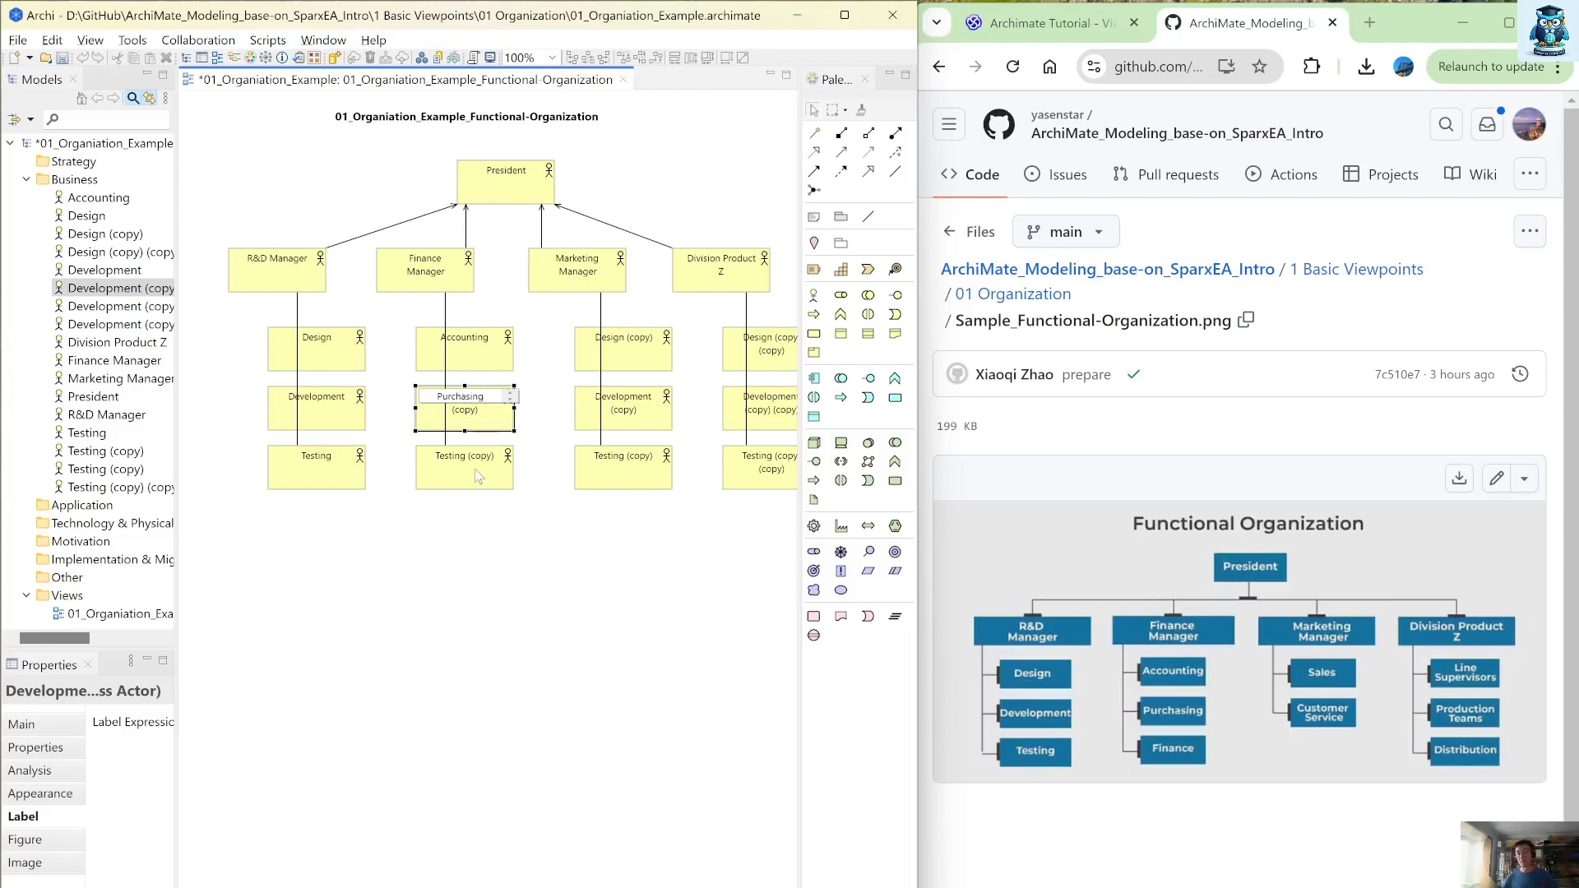
pyautogui.click(464, 466)
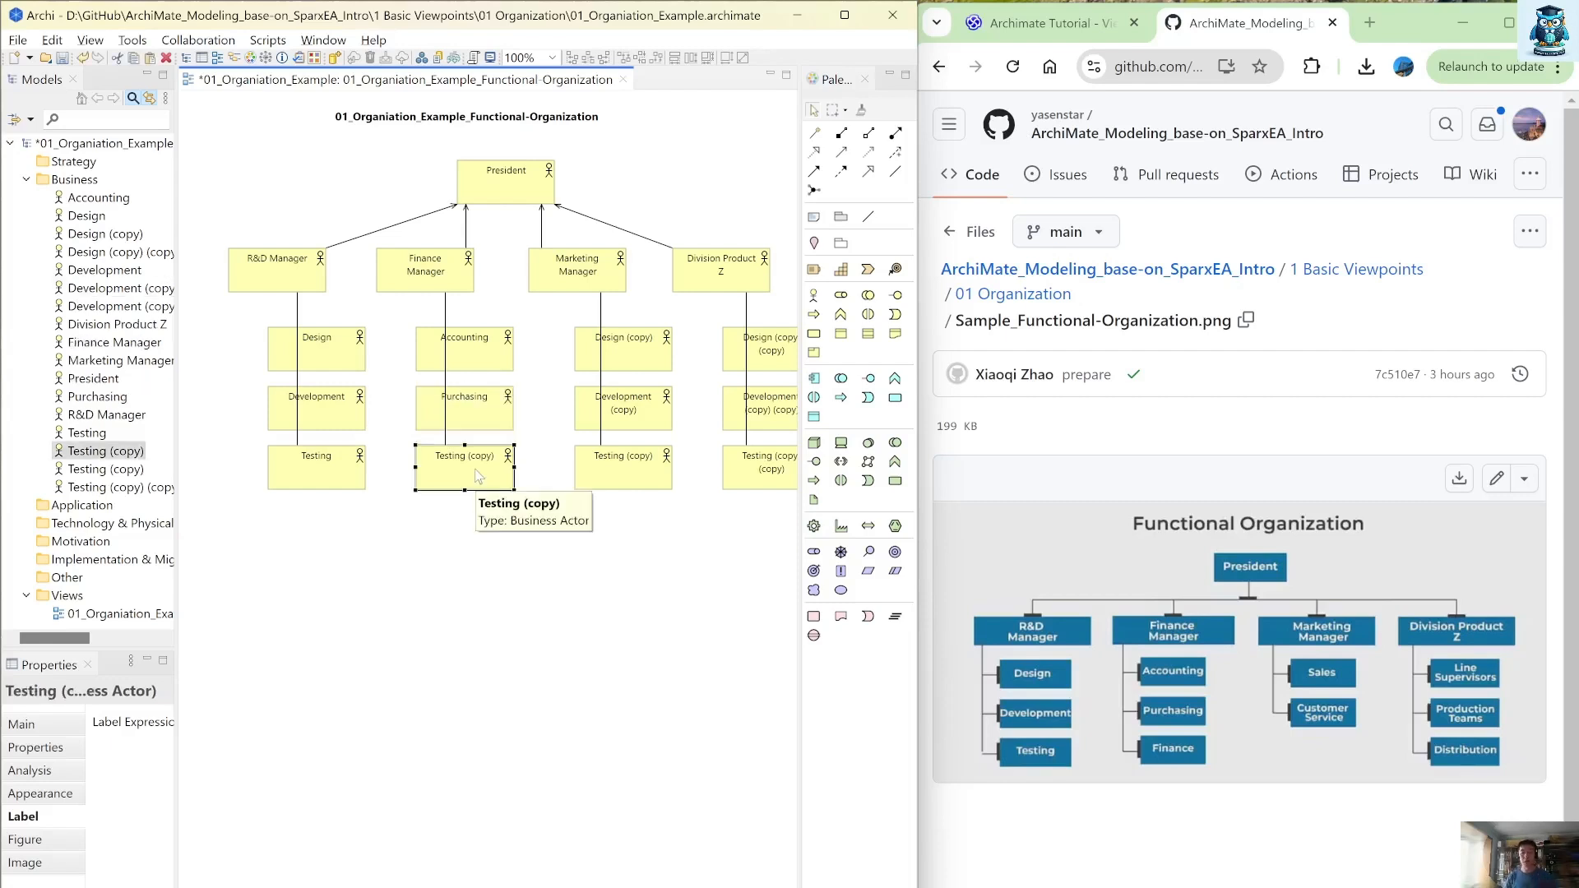
pyautogui.doubleClick(464, 456)
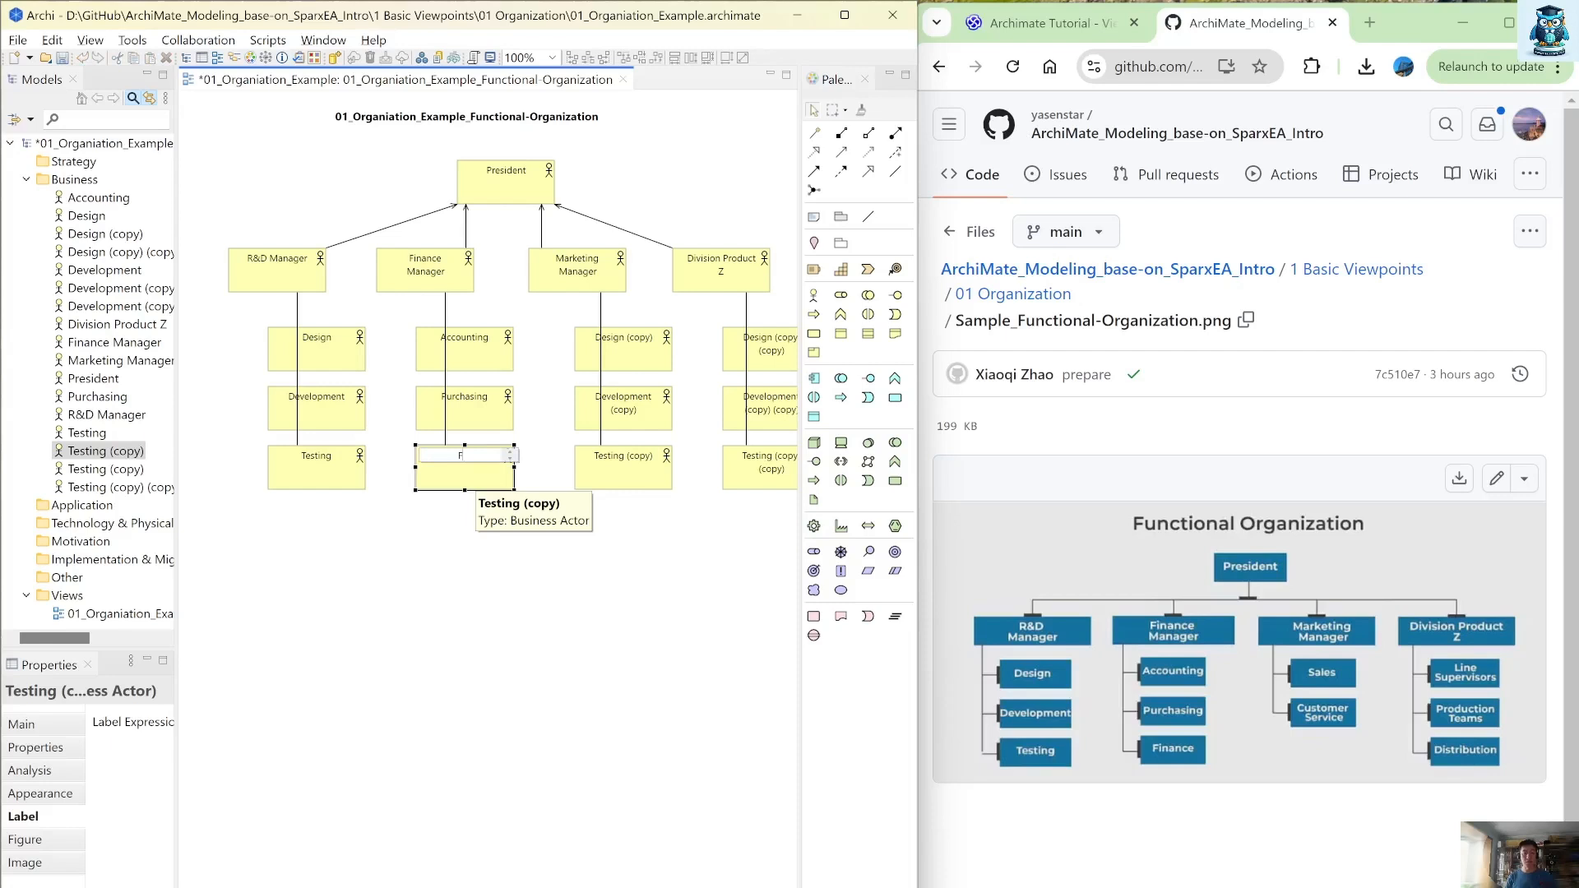
pyautogui.write('Finance')
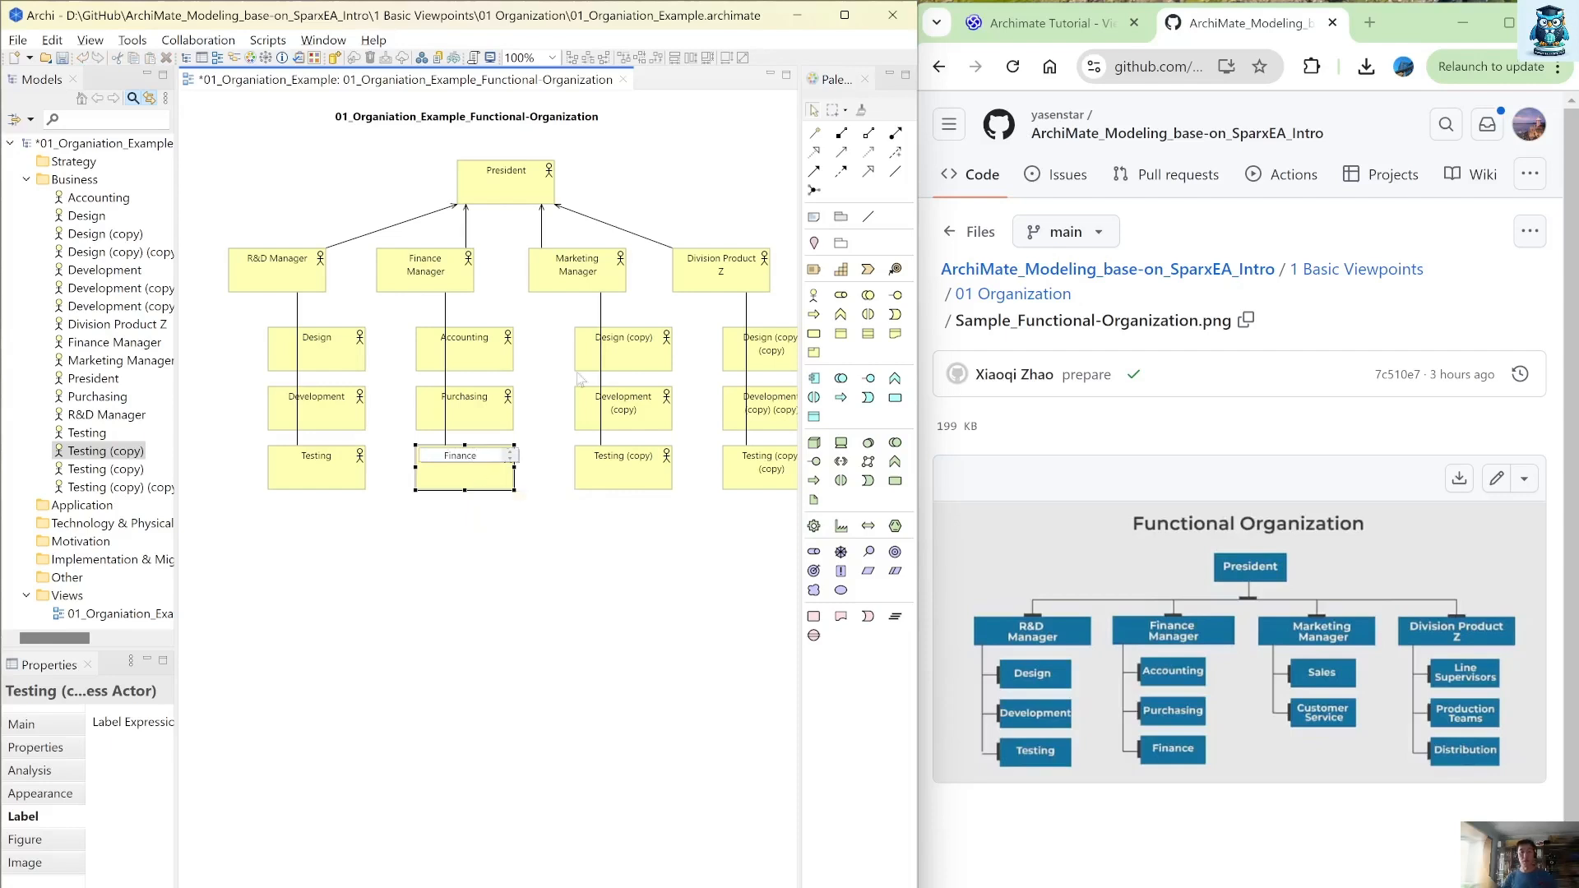
pyautogui.click(621, 349)
pyautogui.write('Sales')
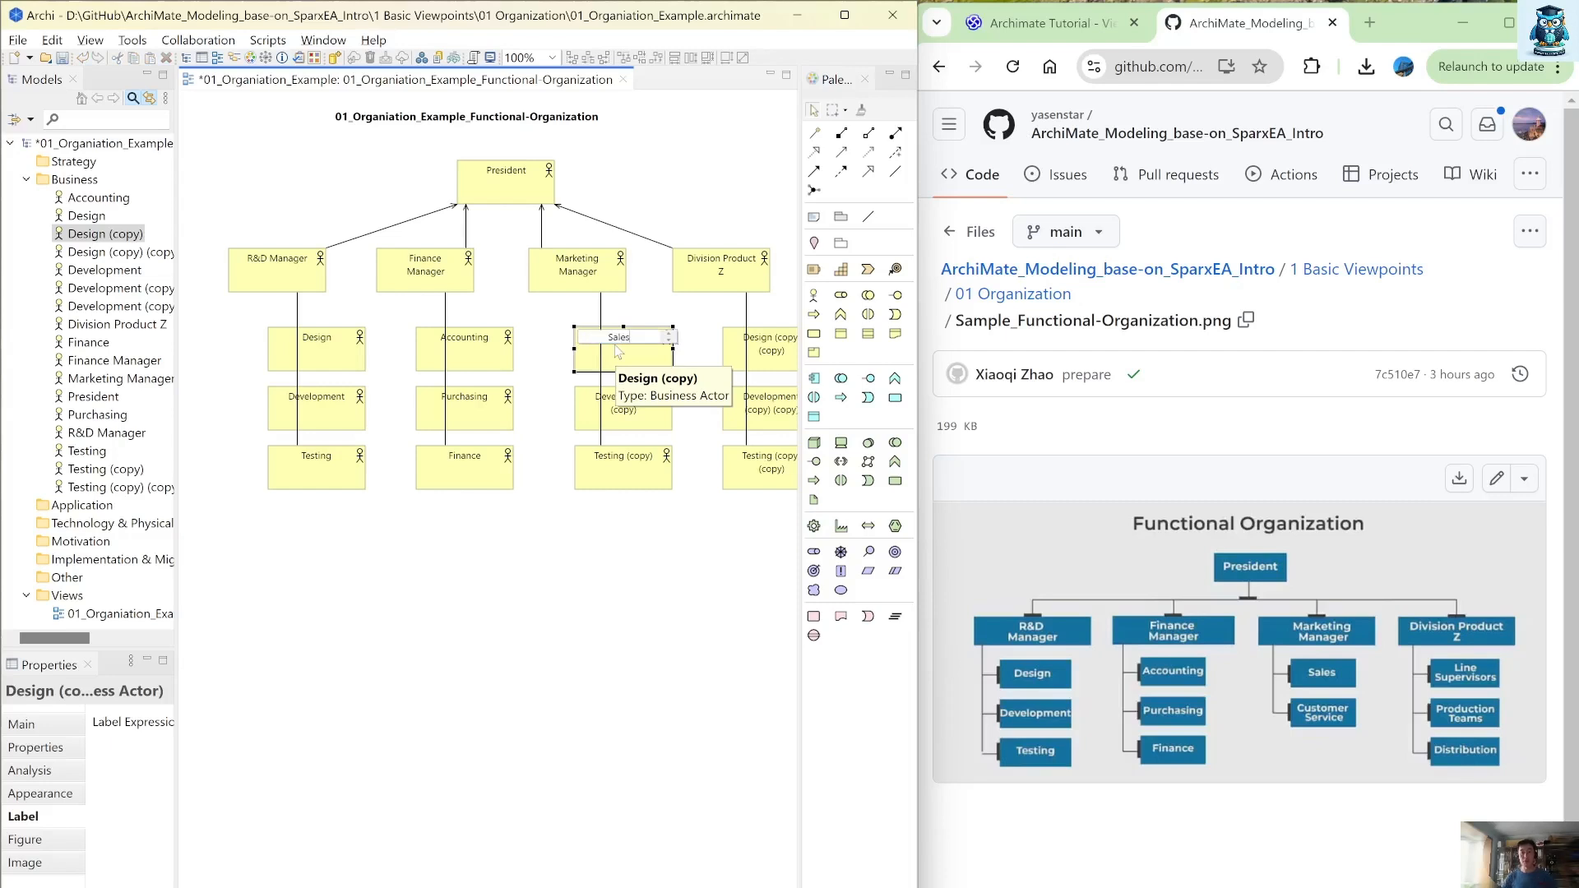
# Rename the remaining copies to Sales, Marketing, Customer Service, Production Team and Distribution
pyautogui.click(621, 408)
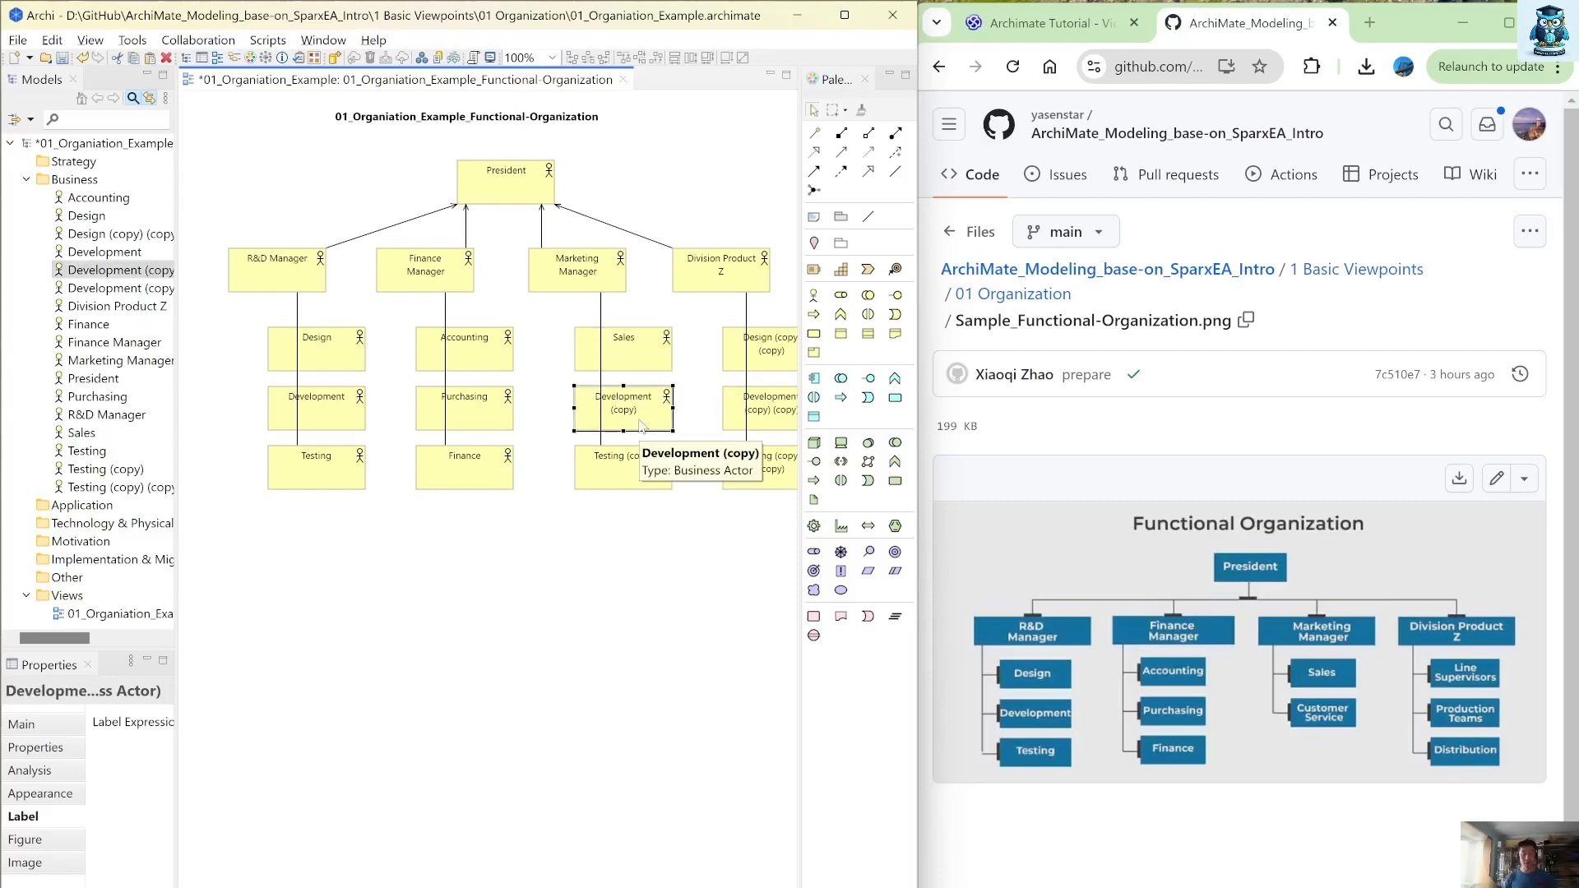
pyautogui.doubleClick(622, 401)
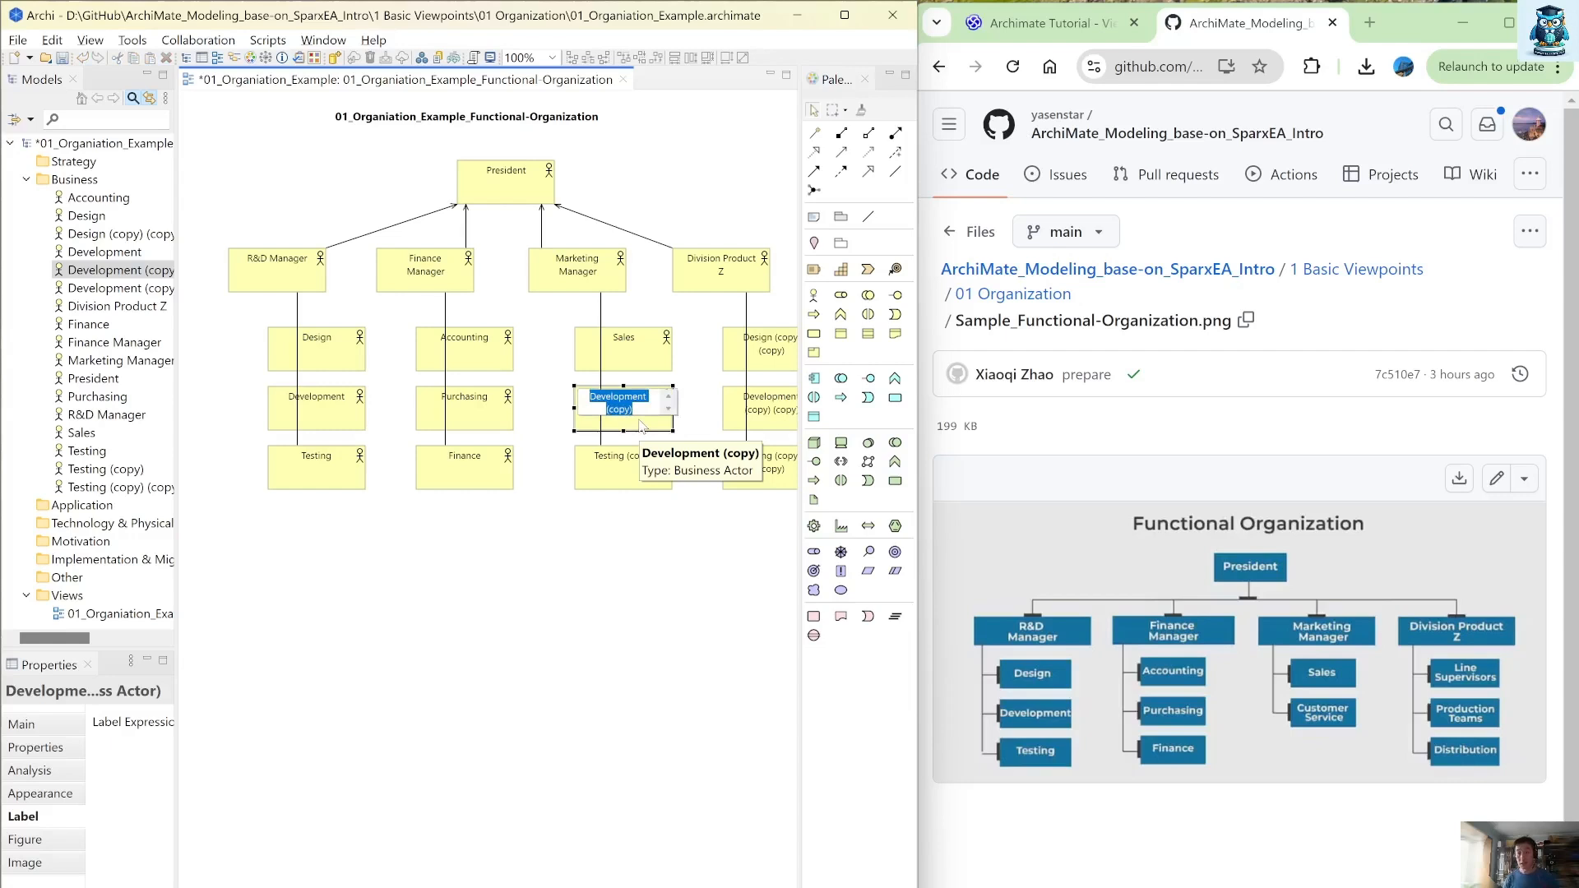
pyautogui.write('Marketing')
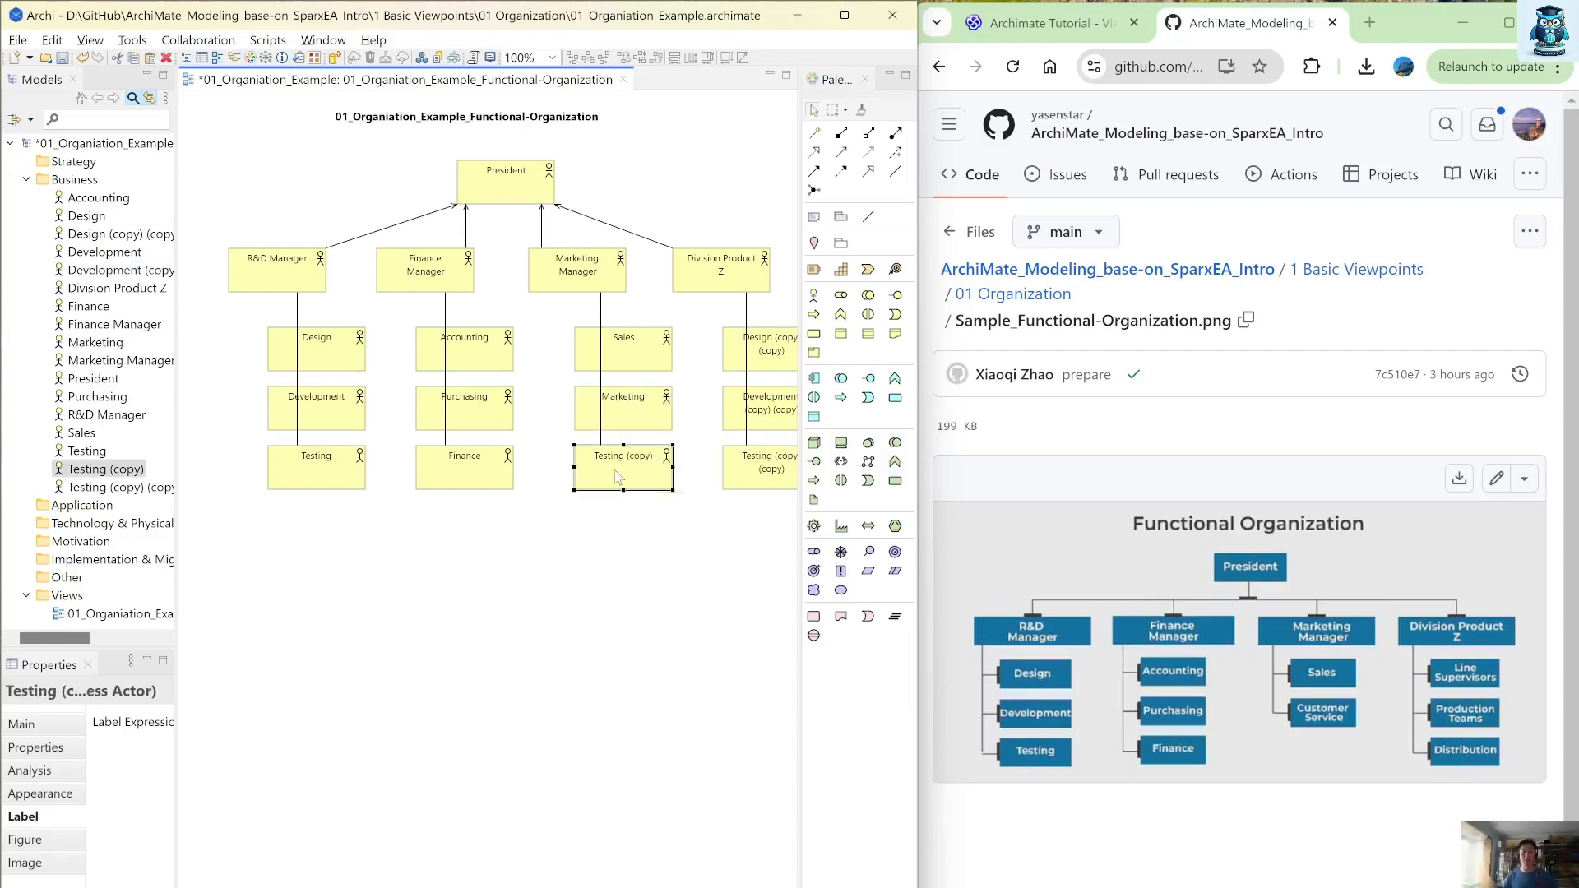
pyautogui.moveTo(619, 477)
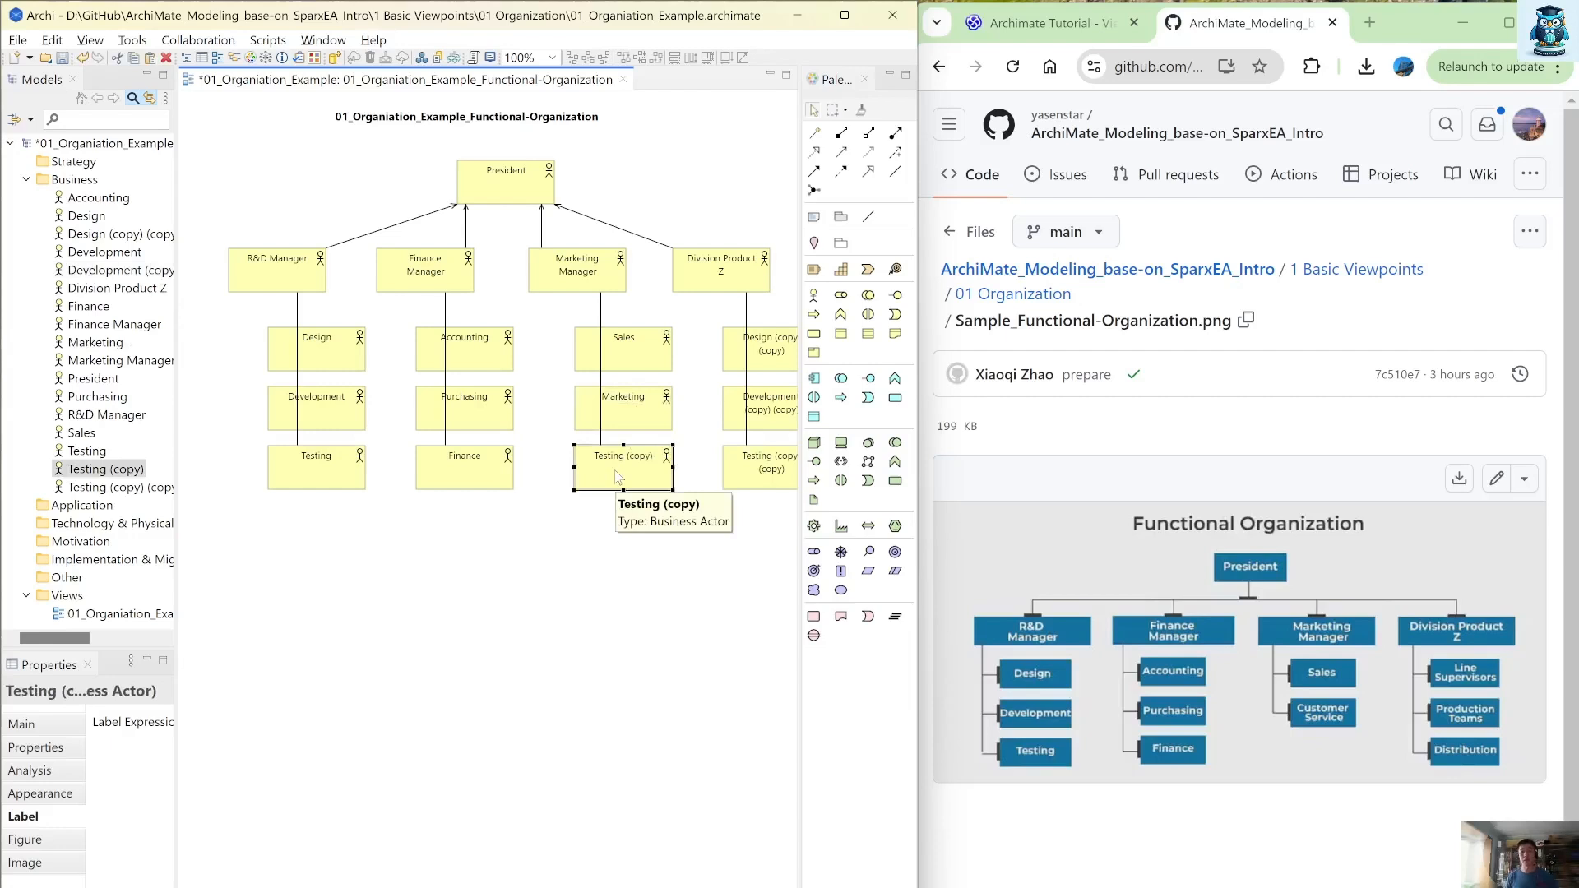
pyautogui.doubleClick(619, 456)
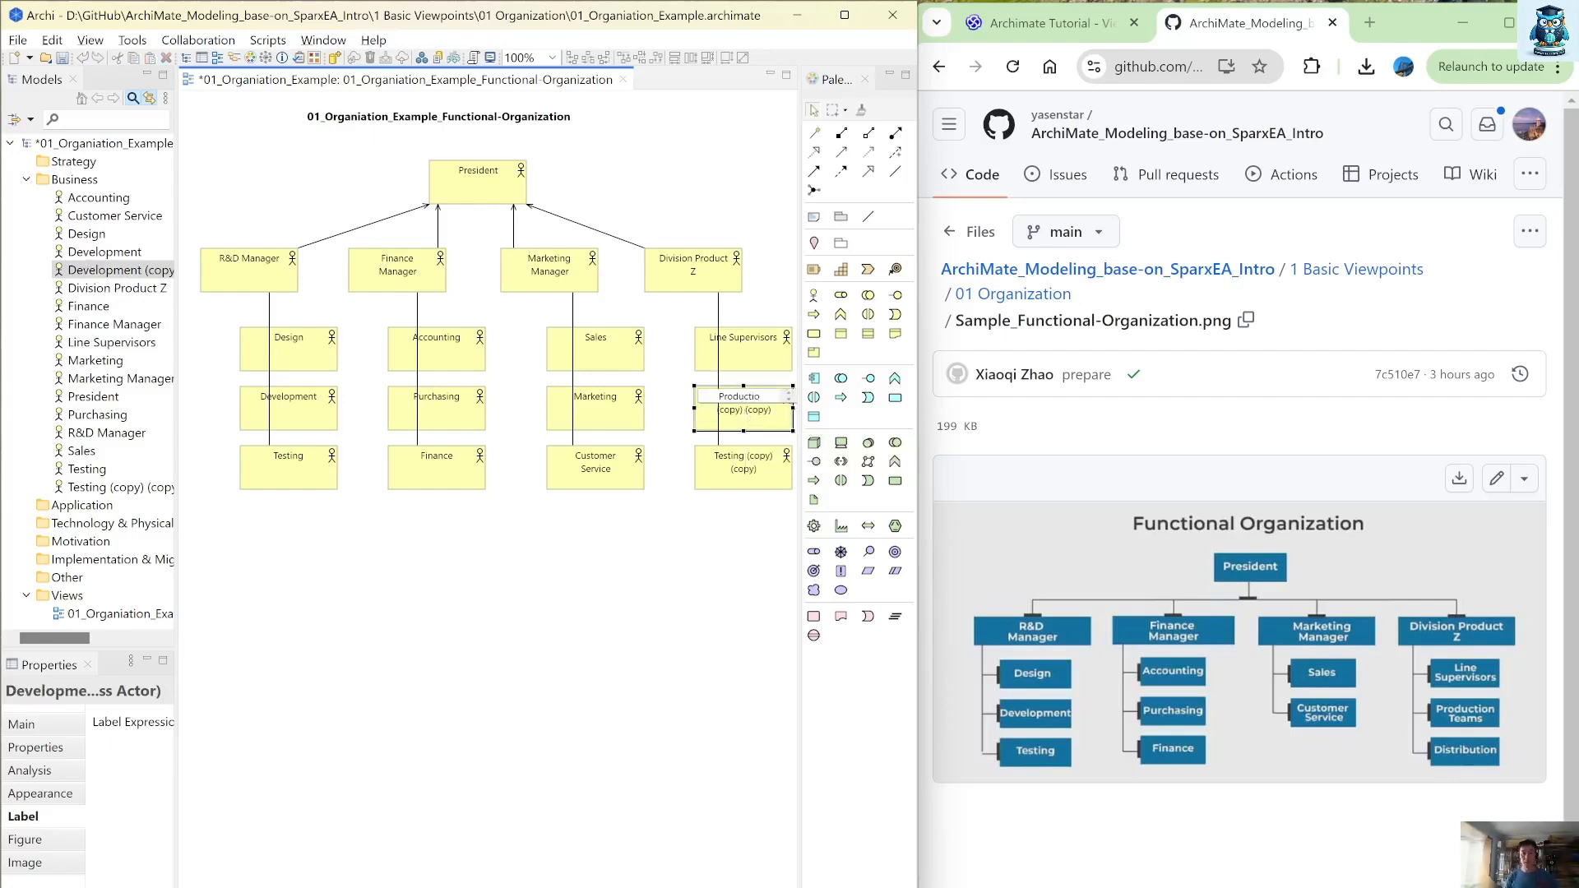
pyautogui.write('Production Team')
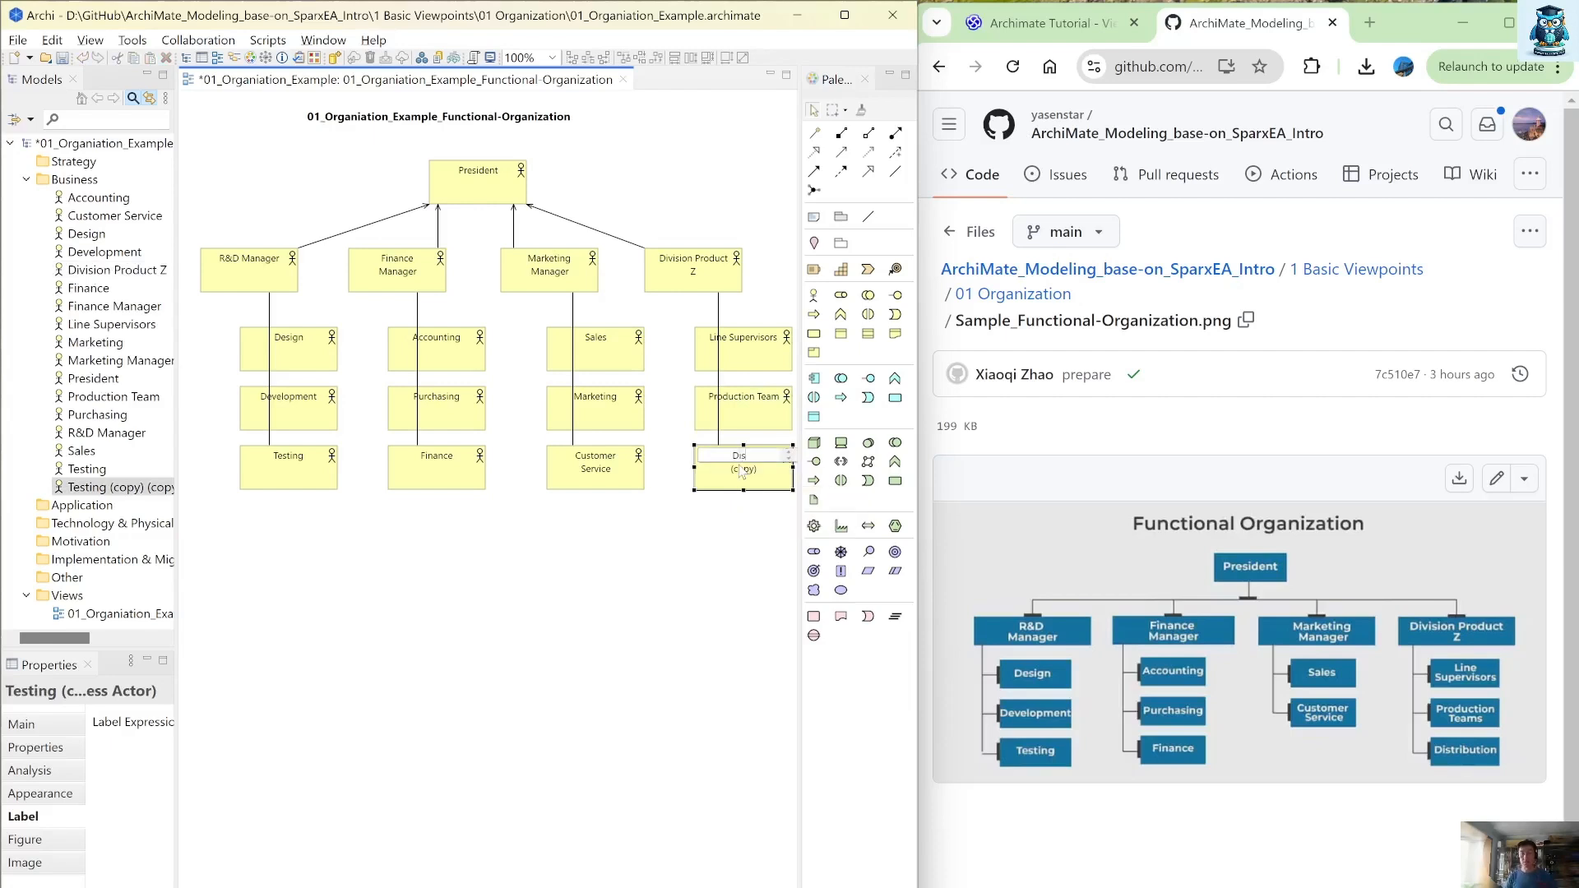
pyautogui.write('Distribution')
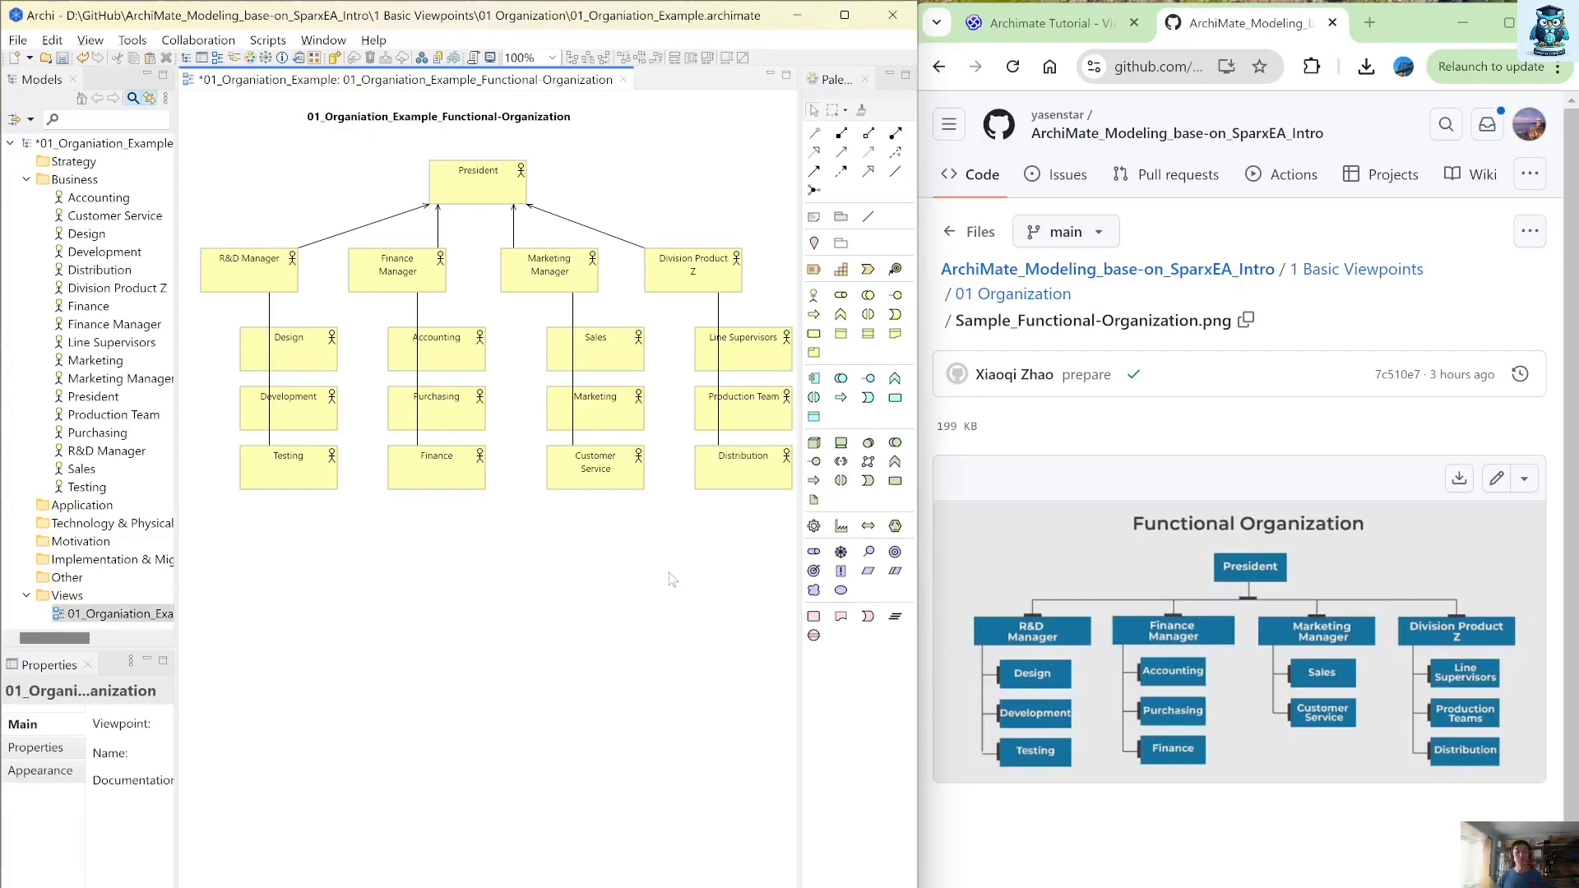
pyautogui.moveTo(285, 298)
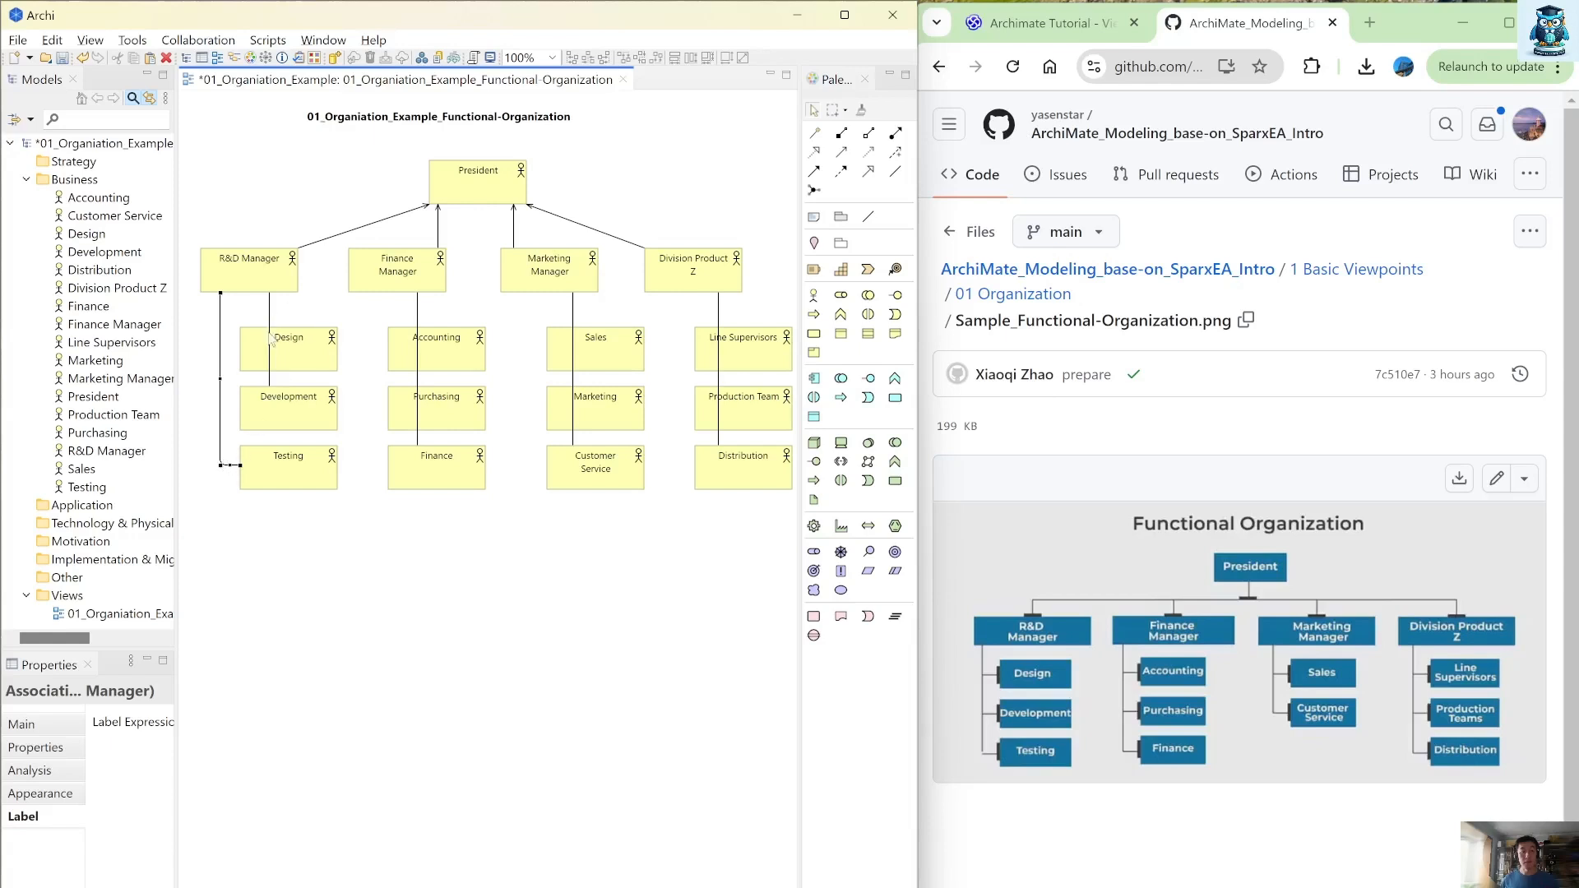
pyautogui.moveTo(280, 342)
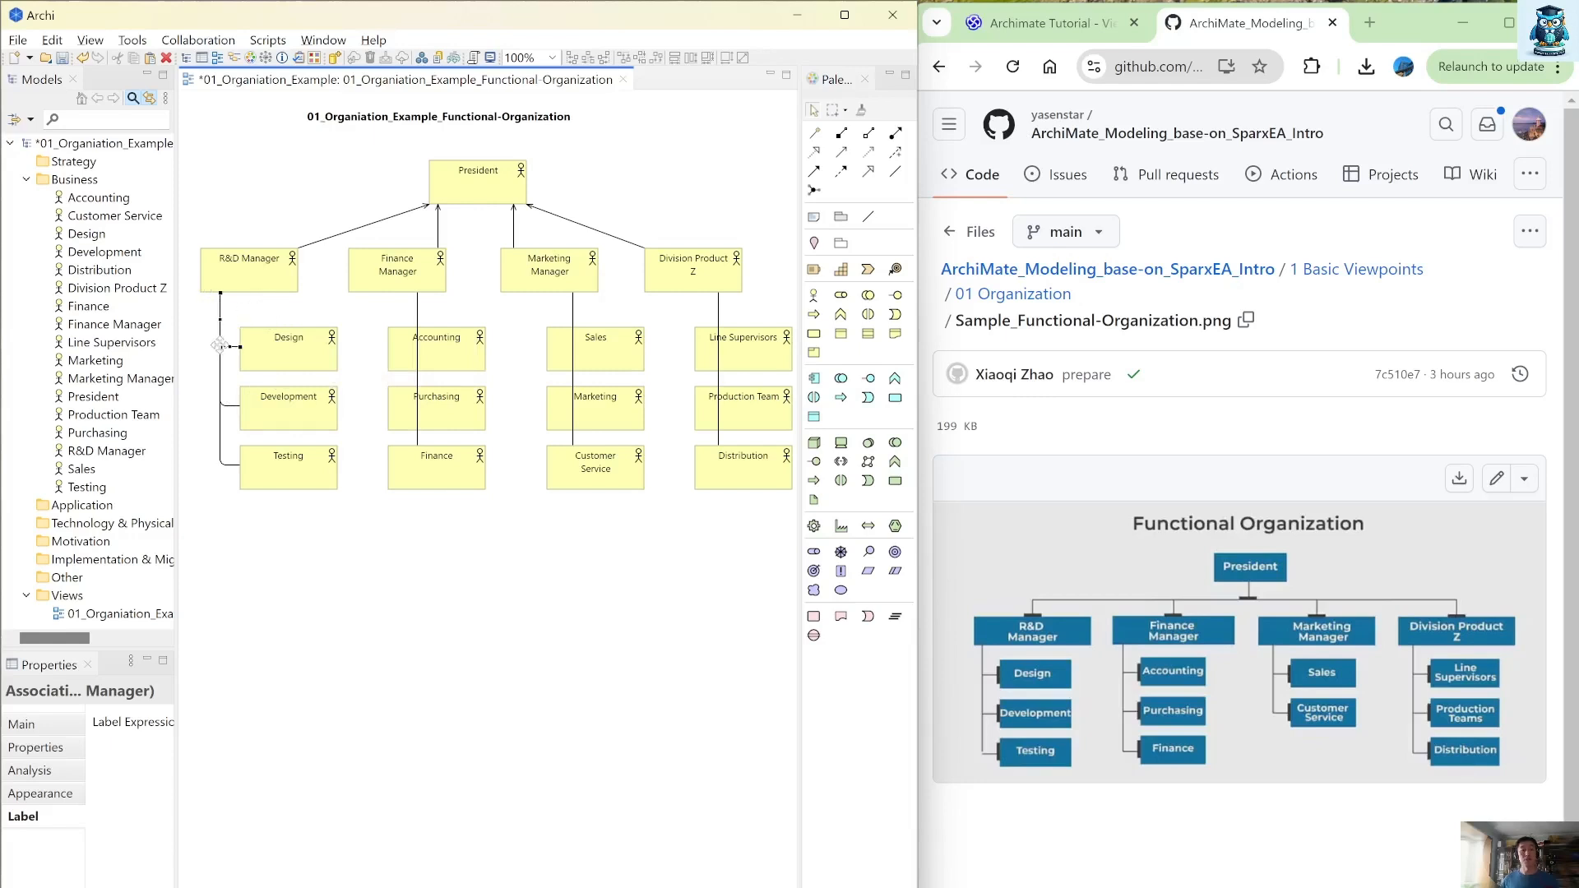
pyautogui.moveTo(422, 441)
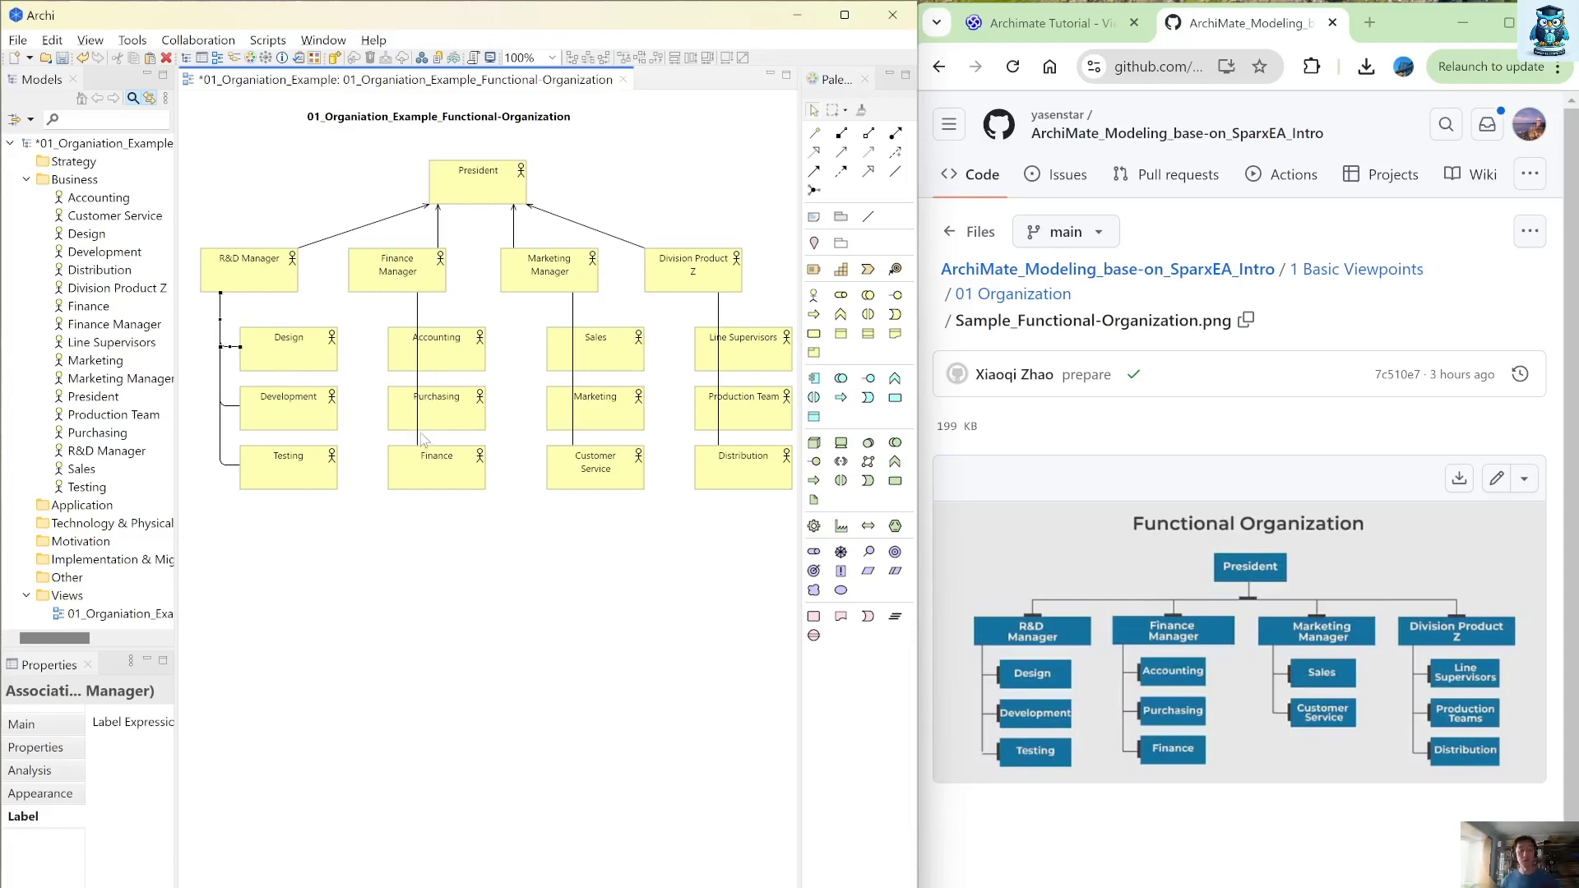
pyautogui.moveTo(423, 439)
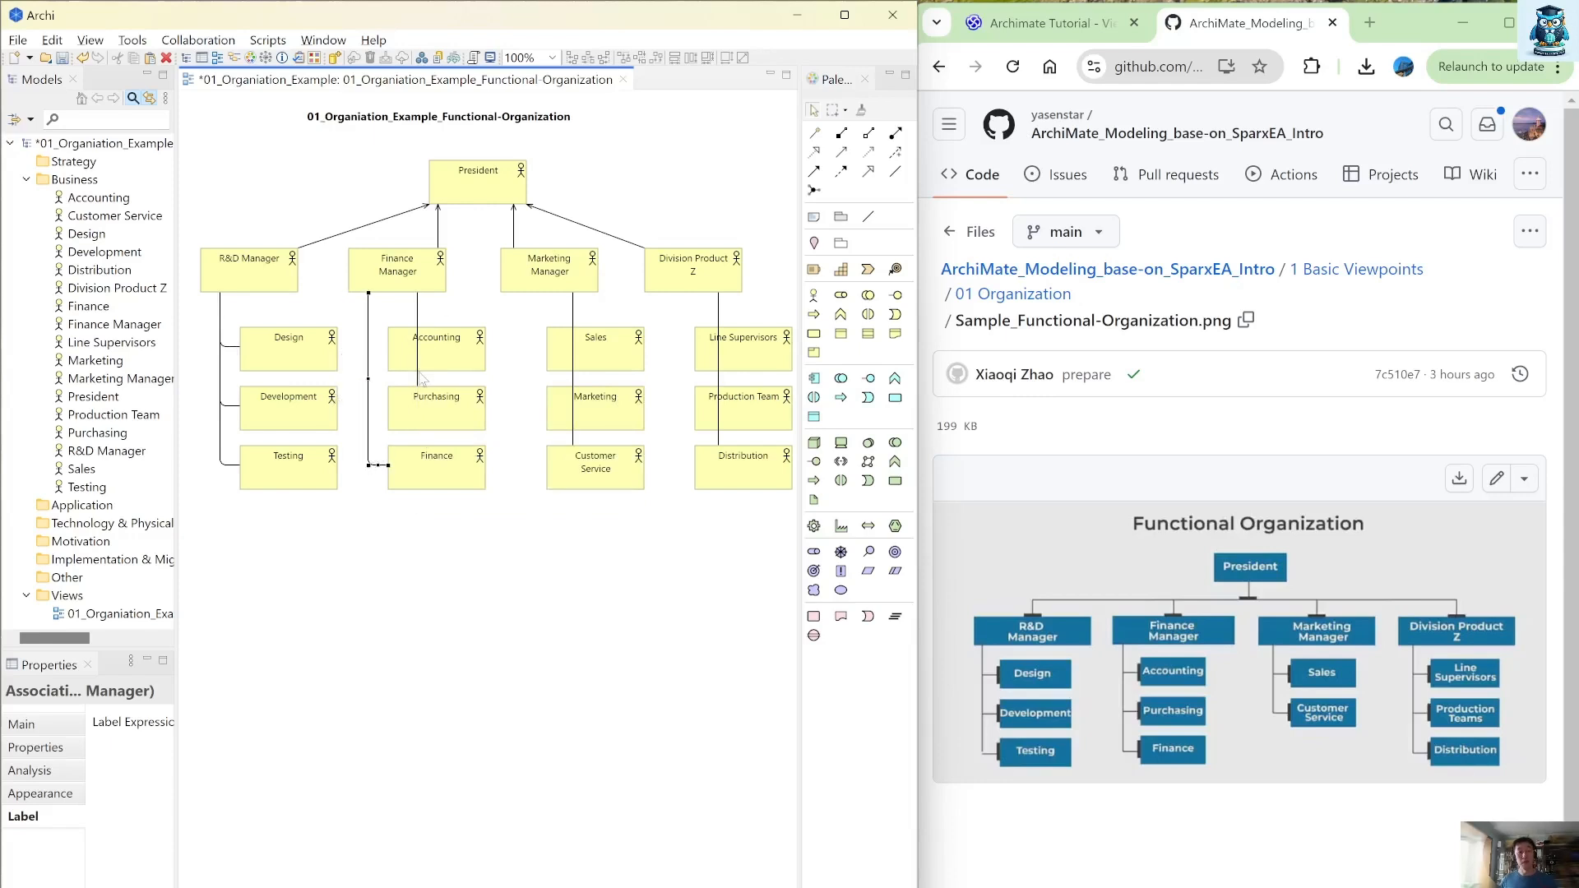
pyautogui.moveTo(418, 345)
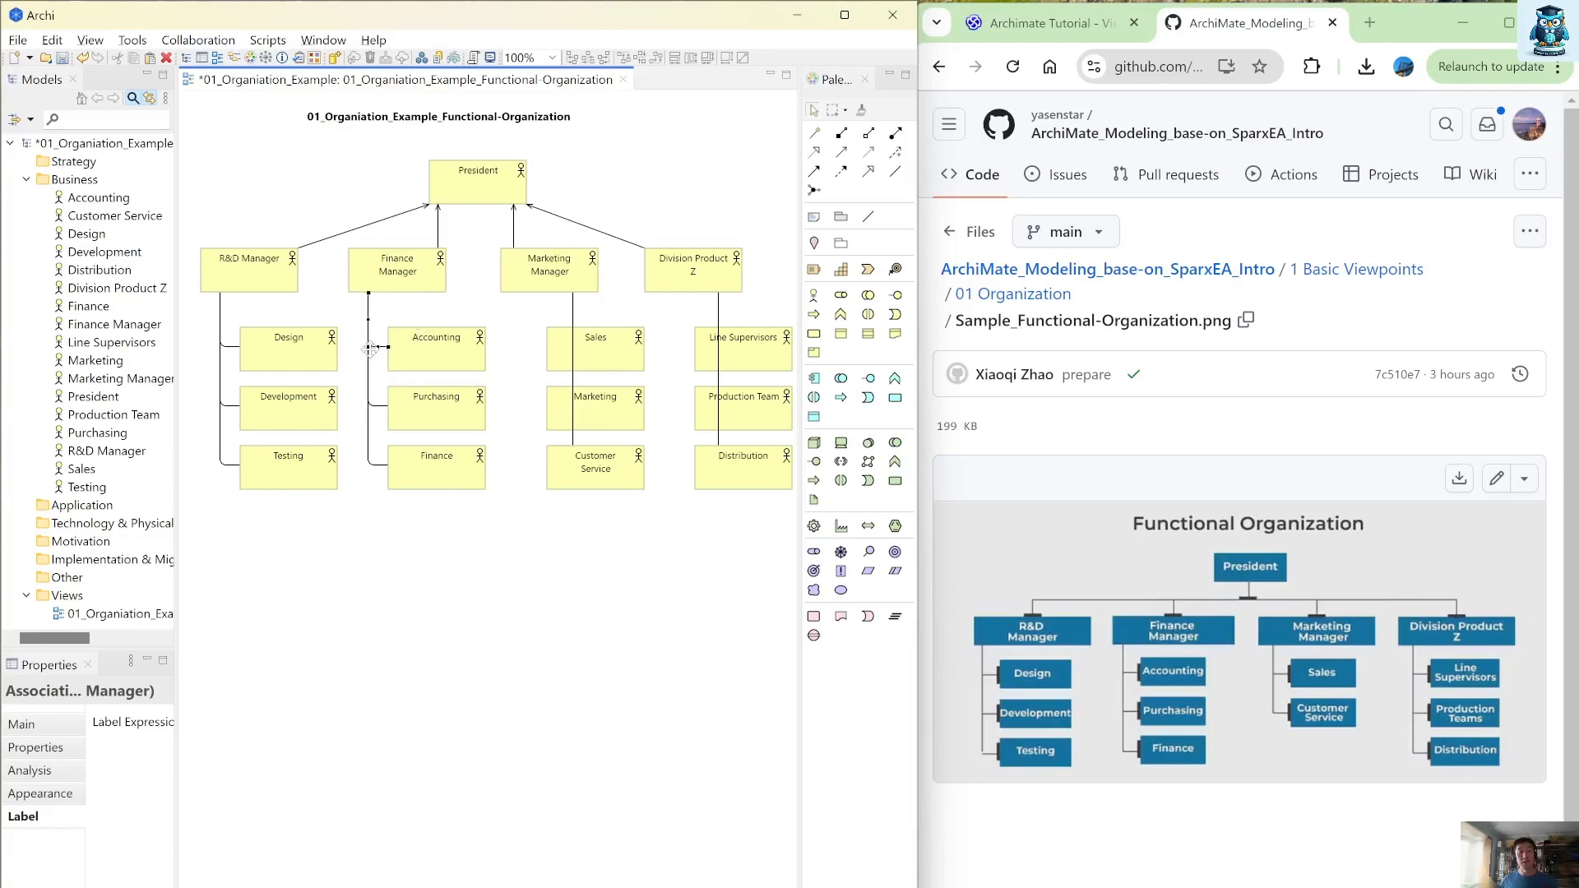
pyautogui.moveTo(580, 438)
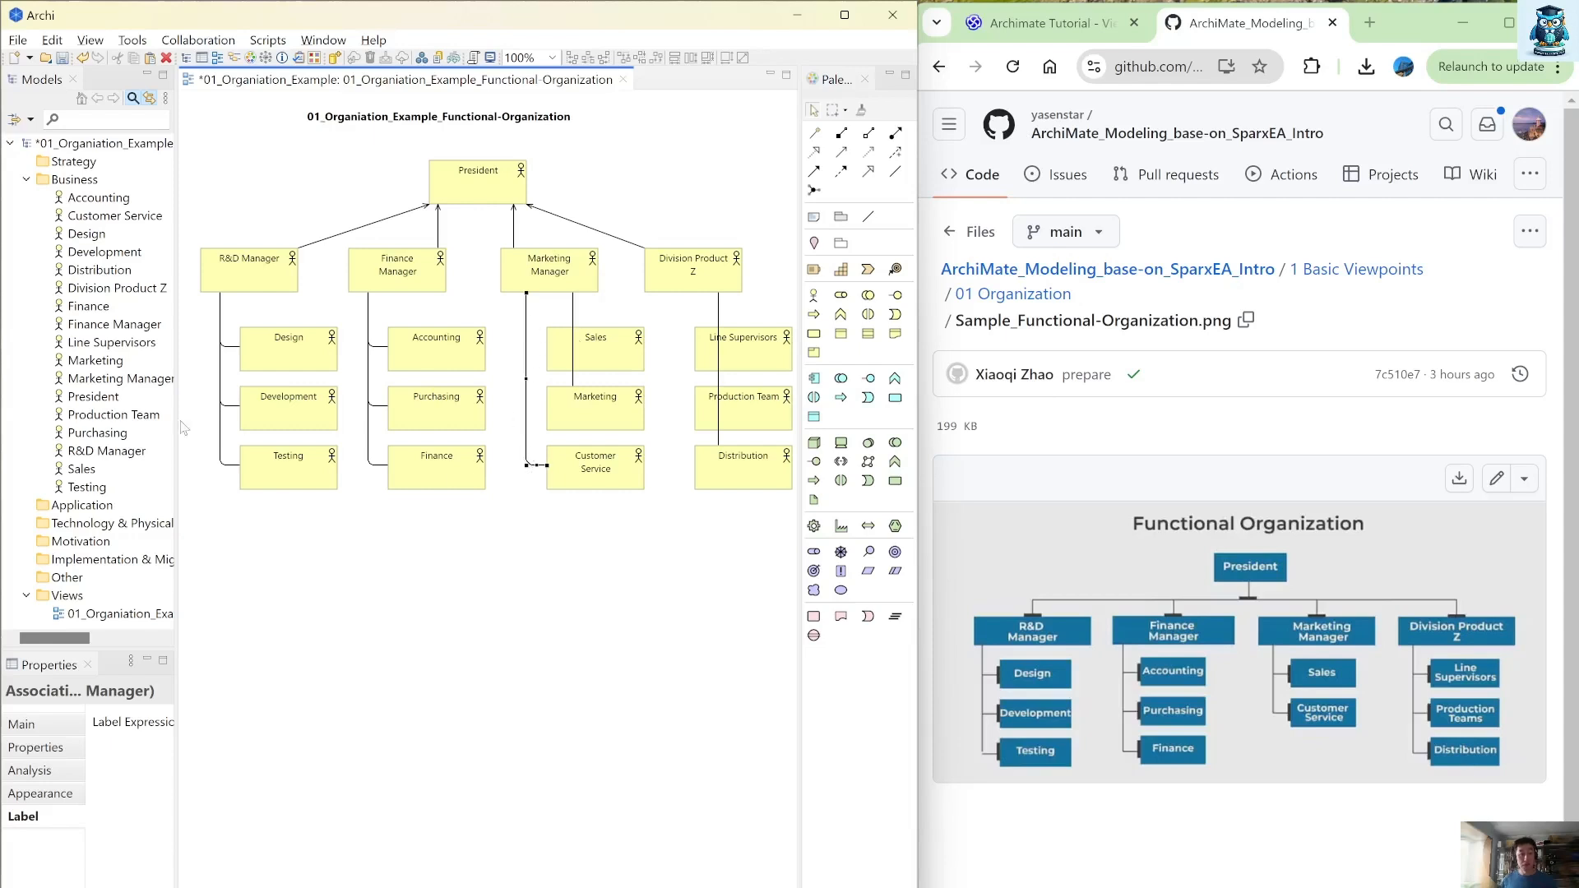
pyautogui.moveTo(574, 385)
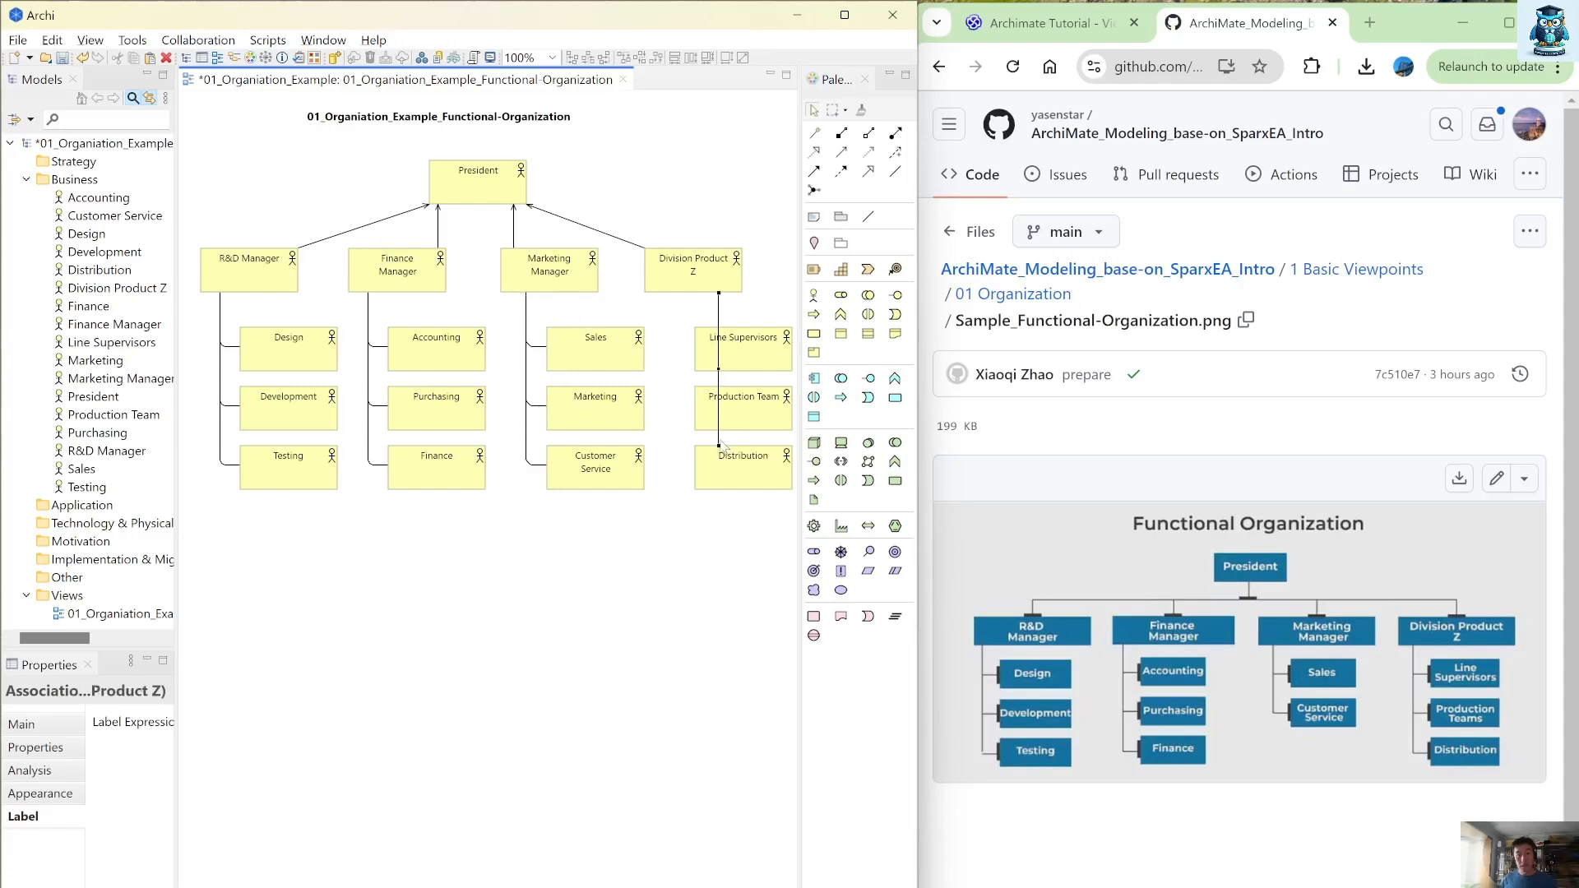
# Reroute the Division Product Z team and manager-to-President associations as orthogonal tree connectors
pyautogui.click(743, 349)
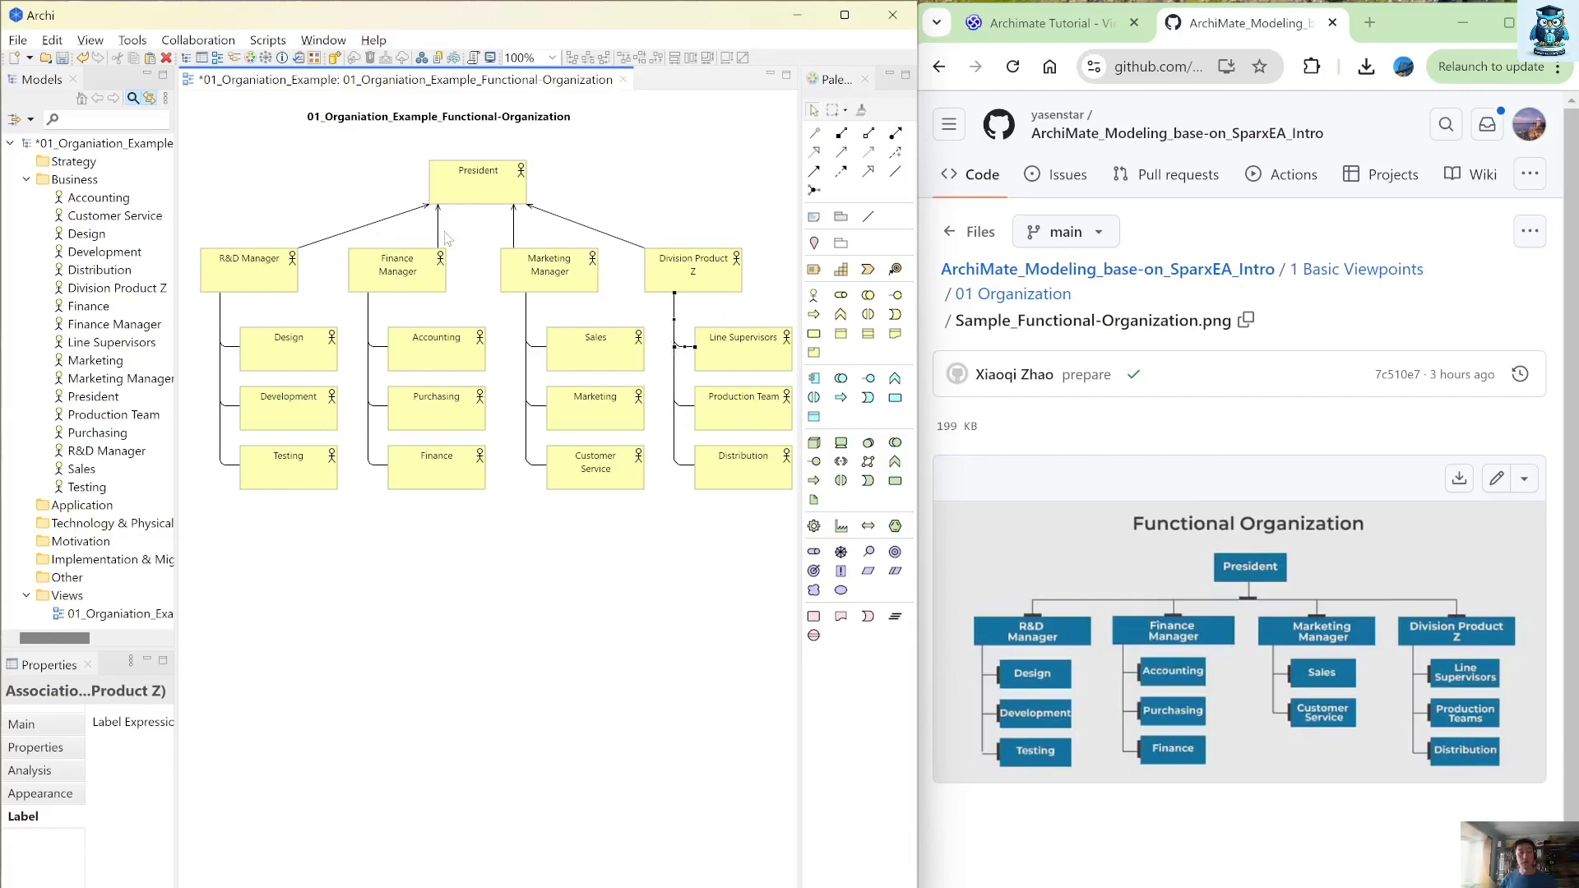
pyautogui.click(438, 231)
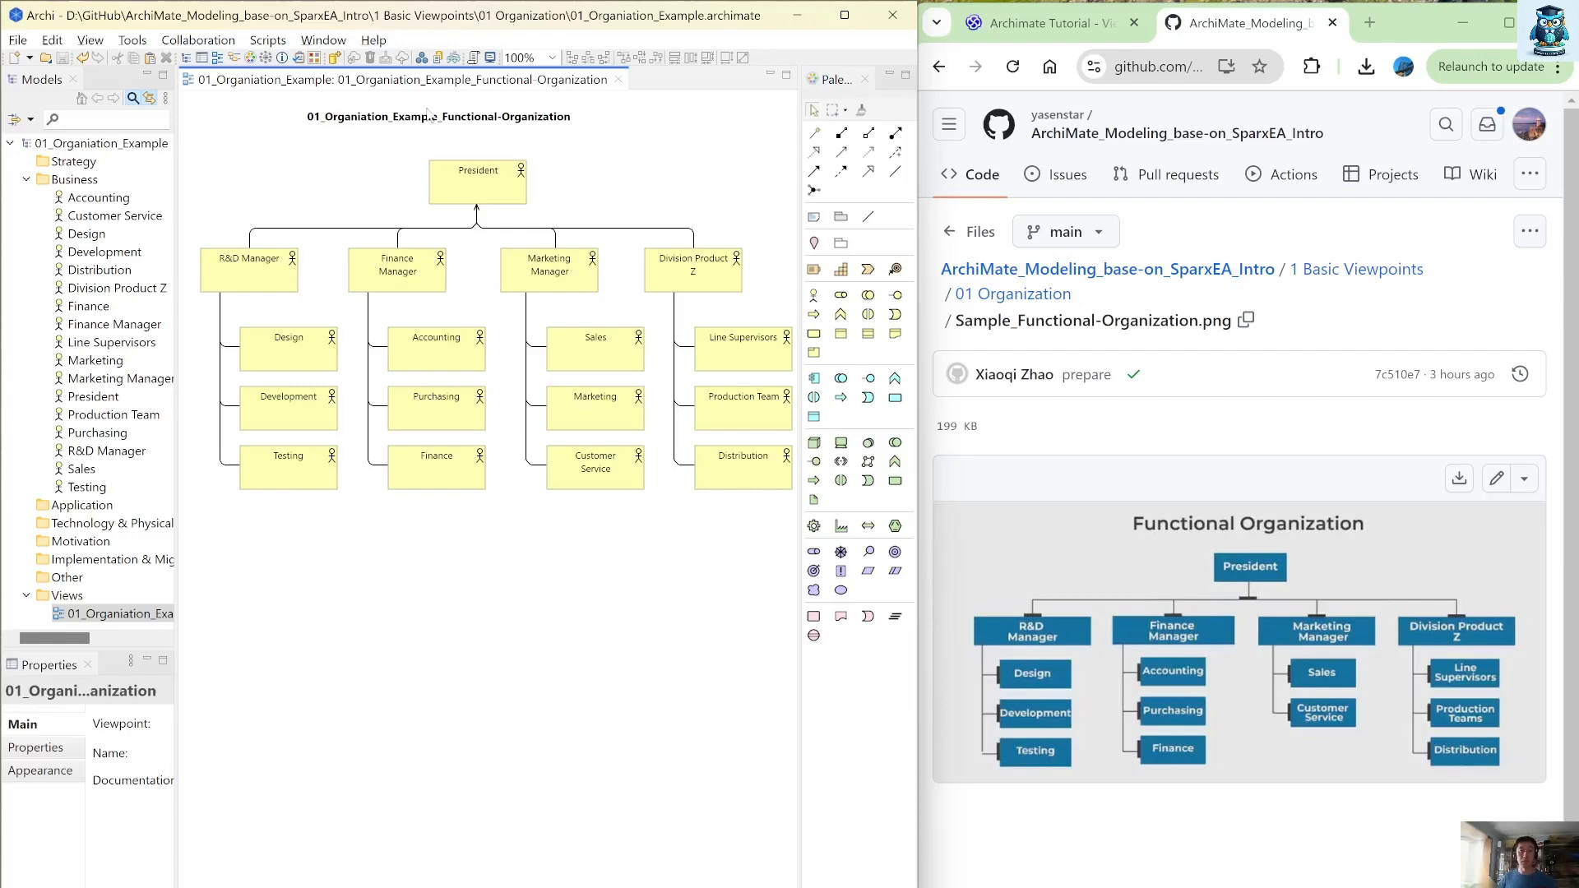
# Move the diagram title note into place above the President actor
pyautogui.click(437, 115)
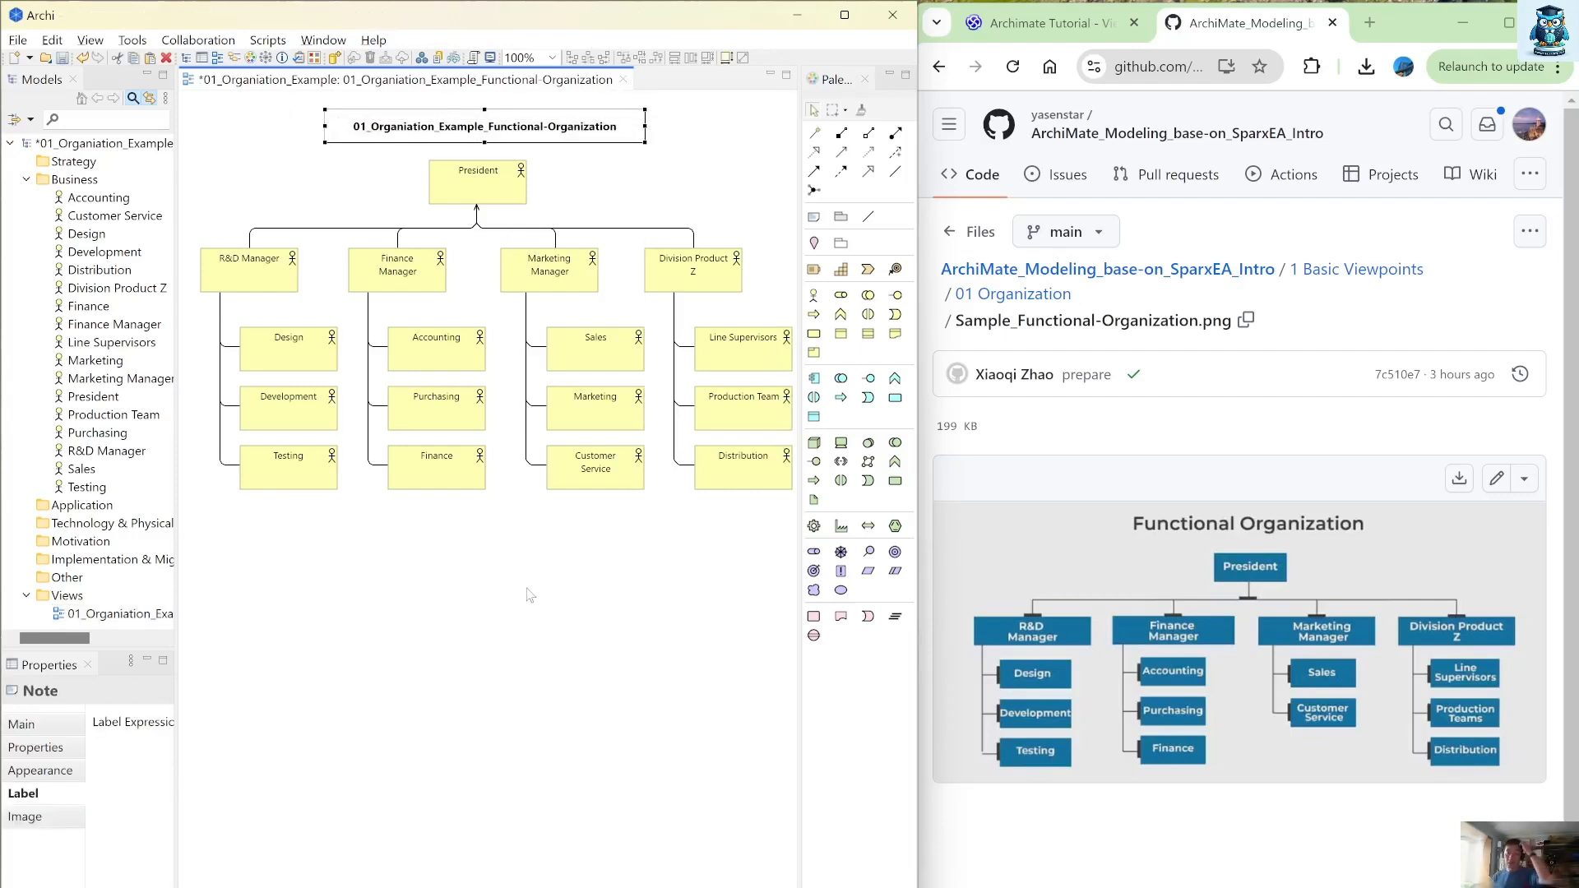
pyautogui.moveTo(513, 564)
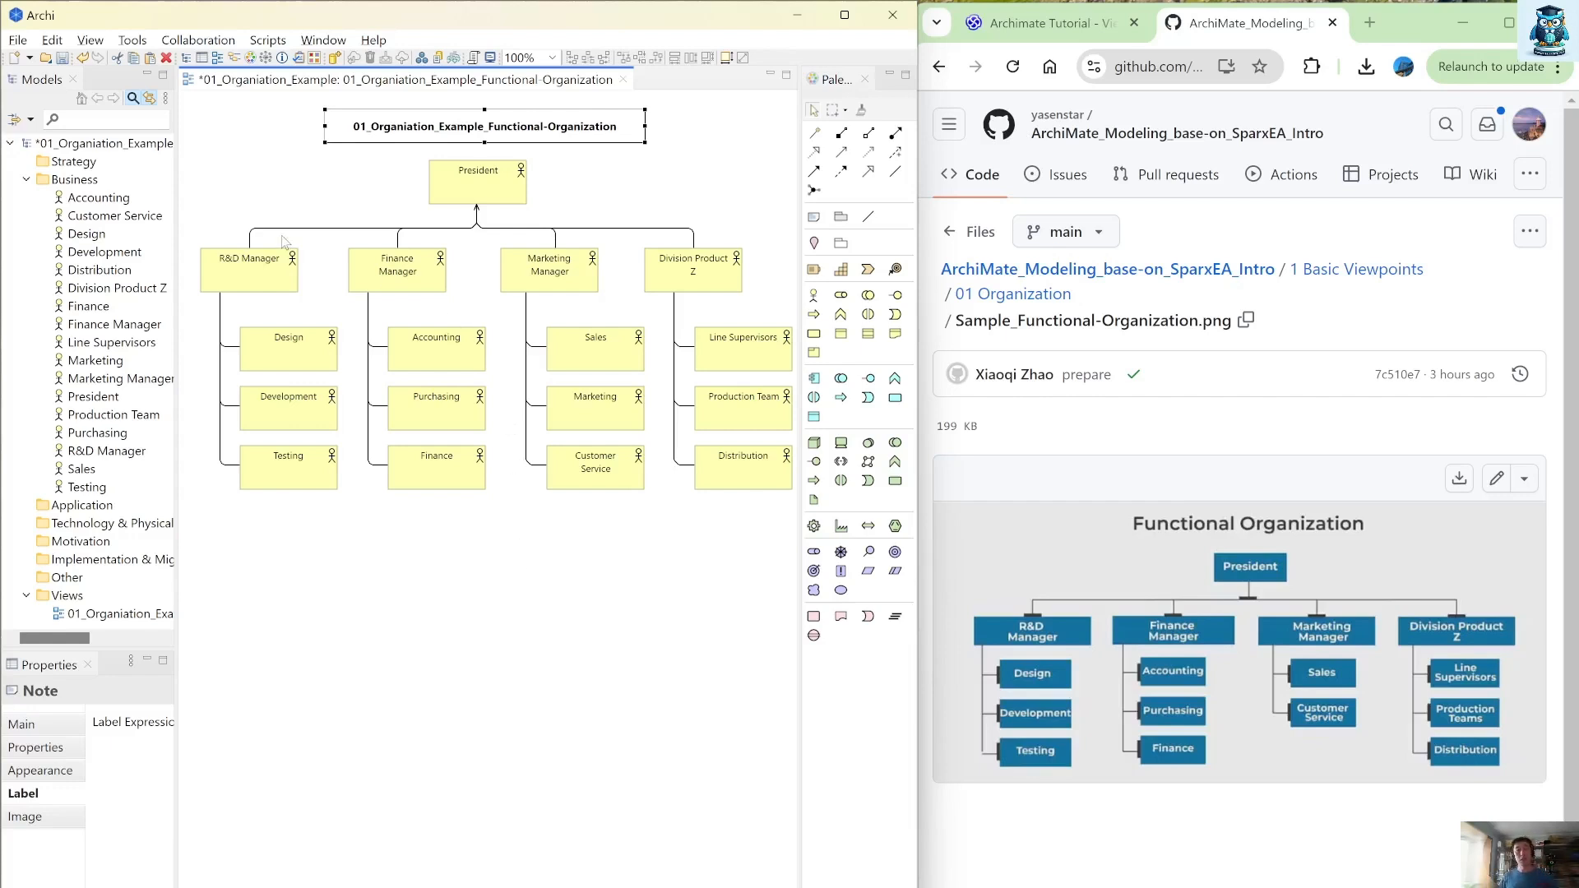
pyautogui.moveTo(476, 189)
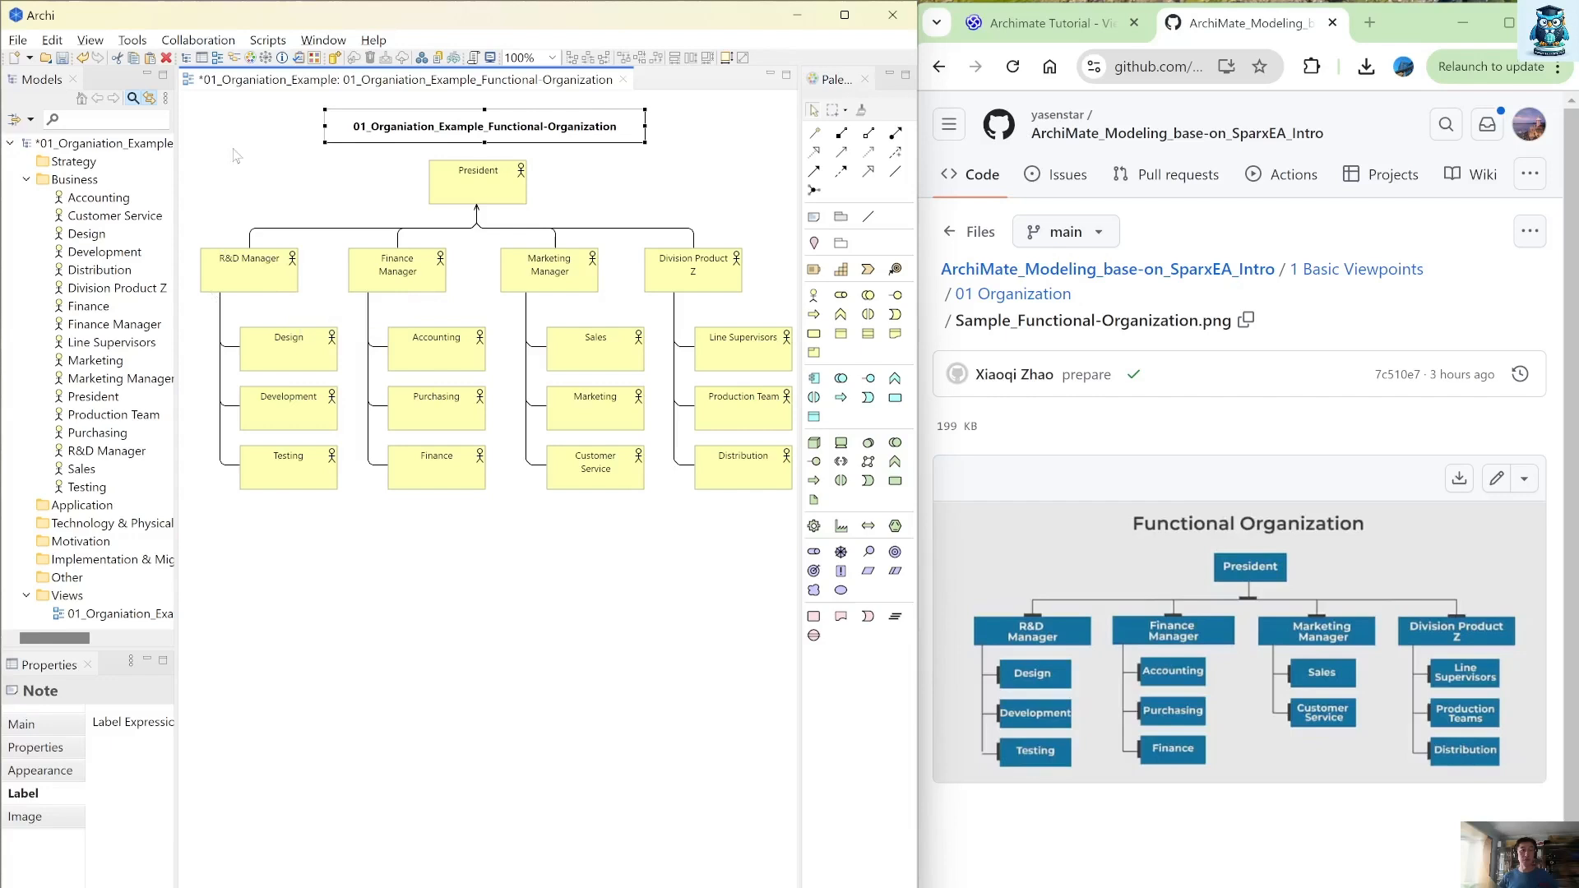
pyautogui.moveTo(281, 212)
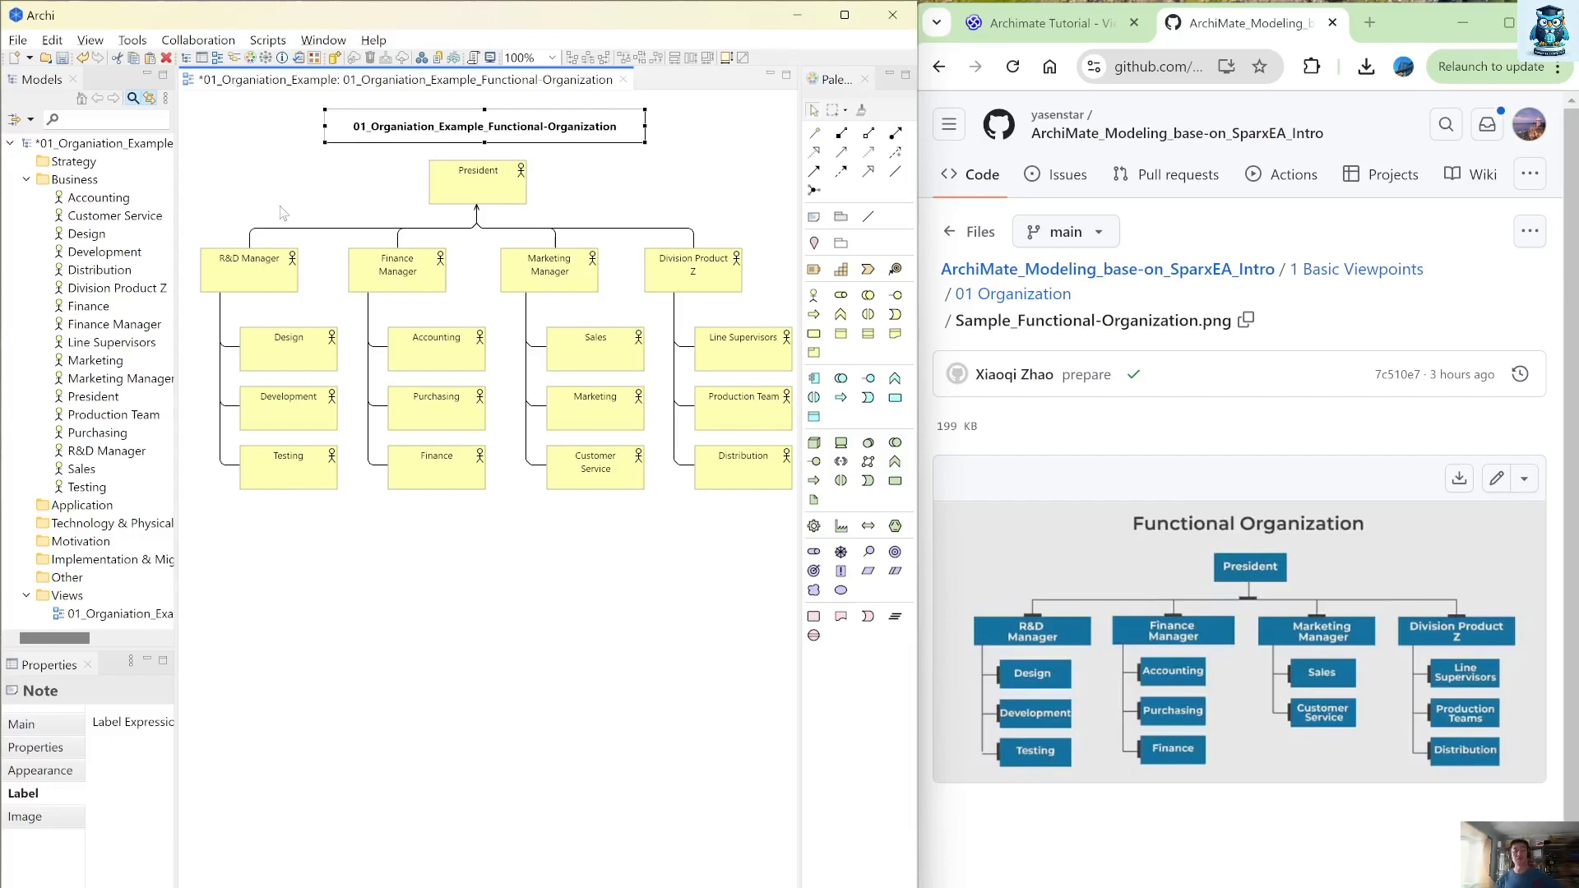
pyautogui.moveTo(464, 190)
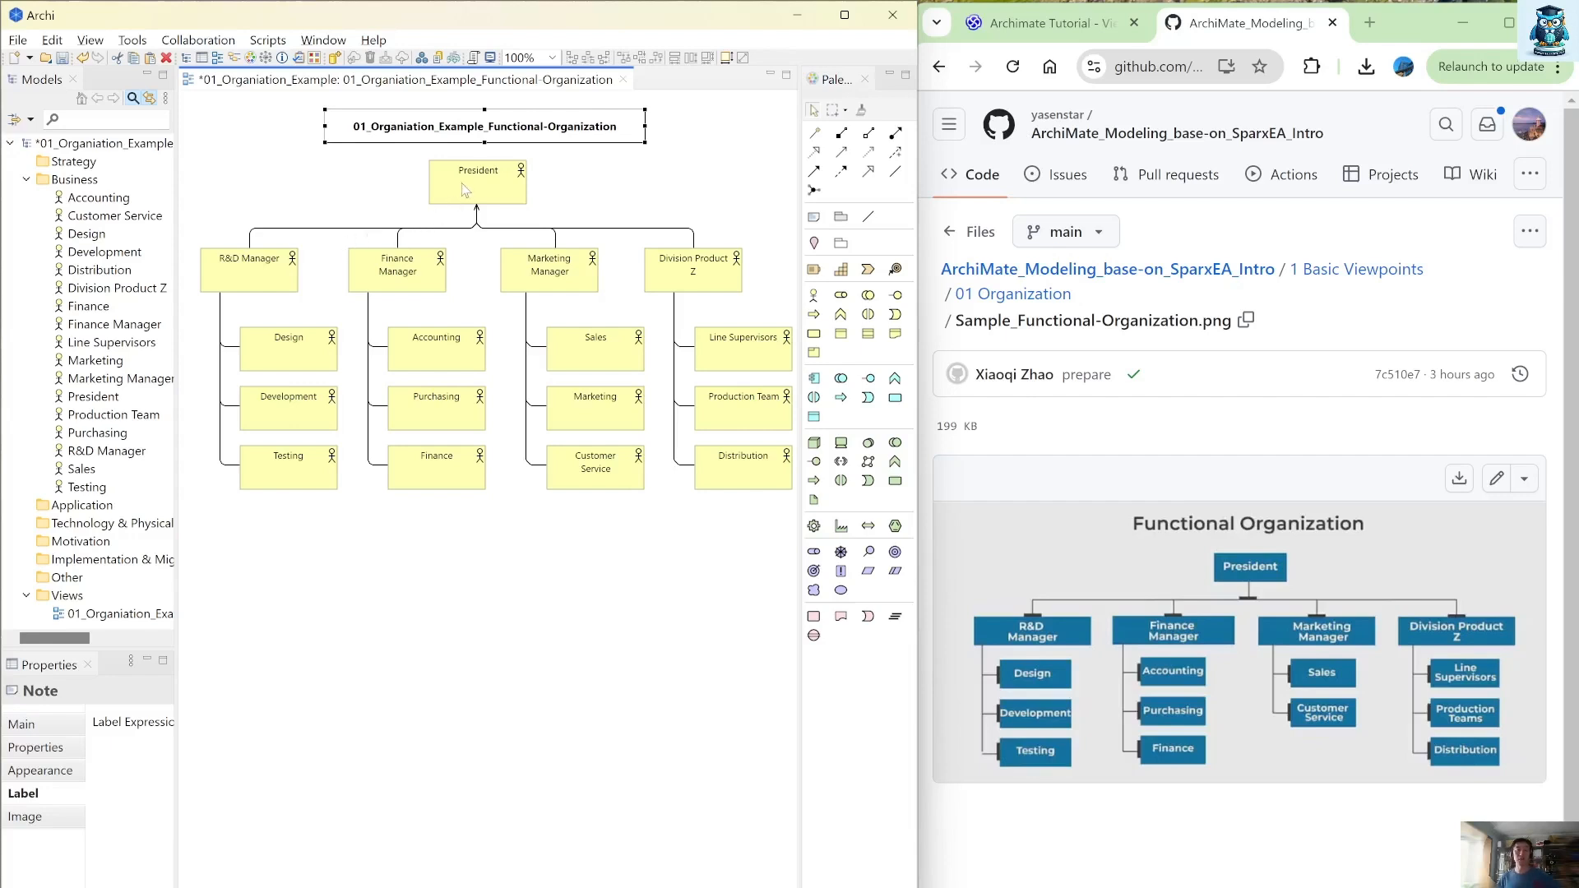
pyautogui.moveTo(312, 345)
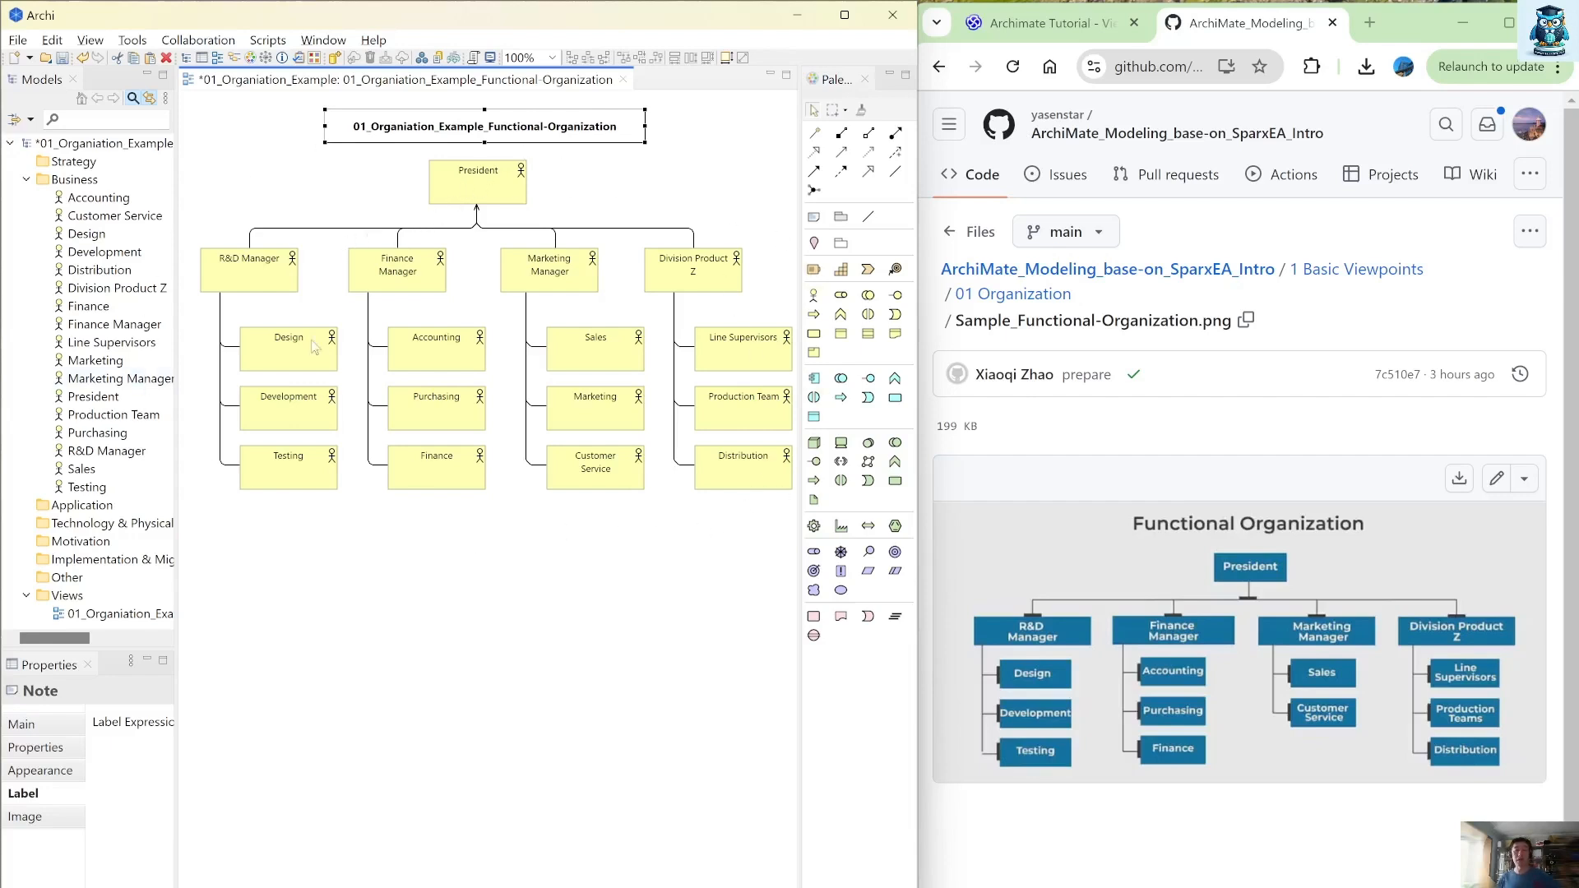
pyautogui.moveTo(484, 194)
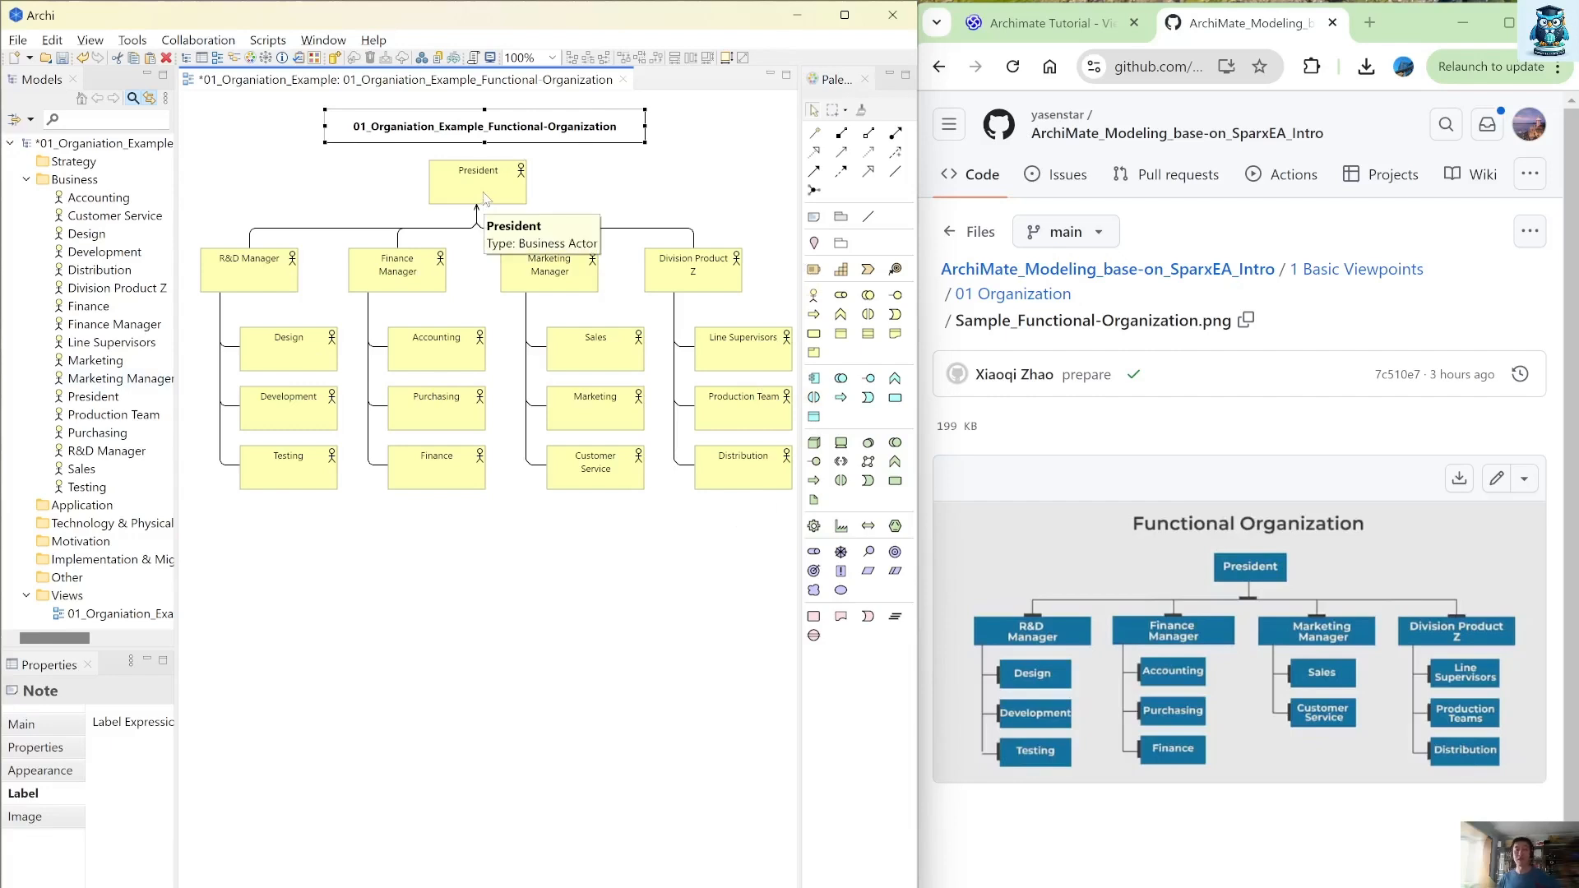
pyautogui.moveTo(1541, 327)
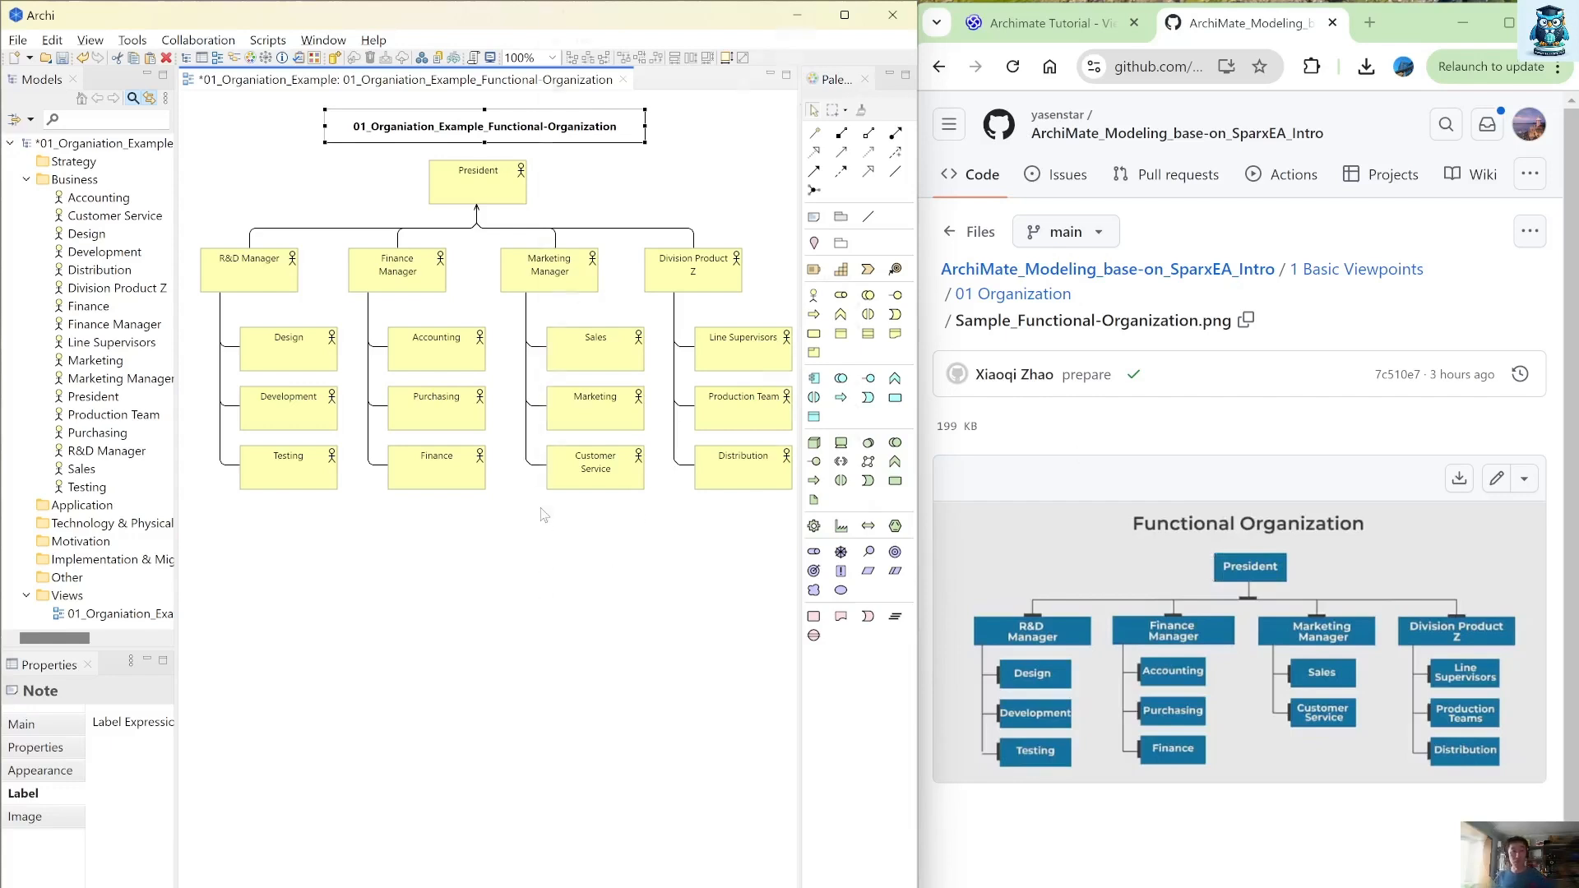
# Export the view as 01_Organiation_Example_Functional-Organization.jpg in the 01 Organization folder
pyautogui.rightClick(545, 513)
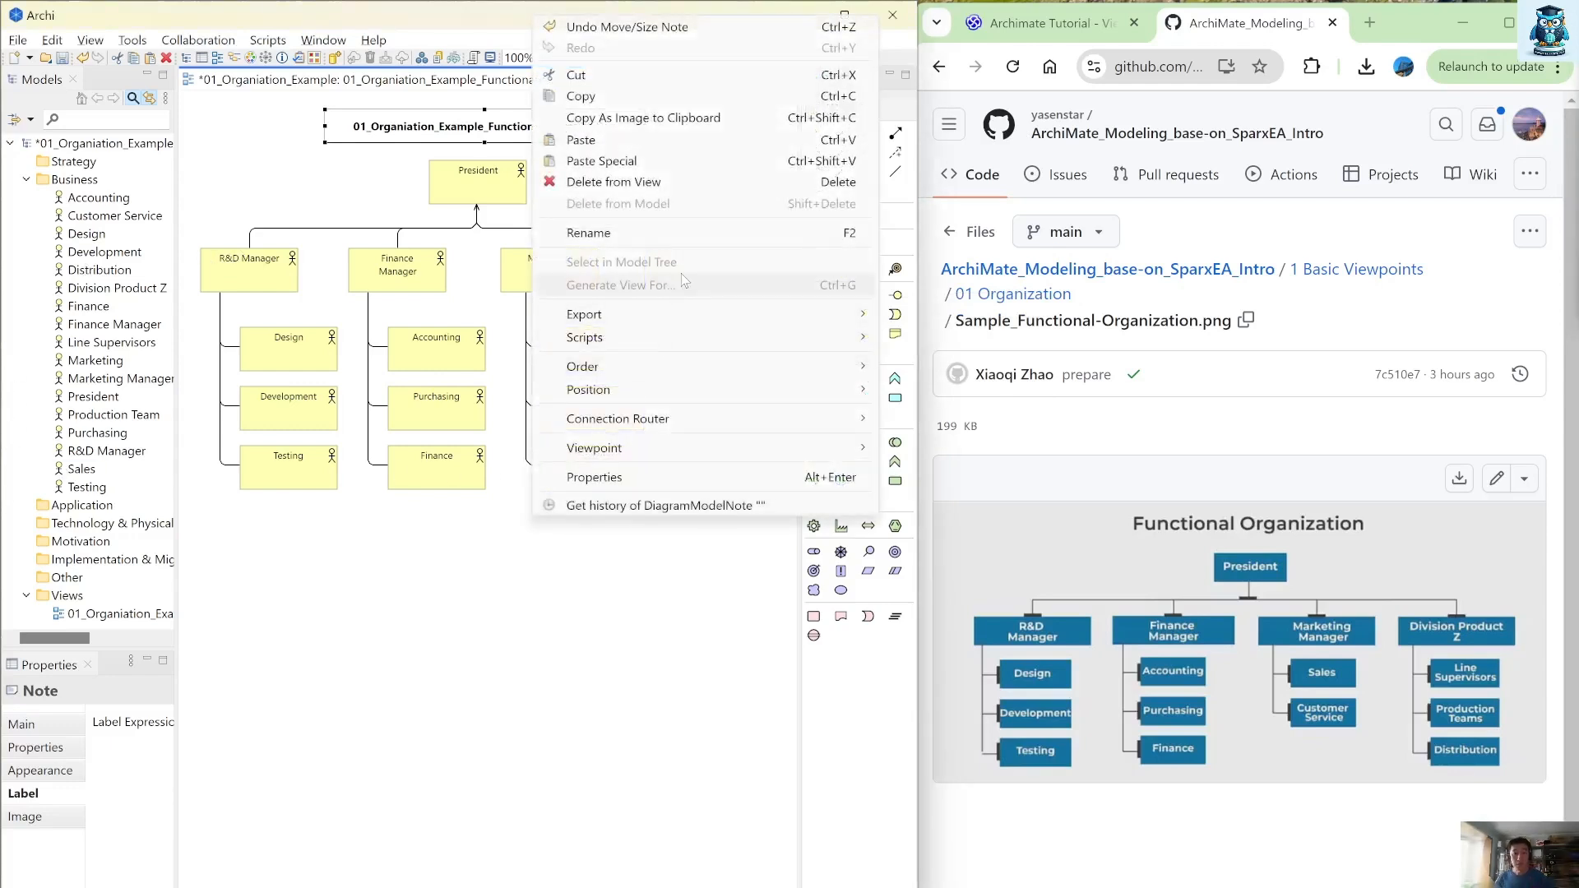
pyautogui.moveTo(584, 313)
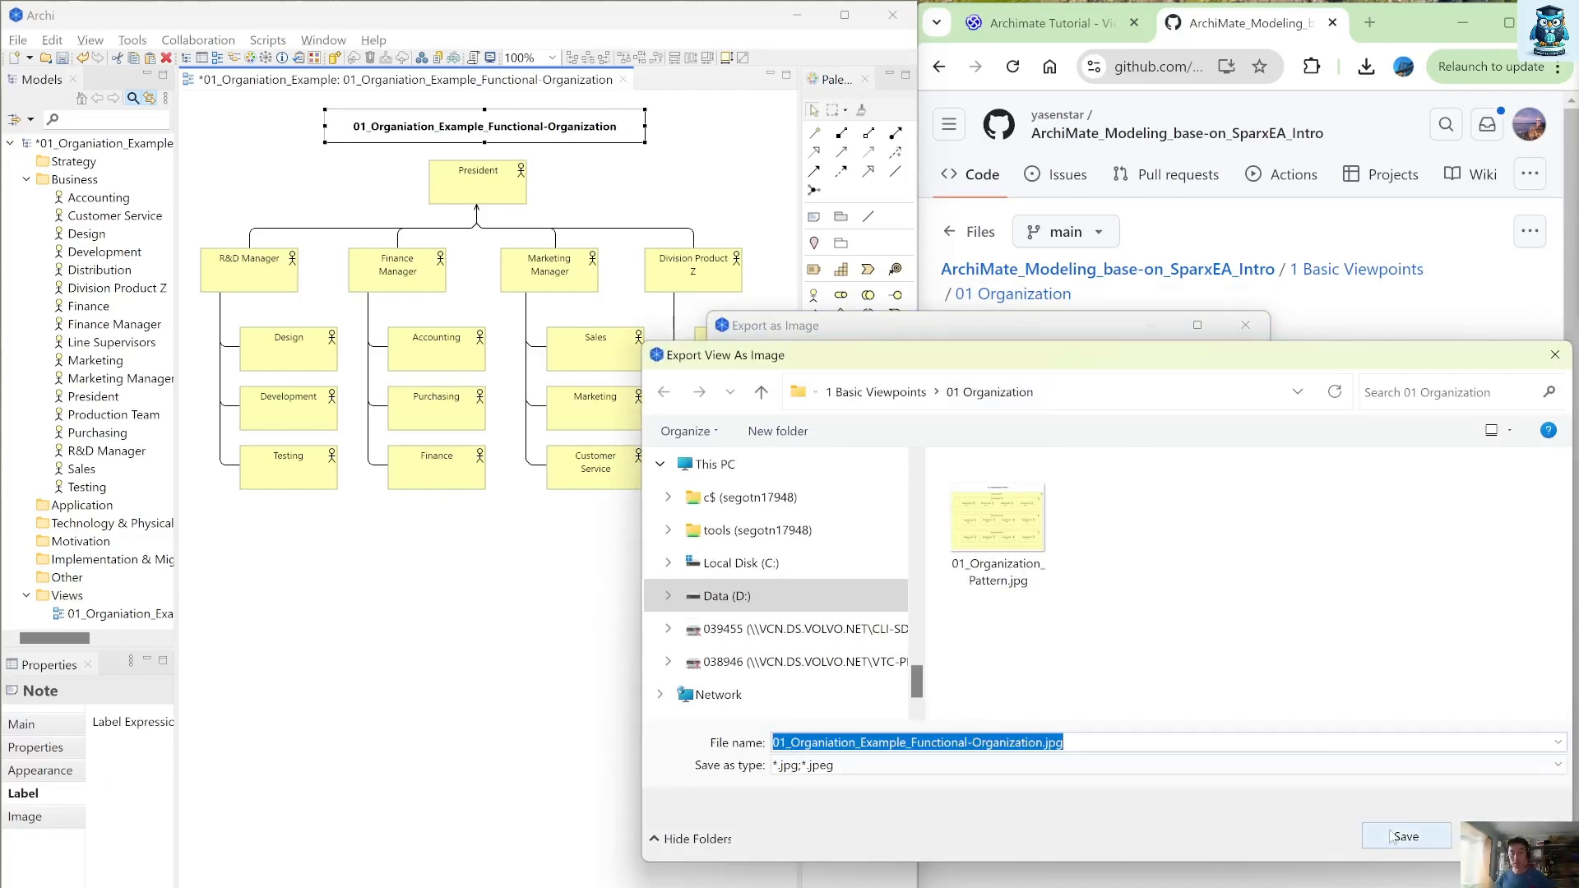
pyautogui.click(1406, 836)
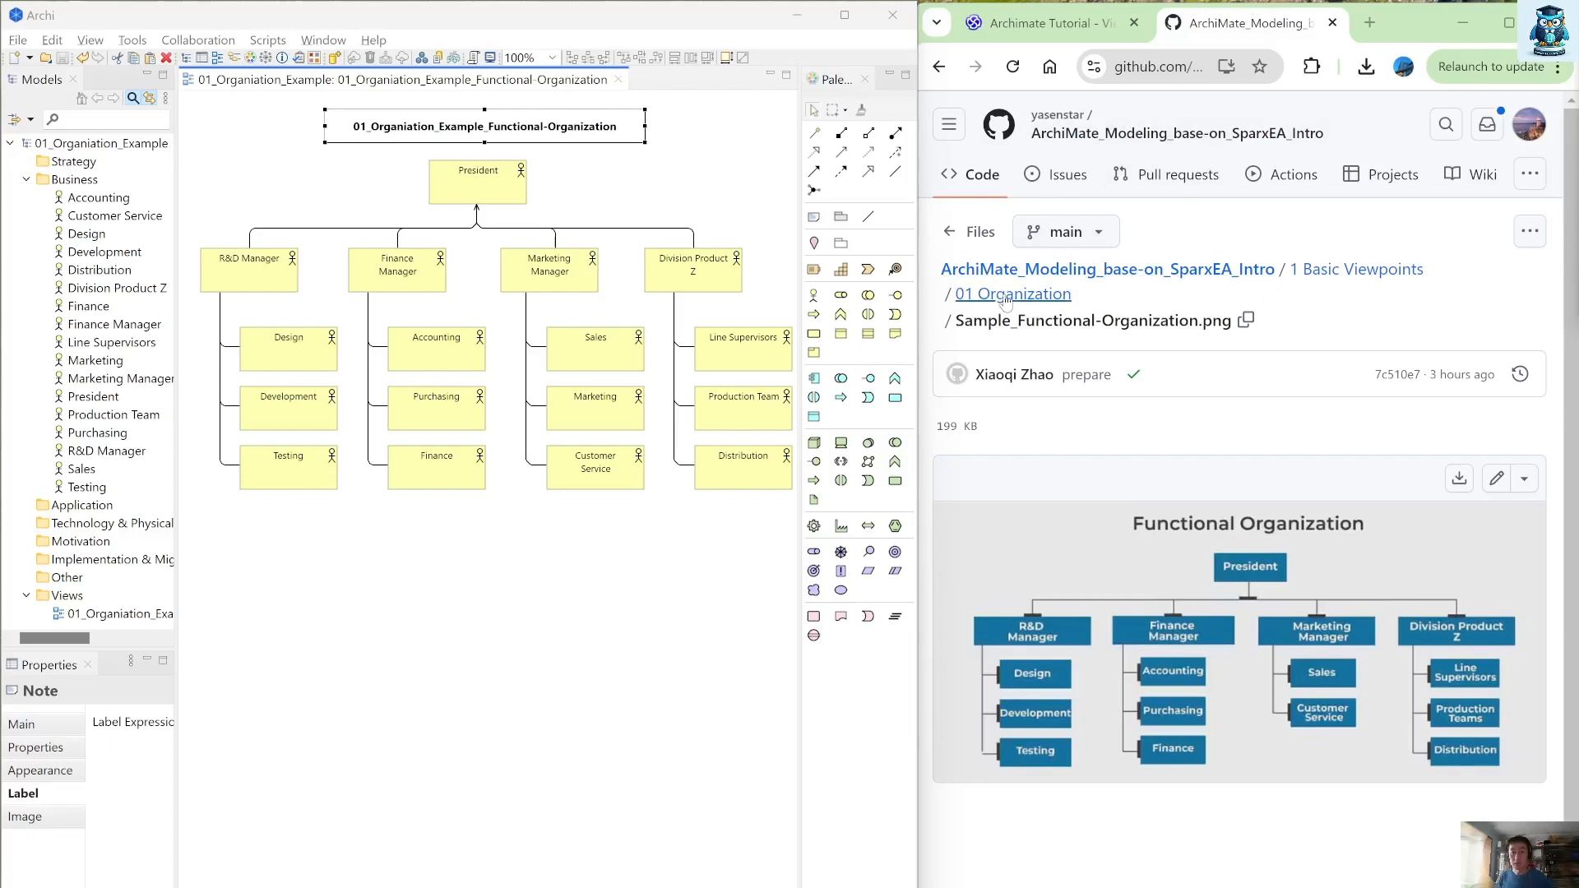
# Preview the pushed 01_Organiation_Example_Functional-Organization.jpg in GitHub's 01 Organization folder
pyautogui.click(1014, 292)
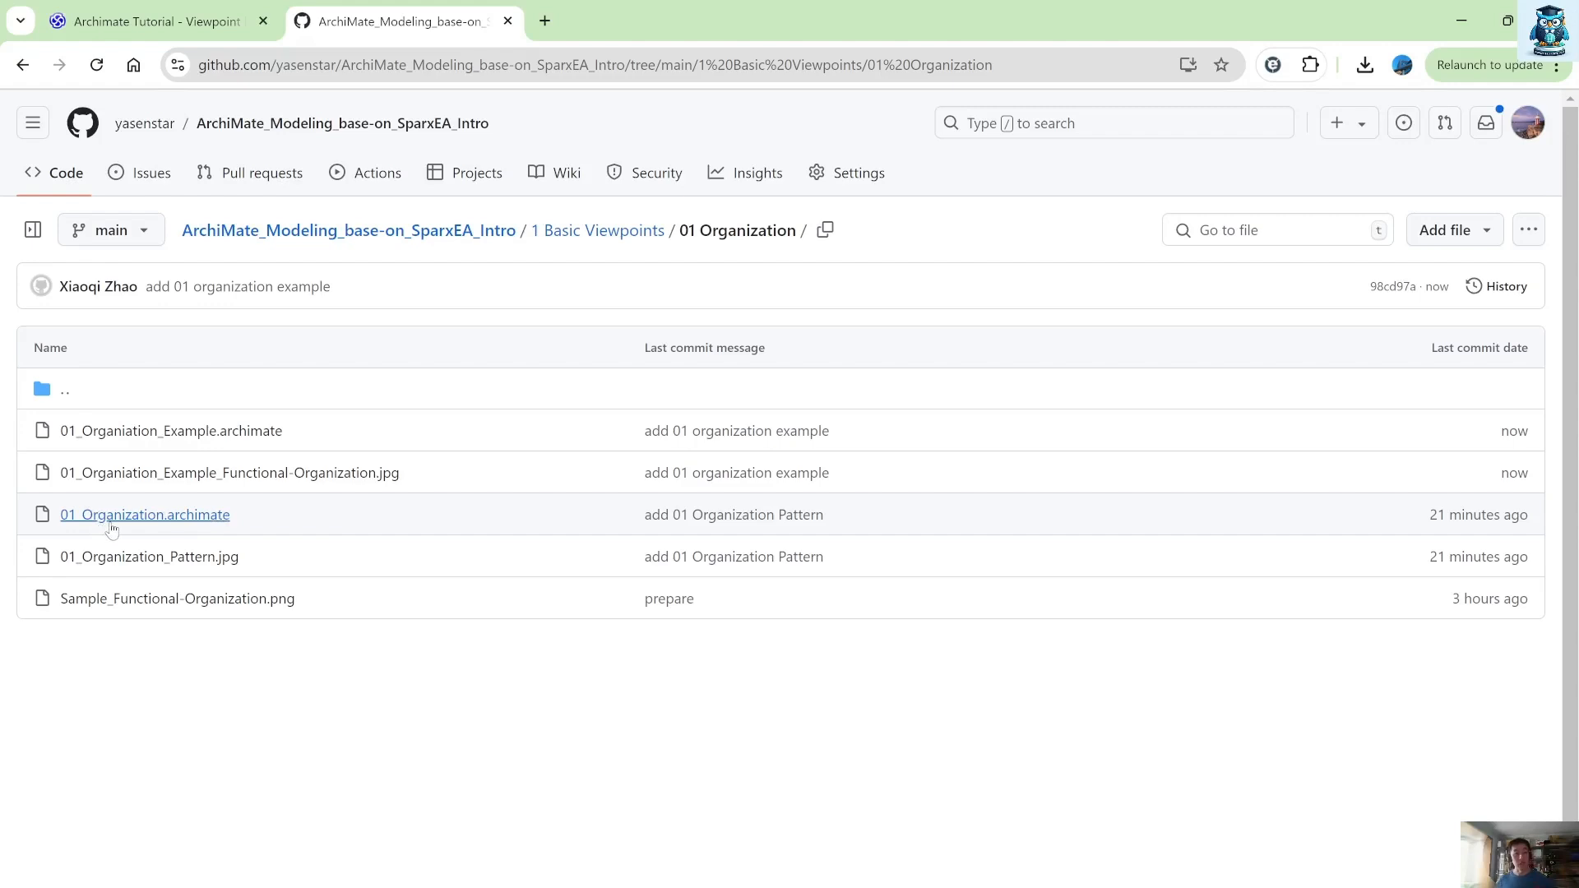
pyautogui.moveTo(145, 514)
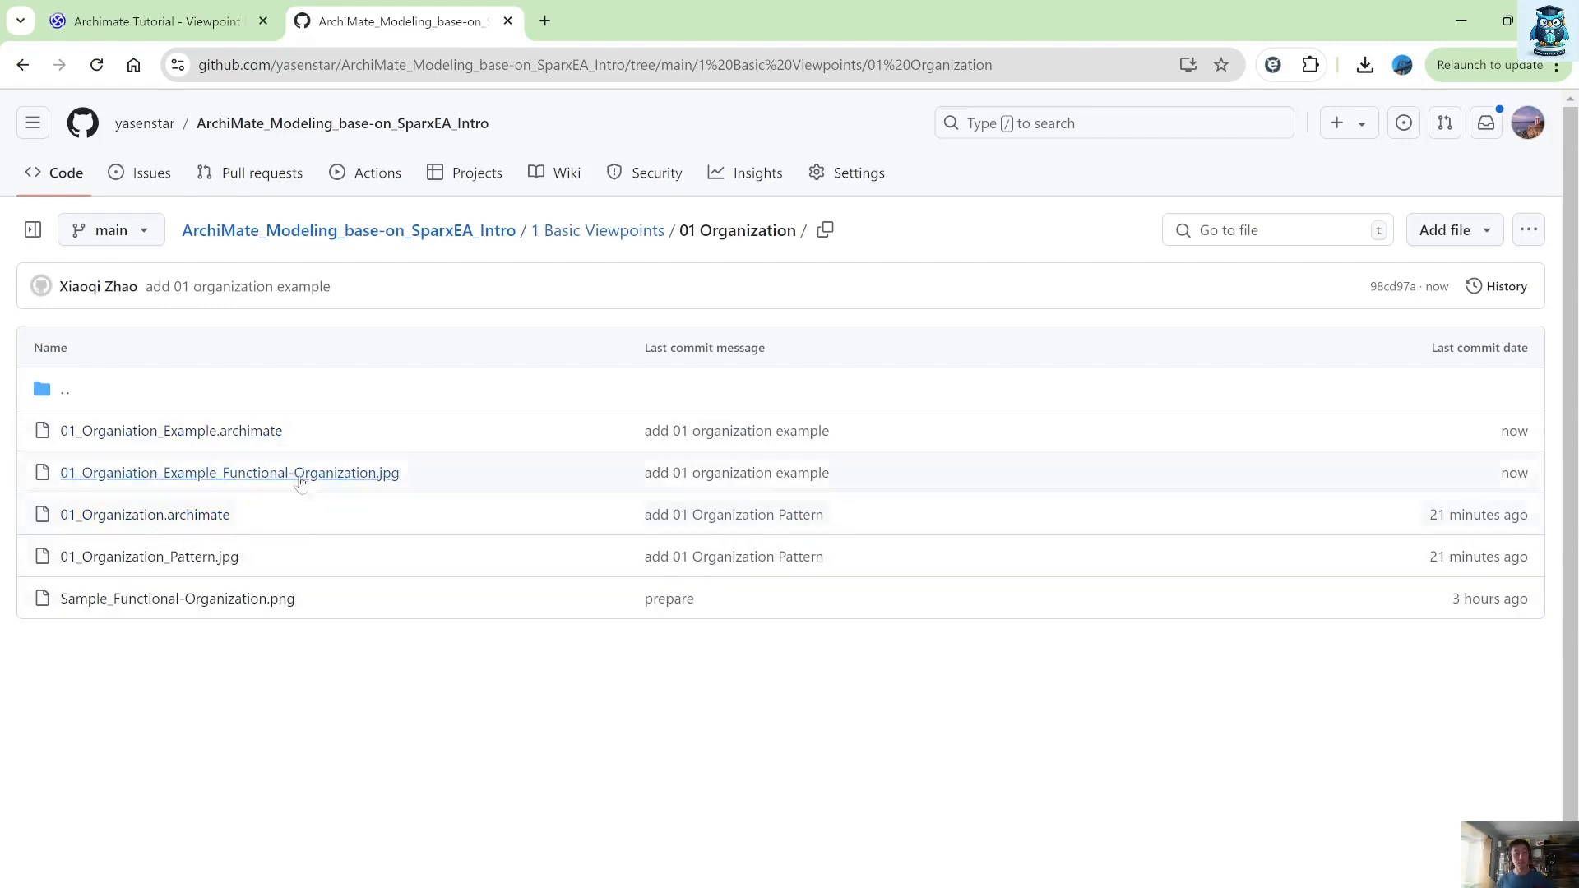
pyautogui.click(229, 472)
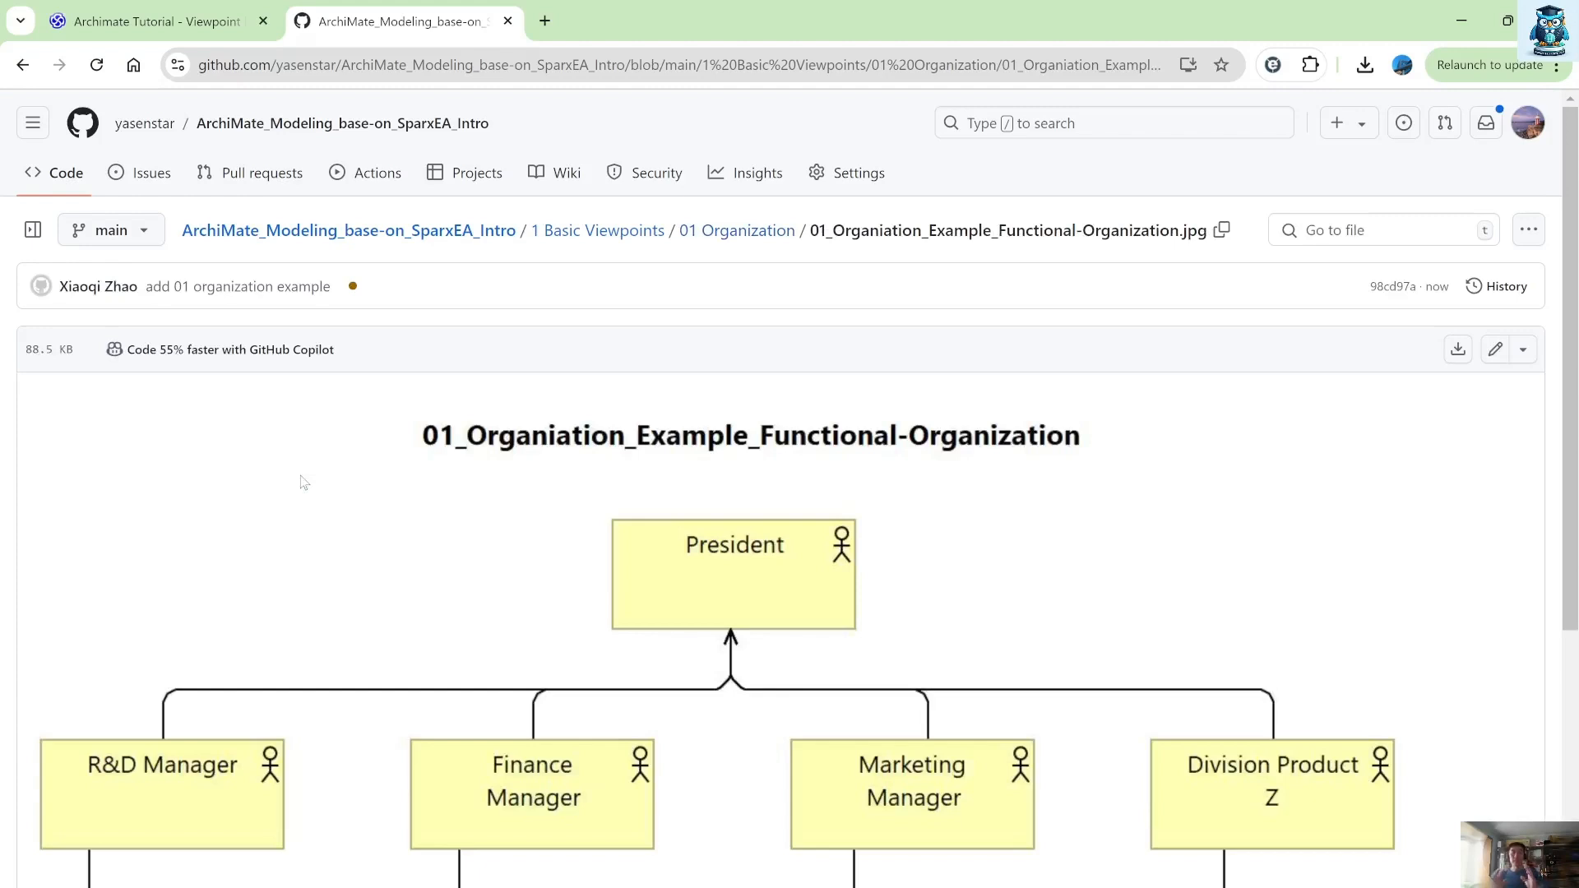
pyautogui.moveTo(321, 688)
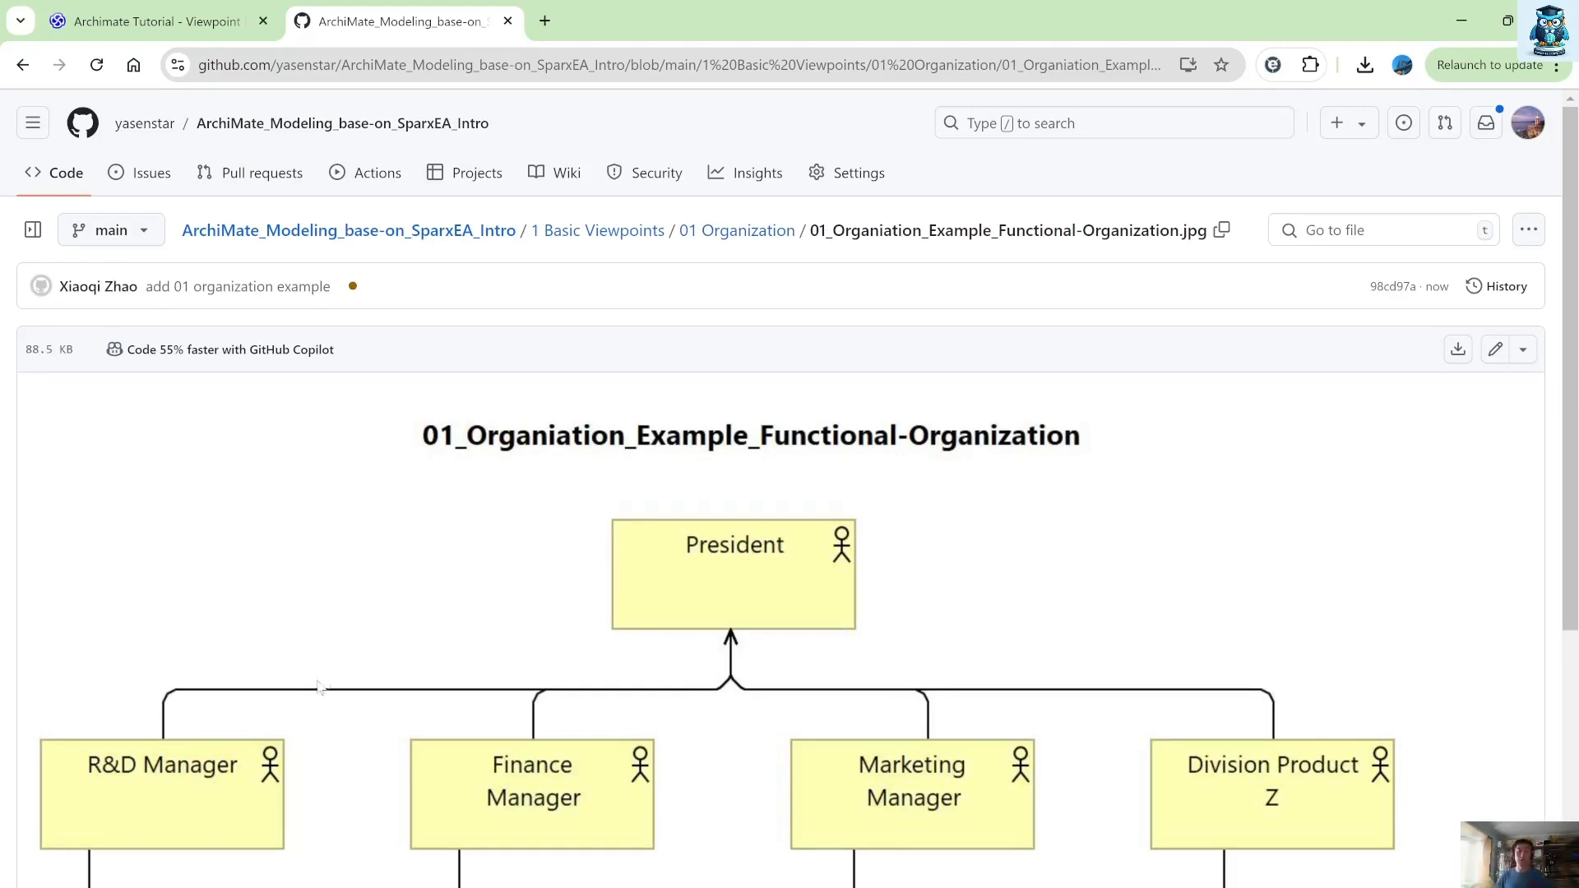
pyautogui.scroll(-3)
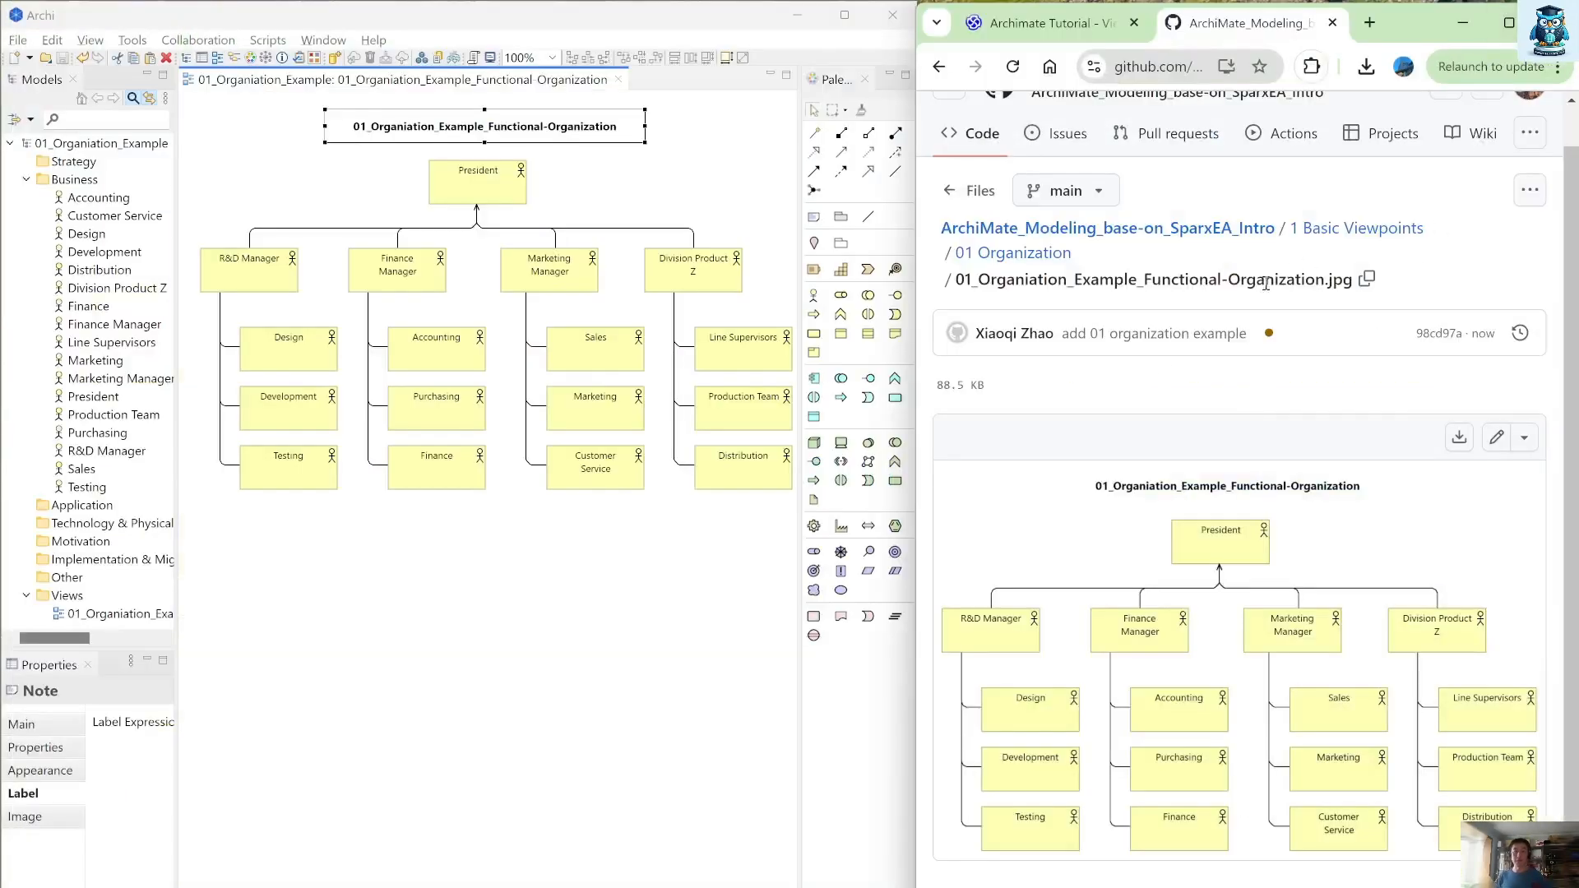
pyautogui.moveTo(1038, 21)
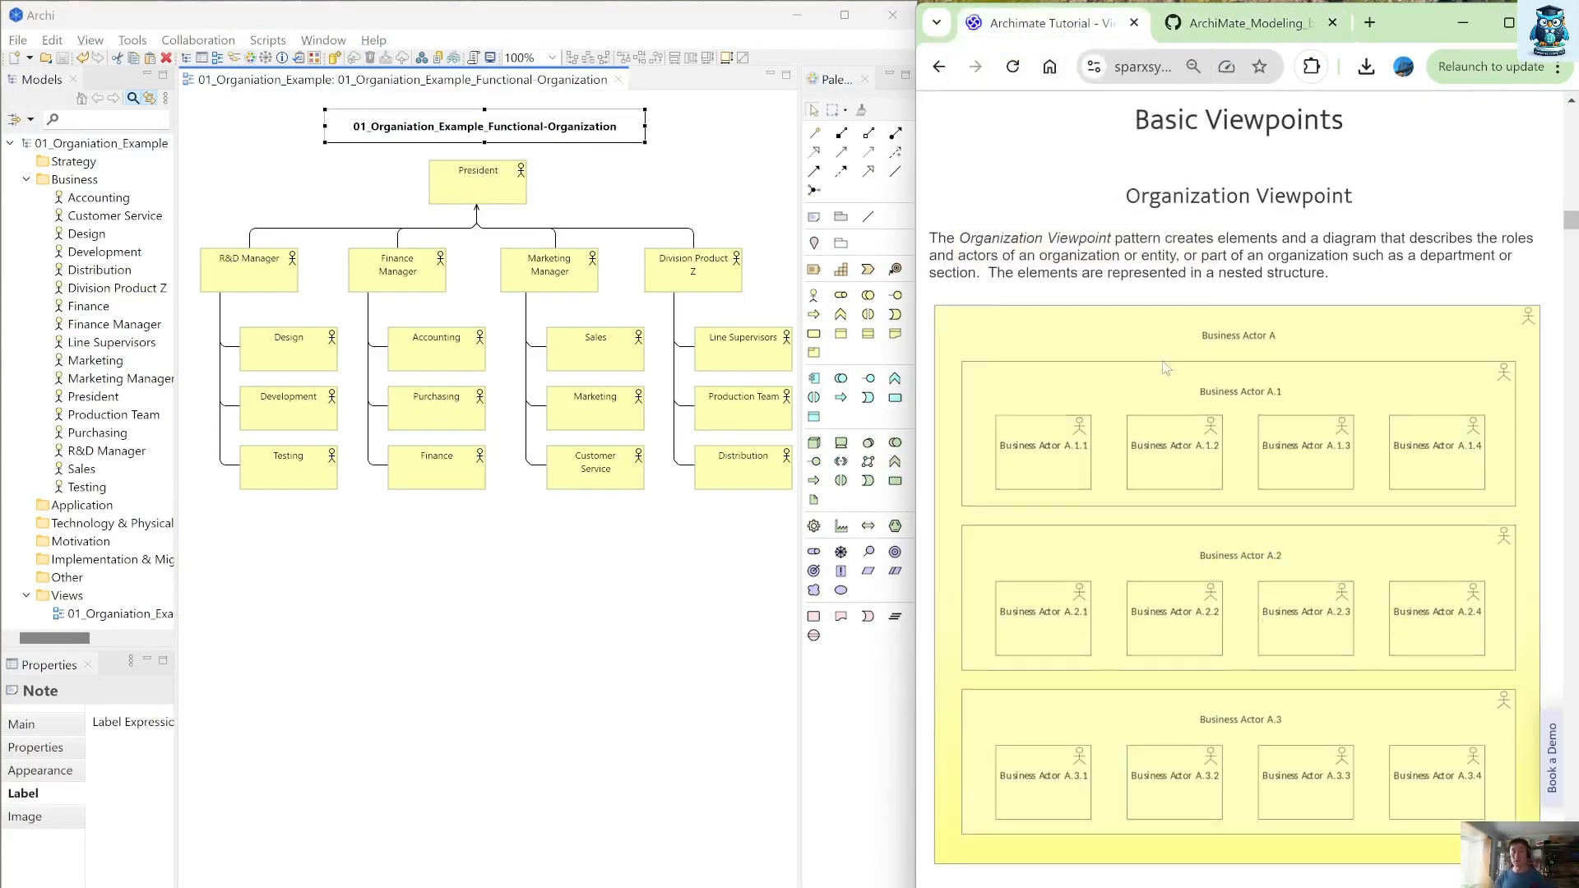
# Scroll the Archimate Tutorial page down to the Business Process Cooperation Viewpoint section
pyautogui.scroll(-3)
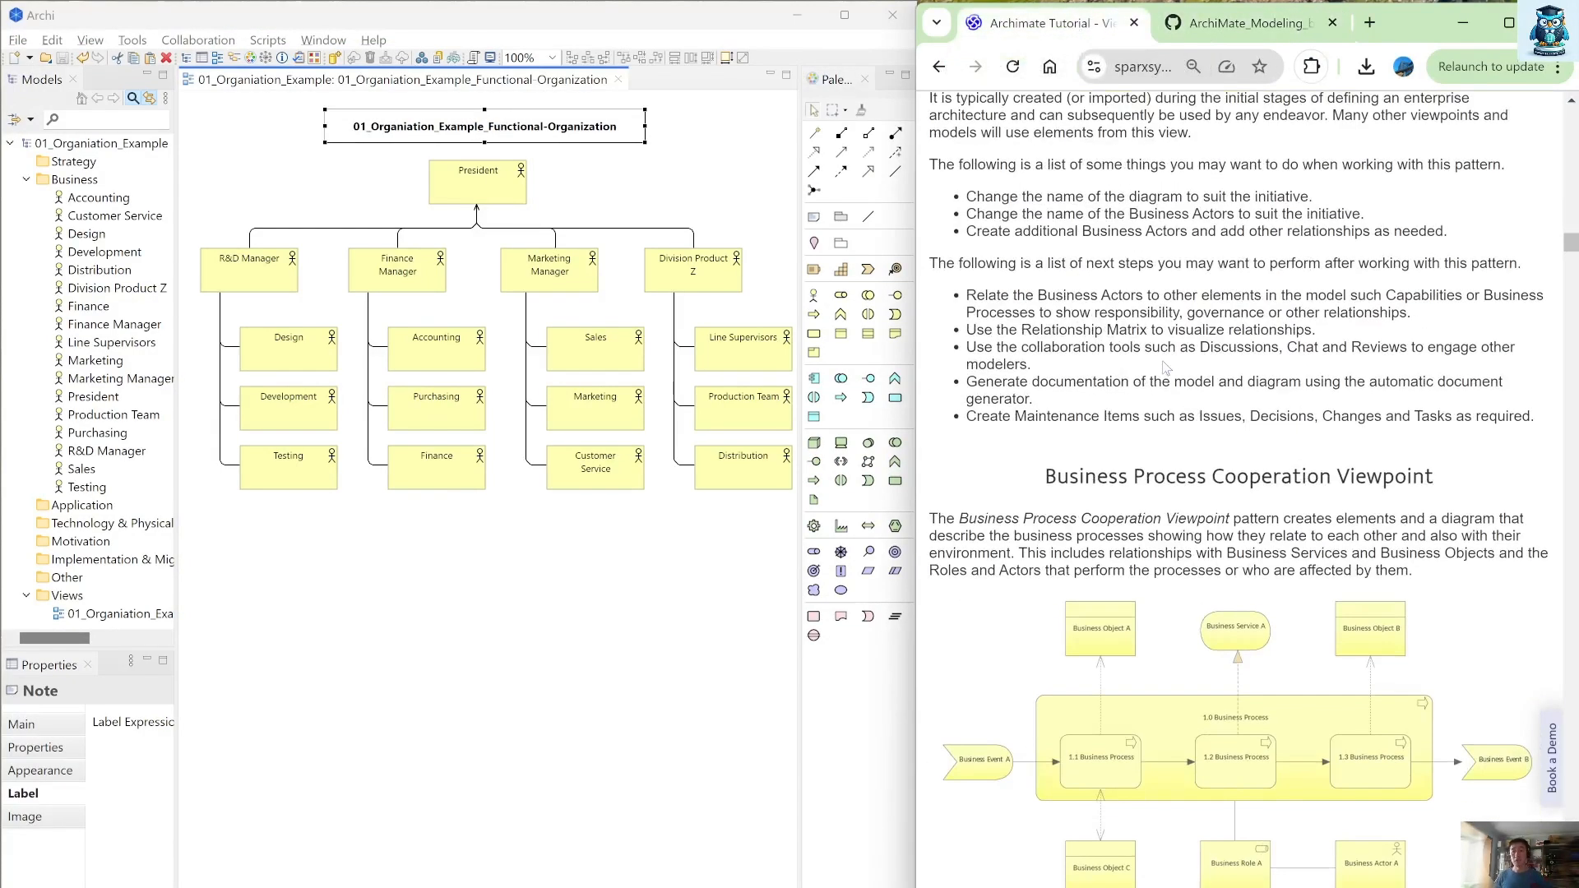
pyautogui.scroll(-3)
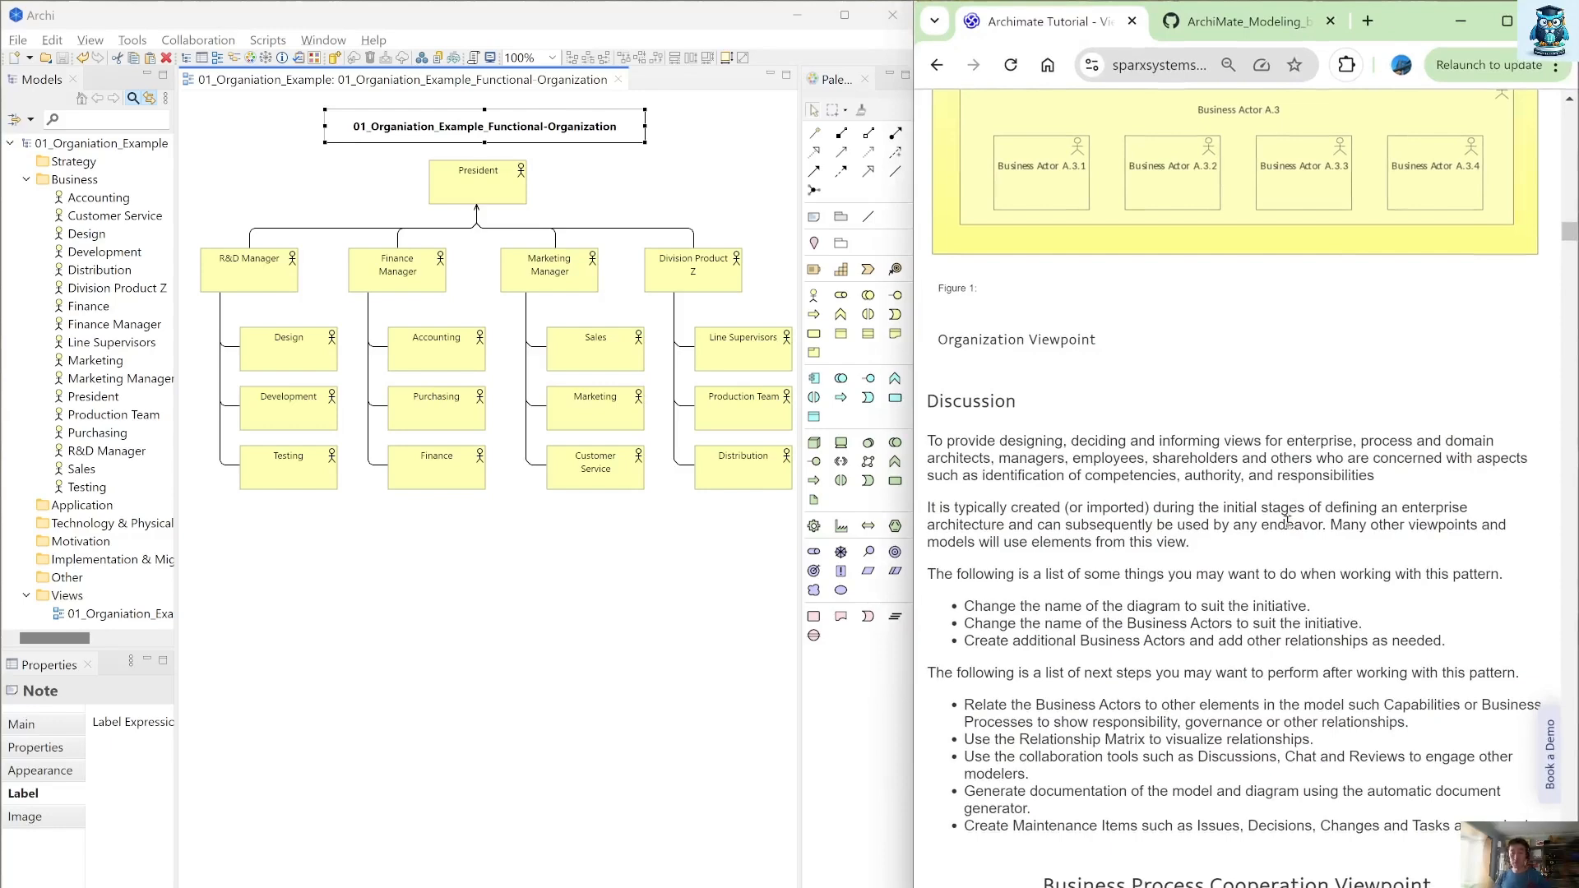
pyautogui.scroll(-3)
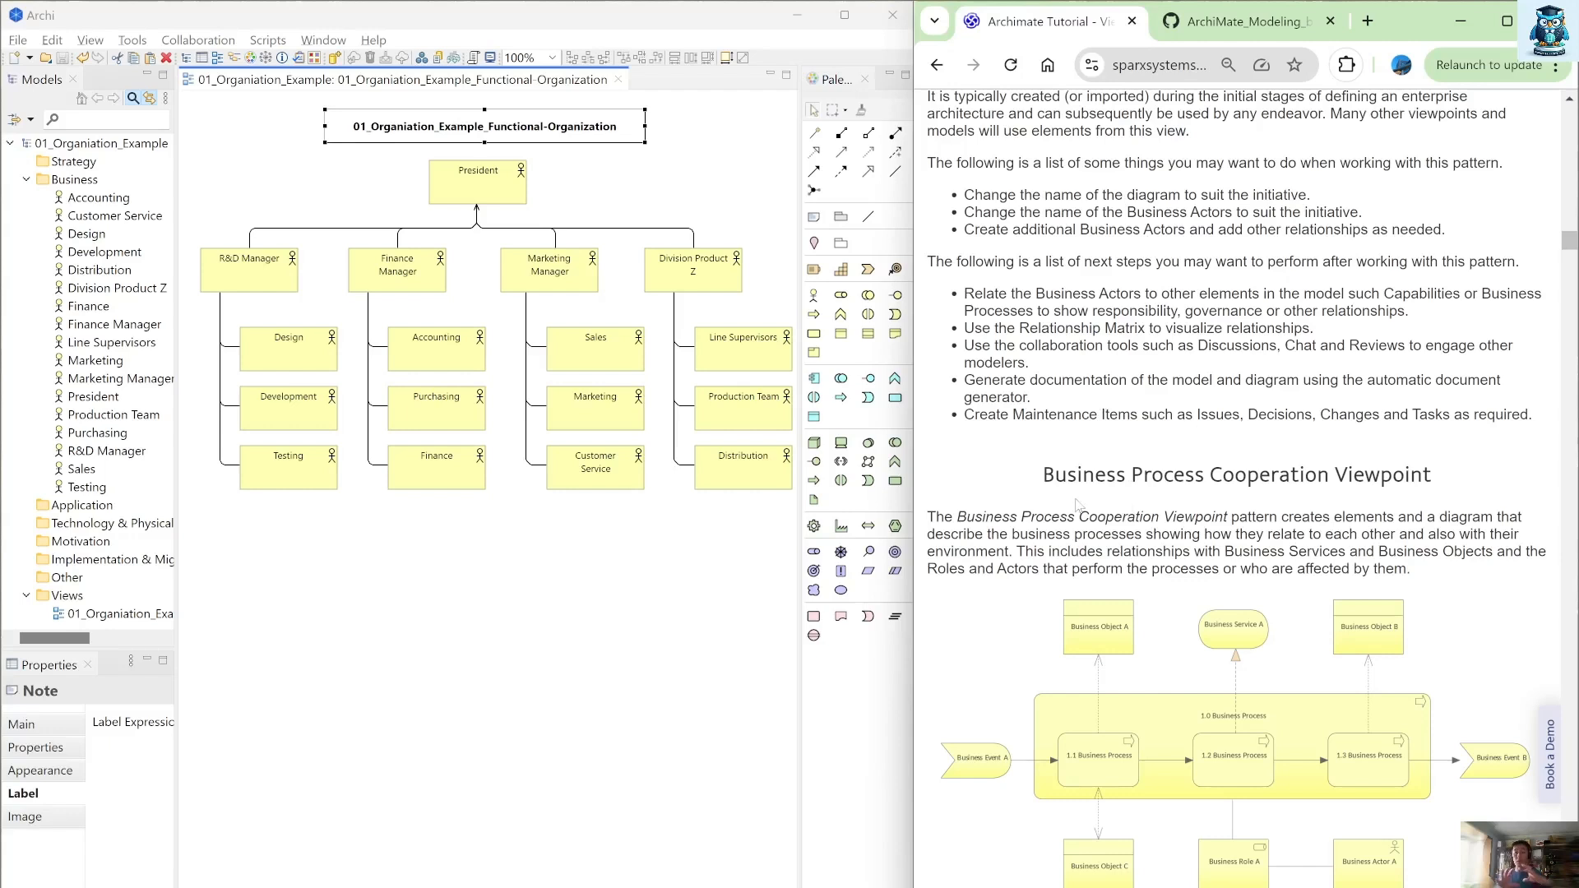
pyautogui.moveTo(599, 510)
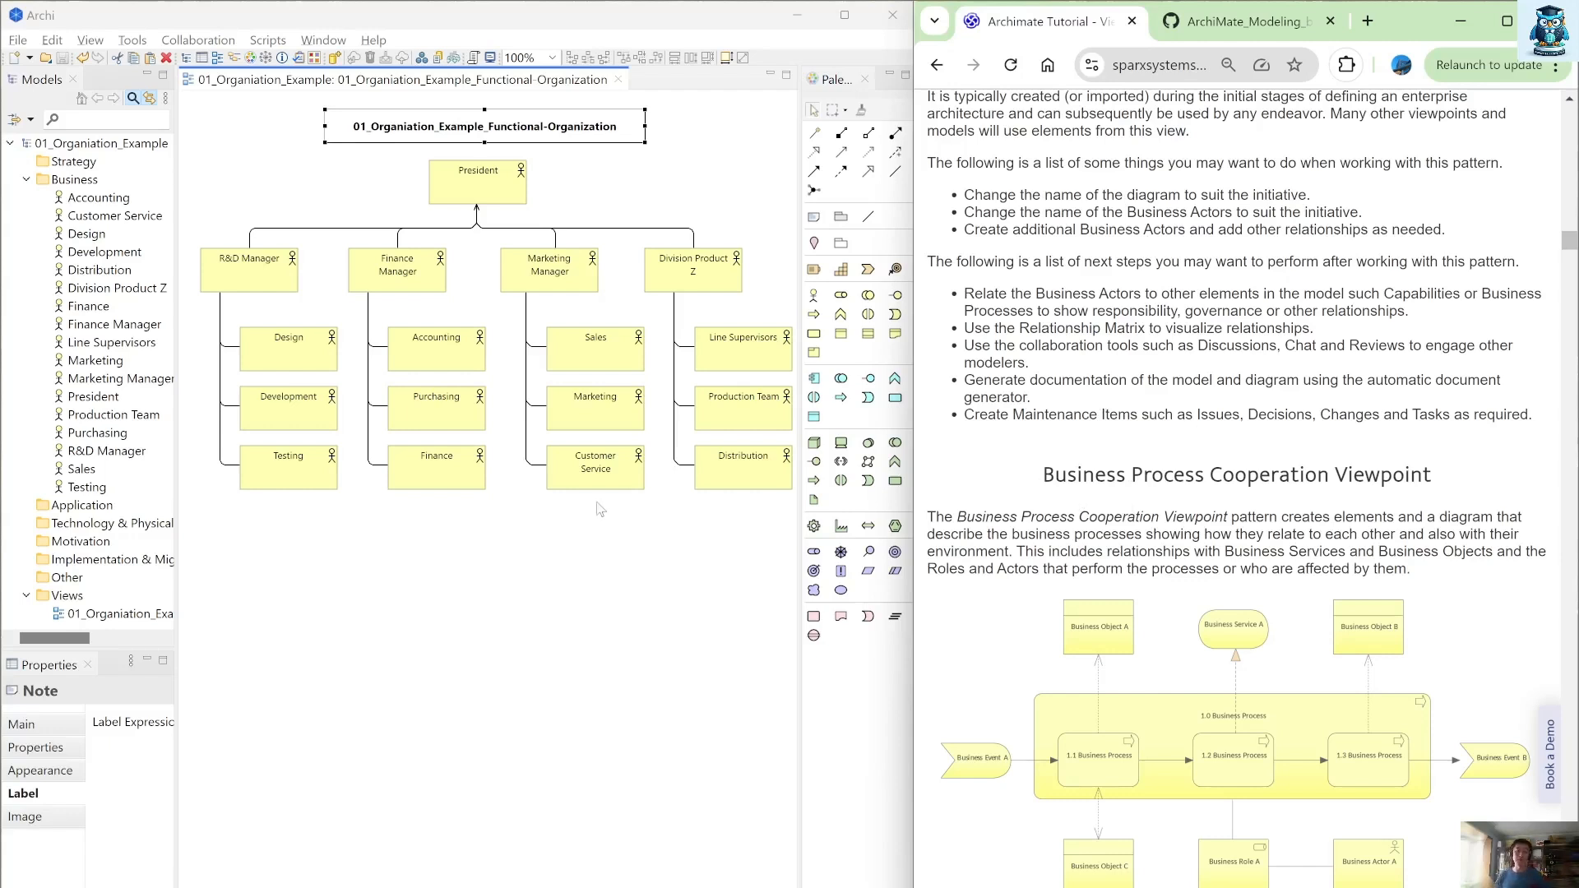